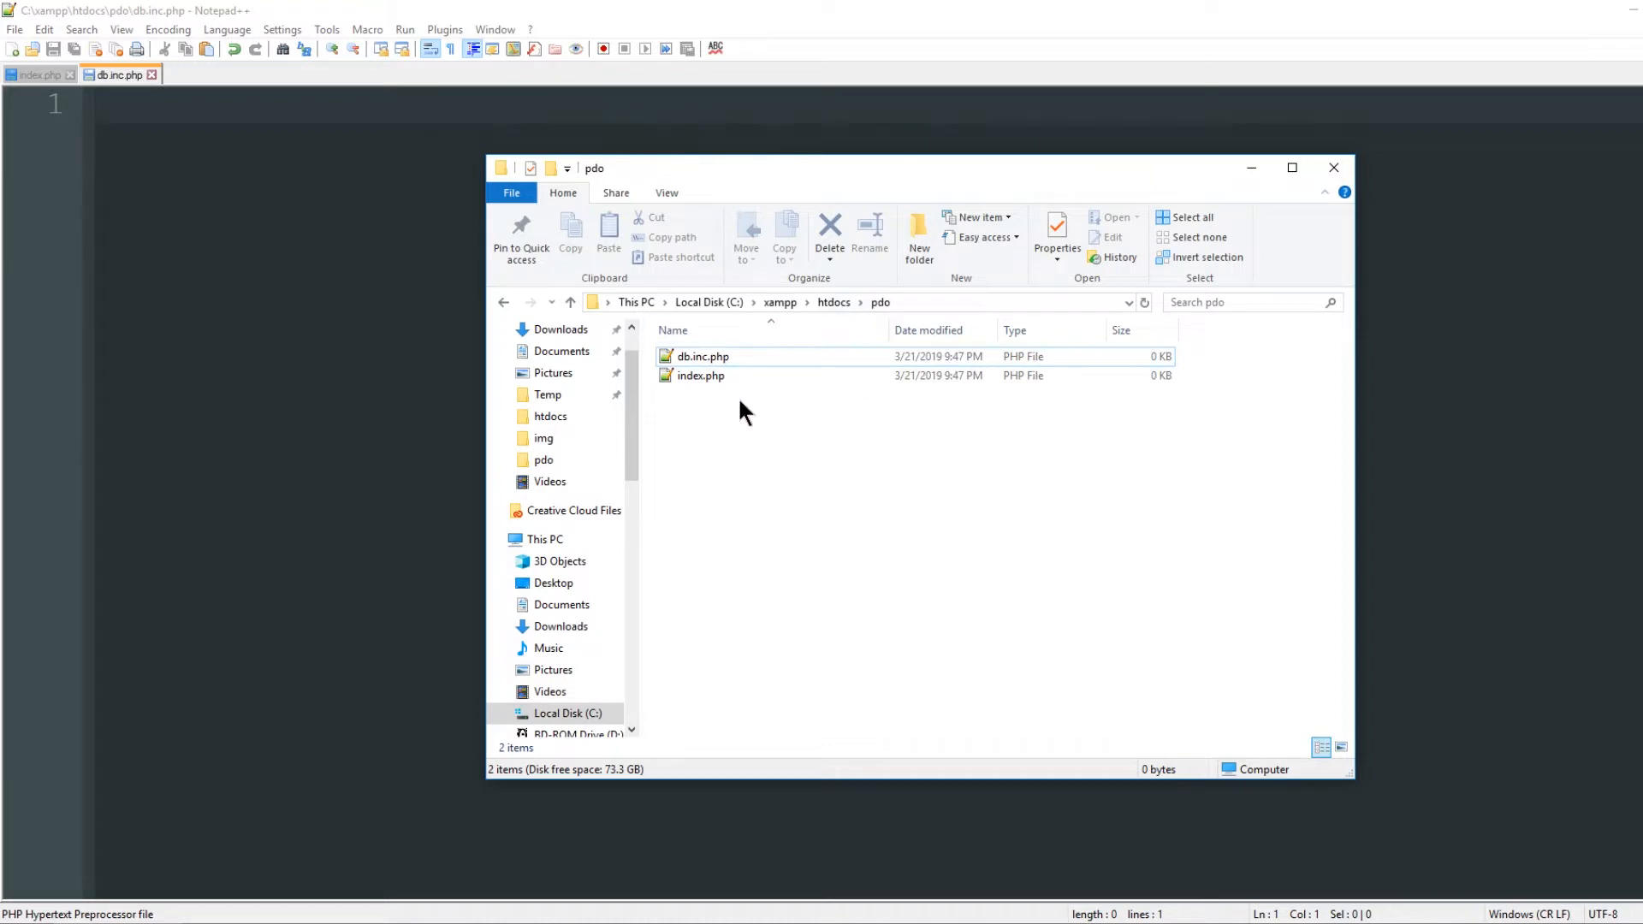
pyautogui.moveTo(702, 356)
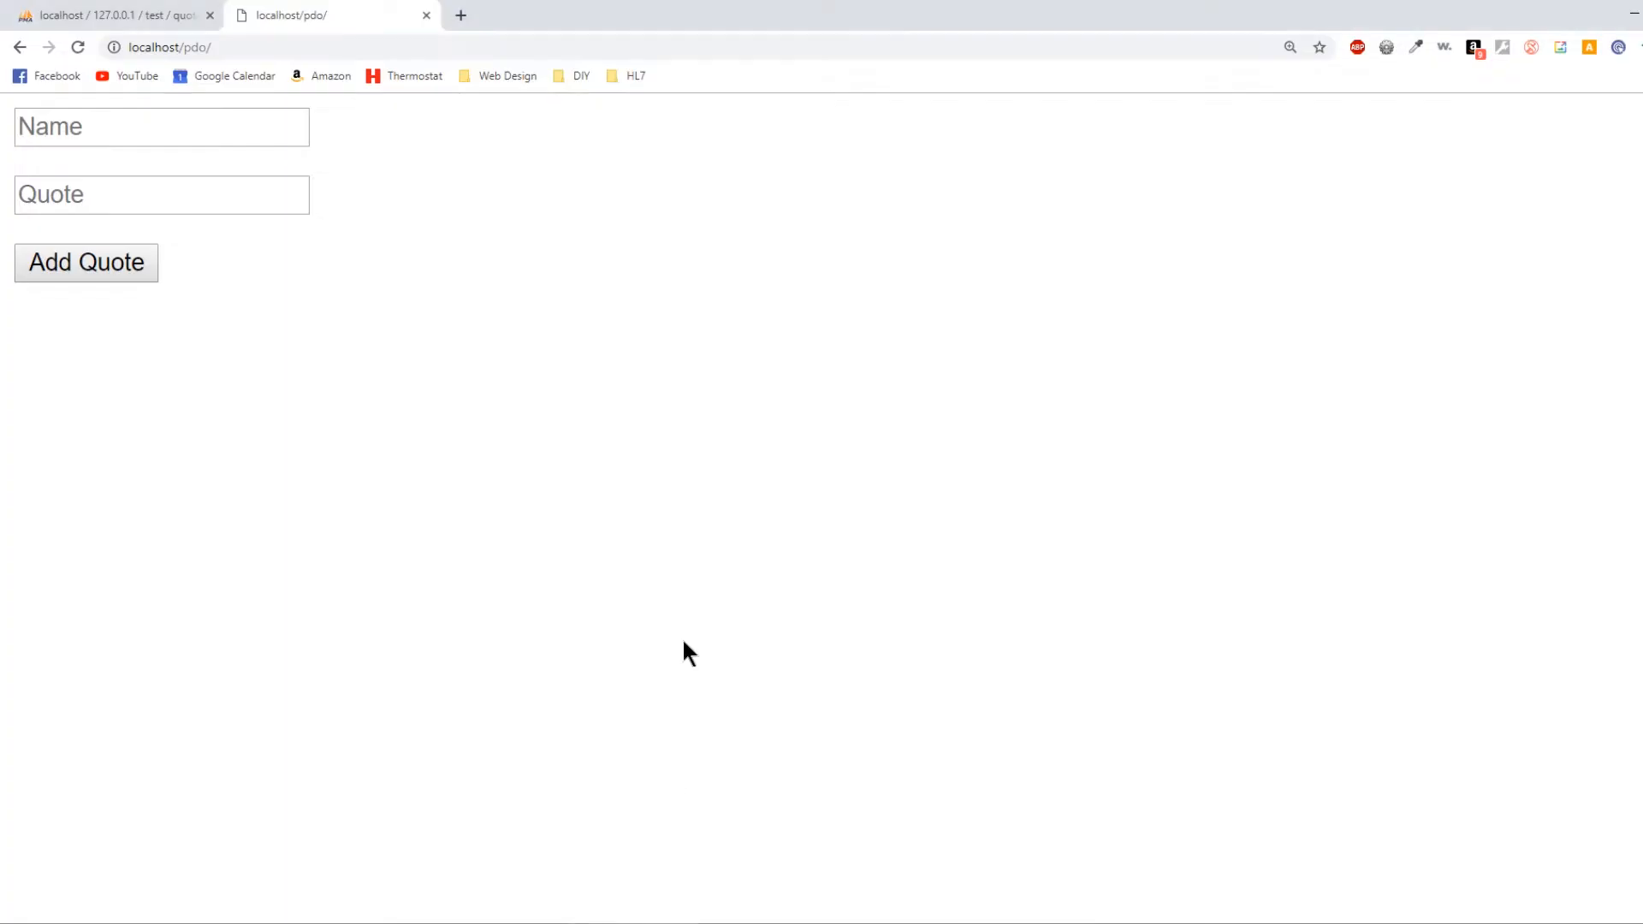
# Step: Switch to Chrome to view the quotes table in phpMyAdmin
pyautogui.click(115, 14)
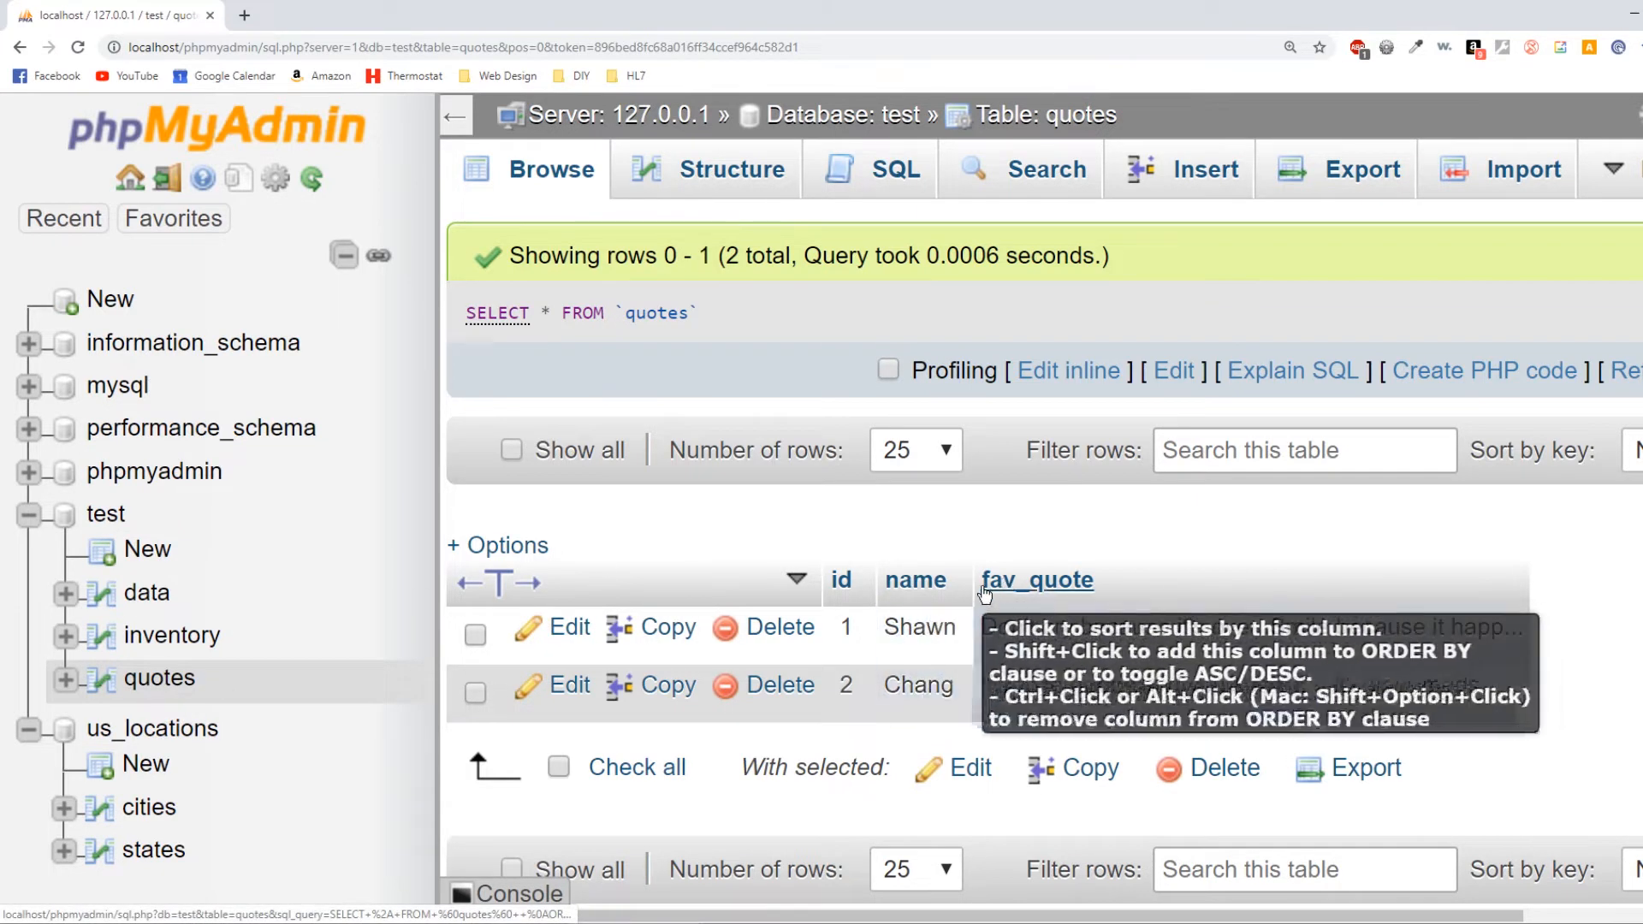
pyautogui.moveTo(974, 579)
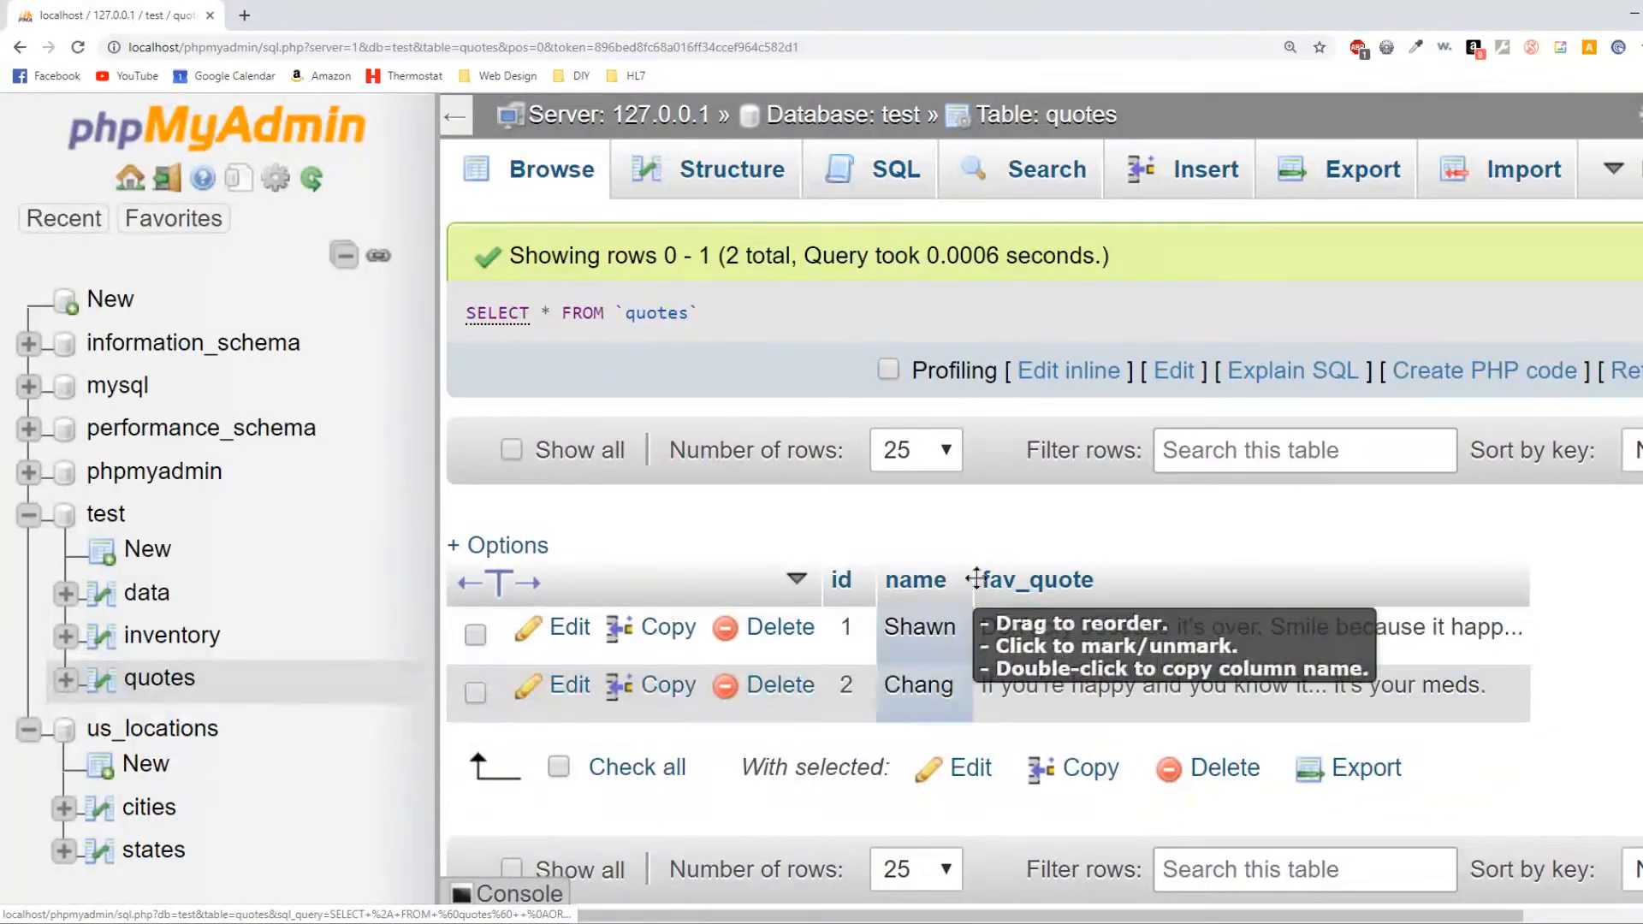
pyautogui.moveTo(1571, 124)
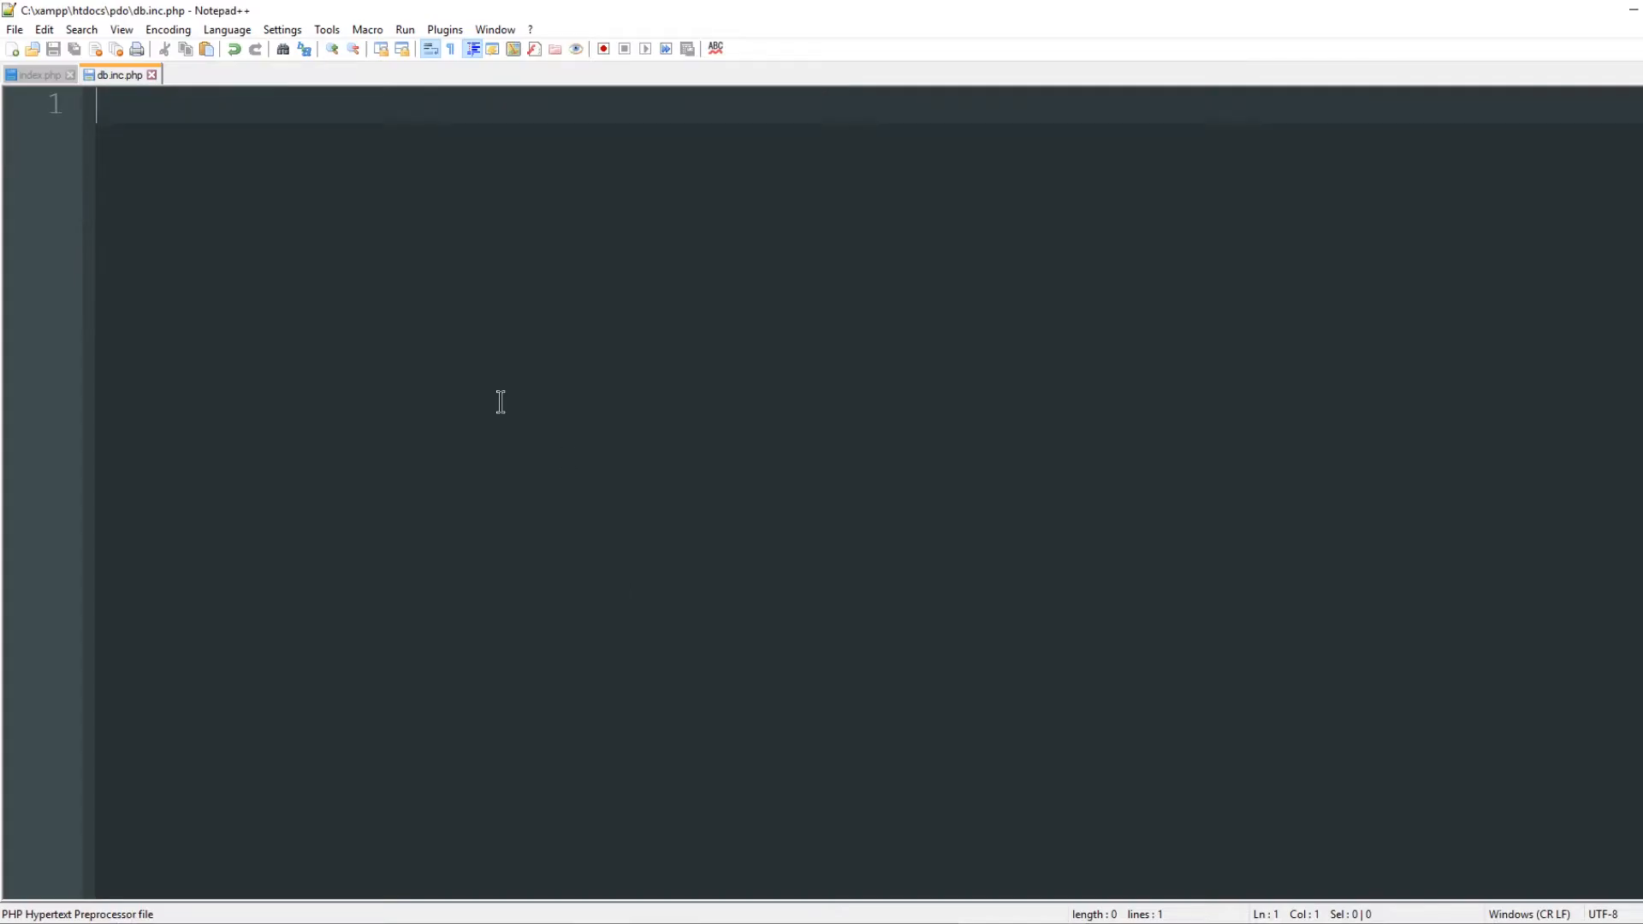
# Step: Add PHP tags and start the $db = new pdo(...) statement in db.inc.php
pyautogui.write('<?php')
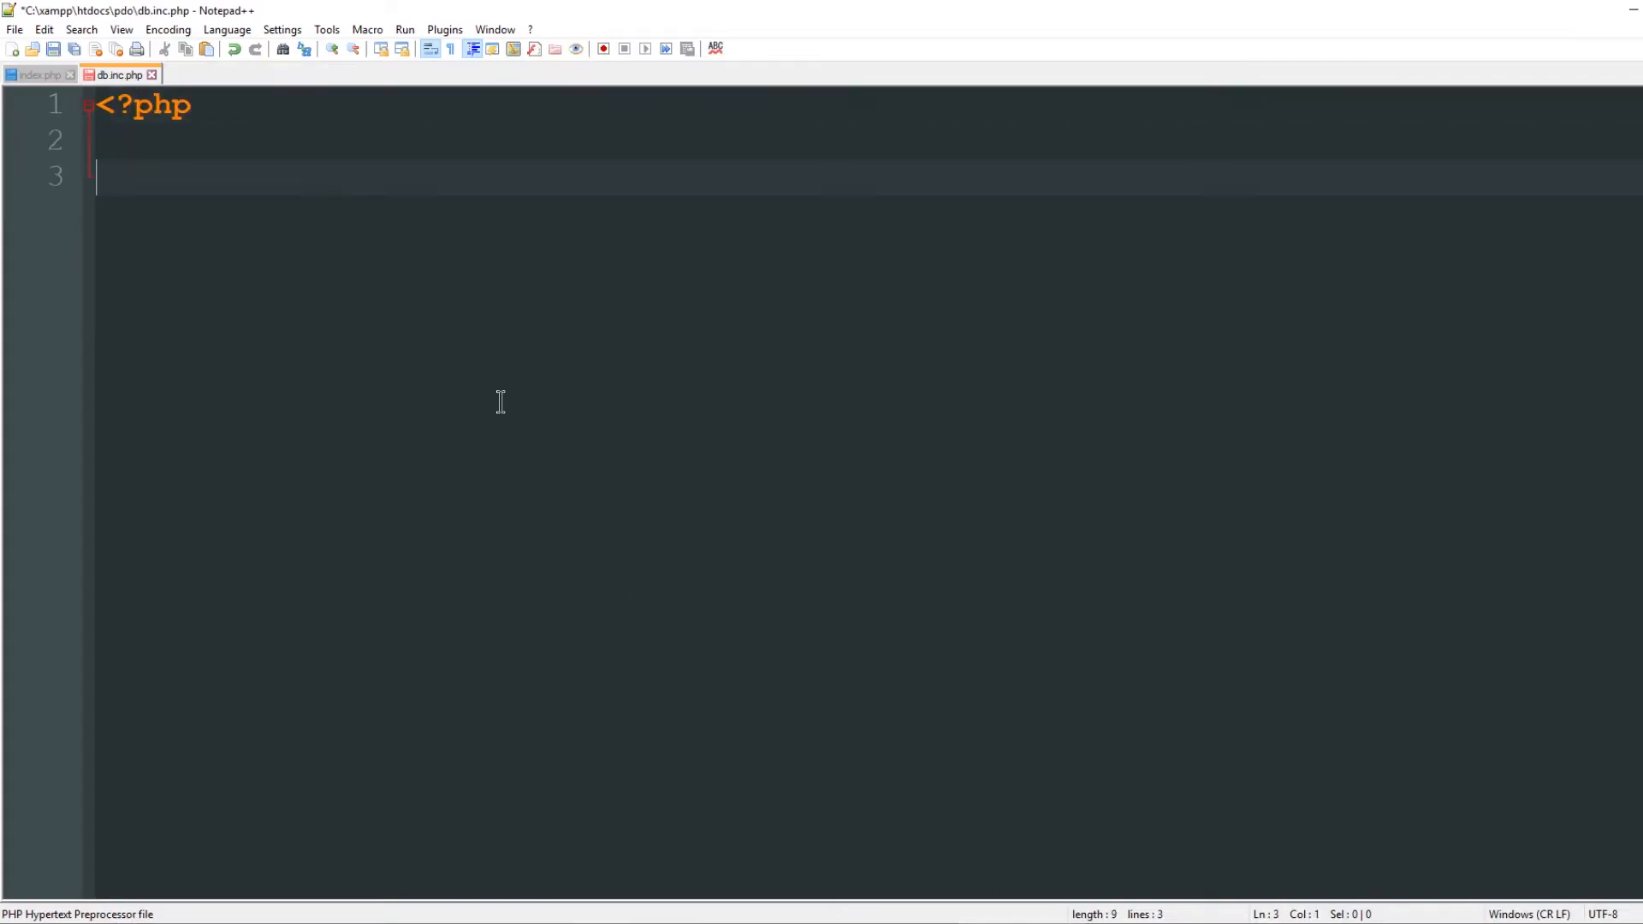
pyautogui.write('?>')
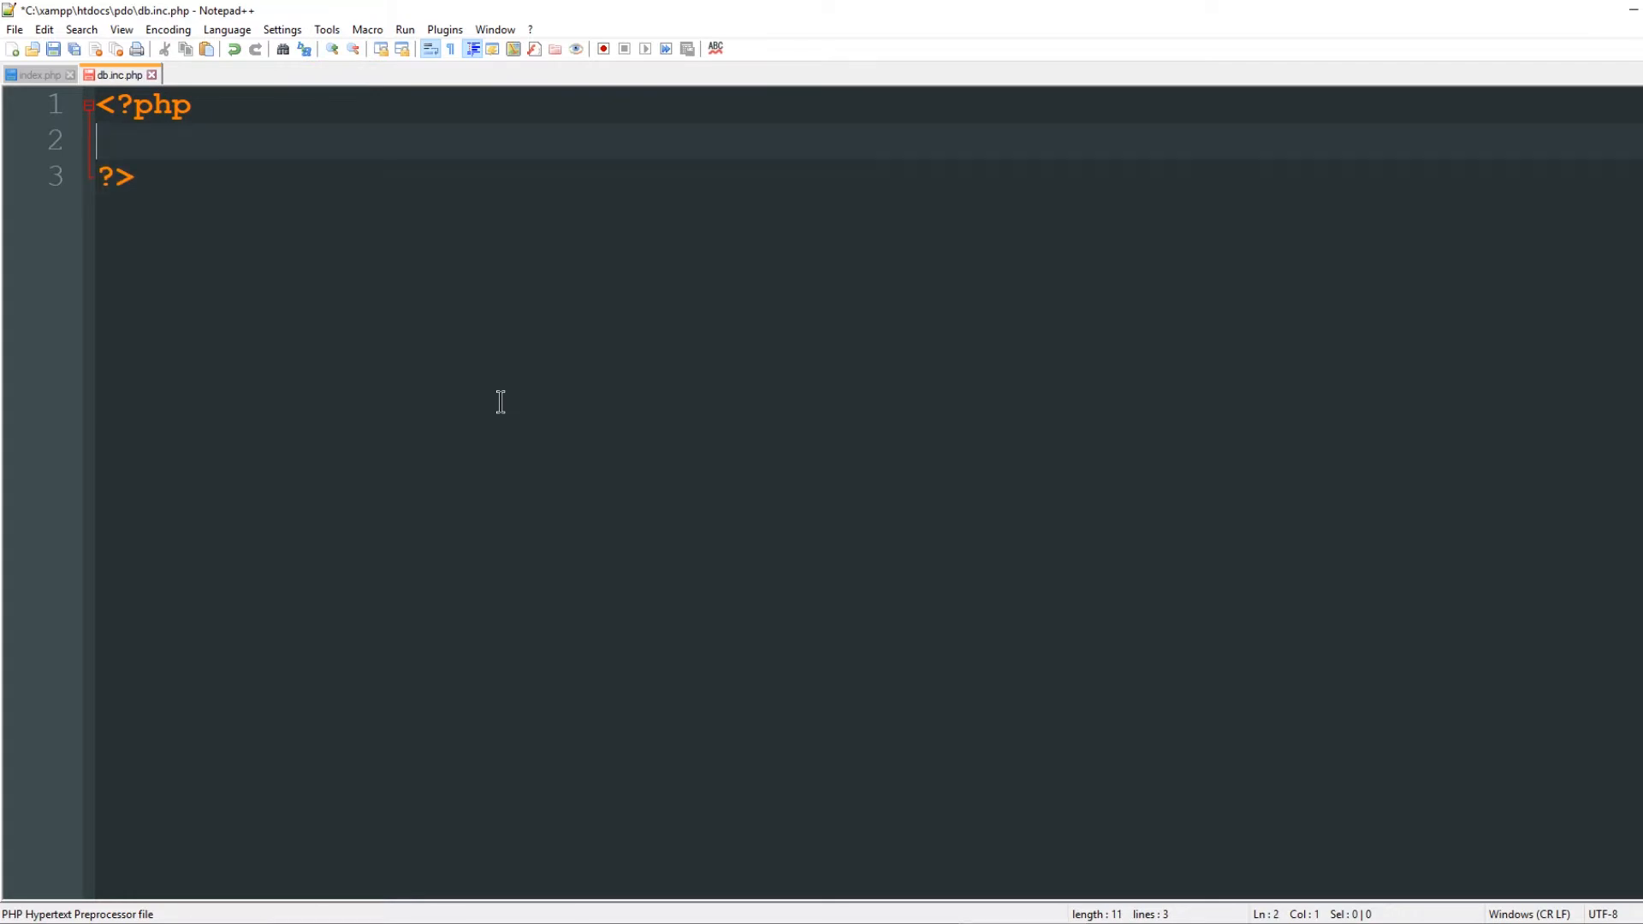
pyautogui.write('$')
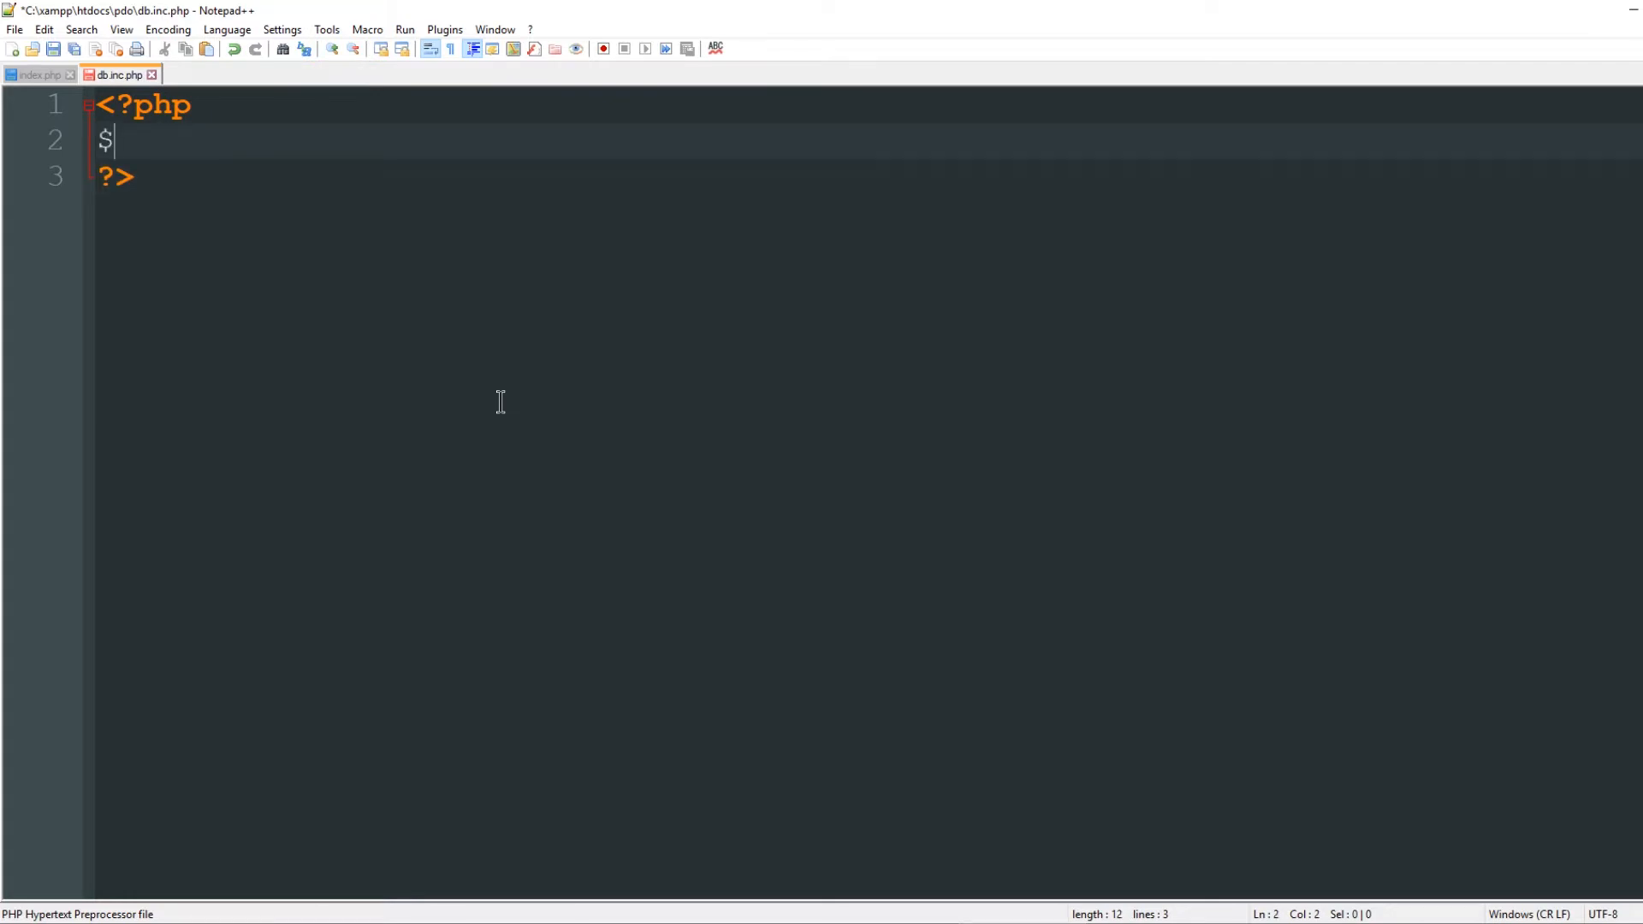
pyautogui.write('db = new pdo')
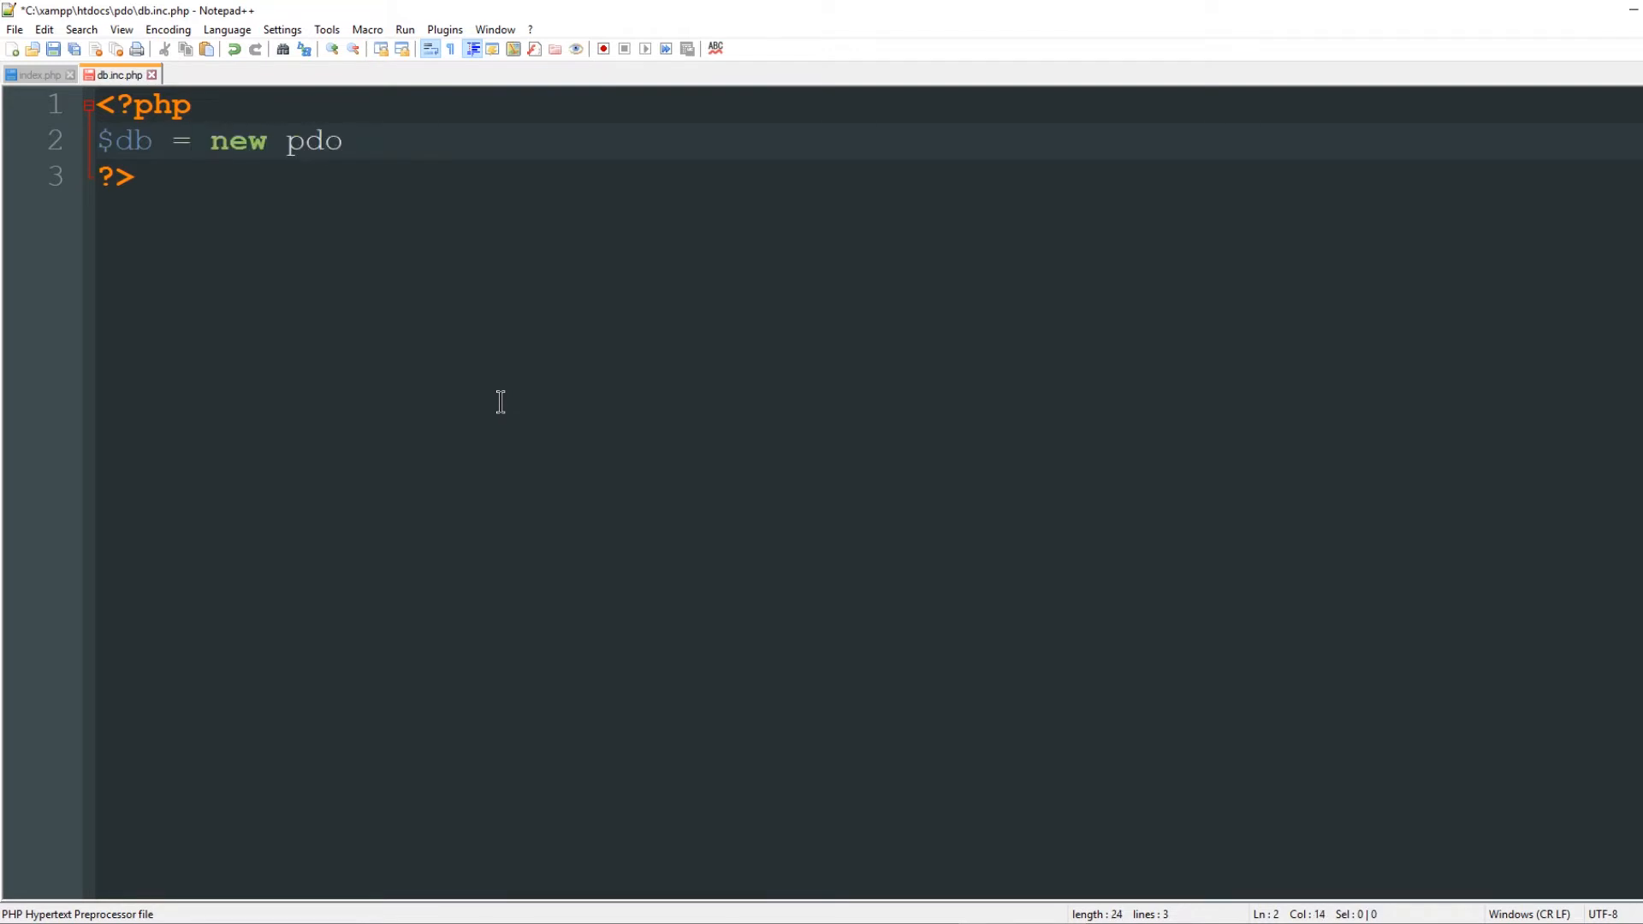
pyautogui.write('();')
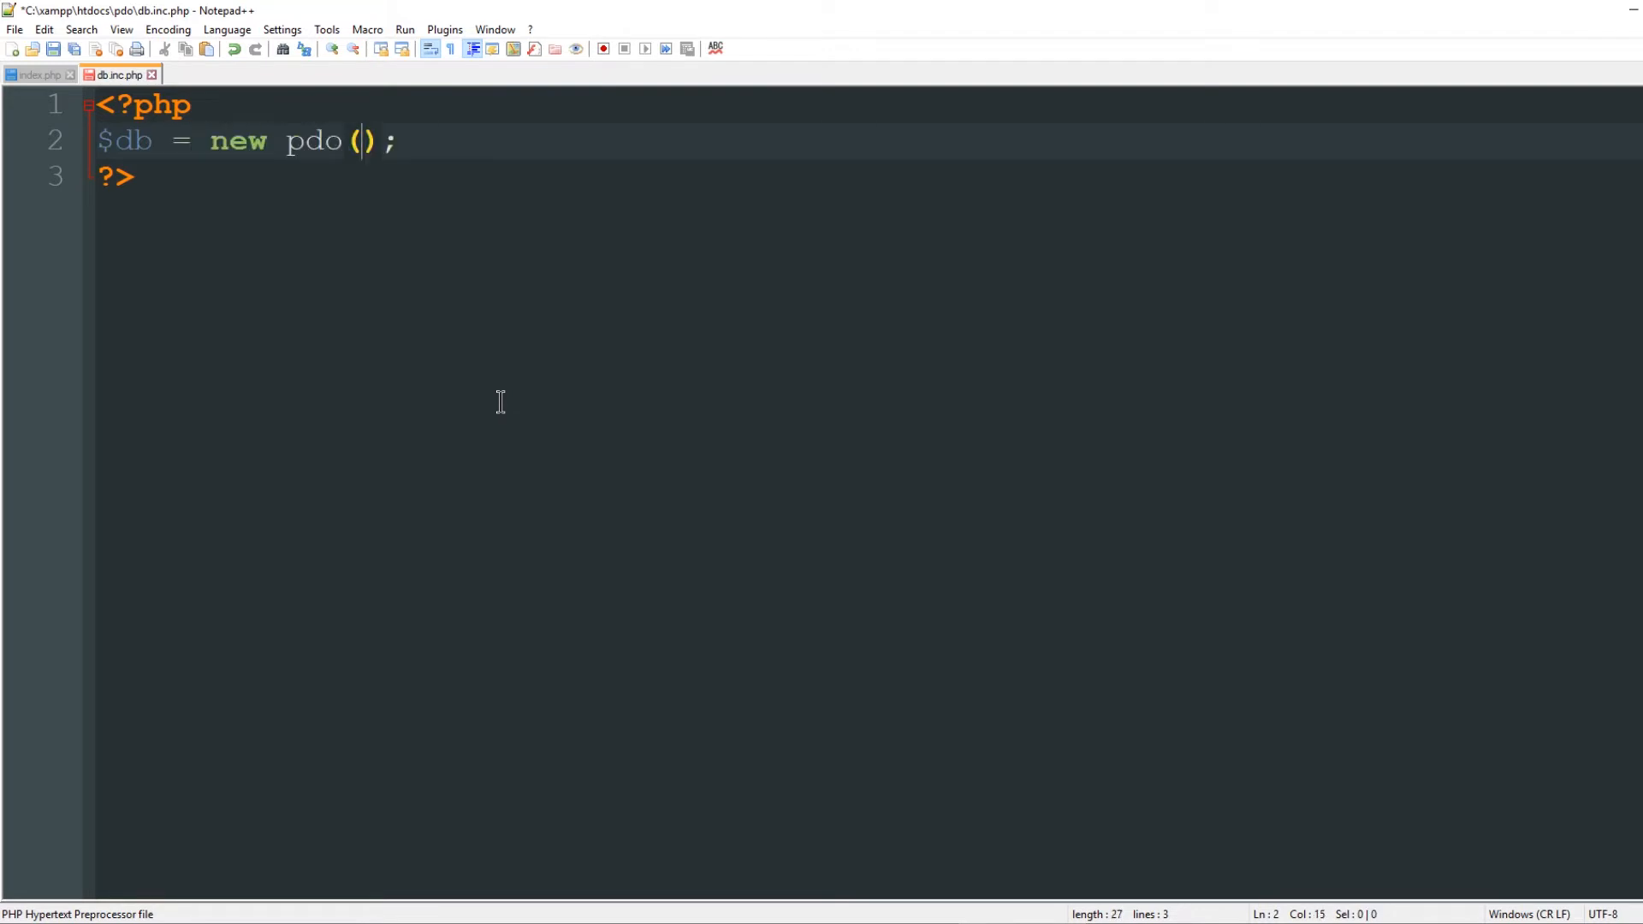
pyautogui.write("'")
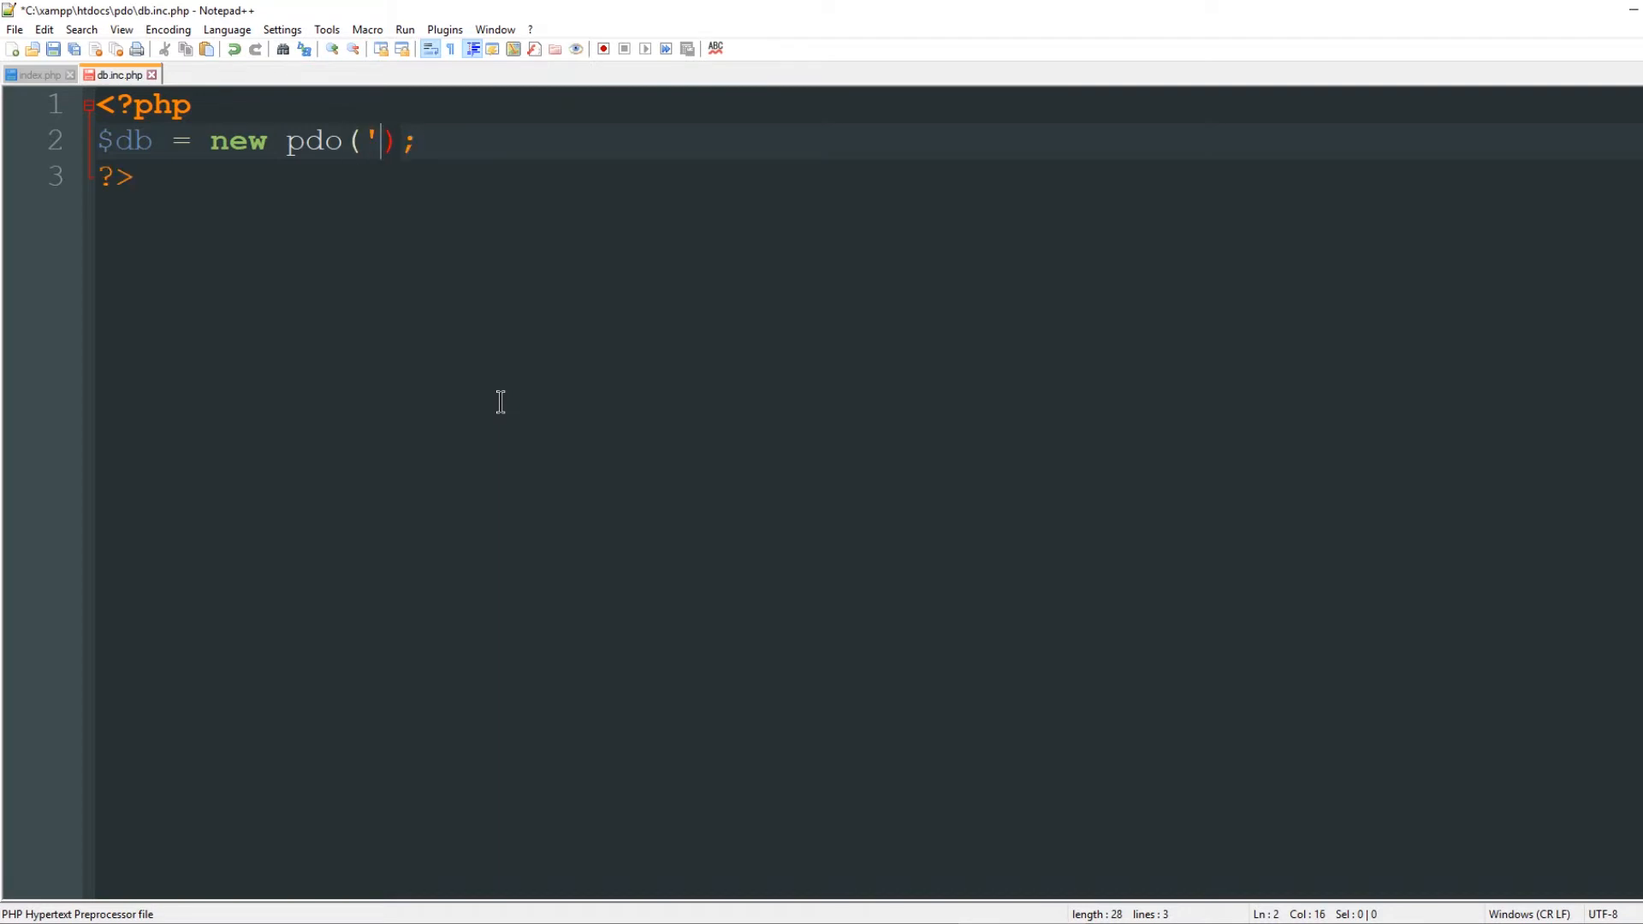
# Step: Fill in DSN mysql:host=localhost;dbname=test;charset=utf8 with user 'root' and an empty password
pyautogui.write('mysql:ho')
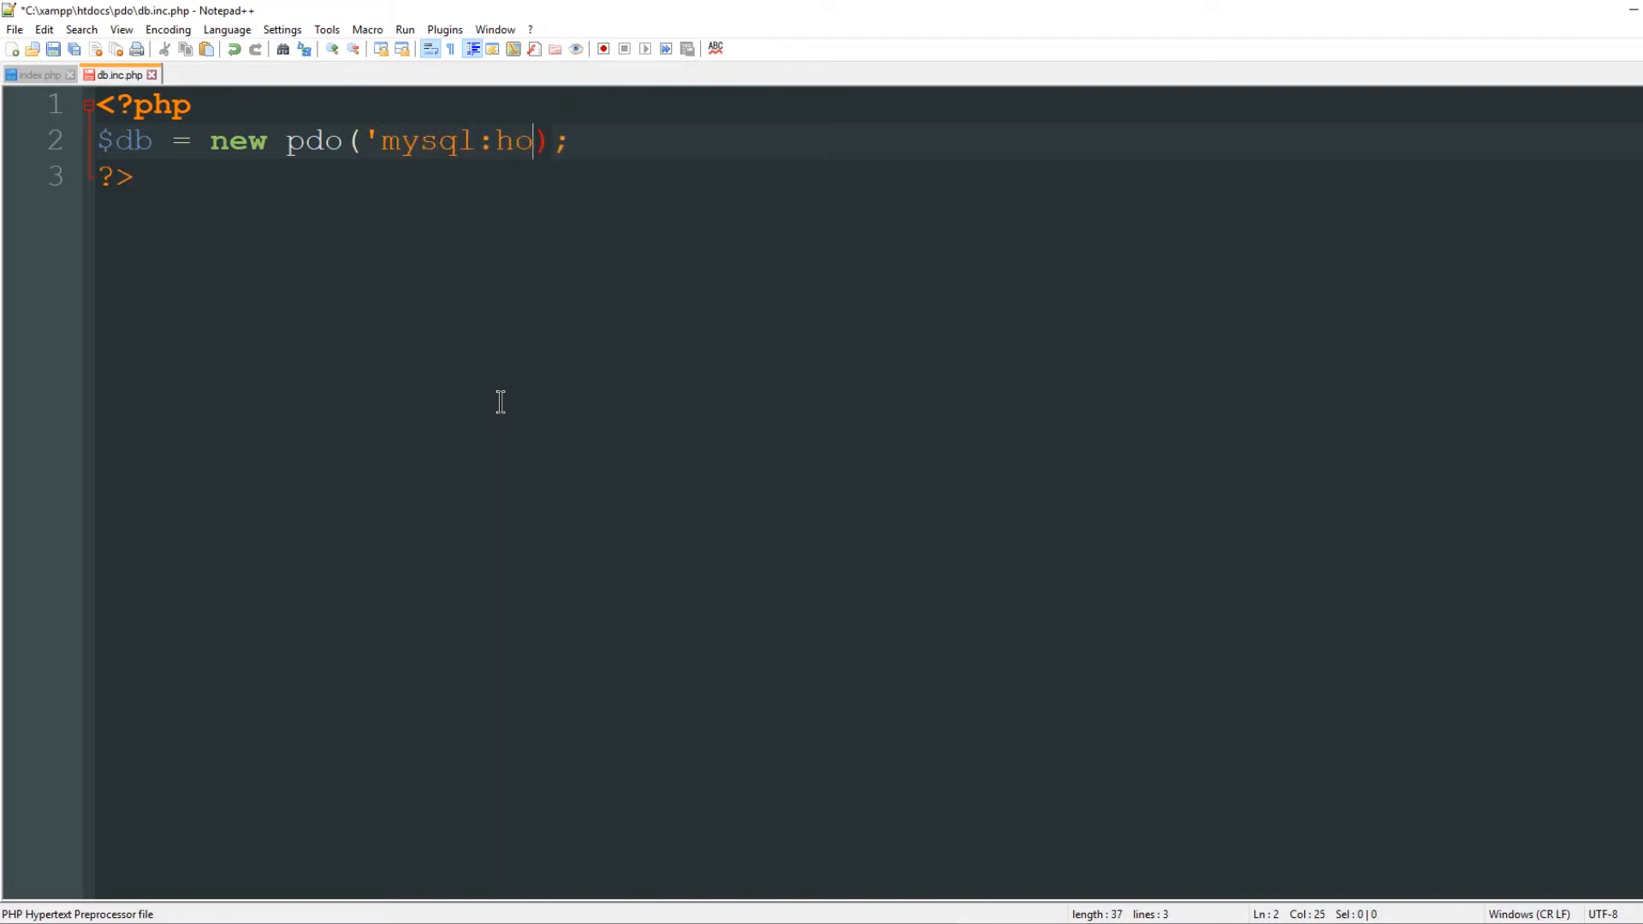
pyautogui.write('st=localh')
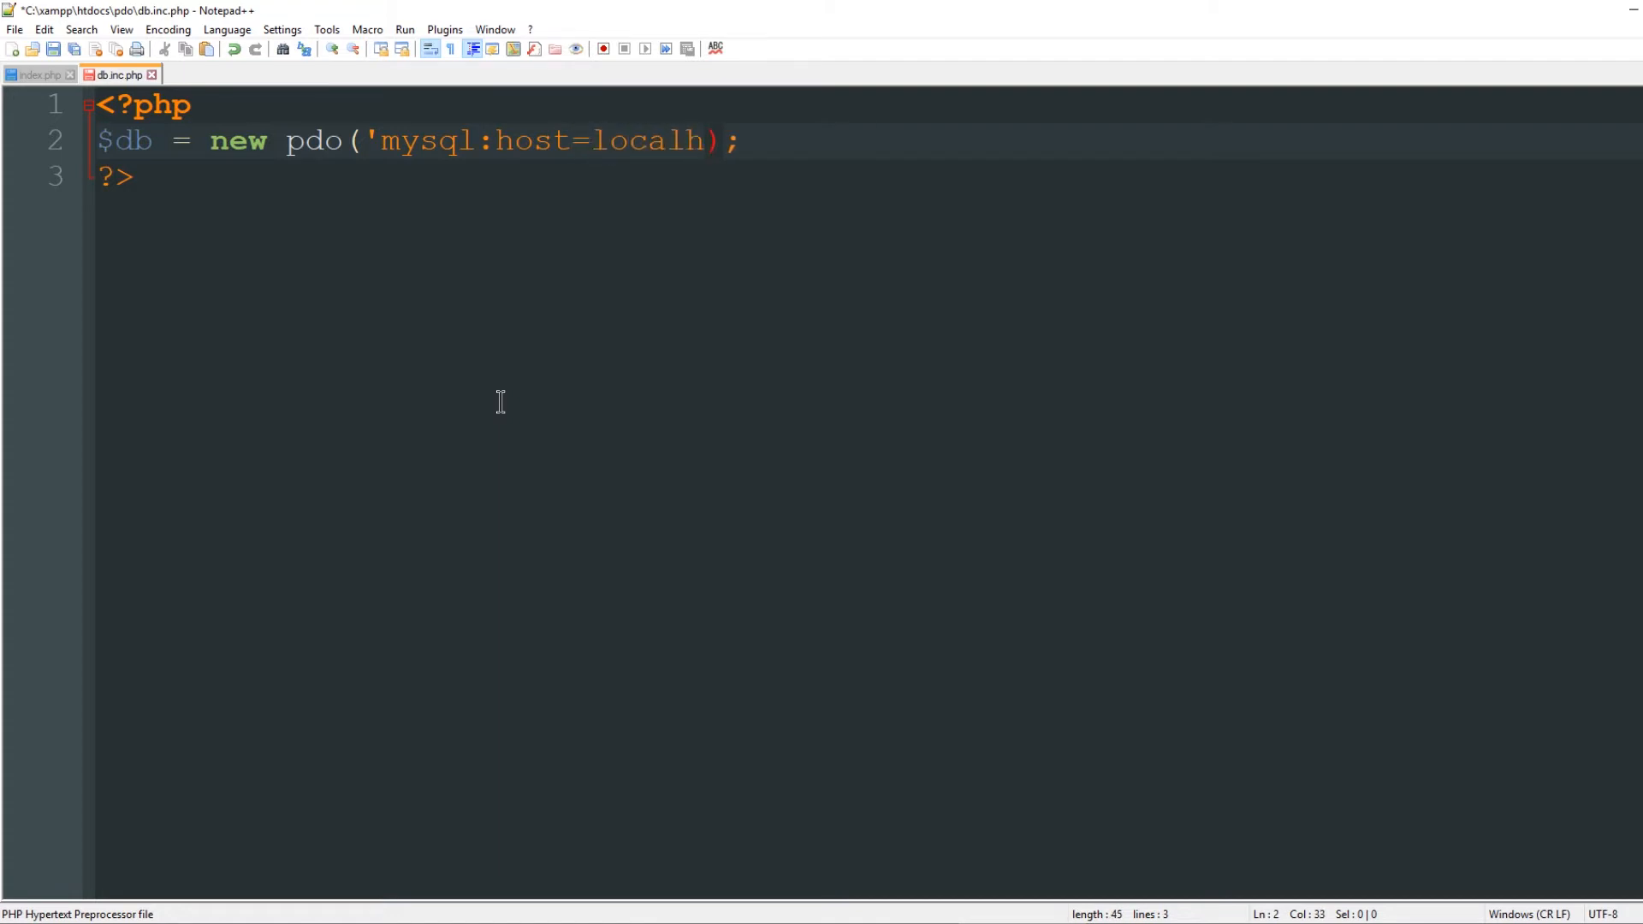
pyautogui.write('ost;dbname')
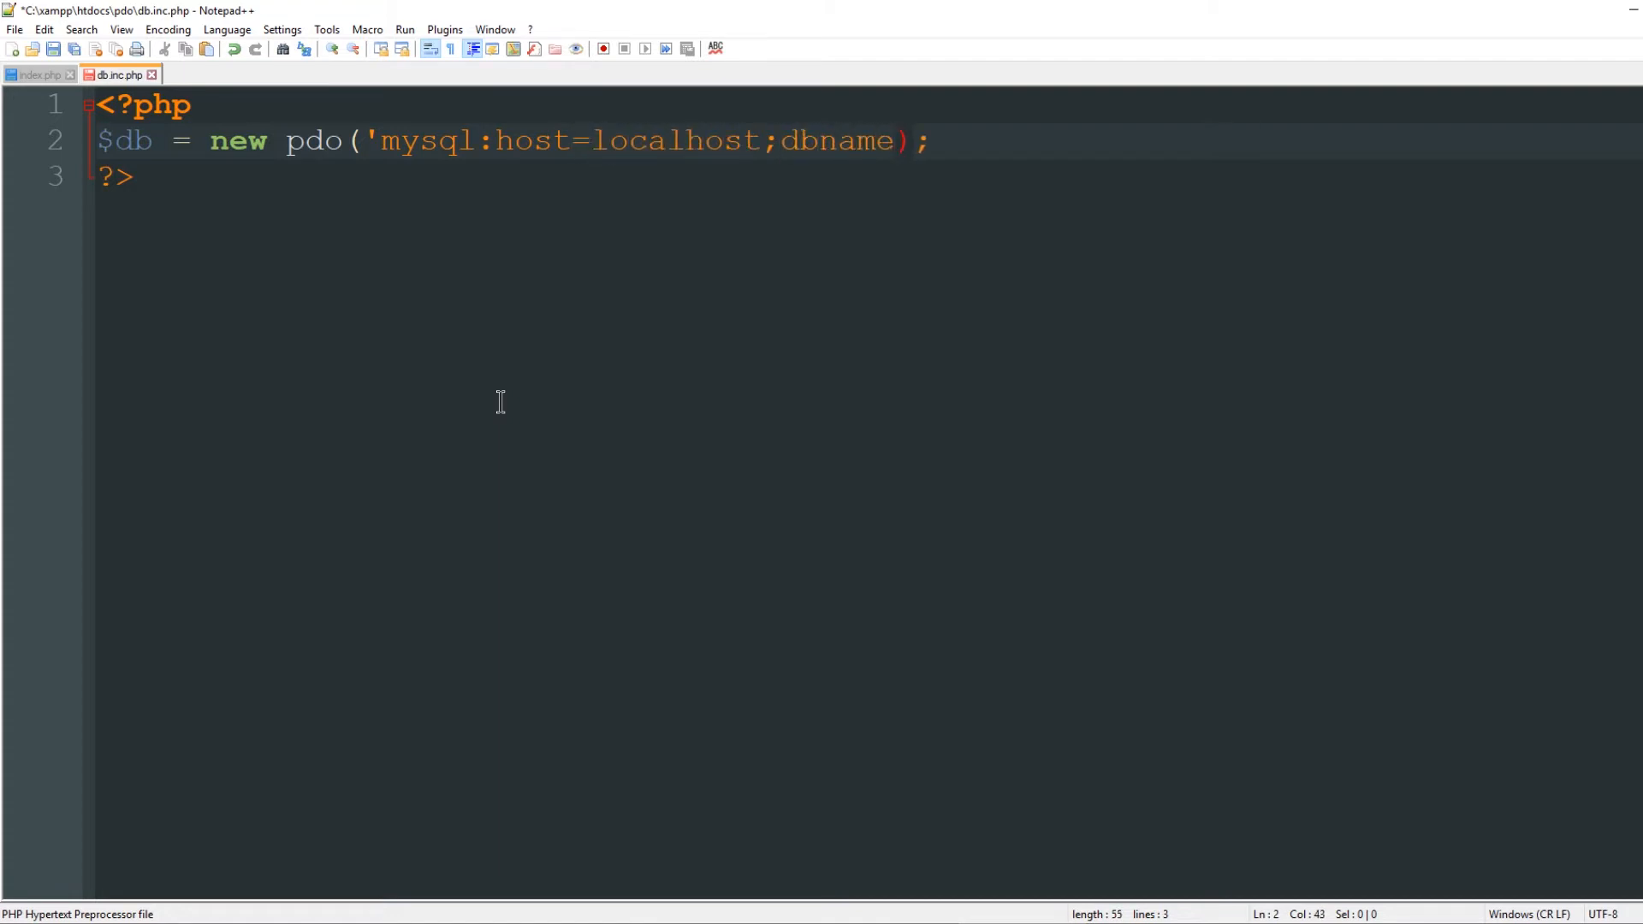
pyautogui.write('=test')
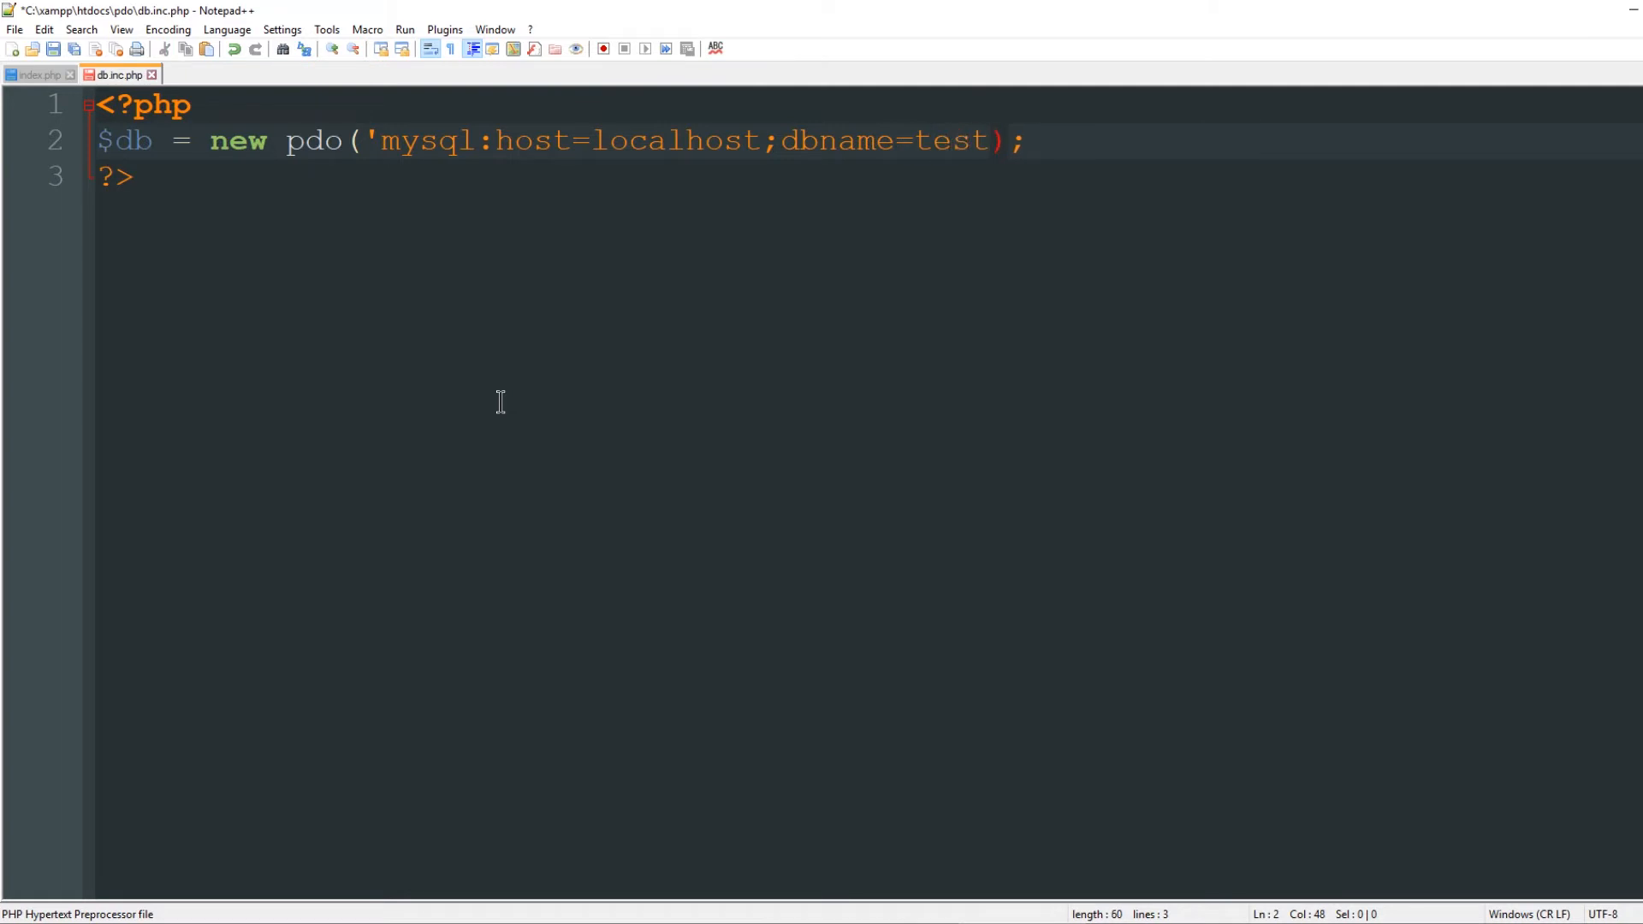
pyautogui.write(';cha')
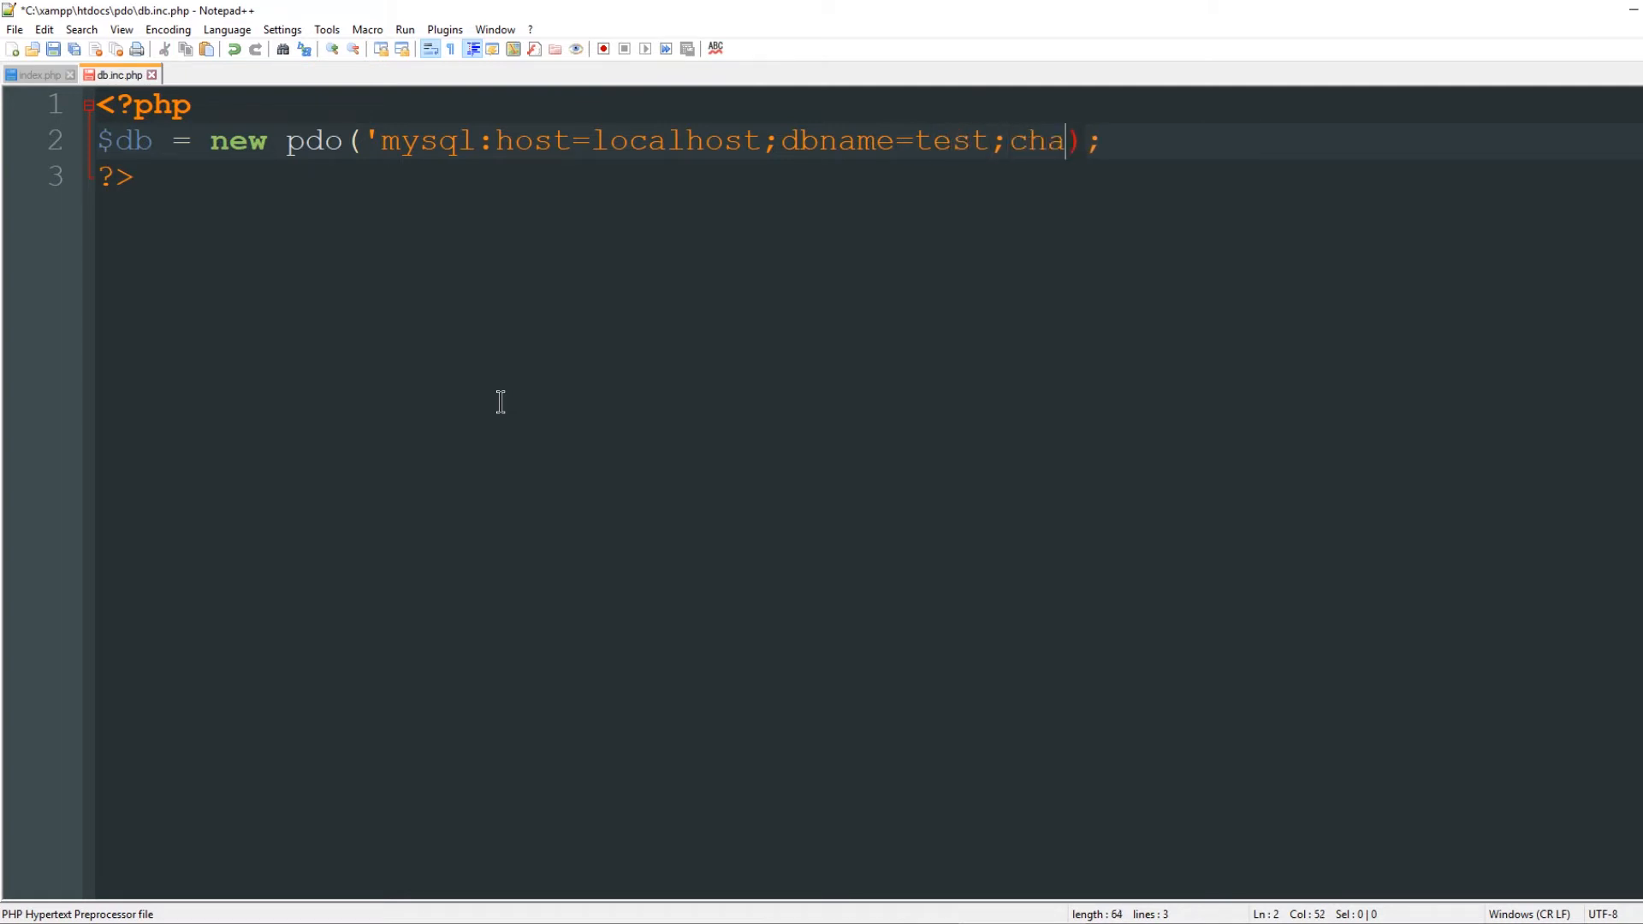
pyautogui.write('rset=u')
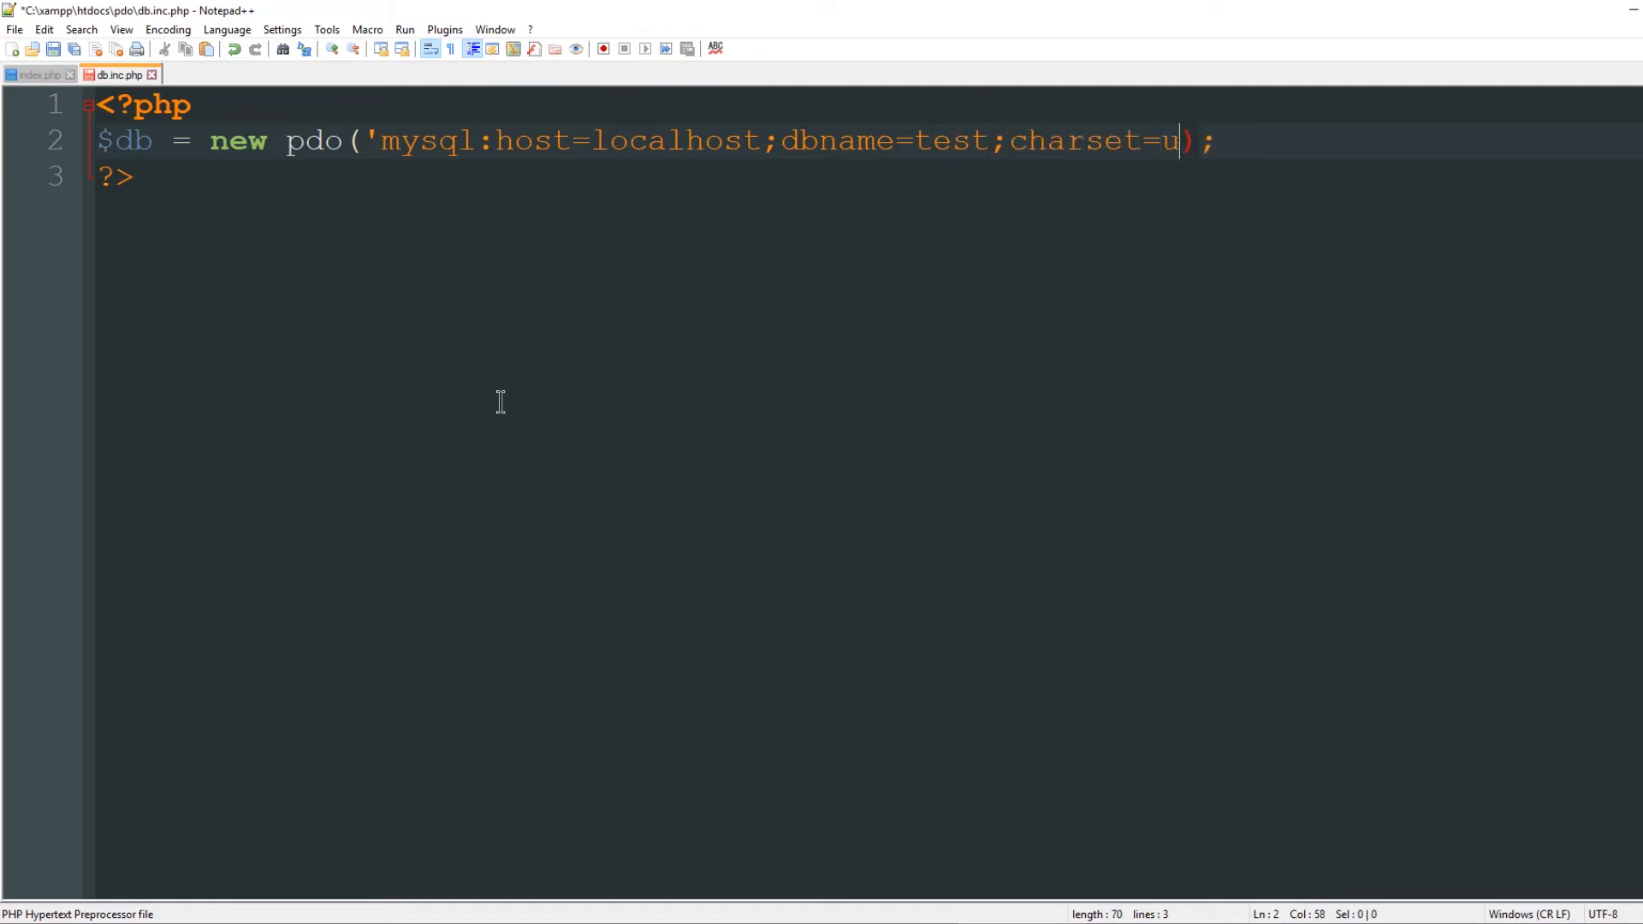
pyautogui.write('tf8')
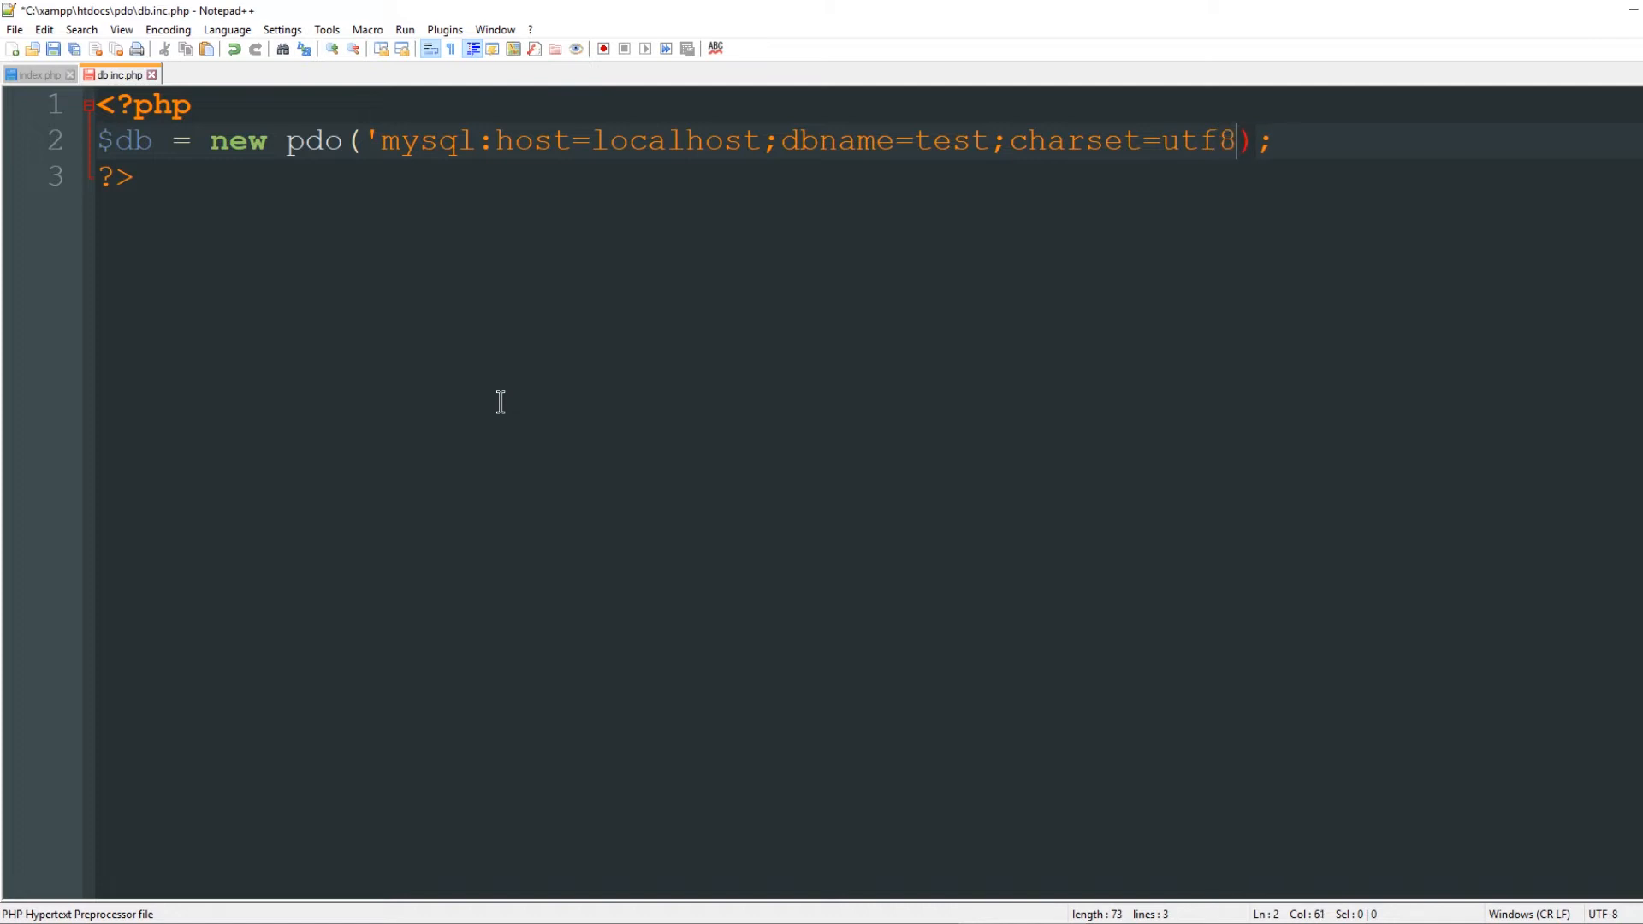
pyautogui.write(',')
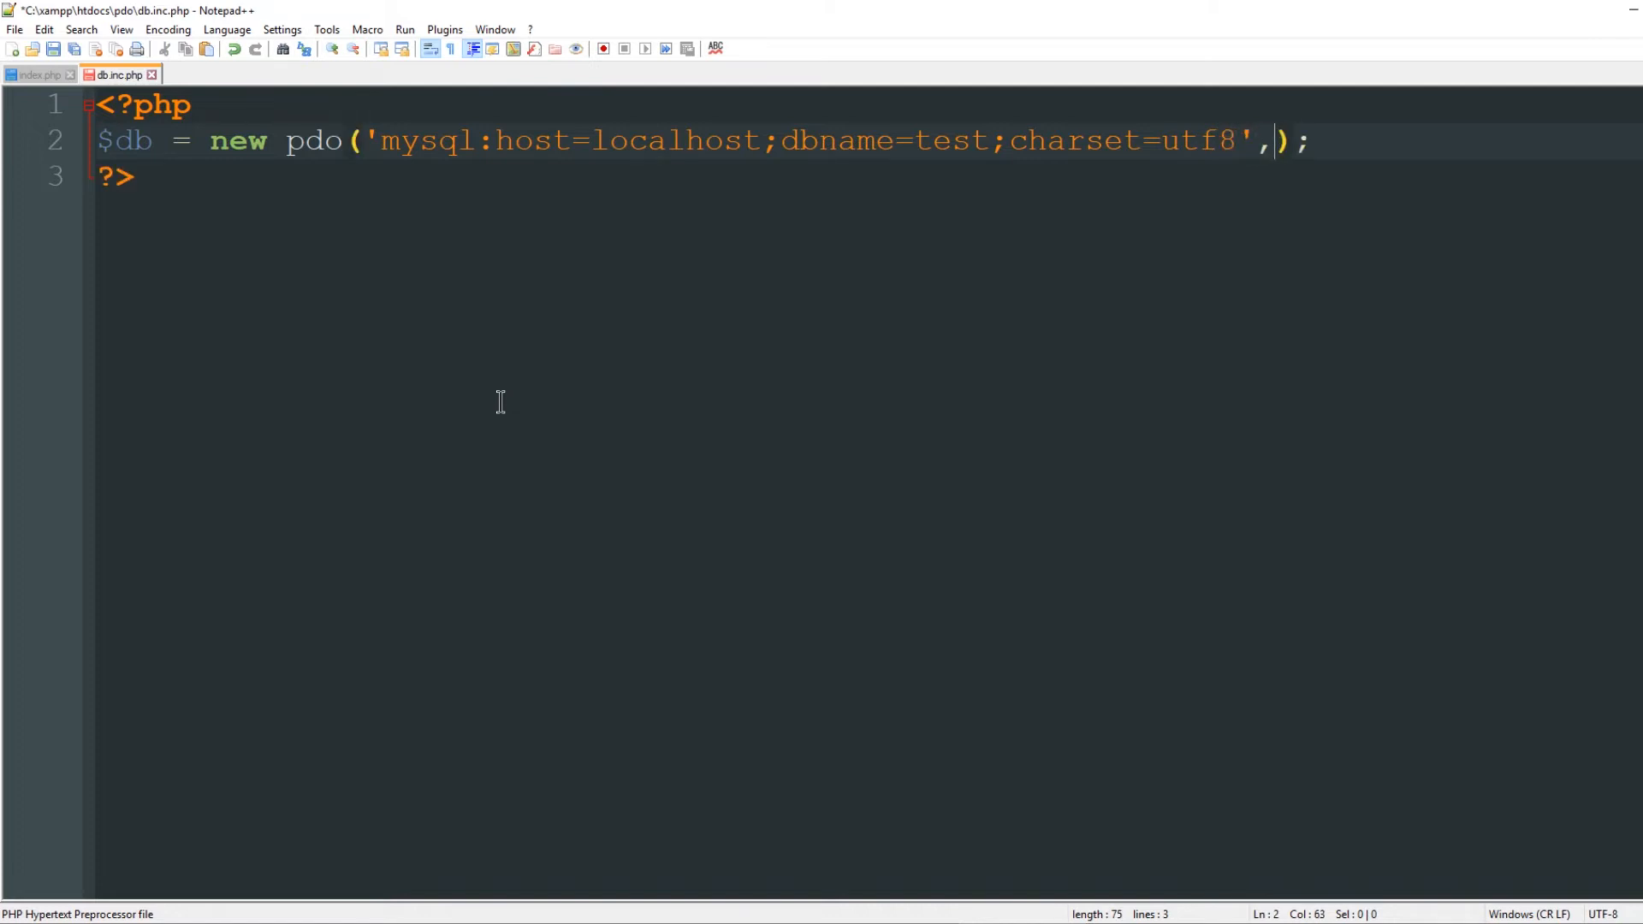
pyautogui.write("'s")
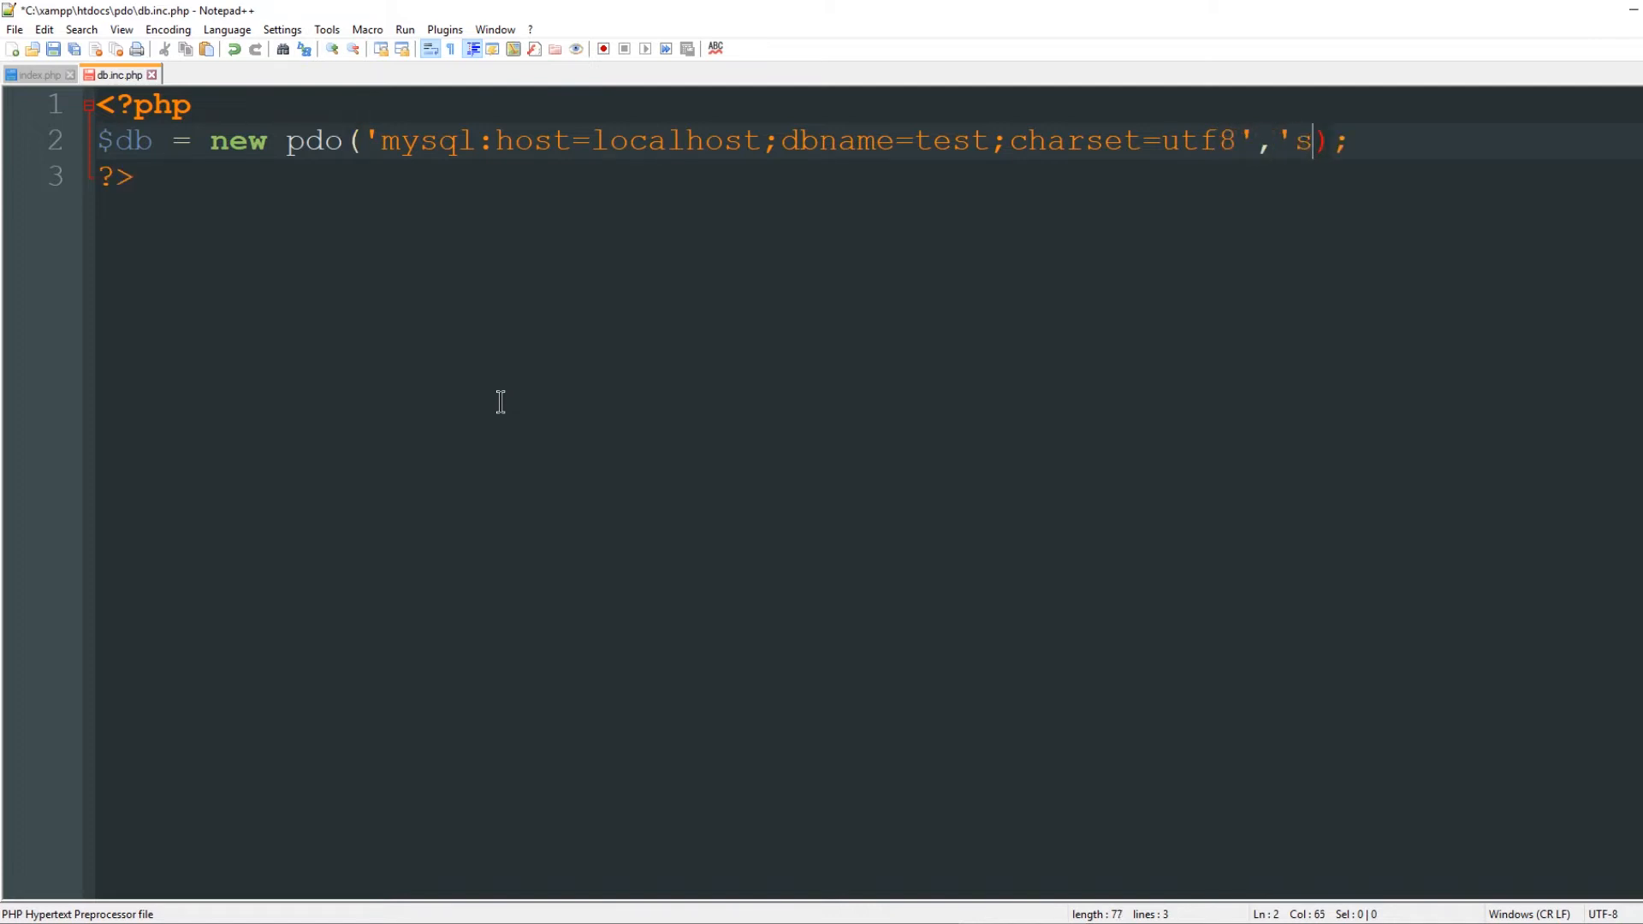
pyautogui.write("oot',''")
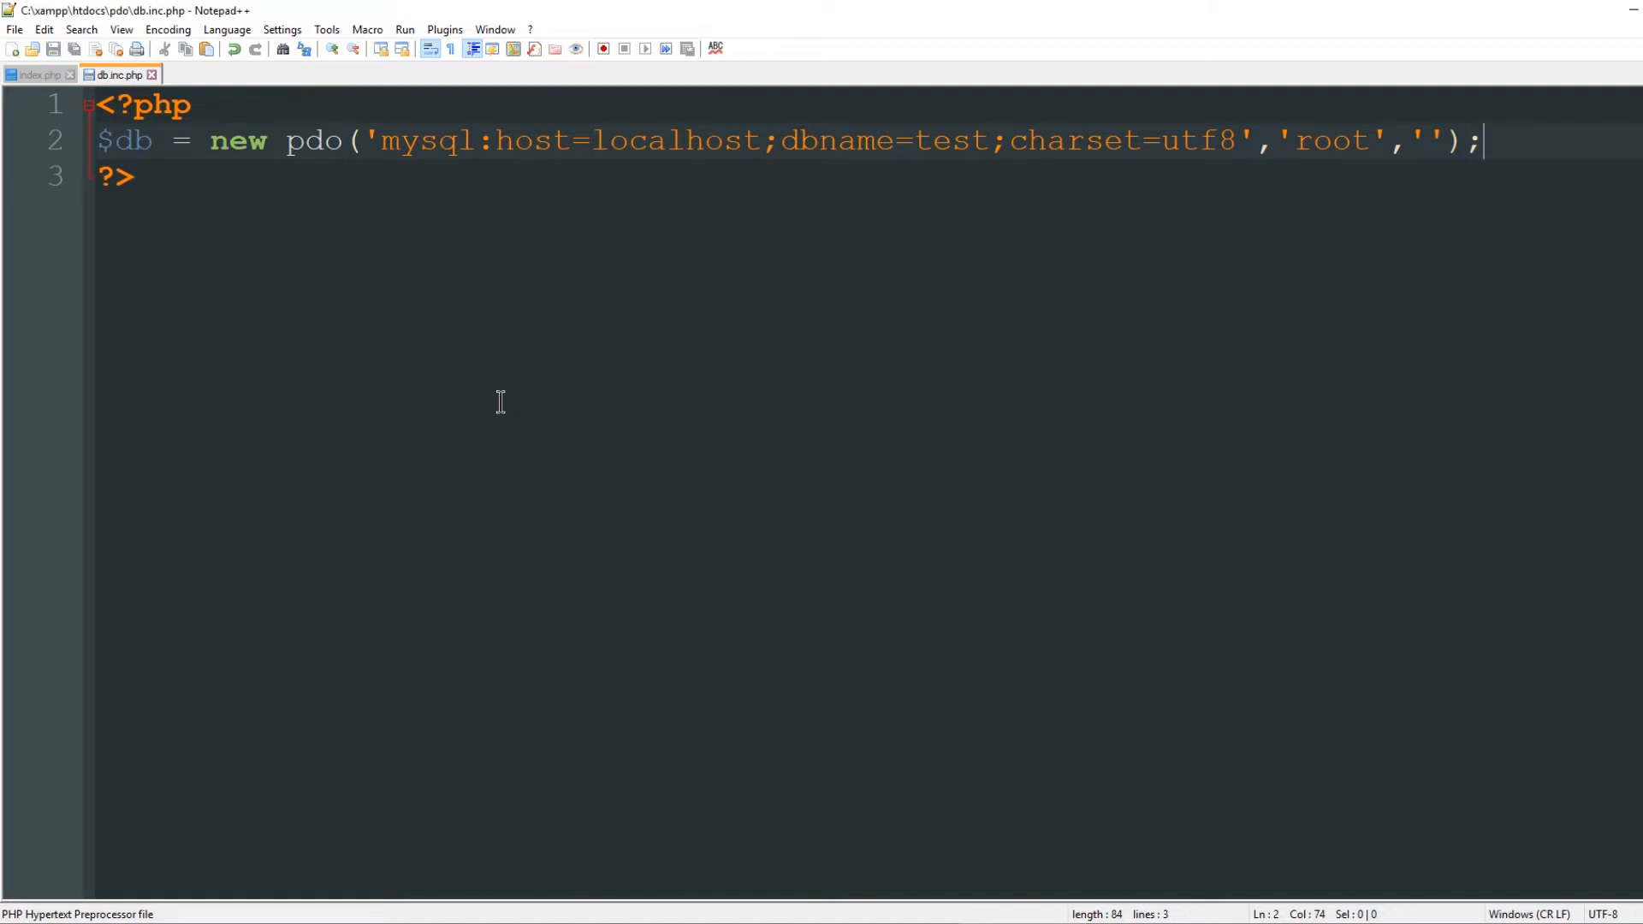
# Step: Switch to index.php and add a PHP line including 'db.inc.php'
pyautogui.click(37, 74)
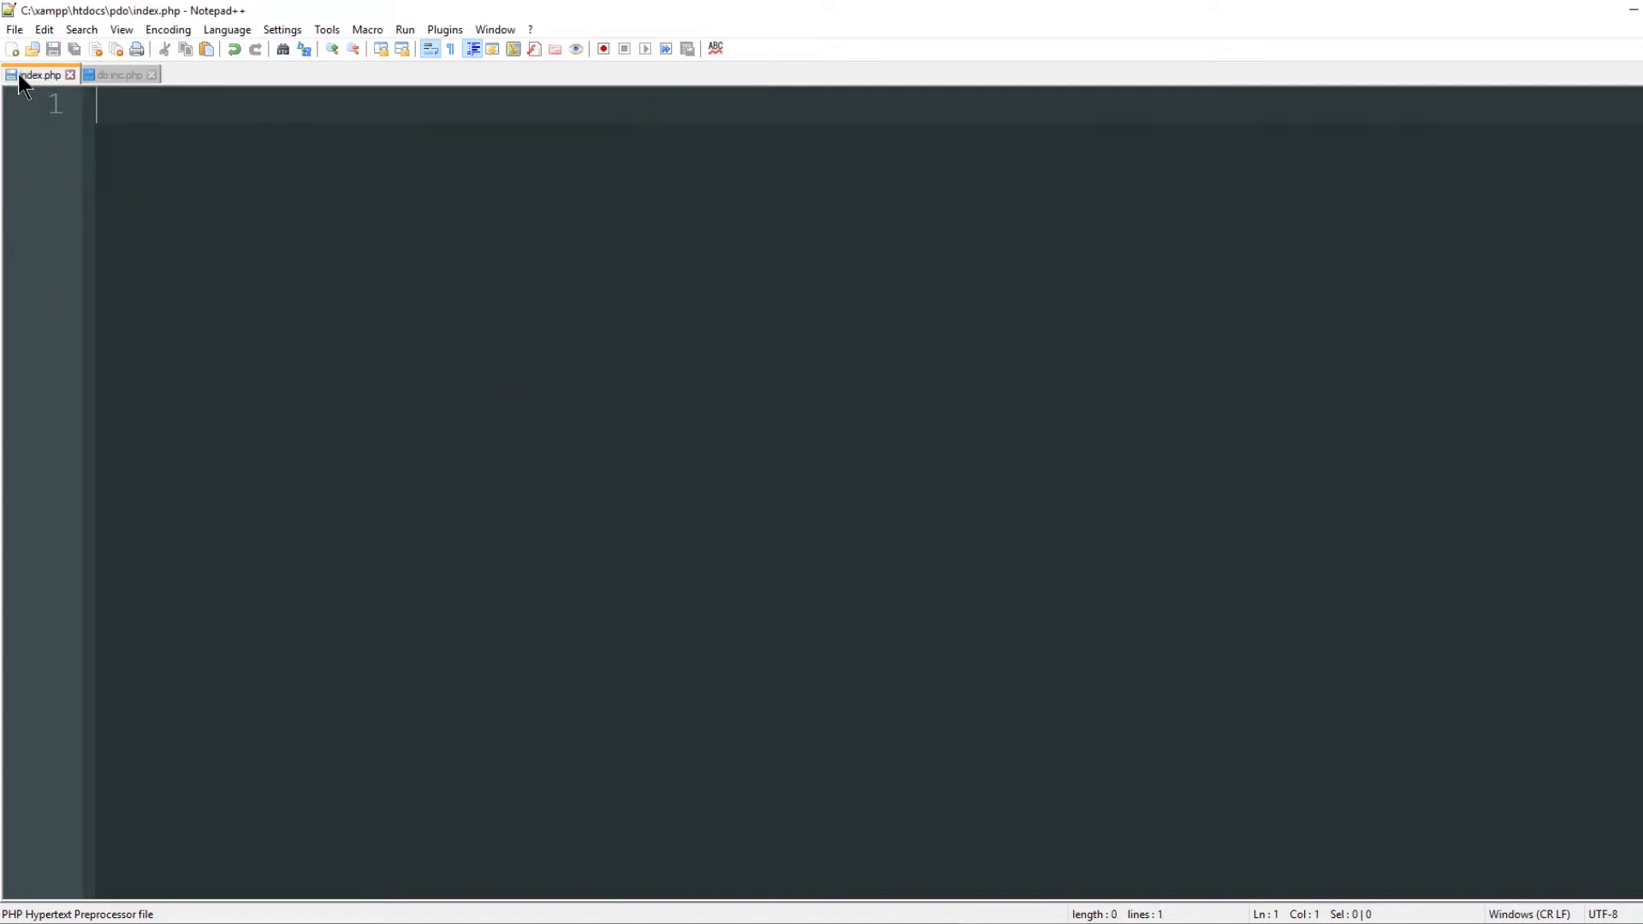
pyautogui.write('?php')
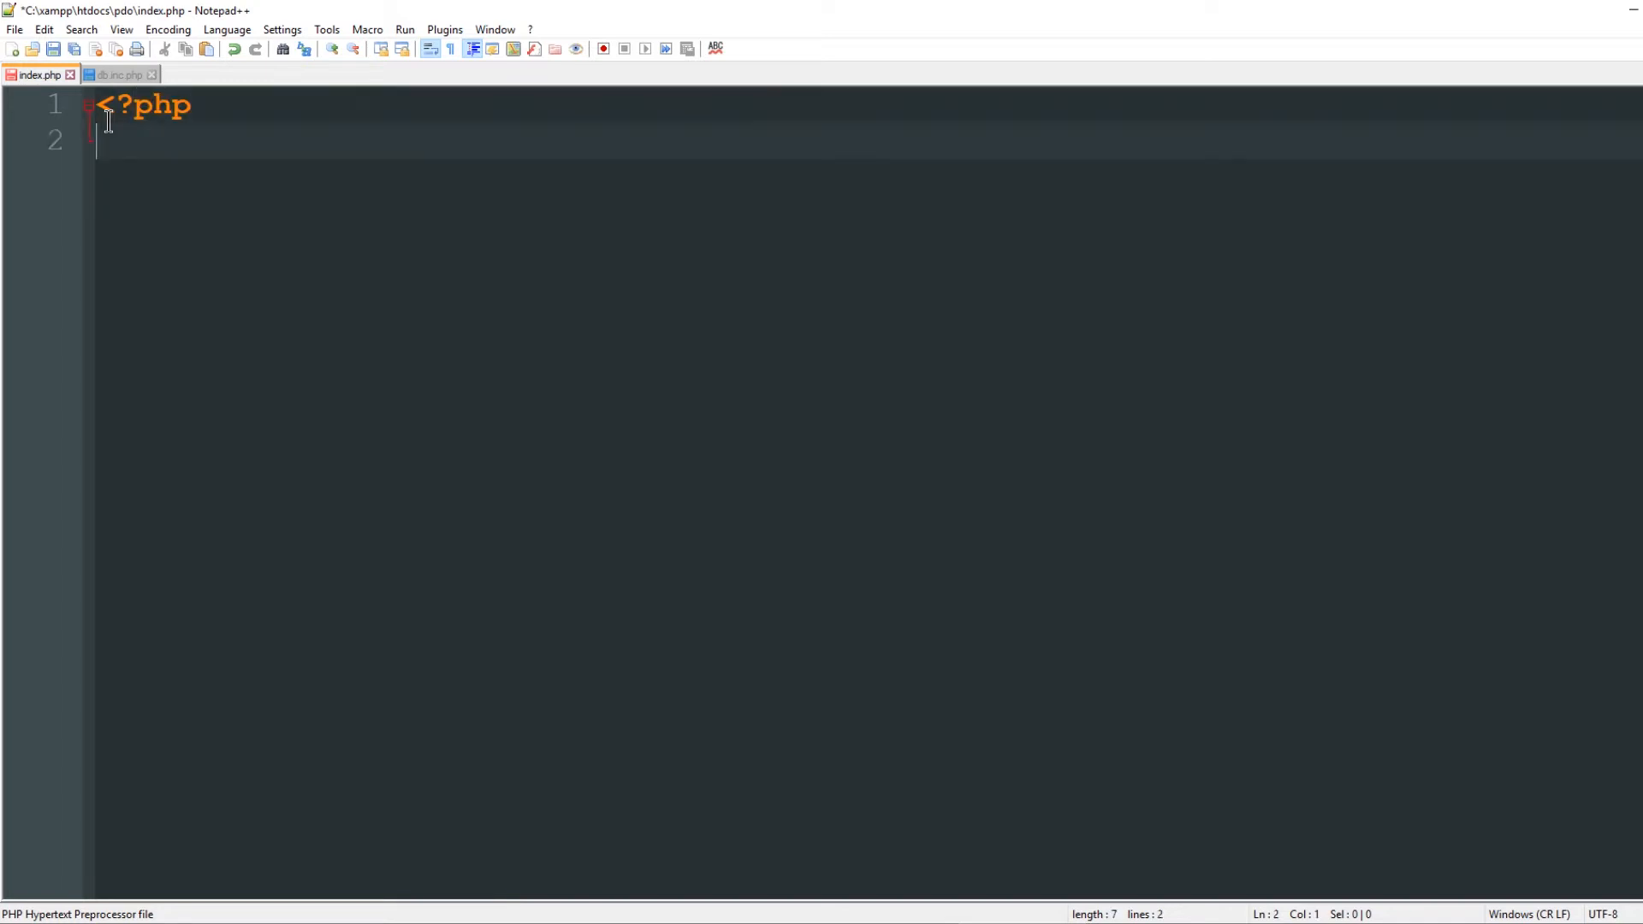
pyautogui.write("include 'db.")
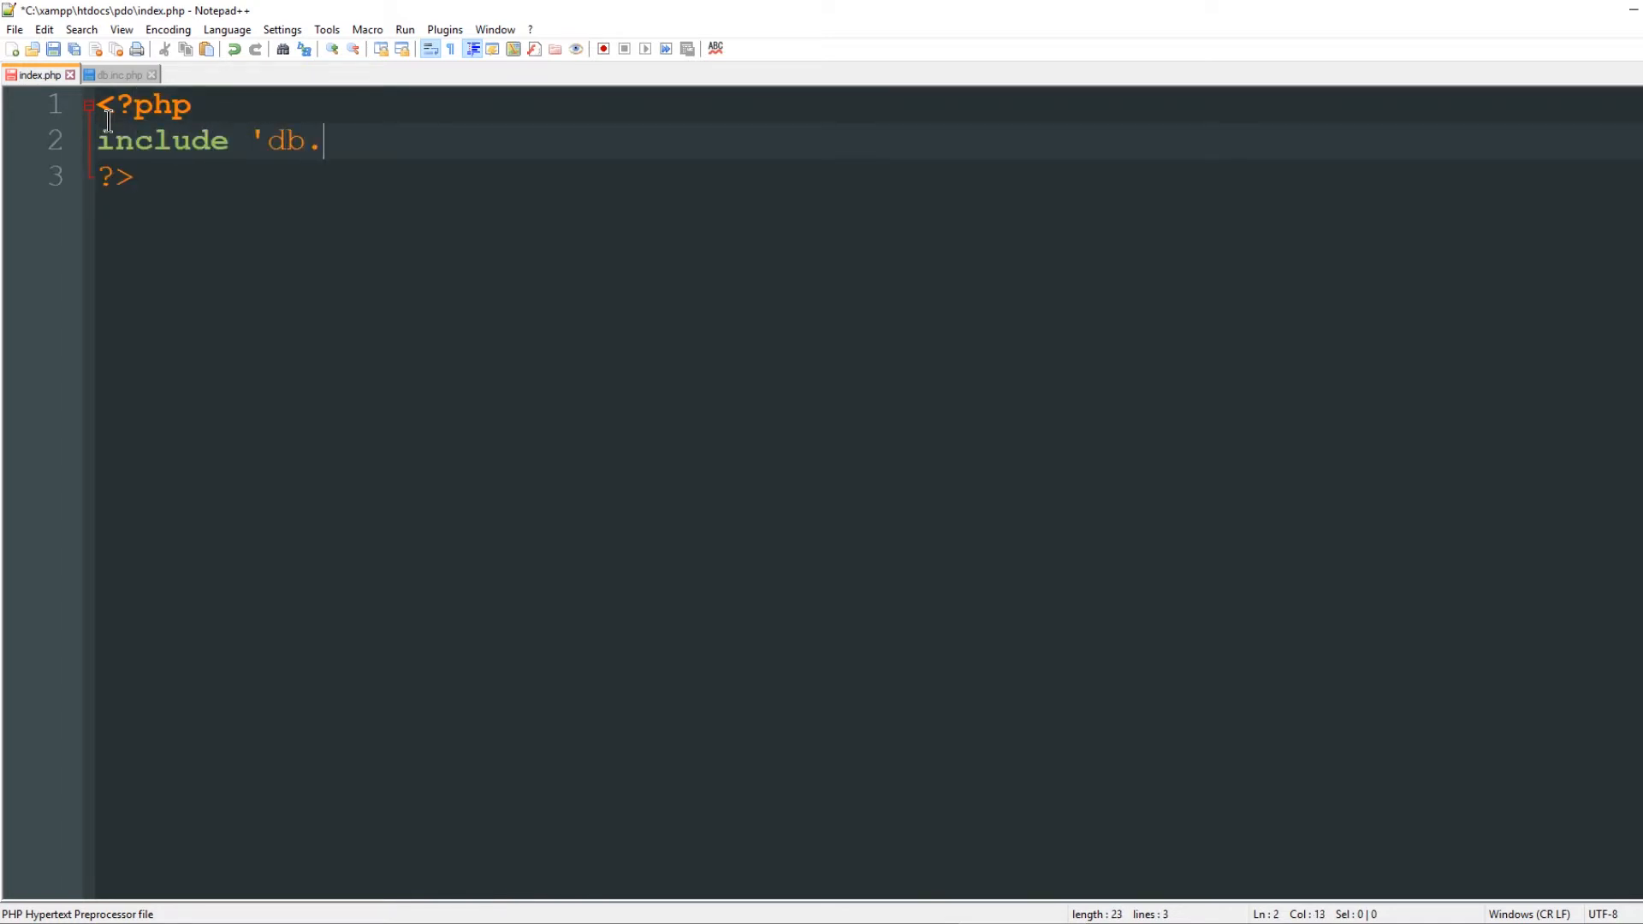
pyautogui.write("inc.php';")
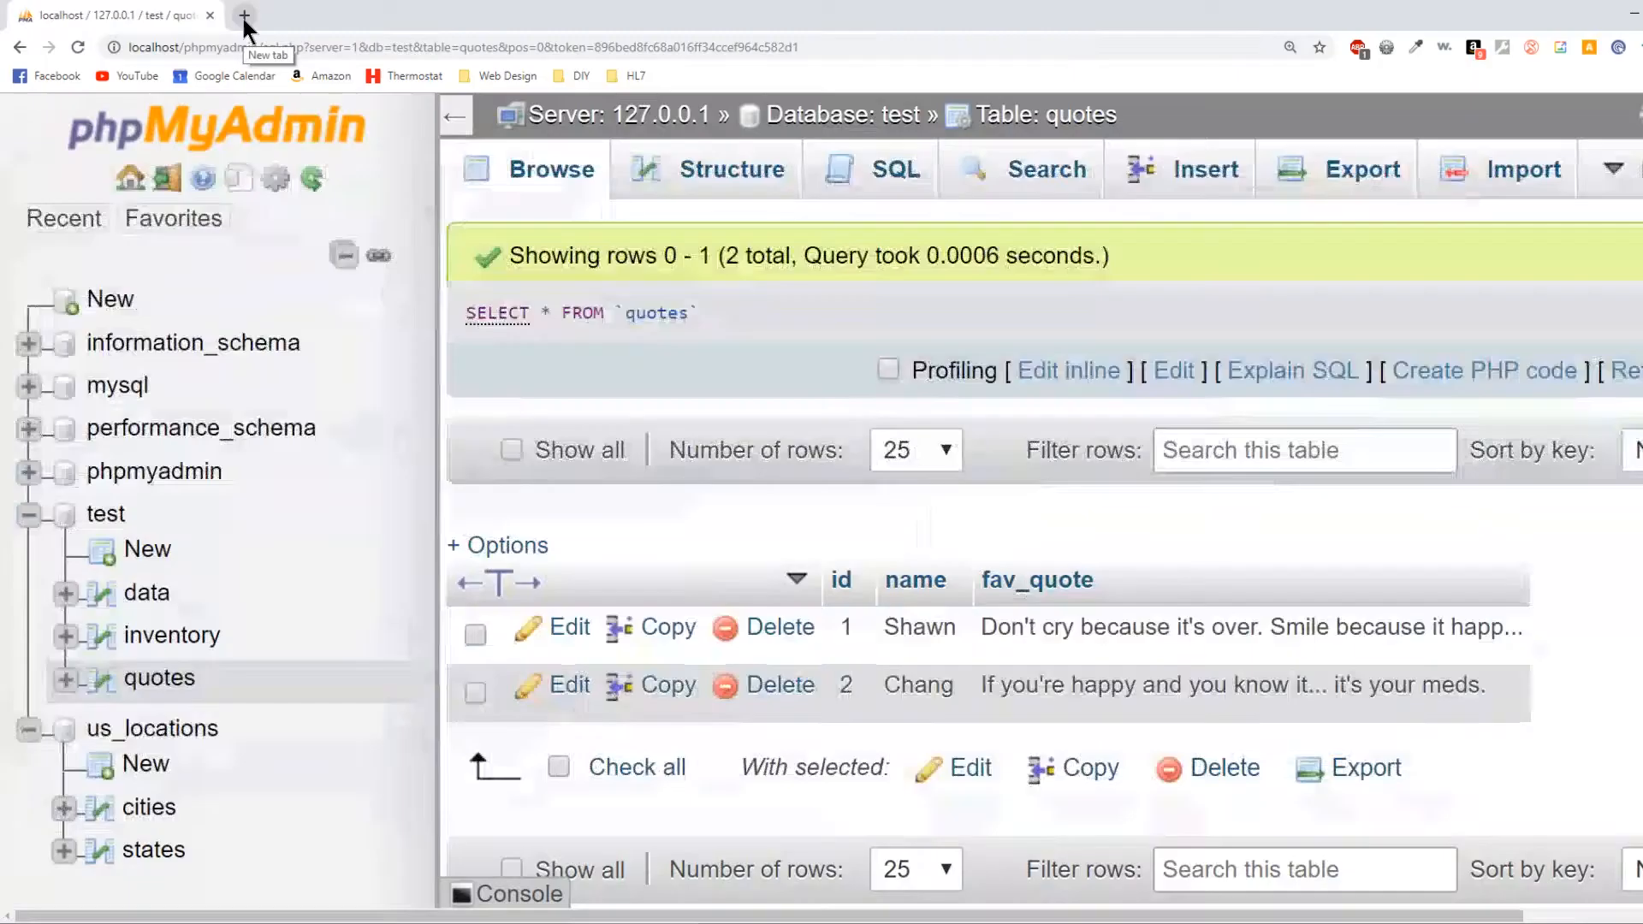
# Step: Reload localhost/pdo in Chrome, showing the fatal PDOException about unknown database 'tetst'
pyautogui.click(243, 15)
pyautogui.write('localhost/pdo/')
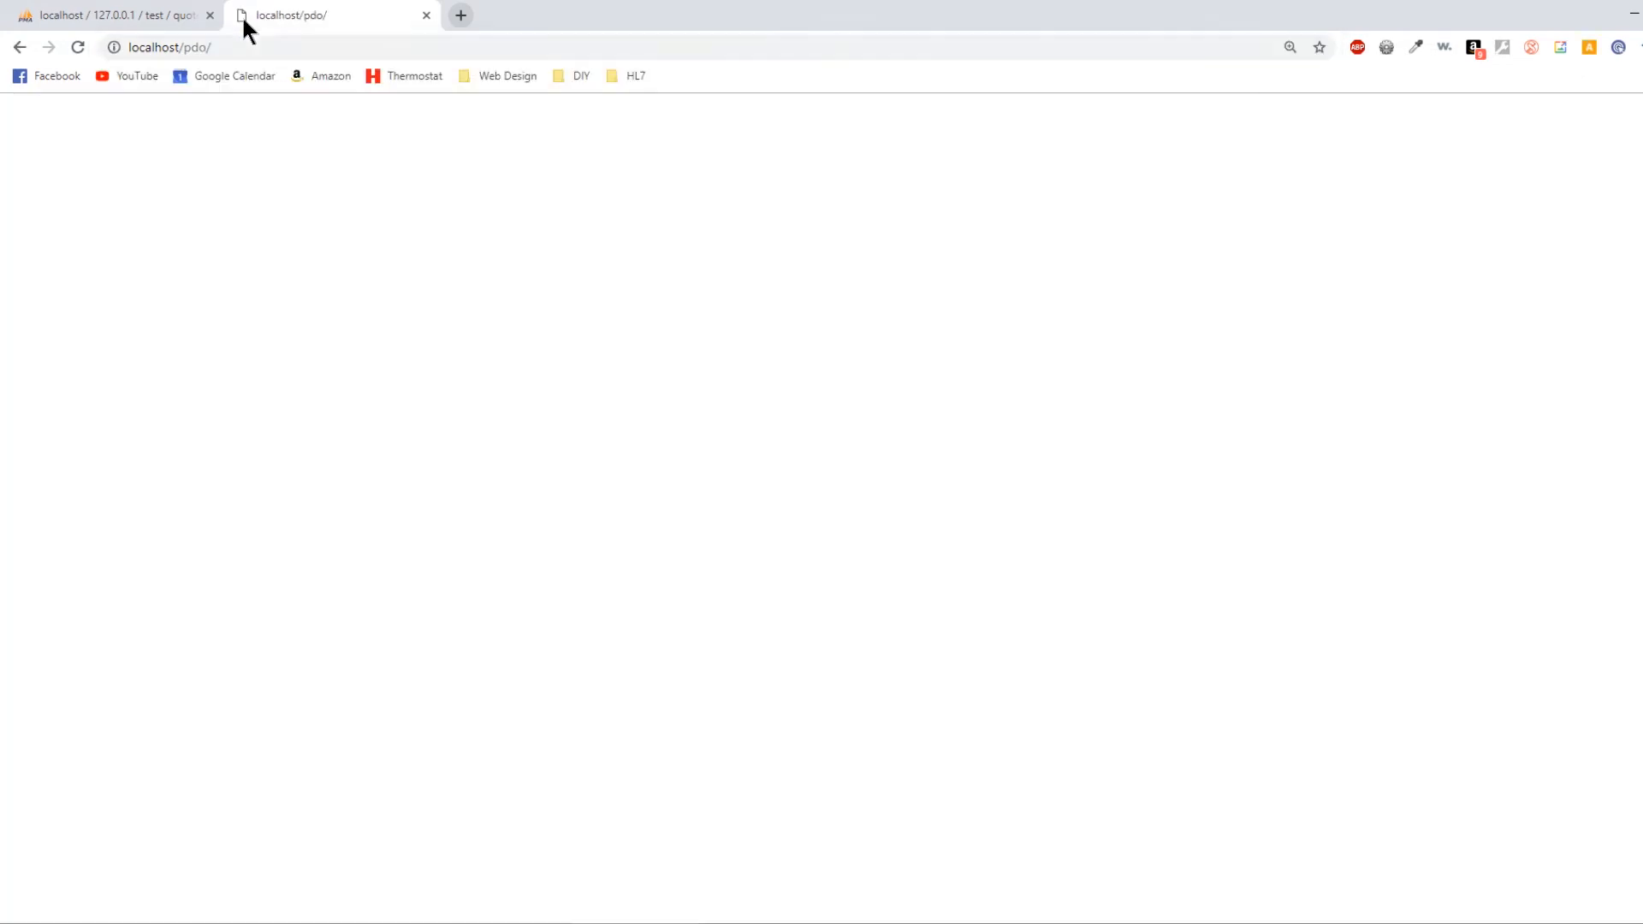
pyautogui.moveTo(319, 265)
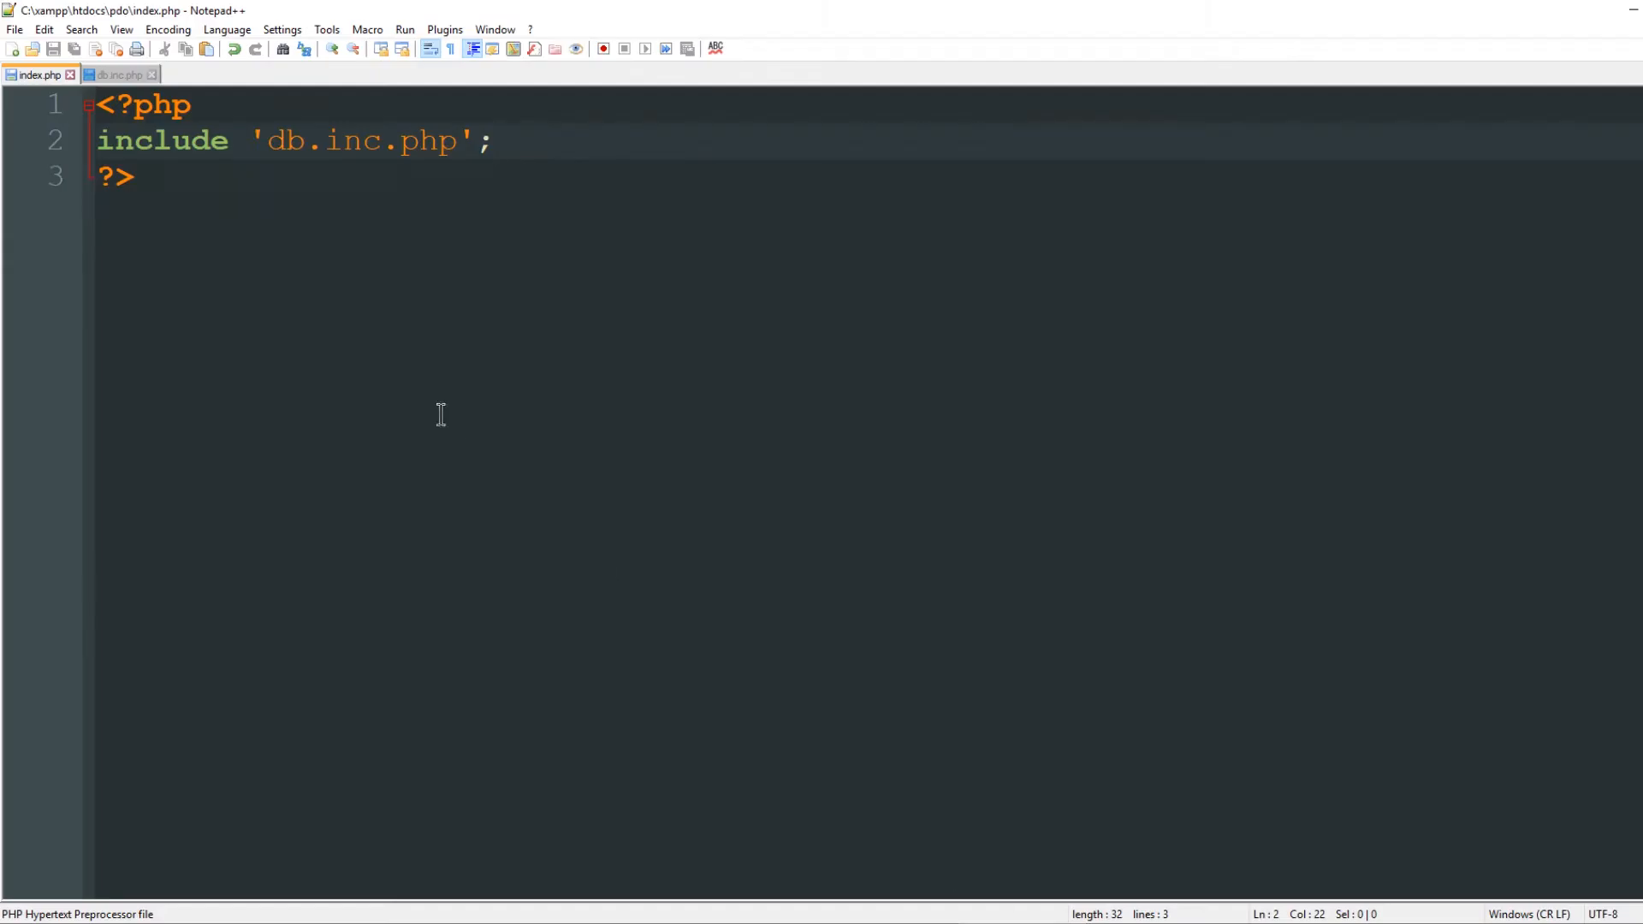
pyautogui.click(116, 74)
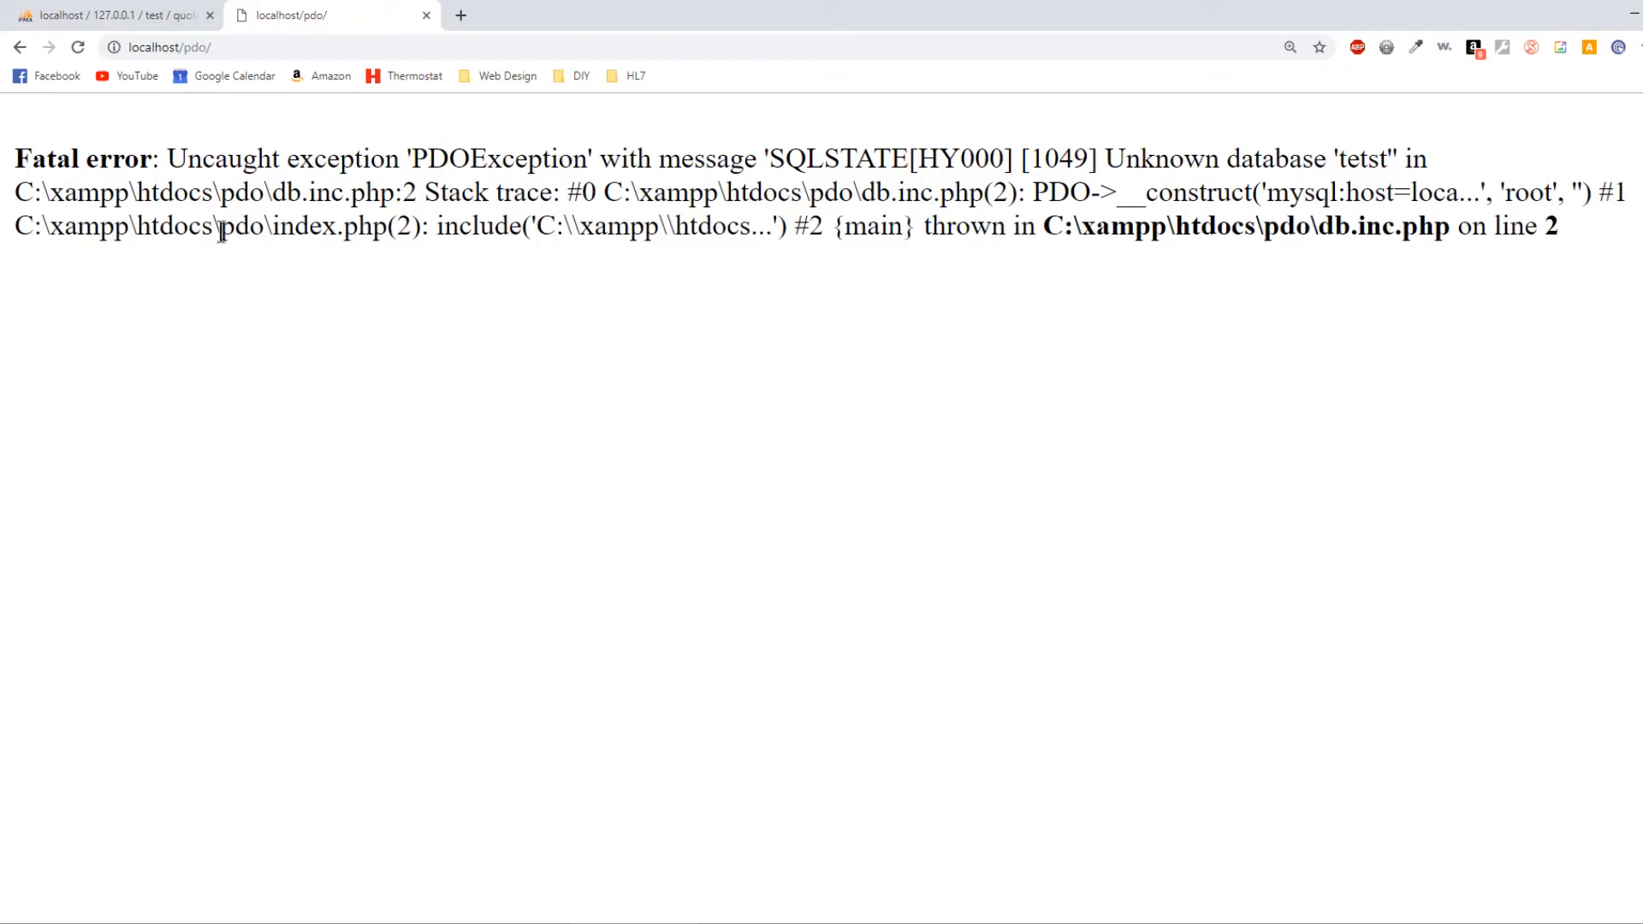
pyautogui.moveTo(848, 257)
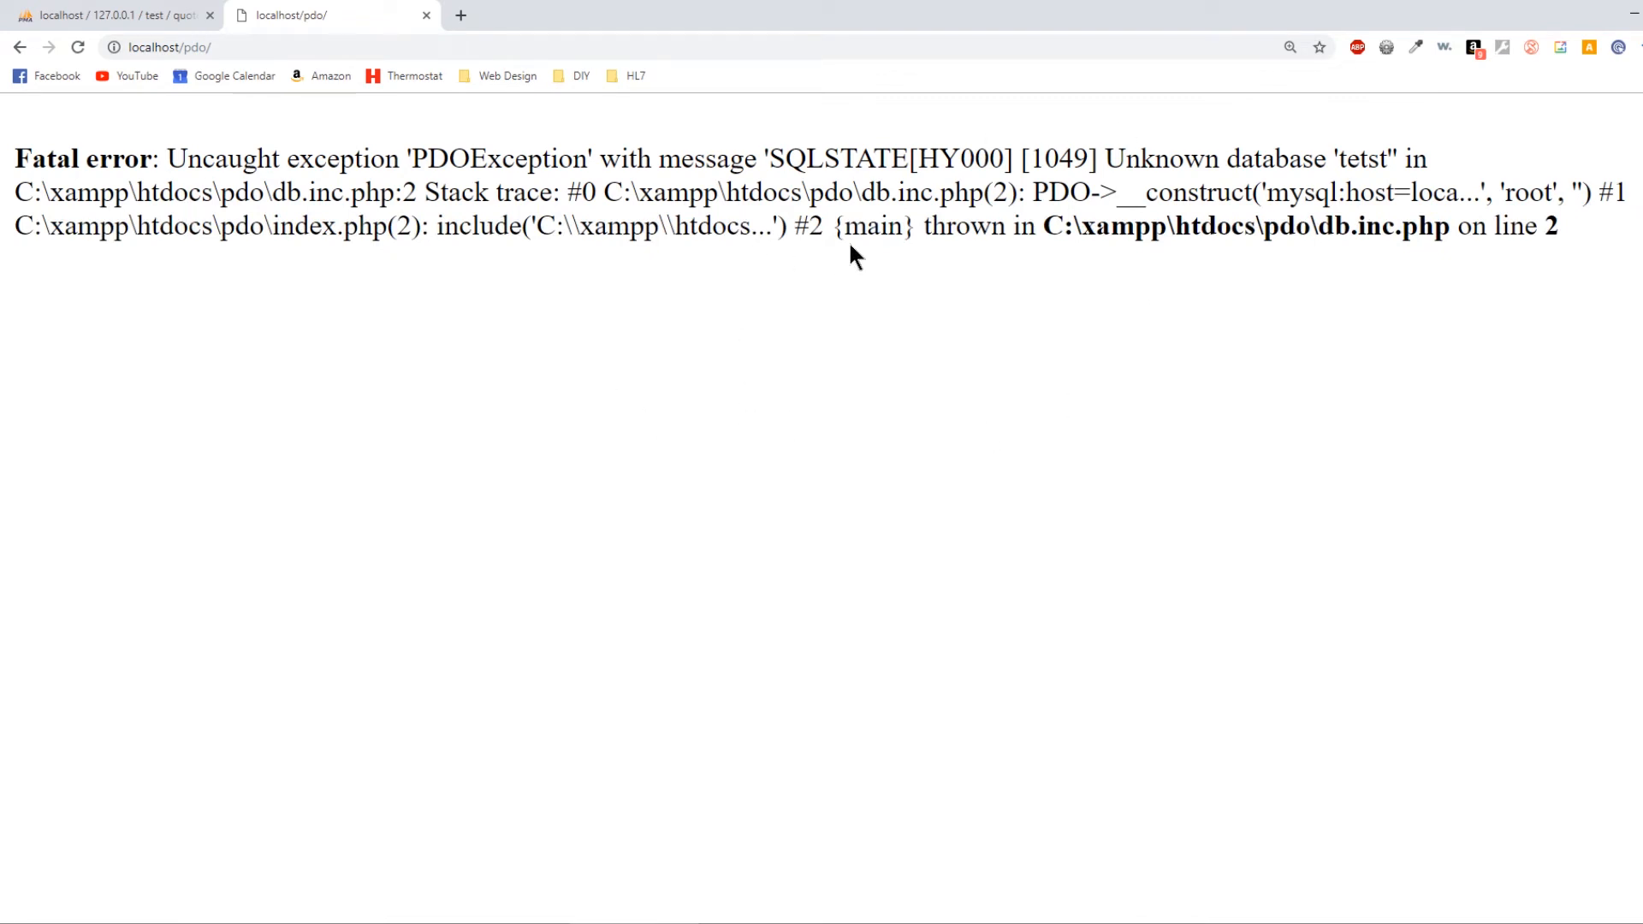
pyautogui.moveTo(1067, 224)
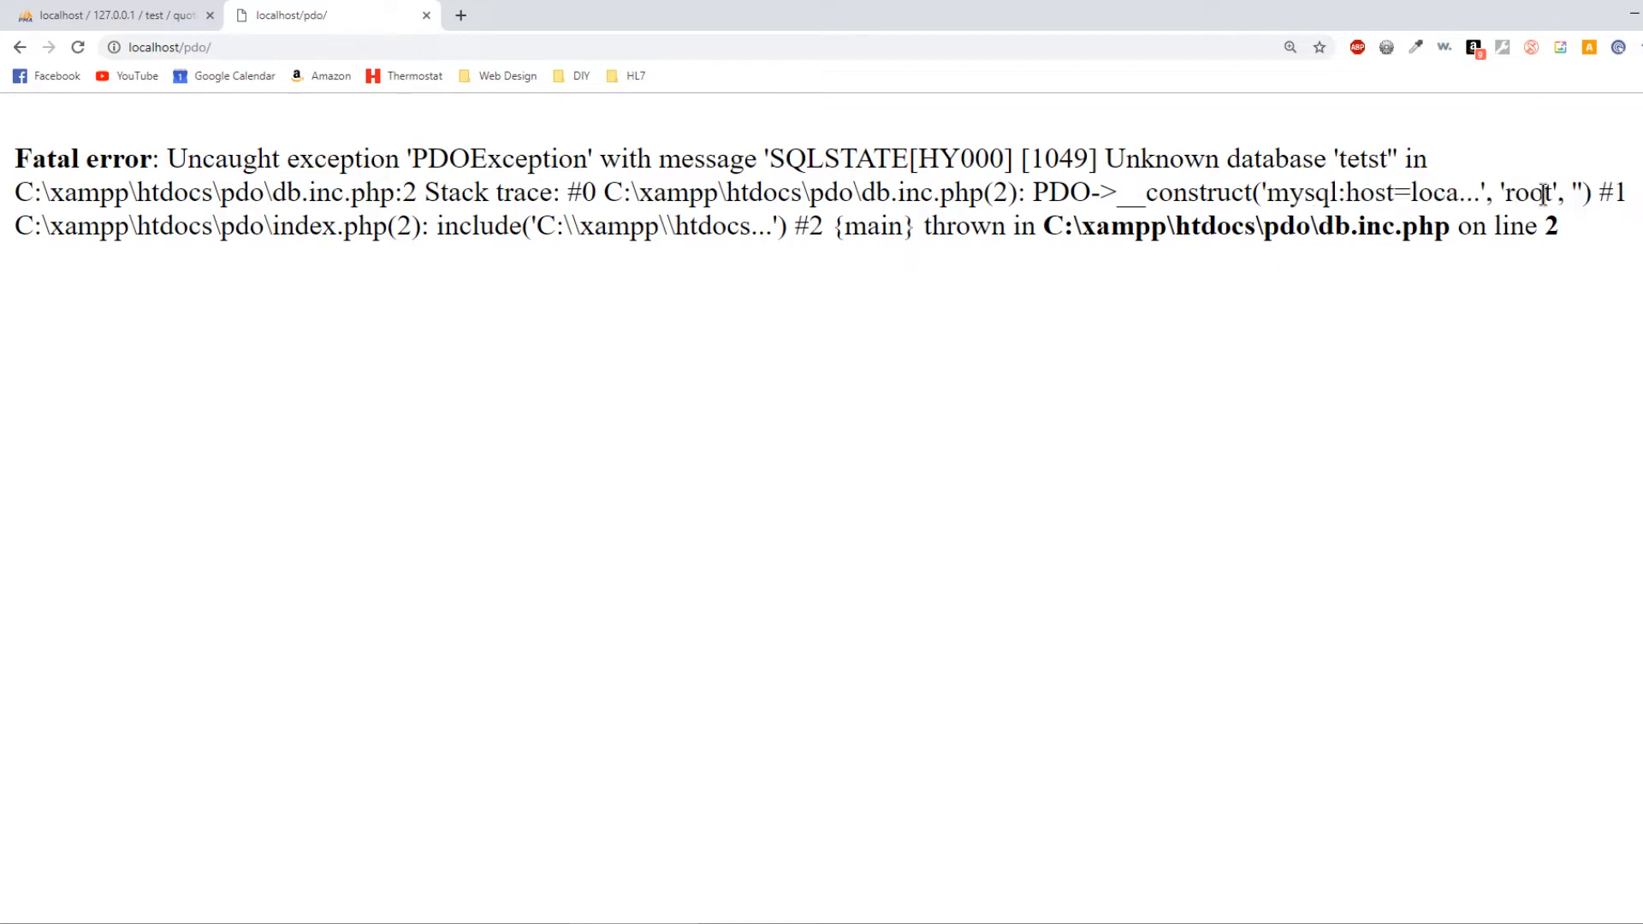
pyautogui.doubleClick(1432, 193)
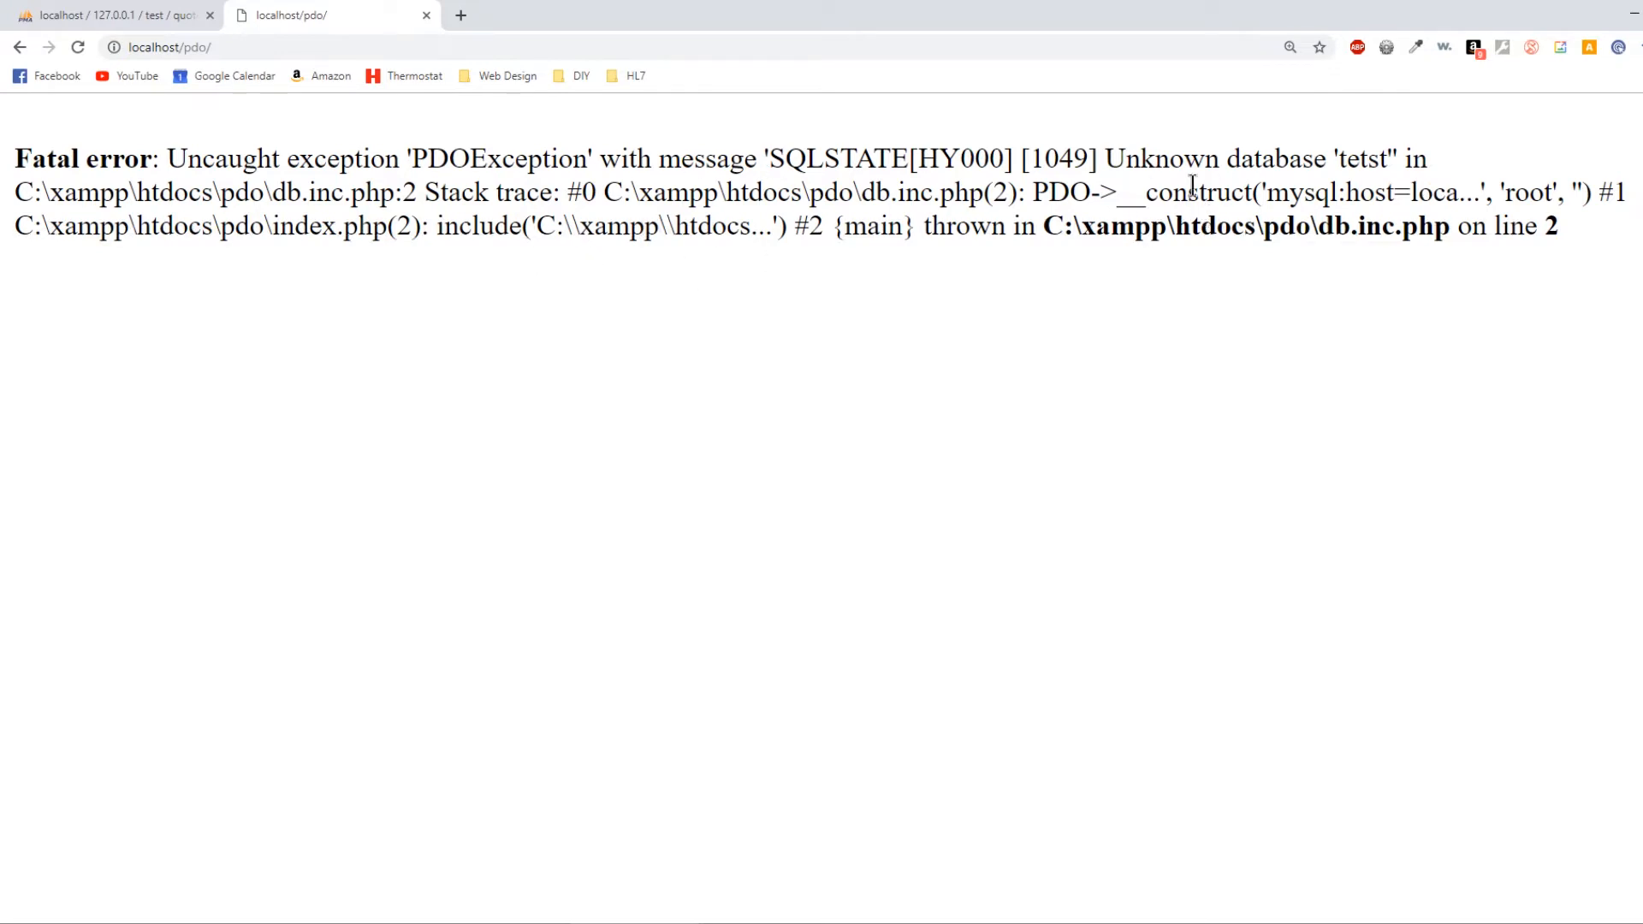
pyautogui.moveTo(1032, 160)
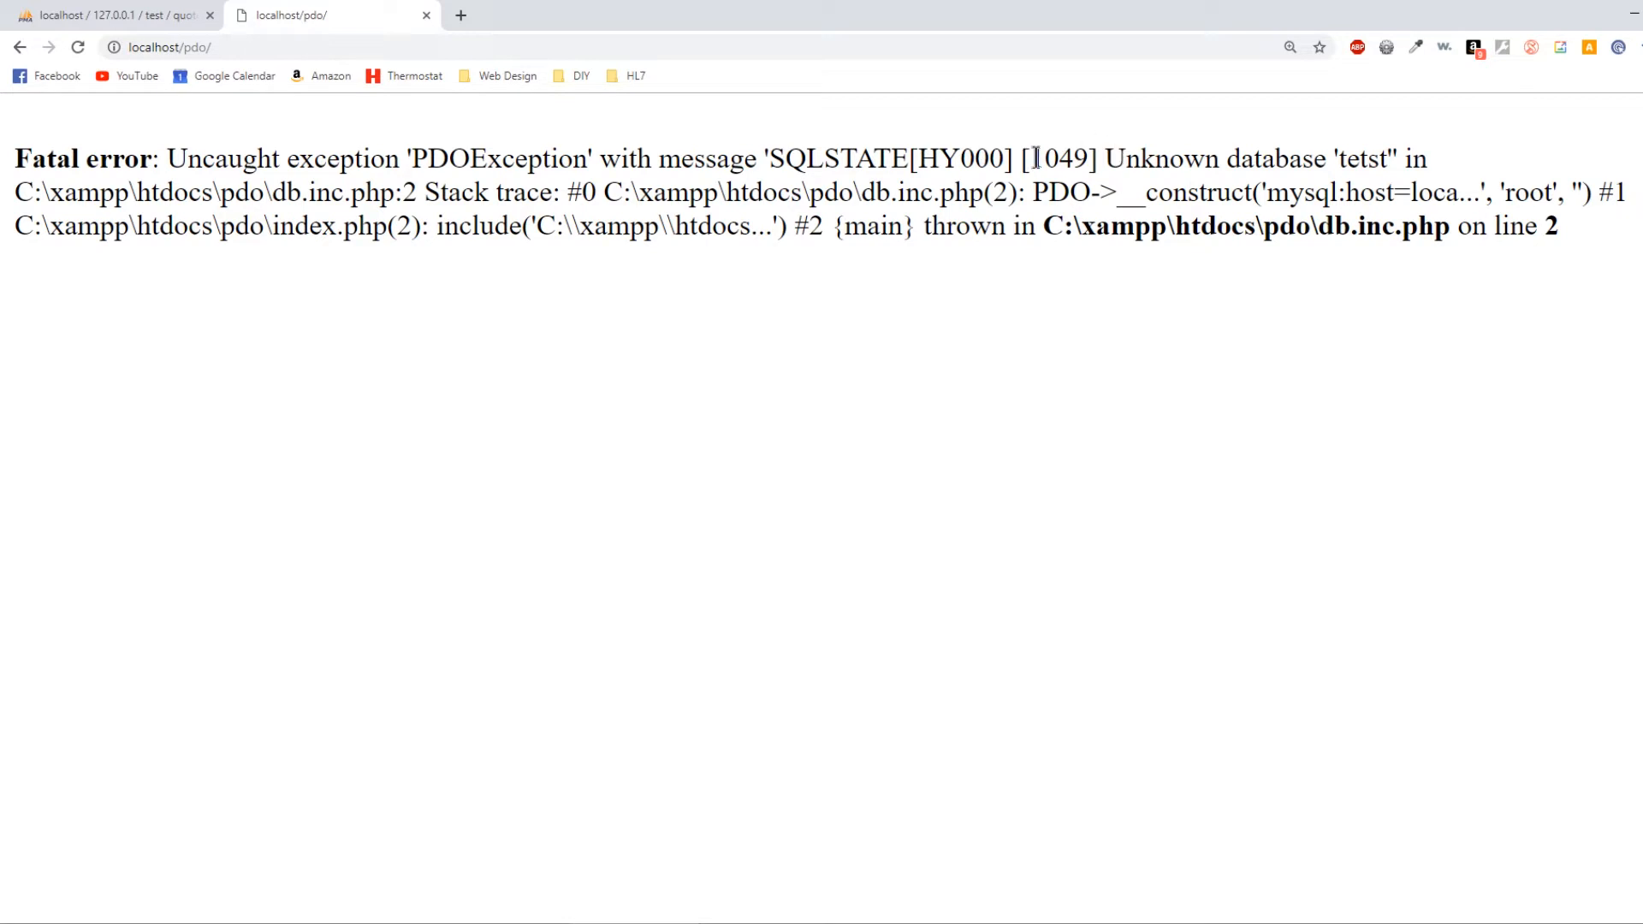
pyautogui.moveTo(1289, 301)
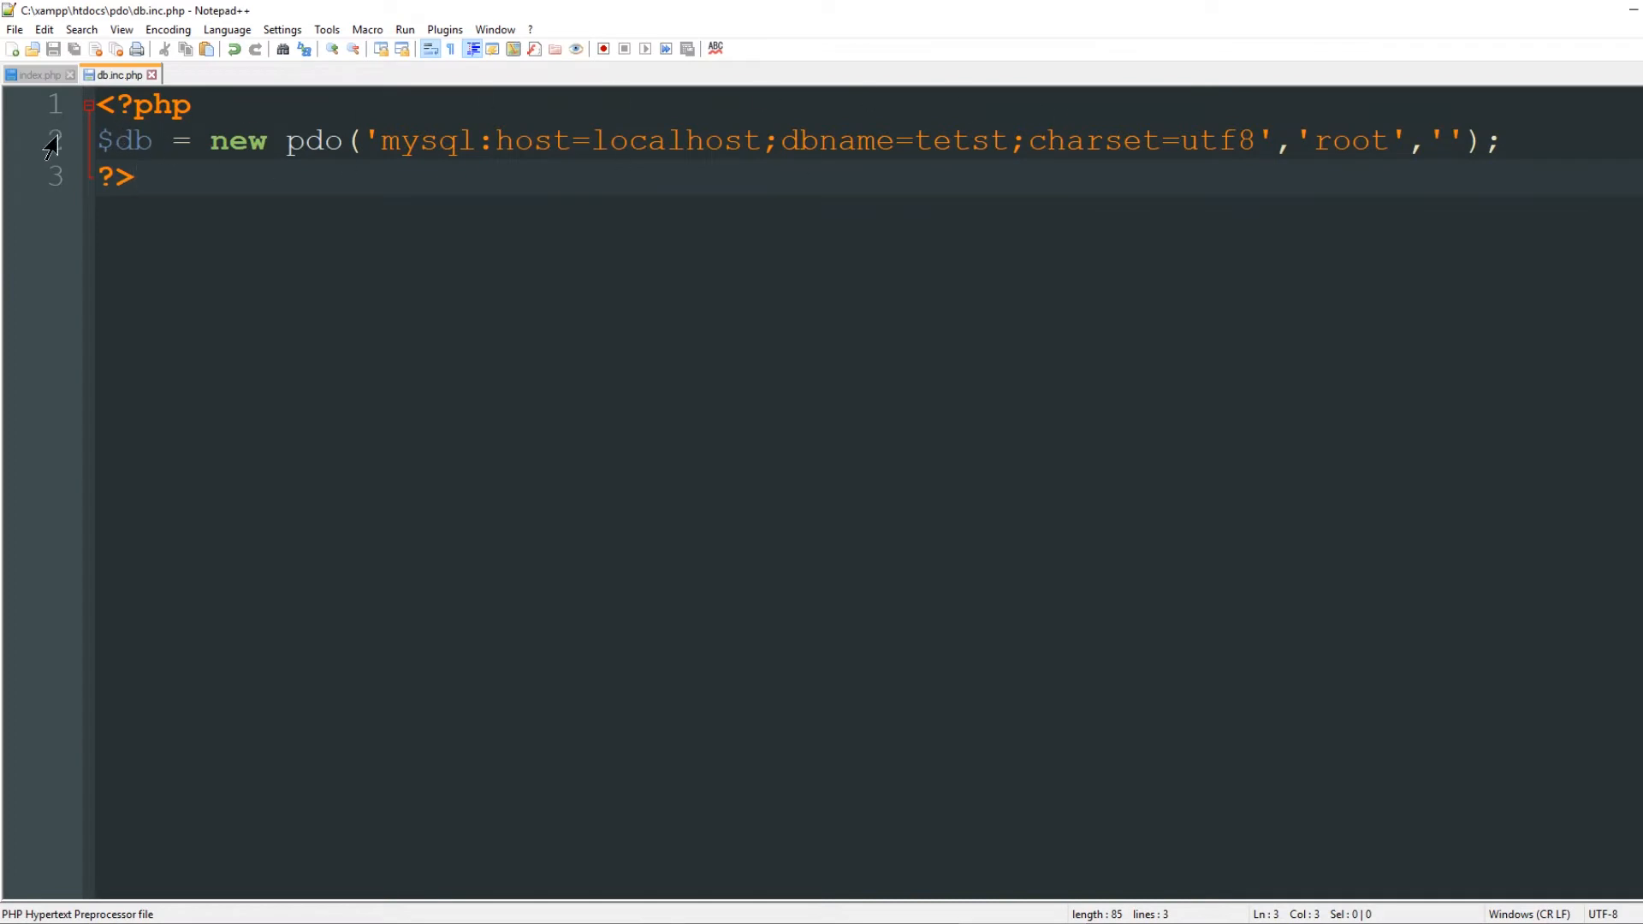
# Step: Wrap the $db connection line in a try block with catch(PDOException $e)
pyautogui.tripleClick(419, 140)
pyautogui.write('try{')
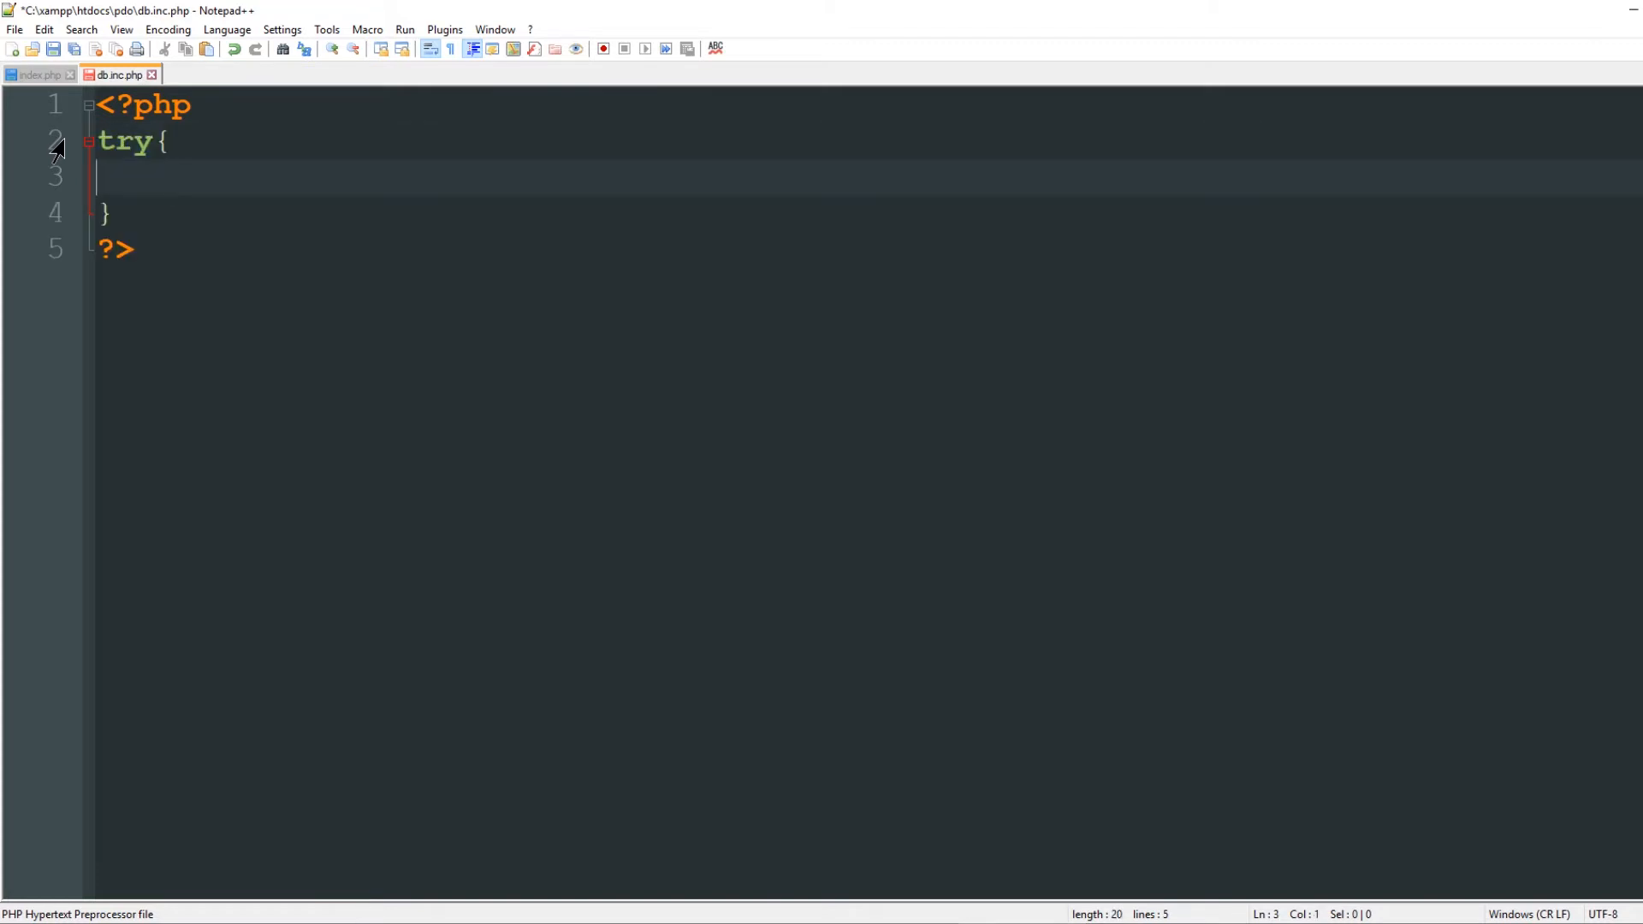
pyautogui.write("$db = new pdo('mysql:host=localhost;dbname=tetst;charset=utf8','root','');")
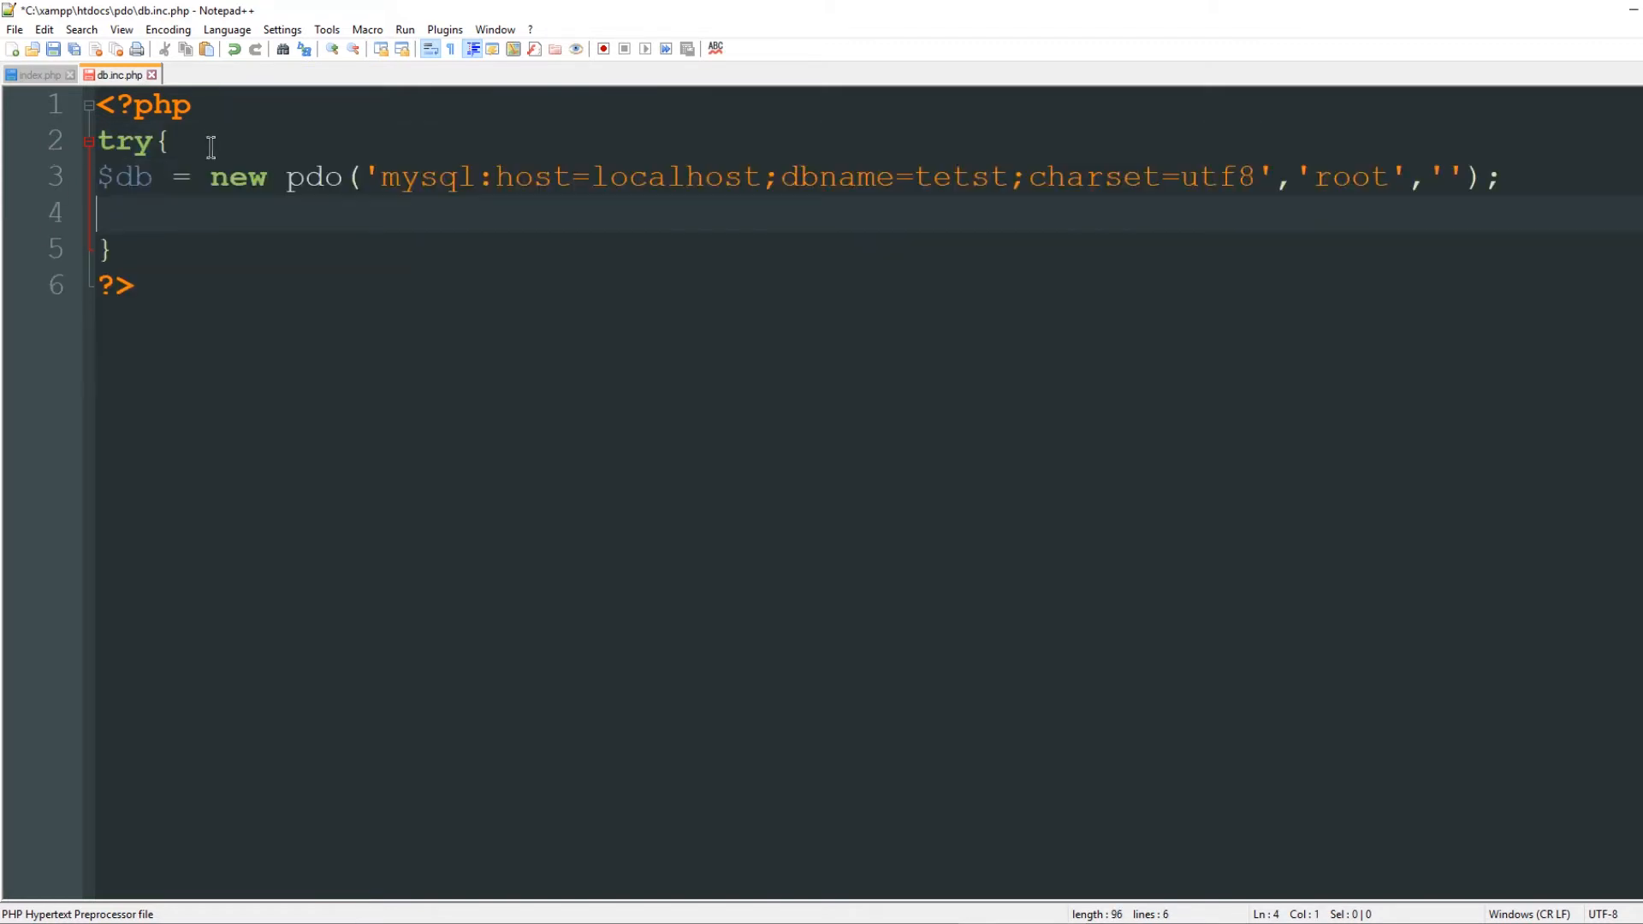
pyautogui.press('enter')
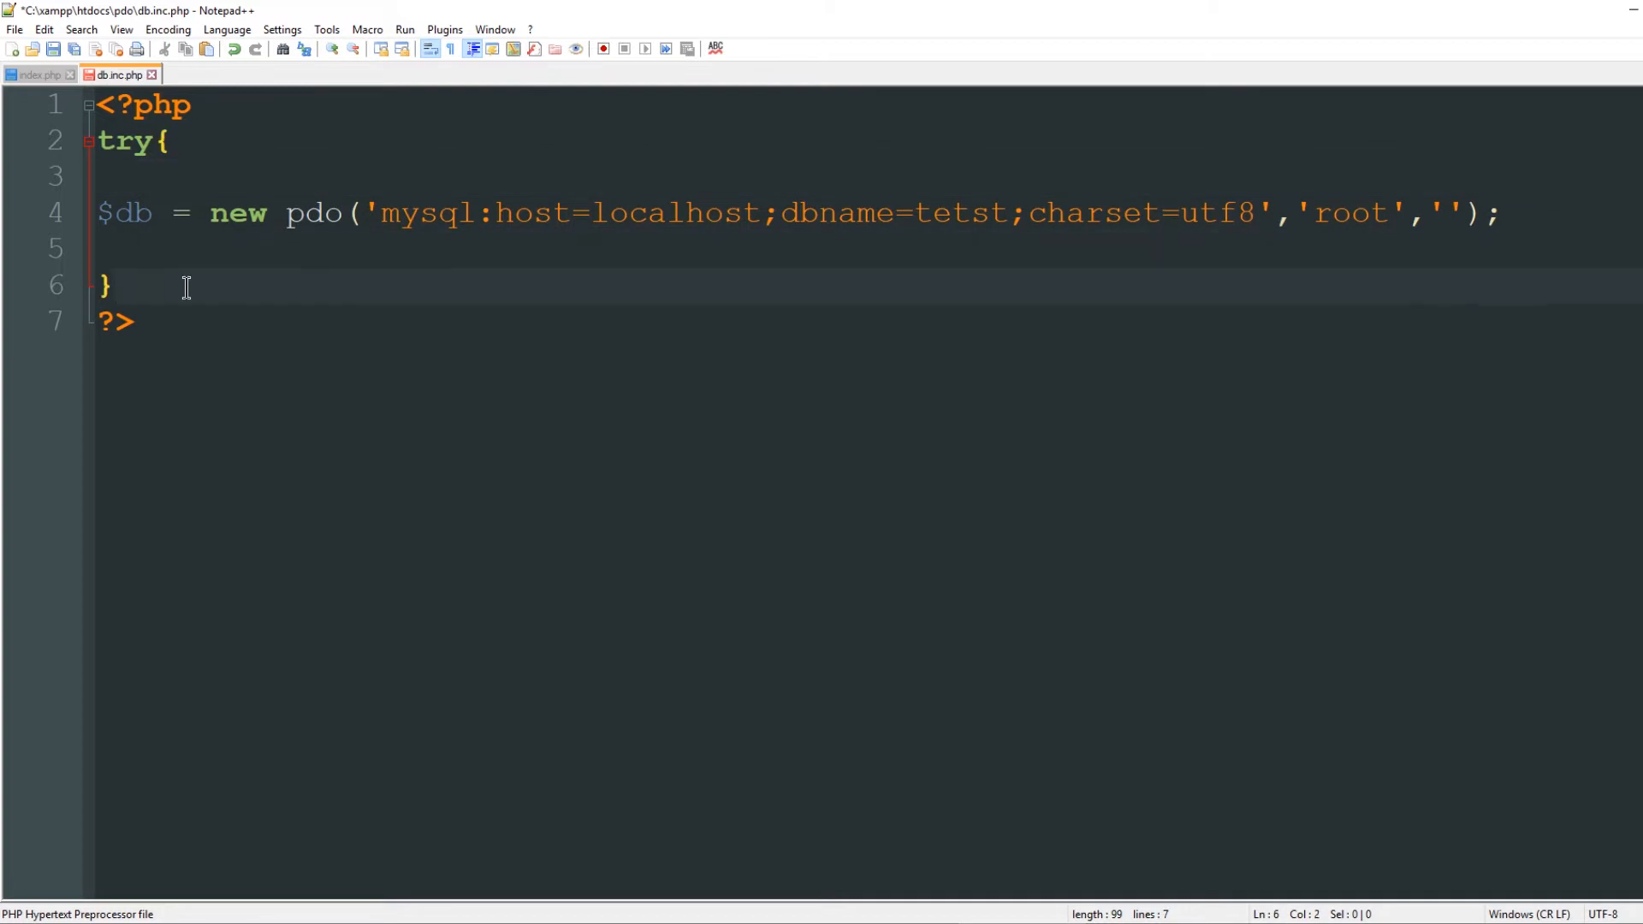
pyautogui.write('catch(PD')
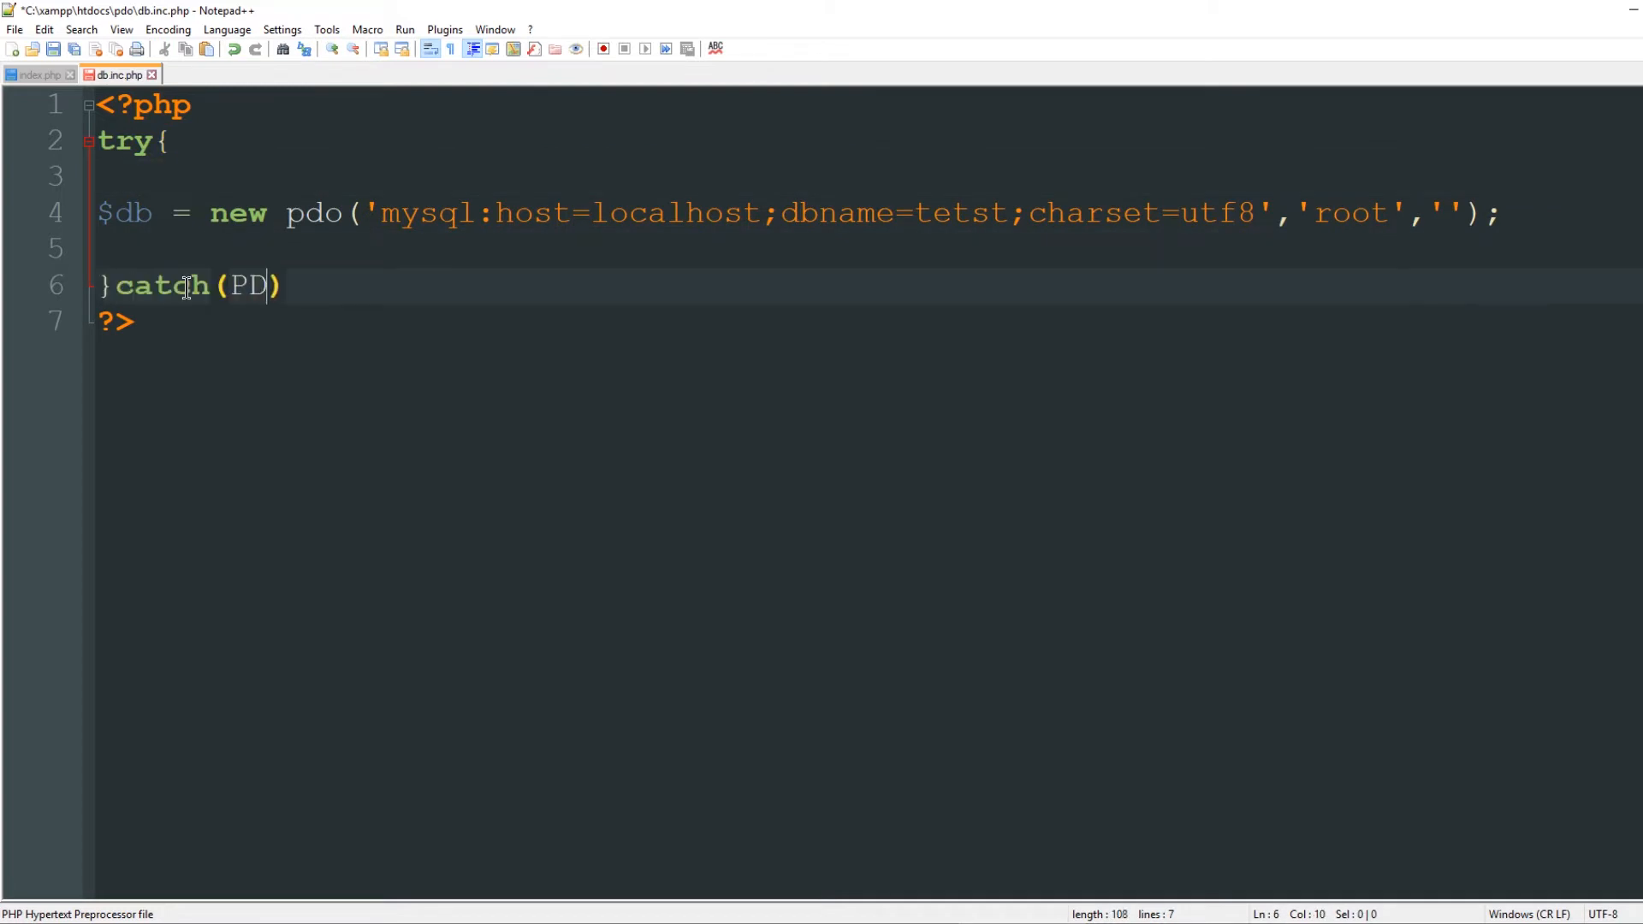
pyautogui.write('OException')
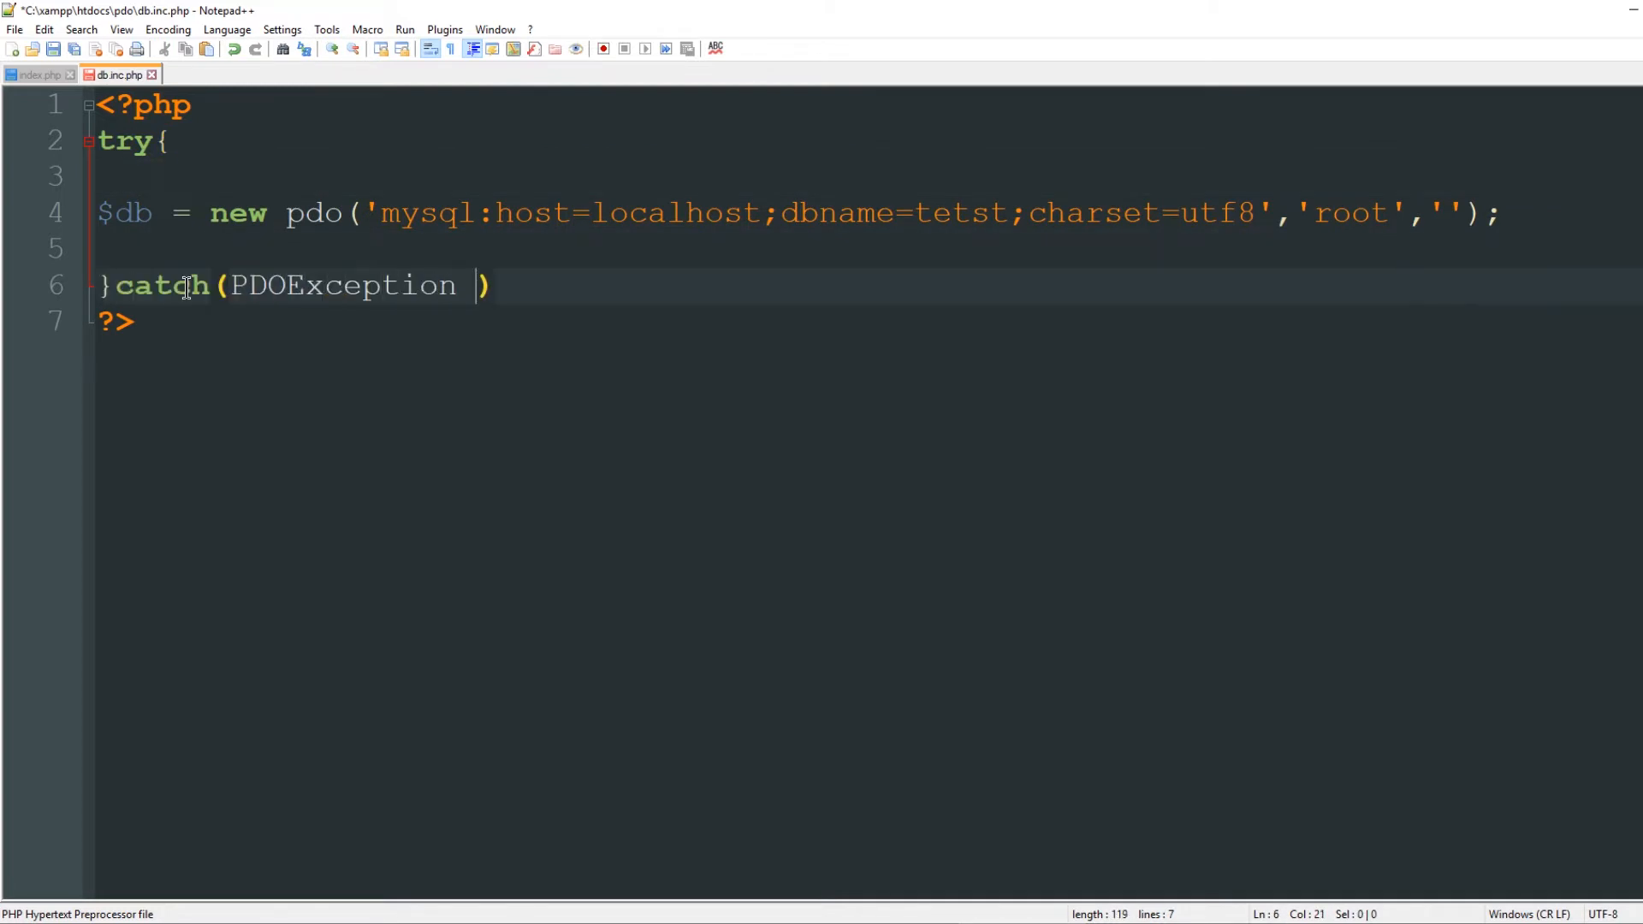
pyautogui.write('$e')
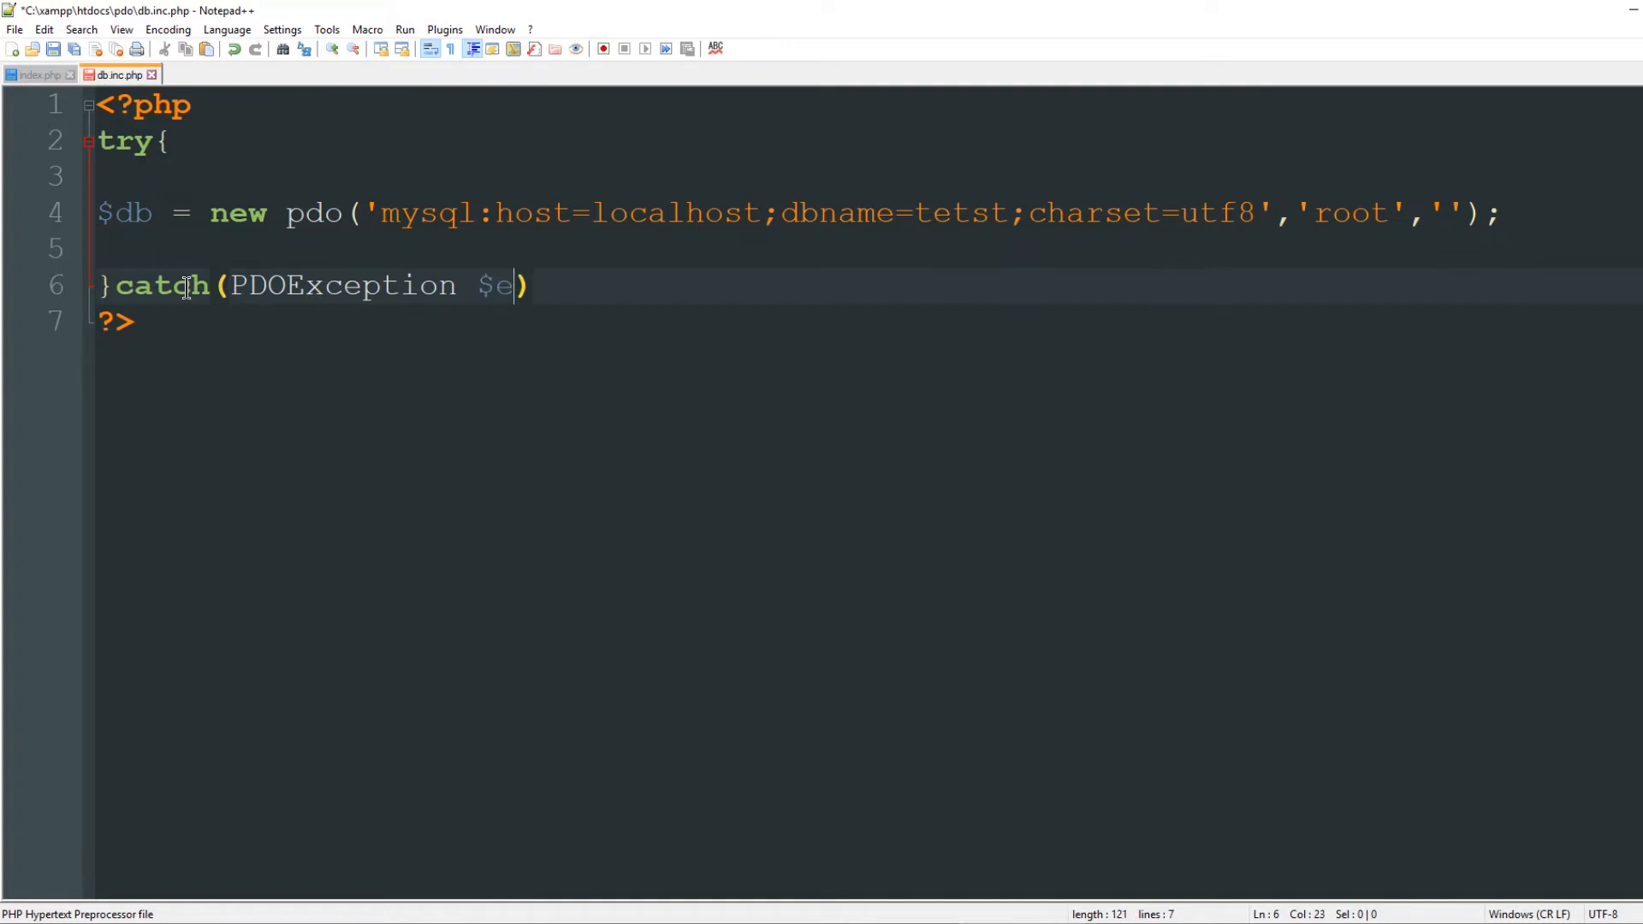
pyautogui.write('{')
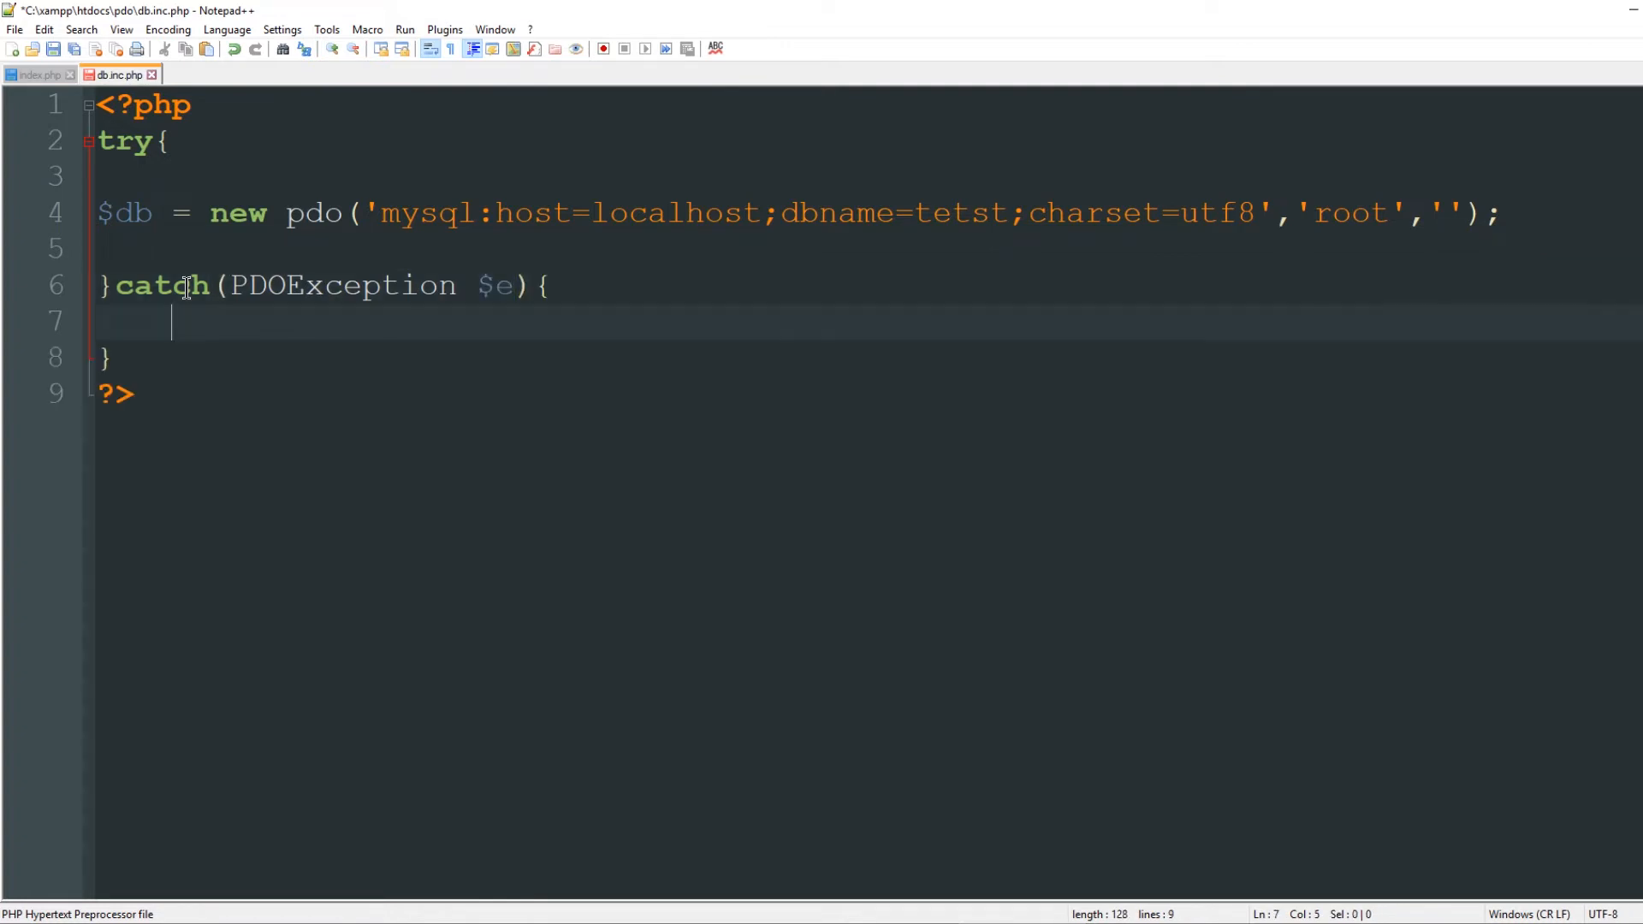
pyautogui.moveTo(311, 191)
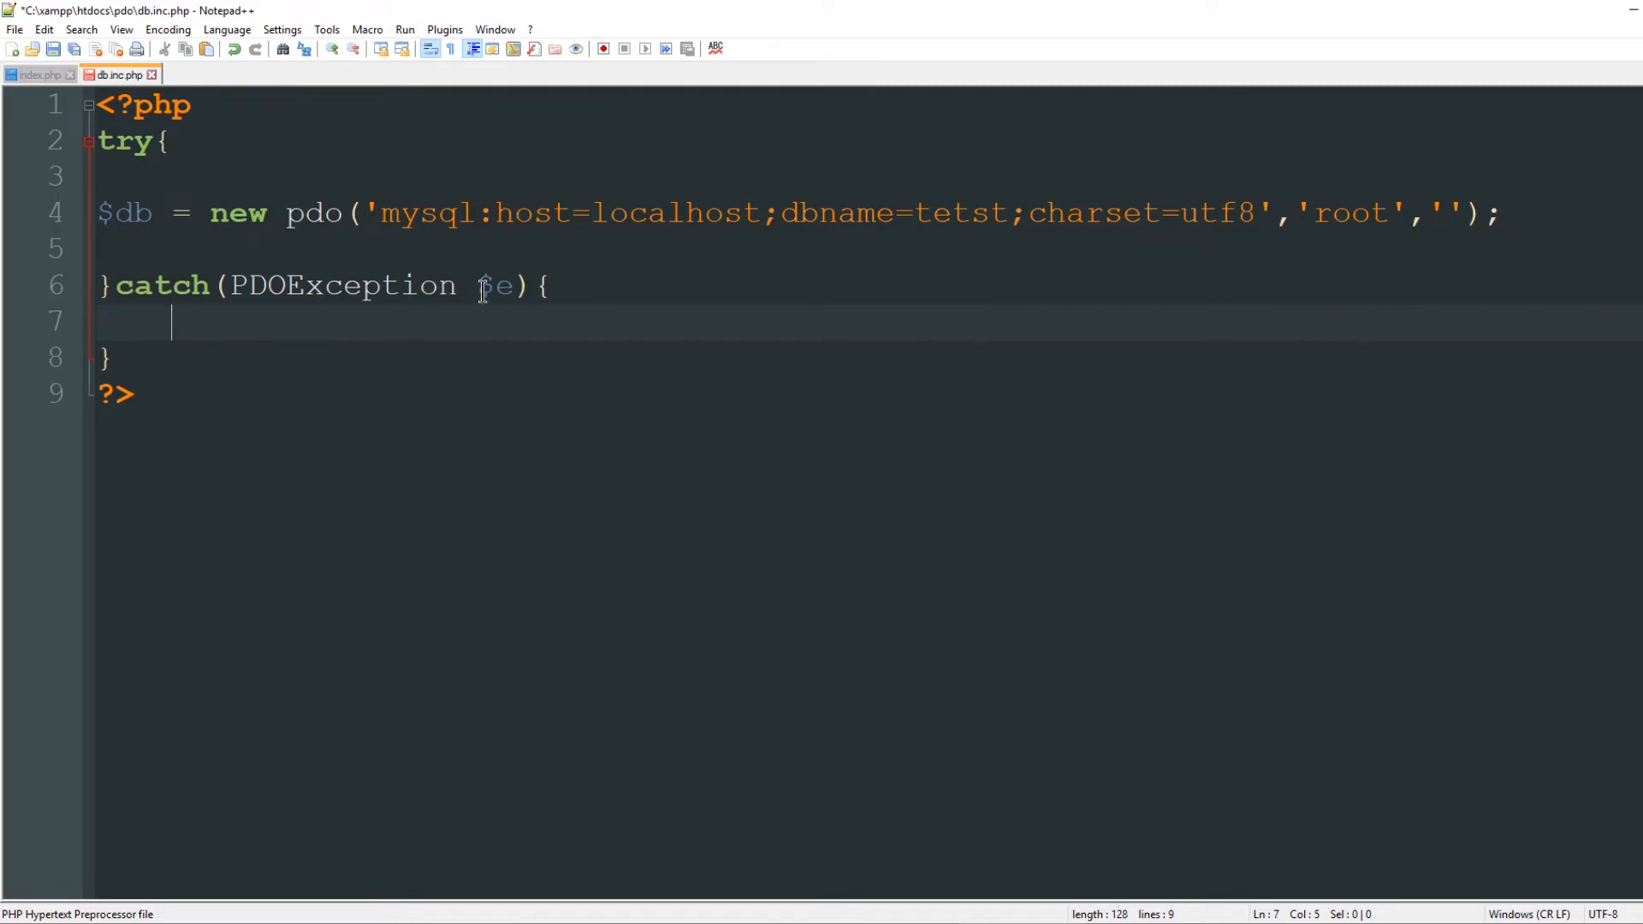
# Step: Start a die('Connection Error: ' . $e...) line inside the catch block
pyautogui.doubleClick(493, 285)
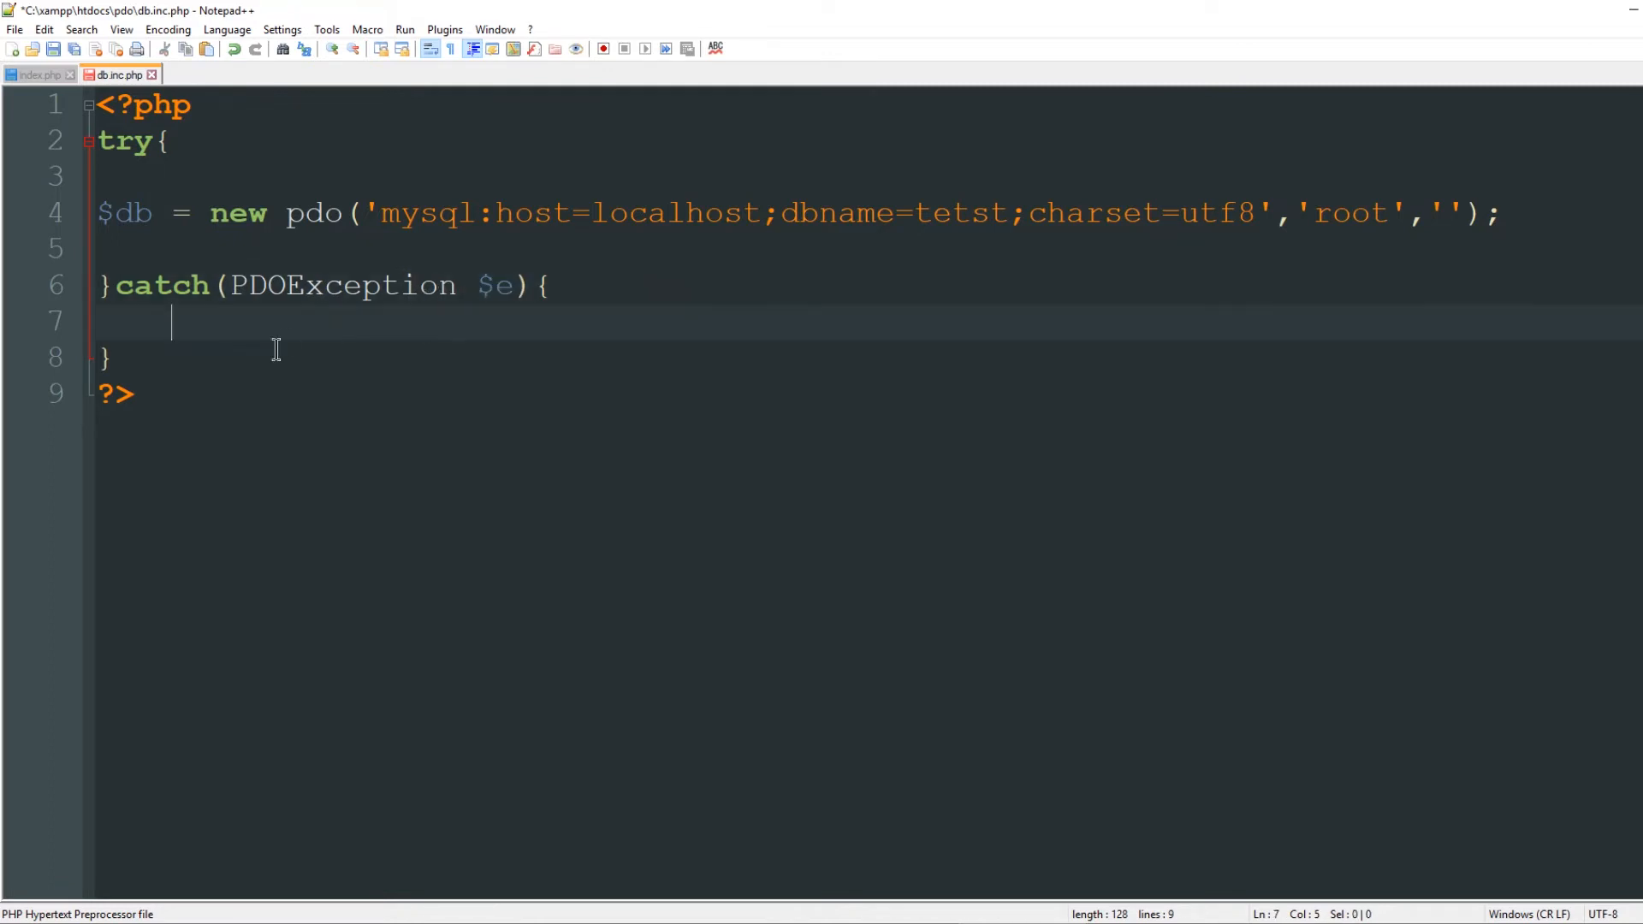
pyautogui.write('die()')
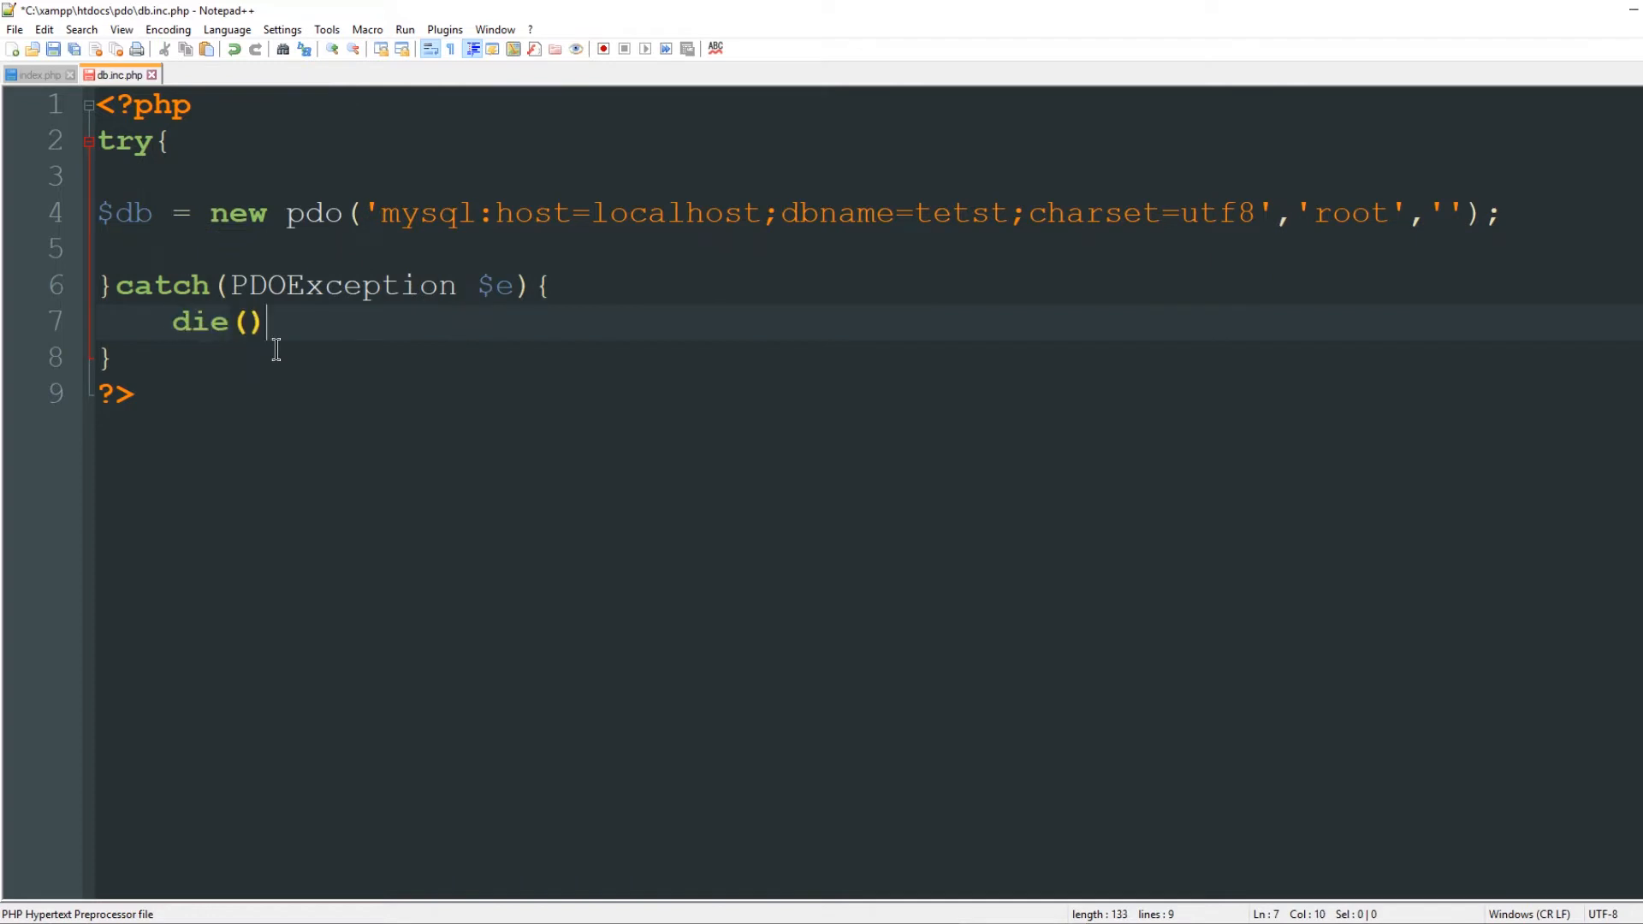
pyautogui.write(';')
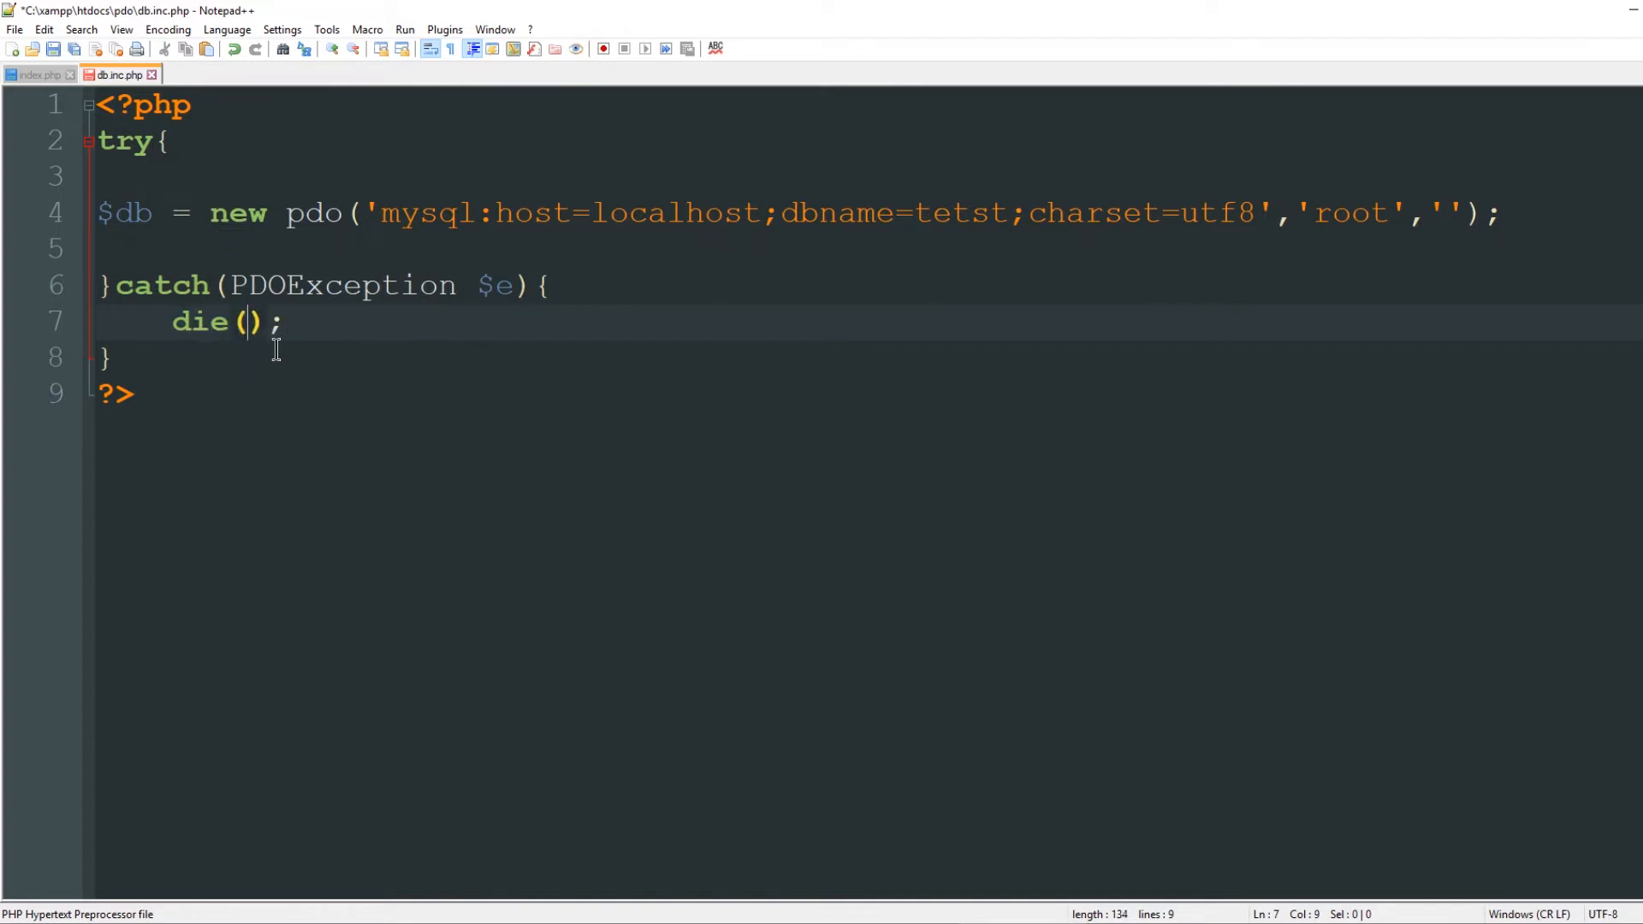
pyautogui.write("'E")
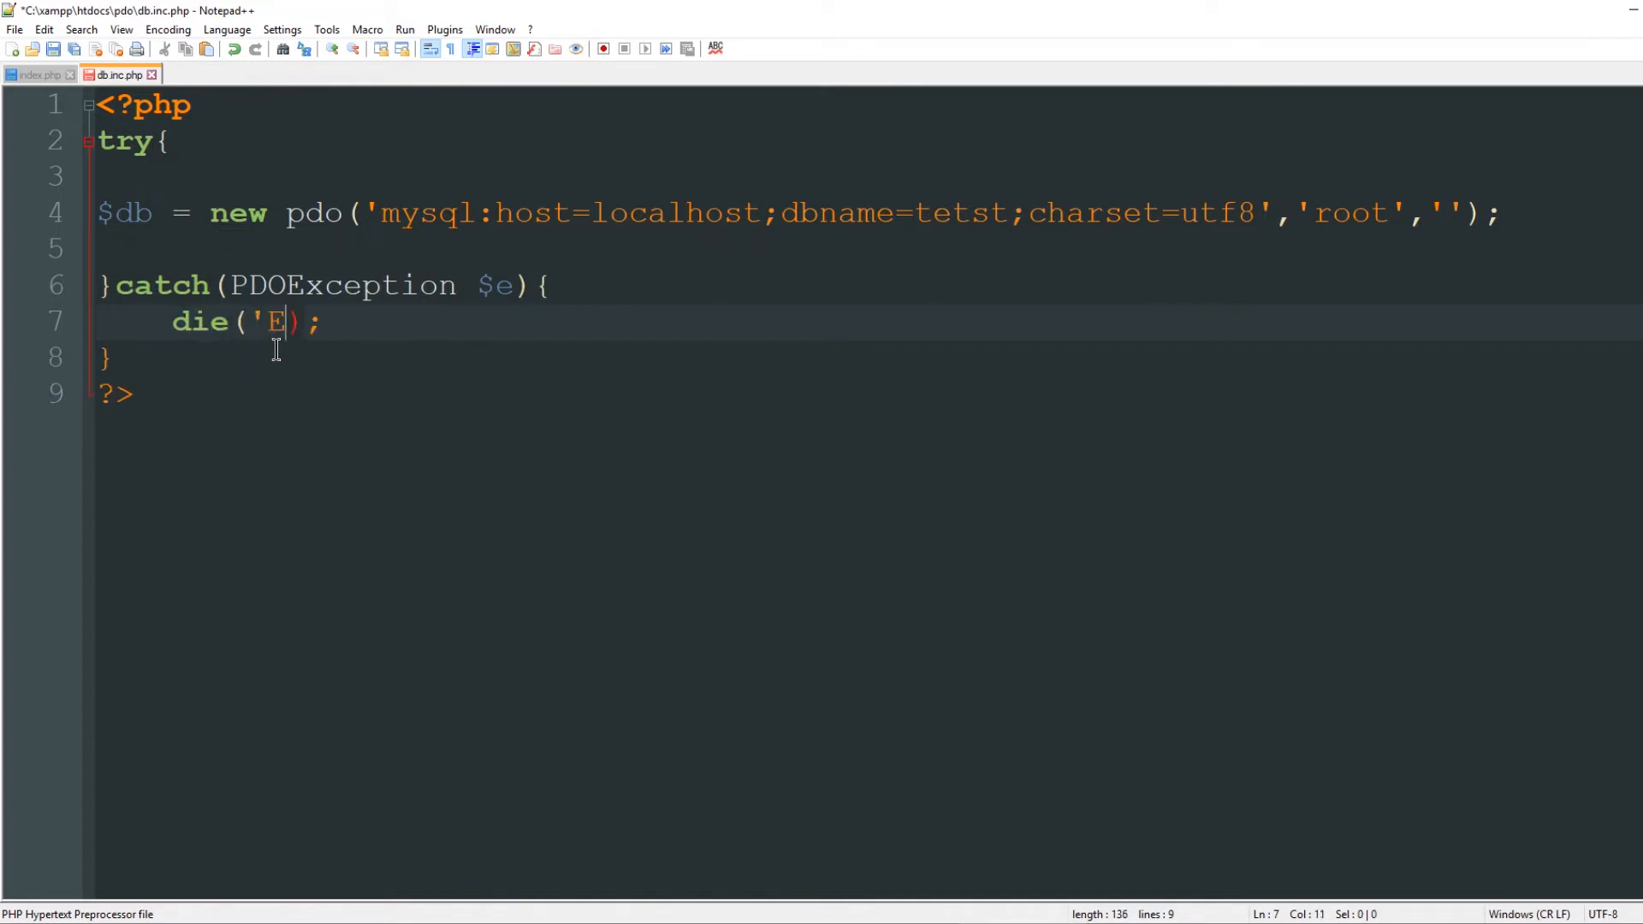
pyautogui.write('onnection Error')
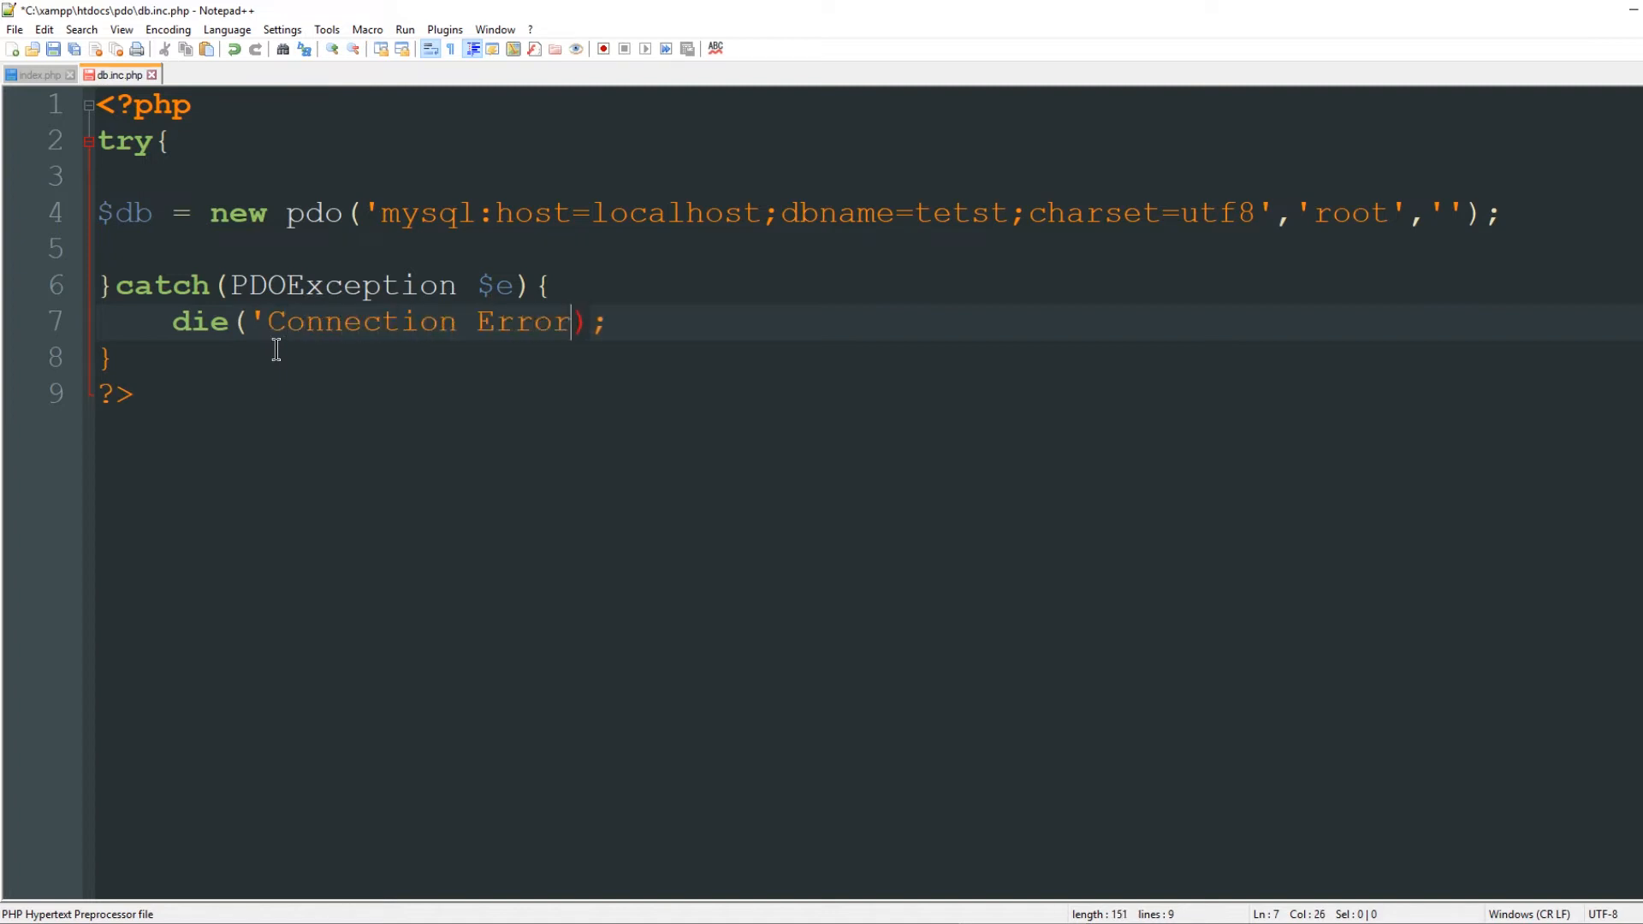
pyautogui.write(": ' . $")
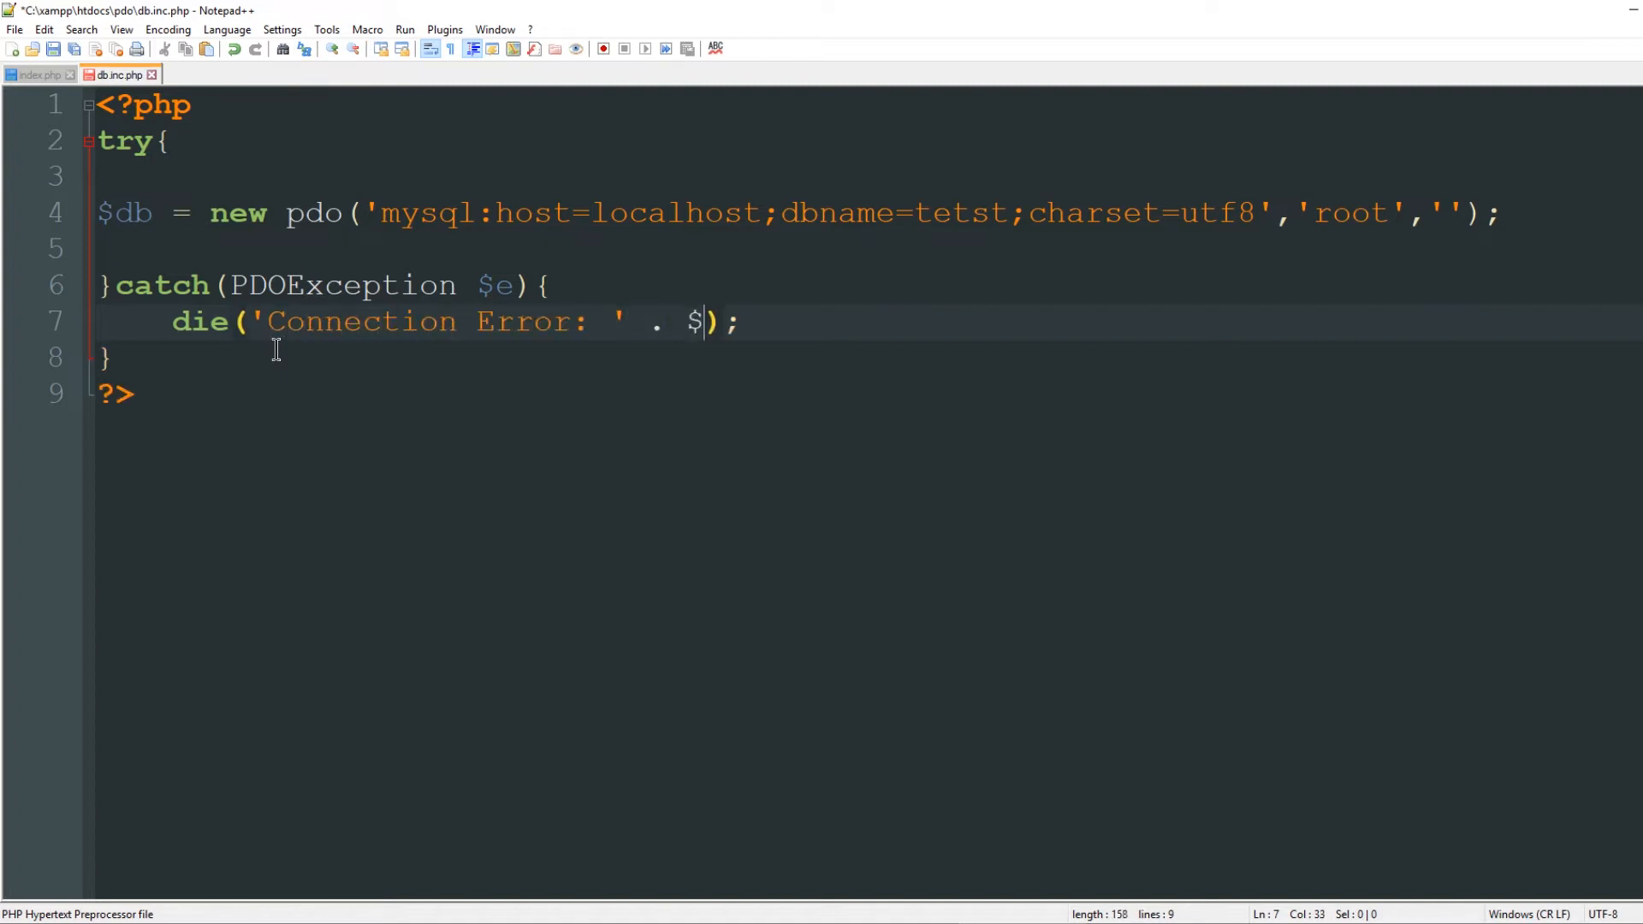
# Step: Finish $e->getMessage() and highlight the Unknown database 'tetst' message in Chrome
pyautogui.write('->getMe')
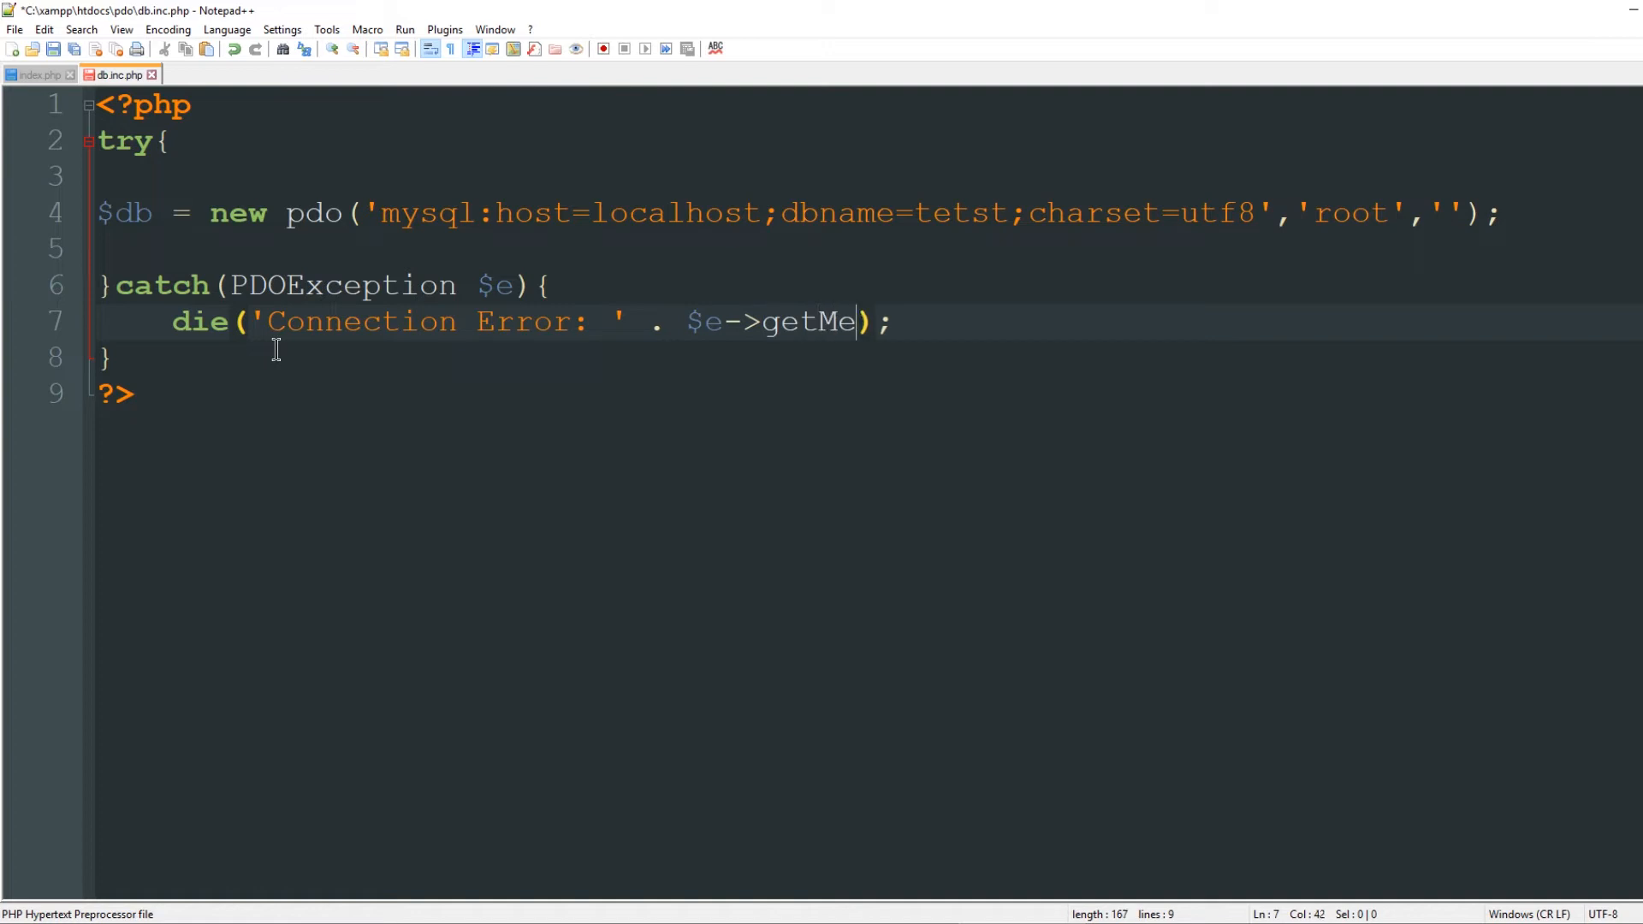
pyautogui.write('ssage()')
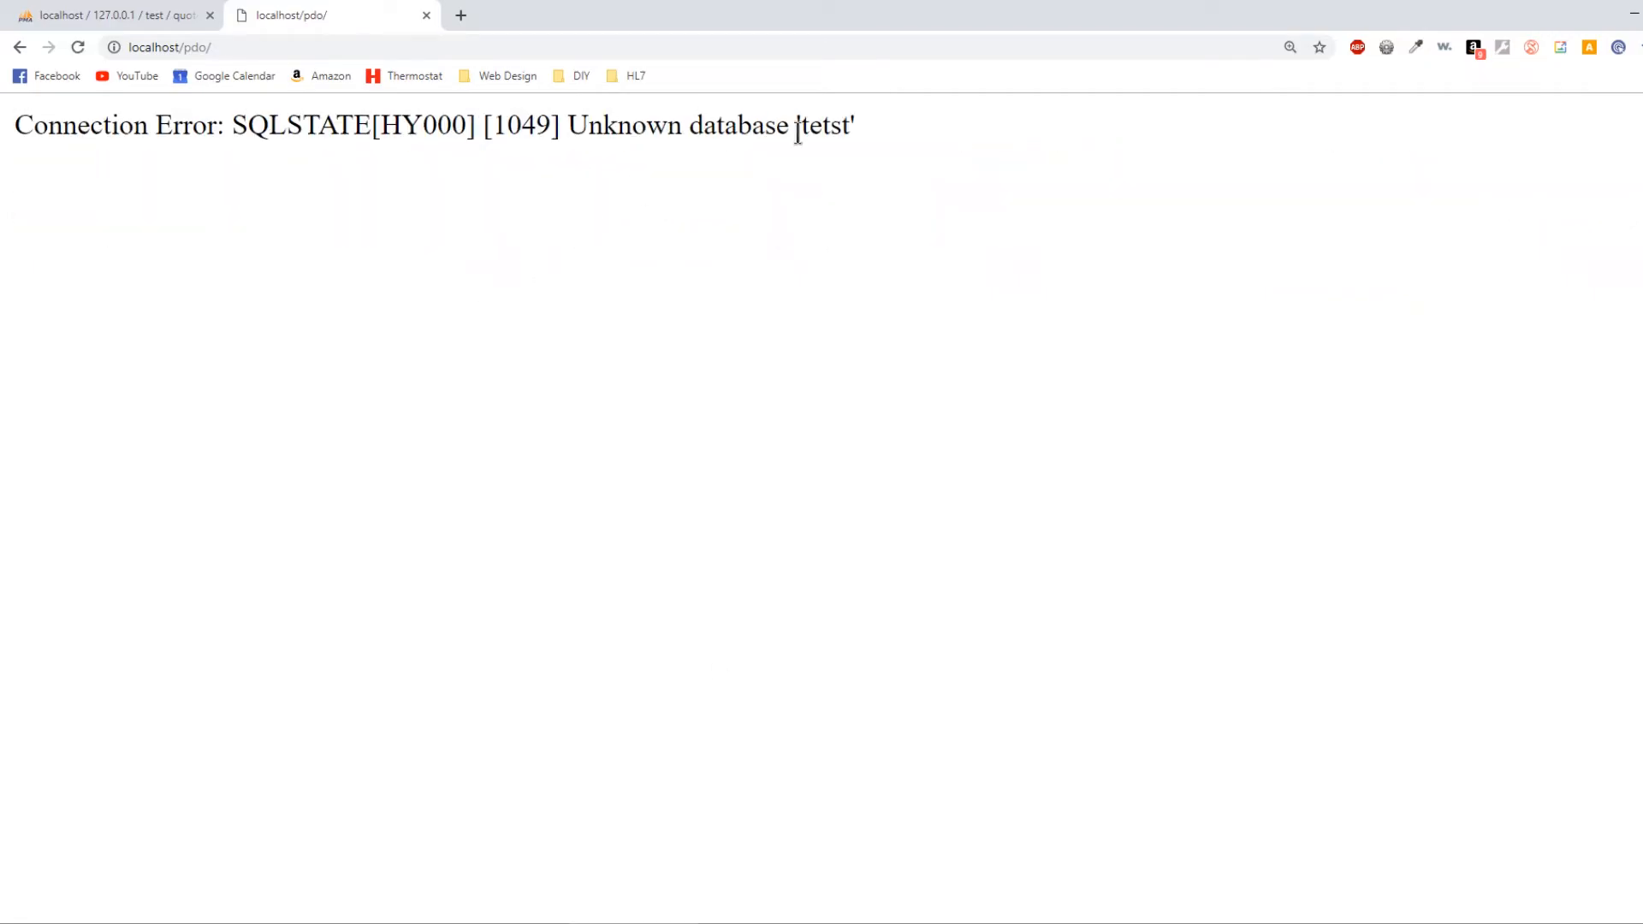
pyautogui.moveTo(569, 125); pyautogui.dragTo(854, 125)
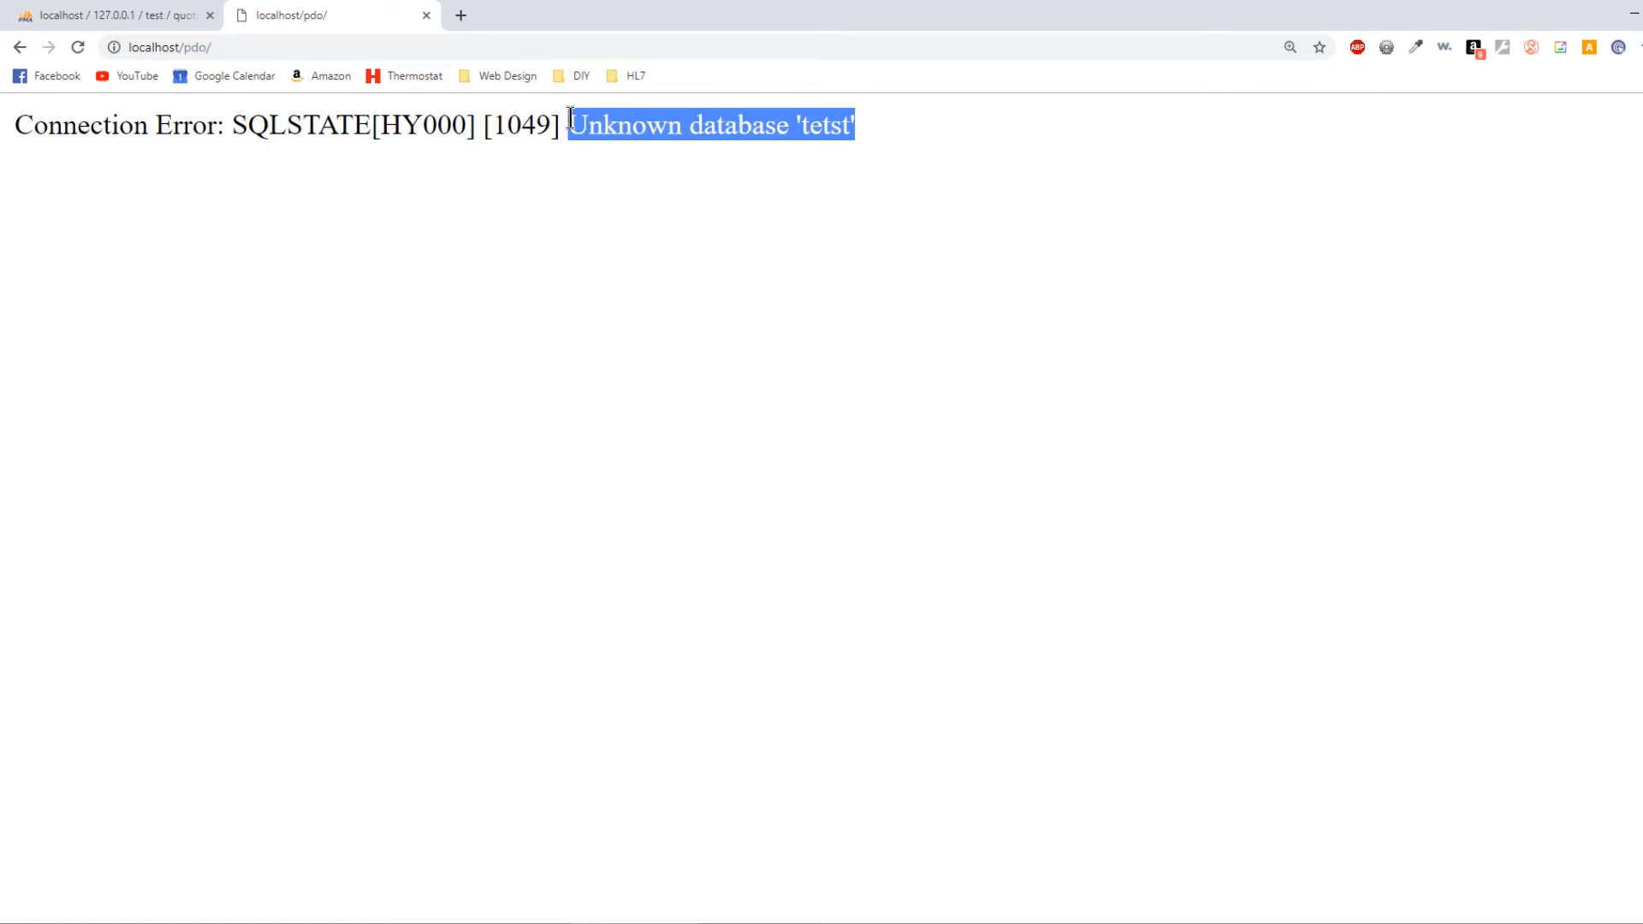
pyautogui.doubleClick(631, 126)
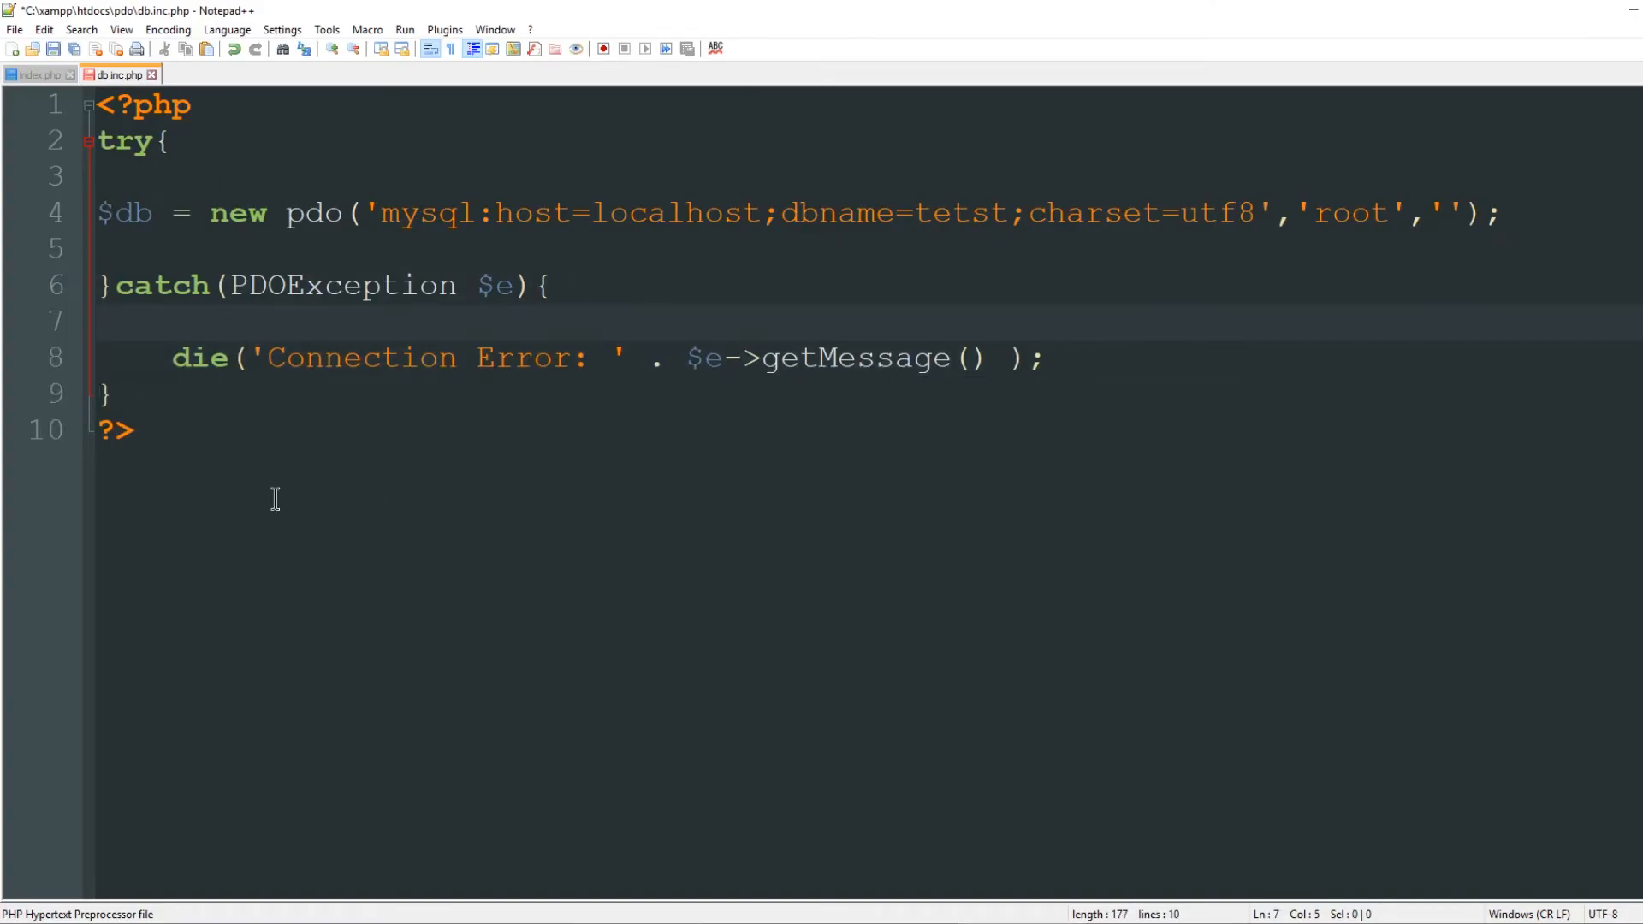
# Step: Point out pdo and PDOException in db.inc.php, then return to index.php
pyautogui.click(136, 429)
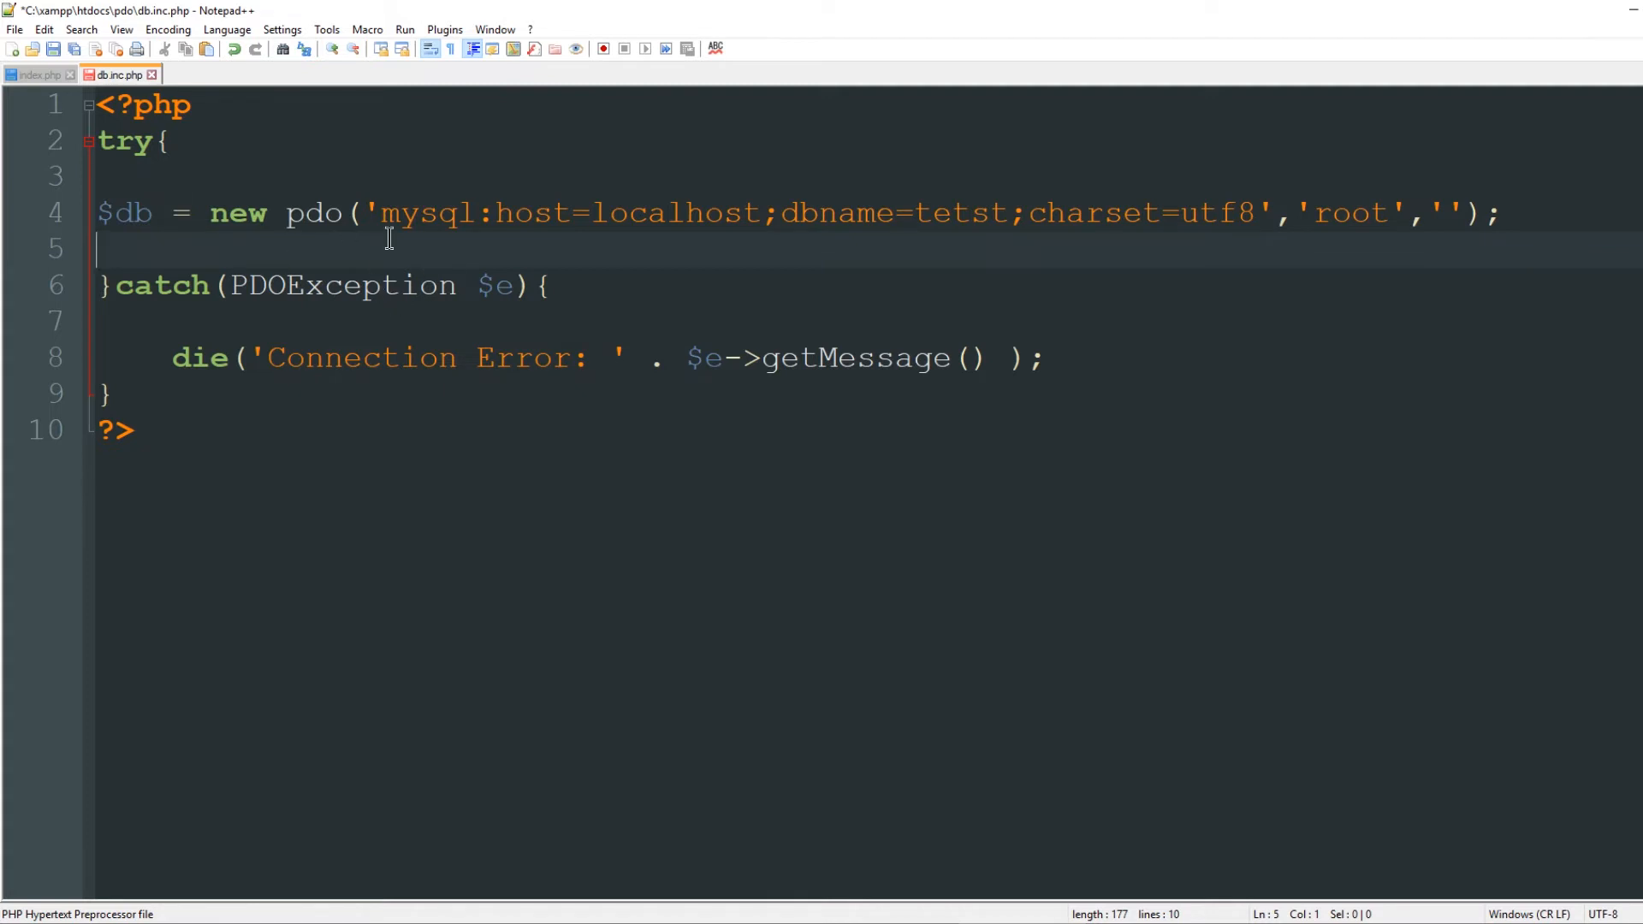
pyautogui.doubleClick(313, 213)
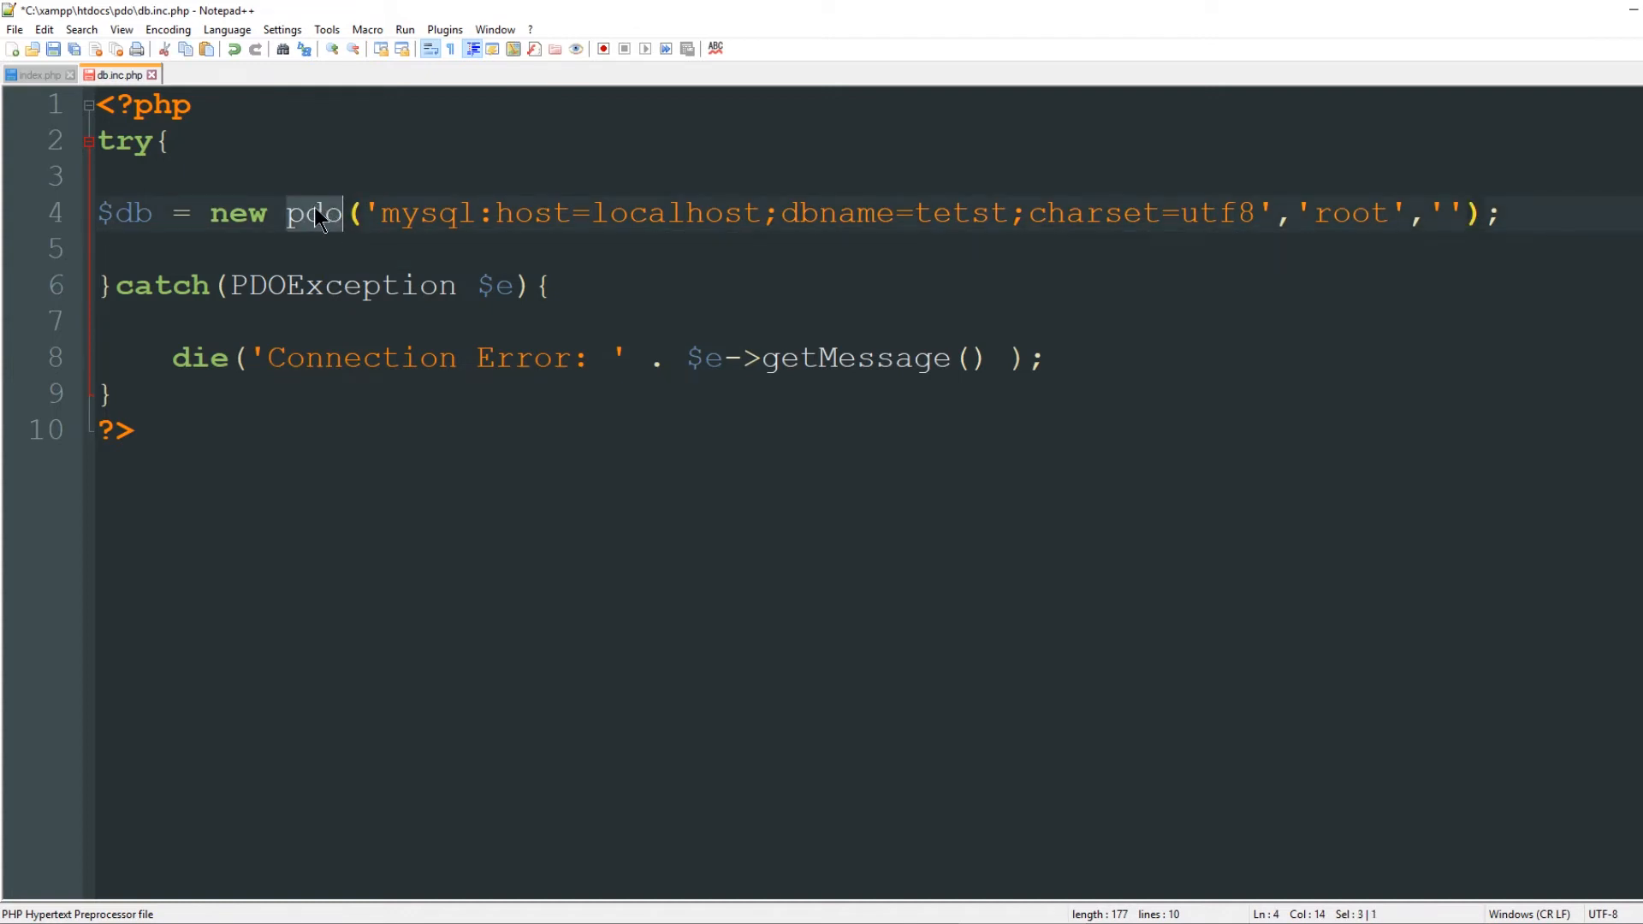
pyautogui.click(341, 285)
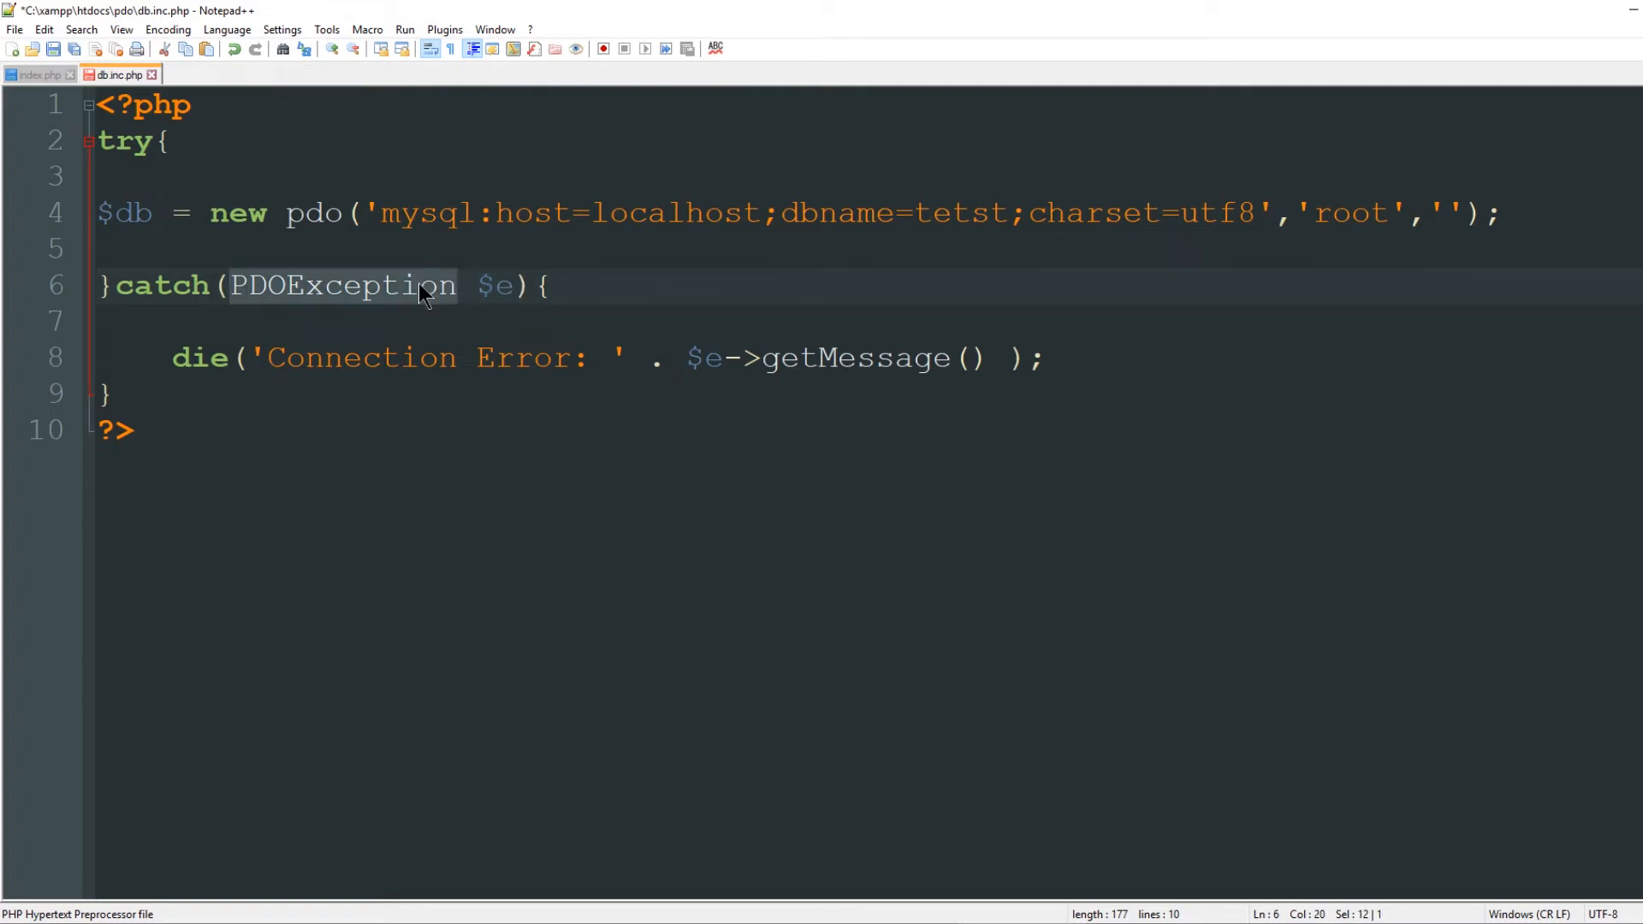
pyautogui.moveTo(288, 243)
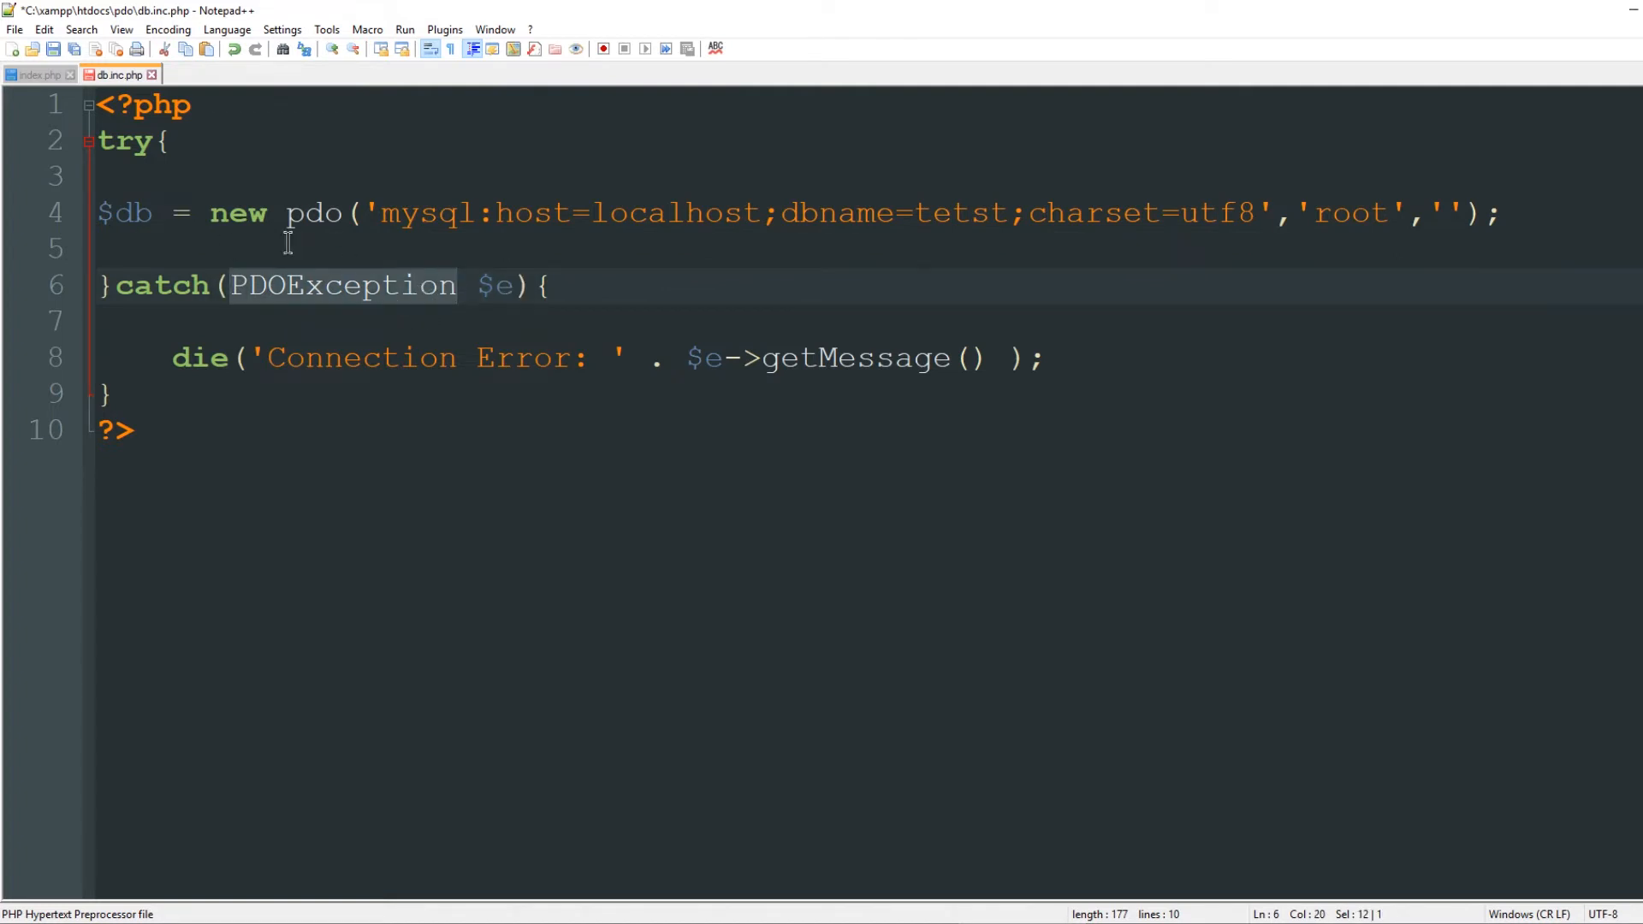
pyautogui.click(470, 357)
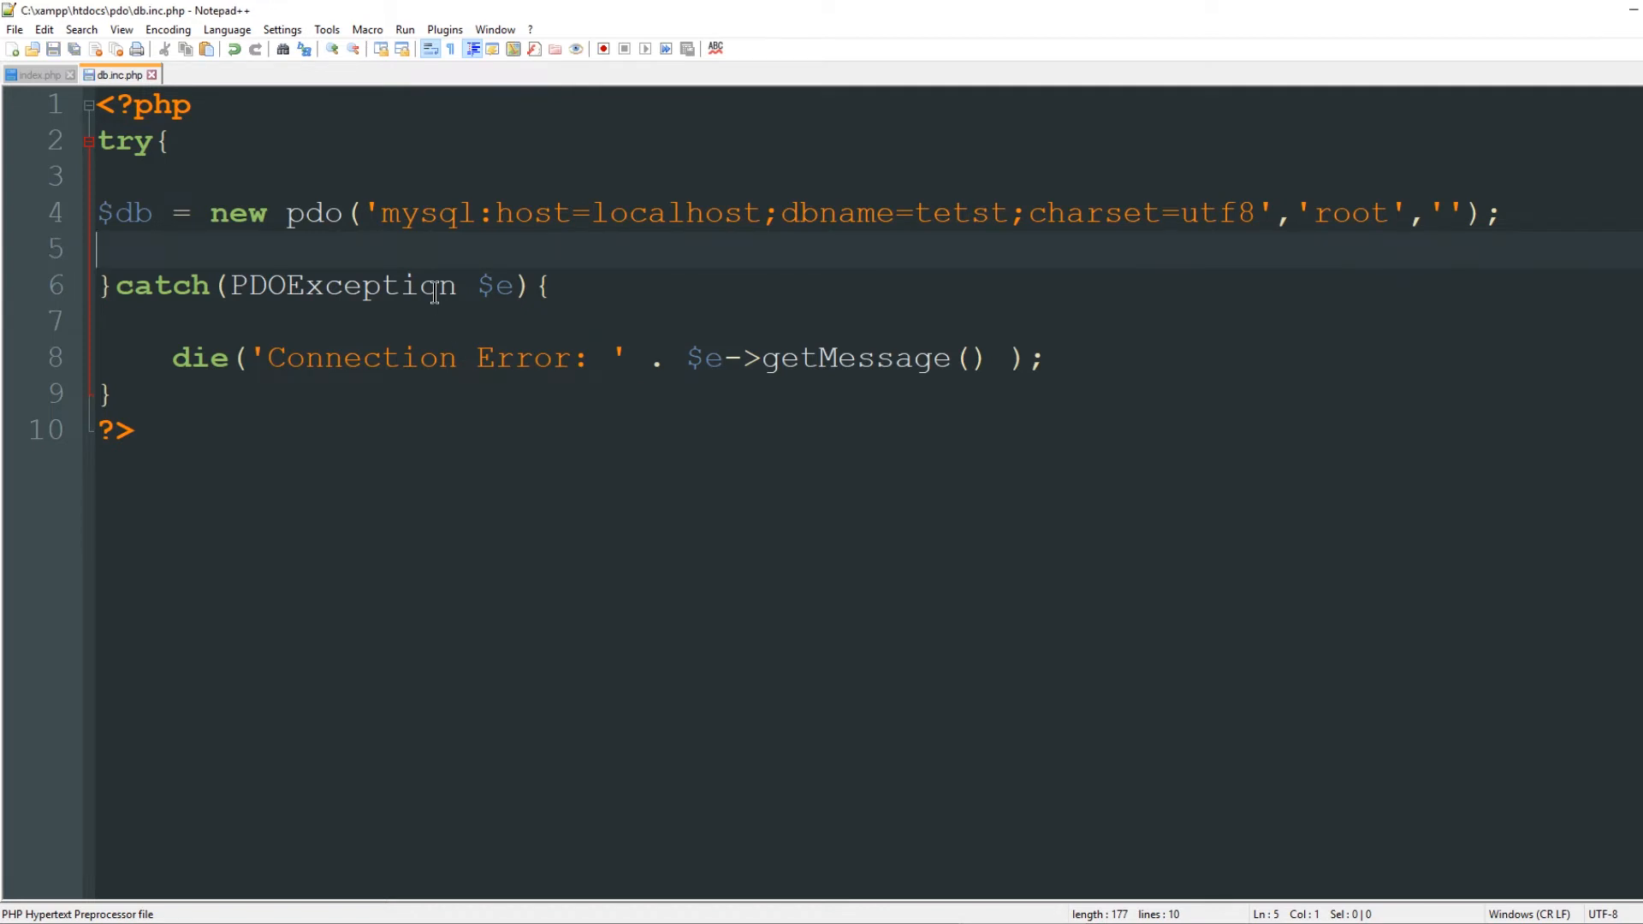
pyautogui.click(38, 74)
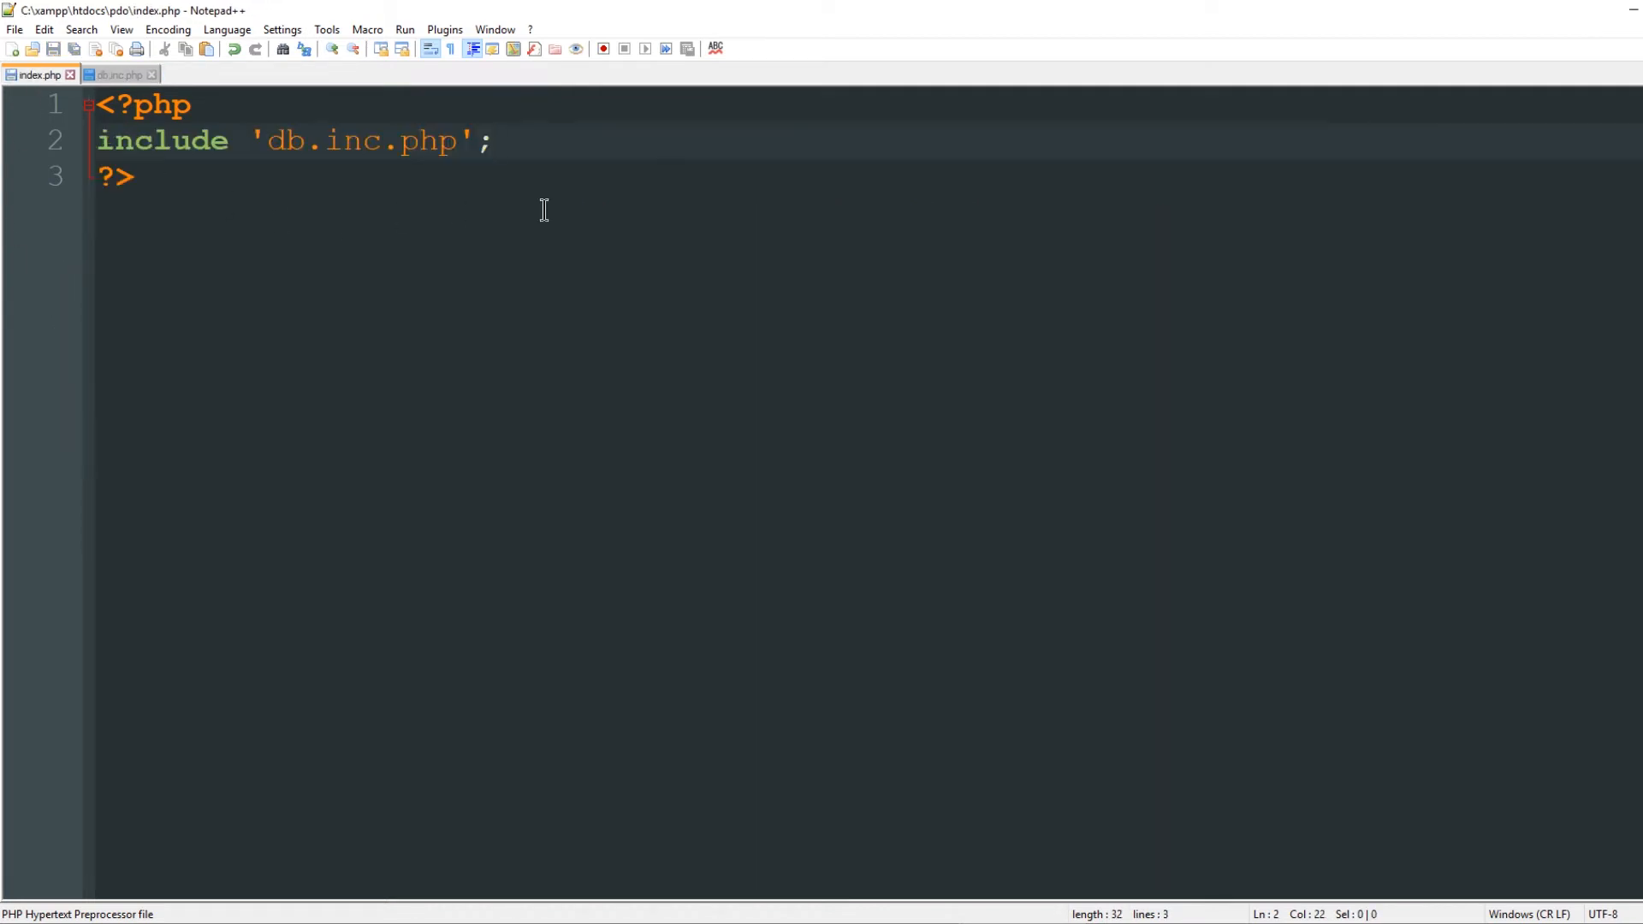
# Step: Add $stmt = $db->prepare("SELECT * FROM quotes"); below the include line
pyautogui.press('Enter')
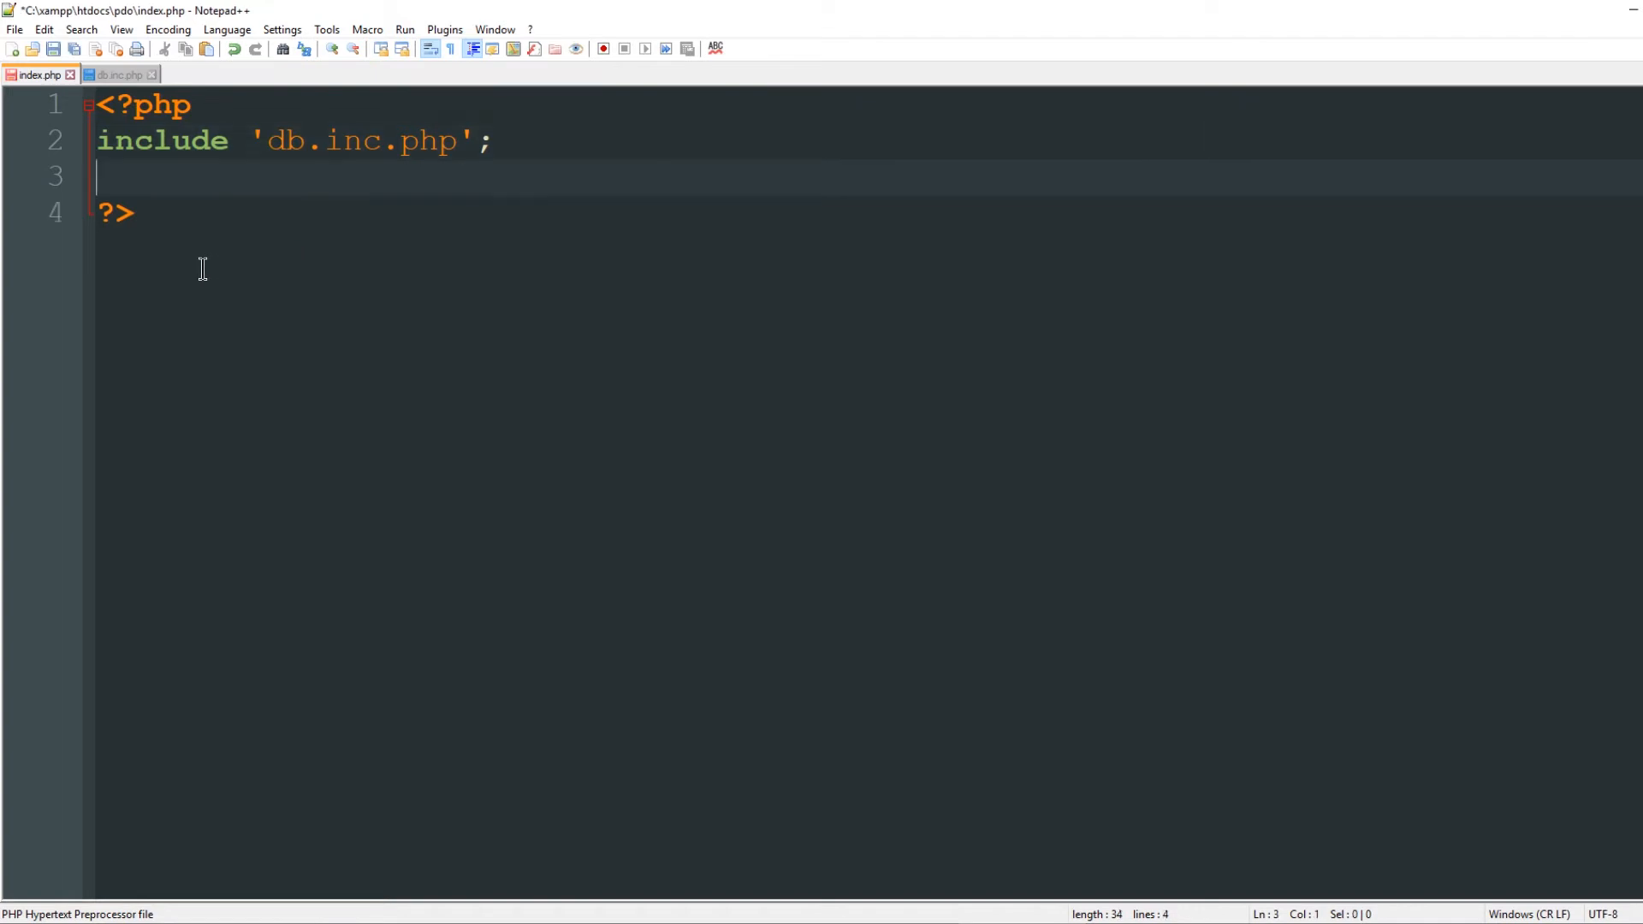
pyautogui.press('Enter')
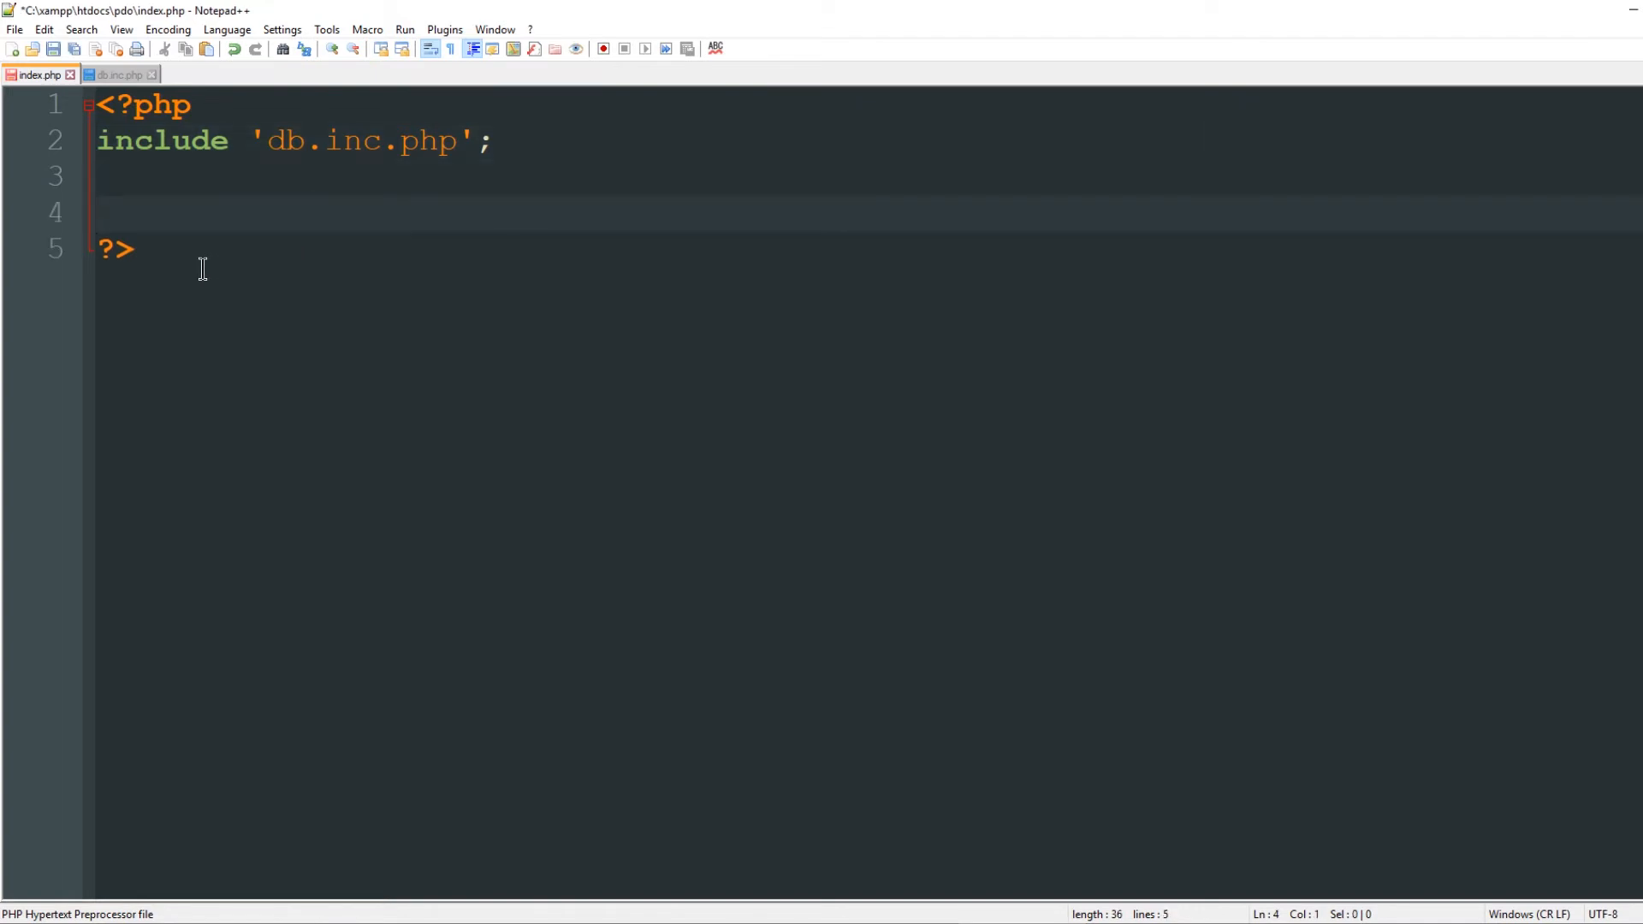
pyautogui.moveTo(466, 140)
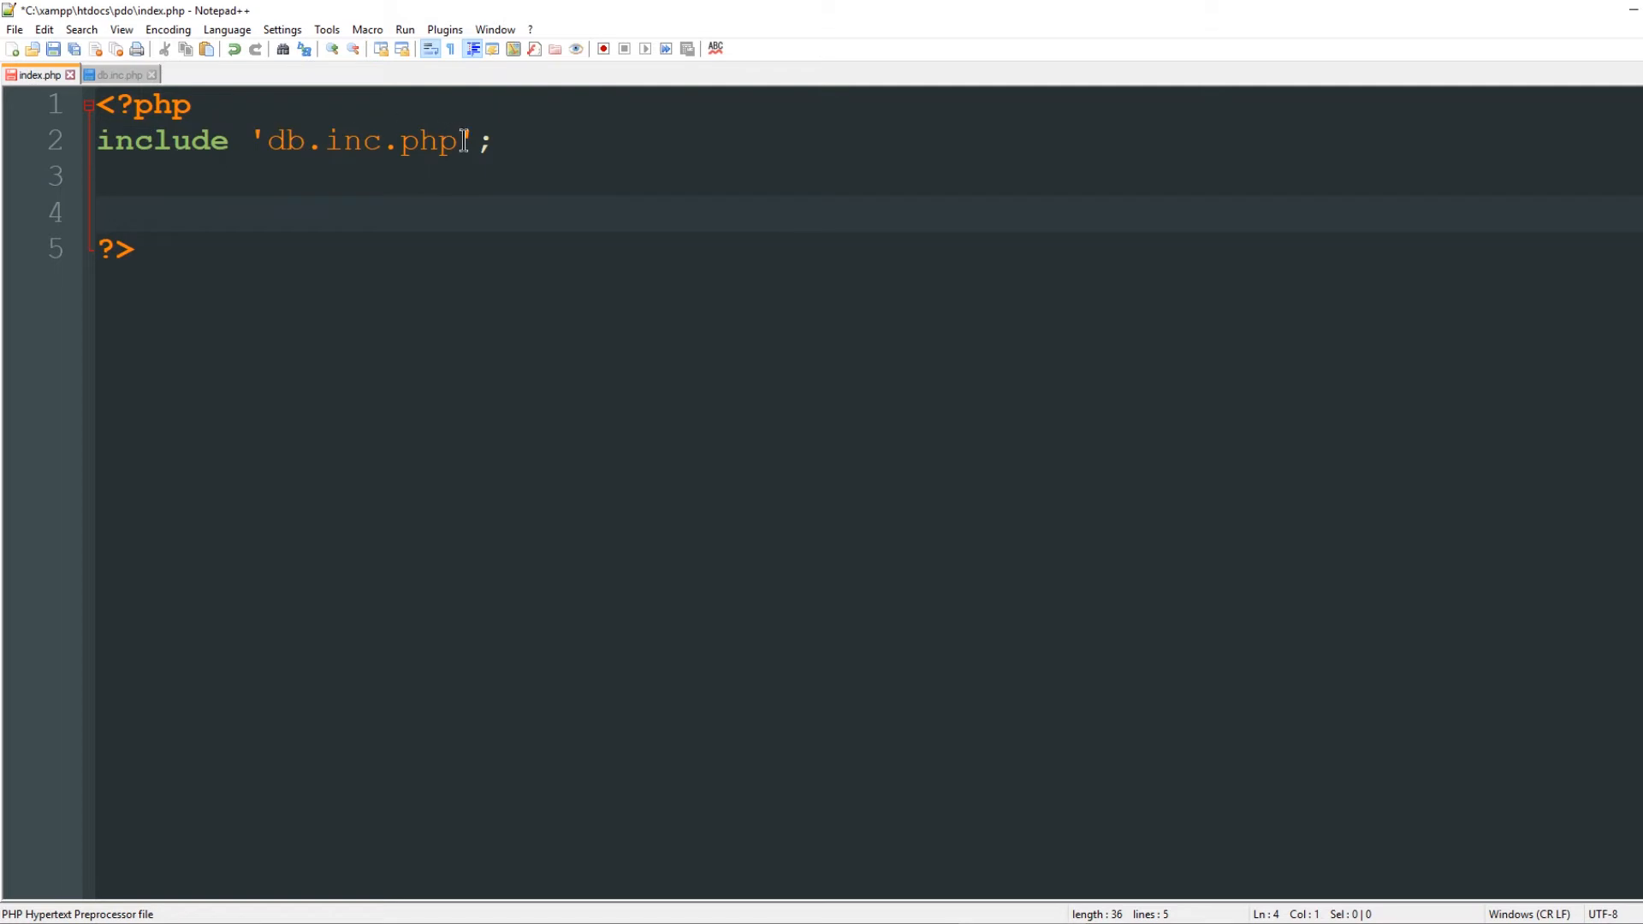
pyautogui.write('$st')
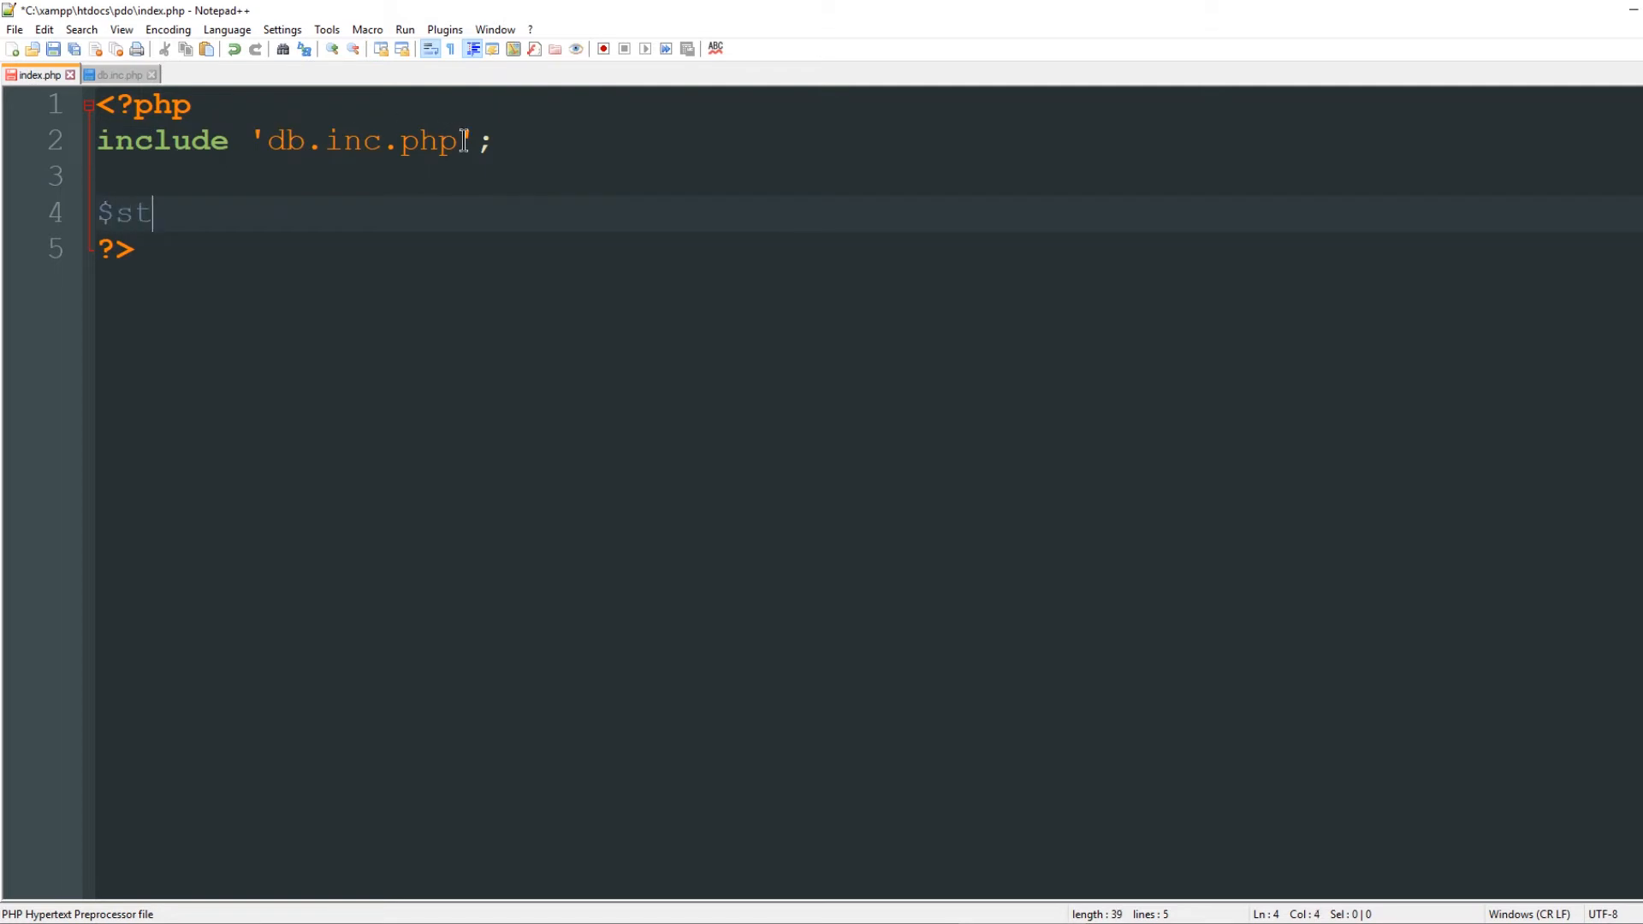
pyautogui.write('mt')
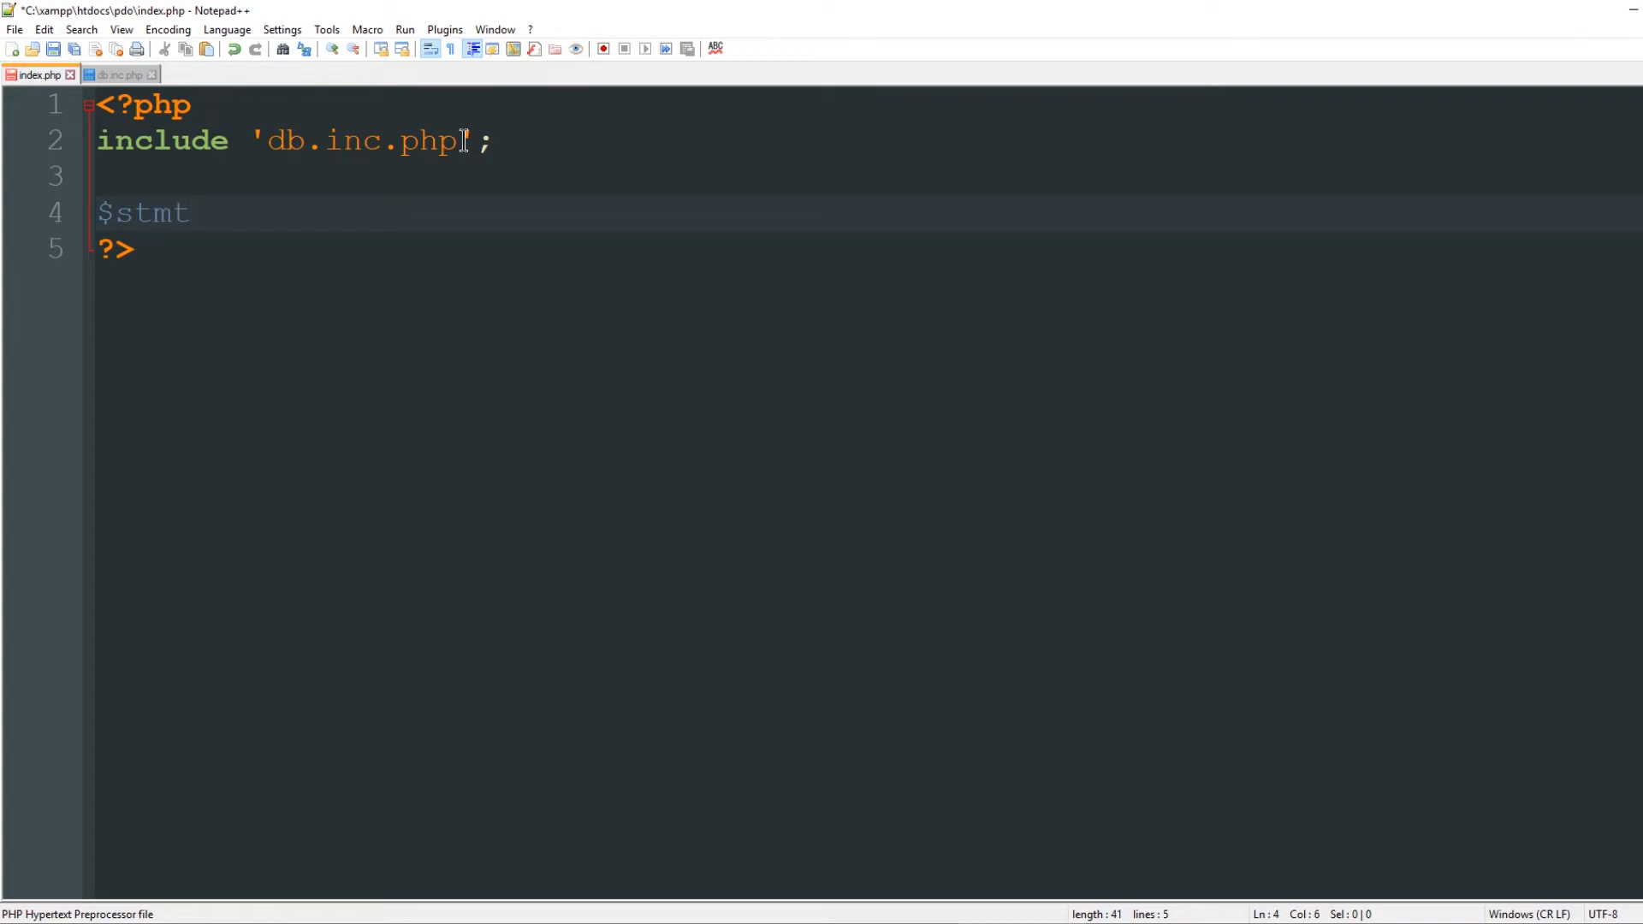
pyautogui.write('=')
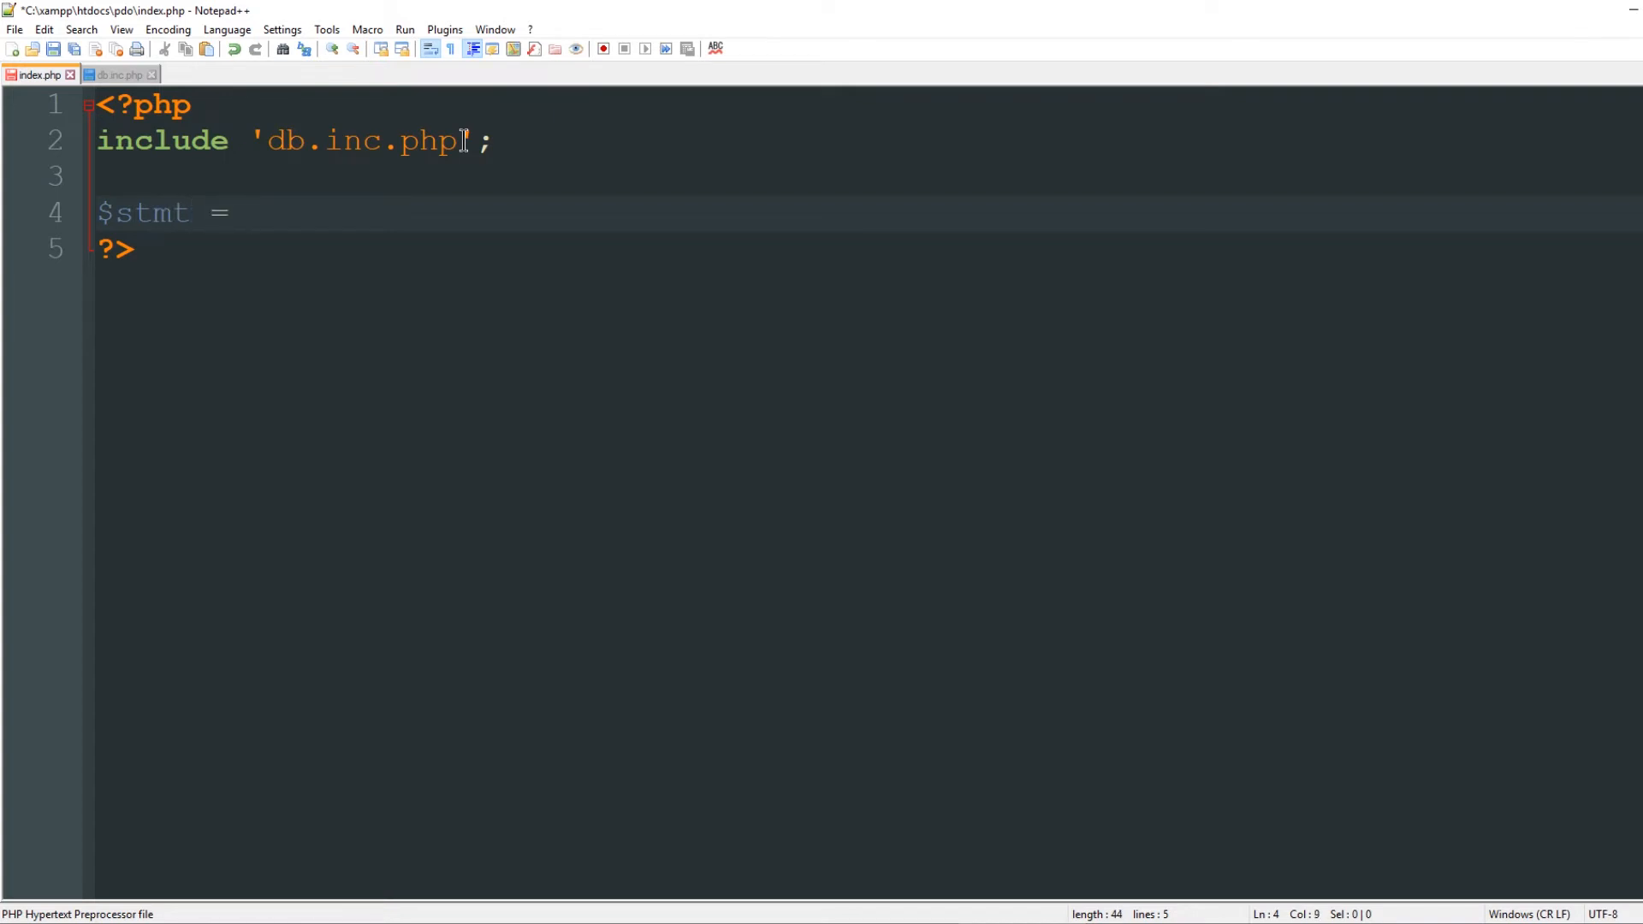
pyautogui.write('$')
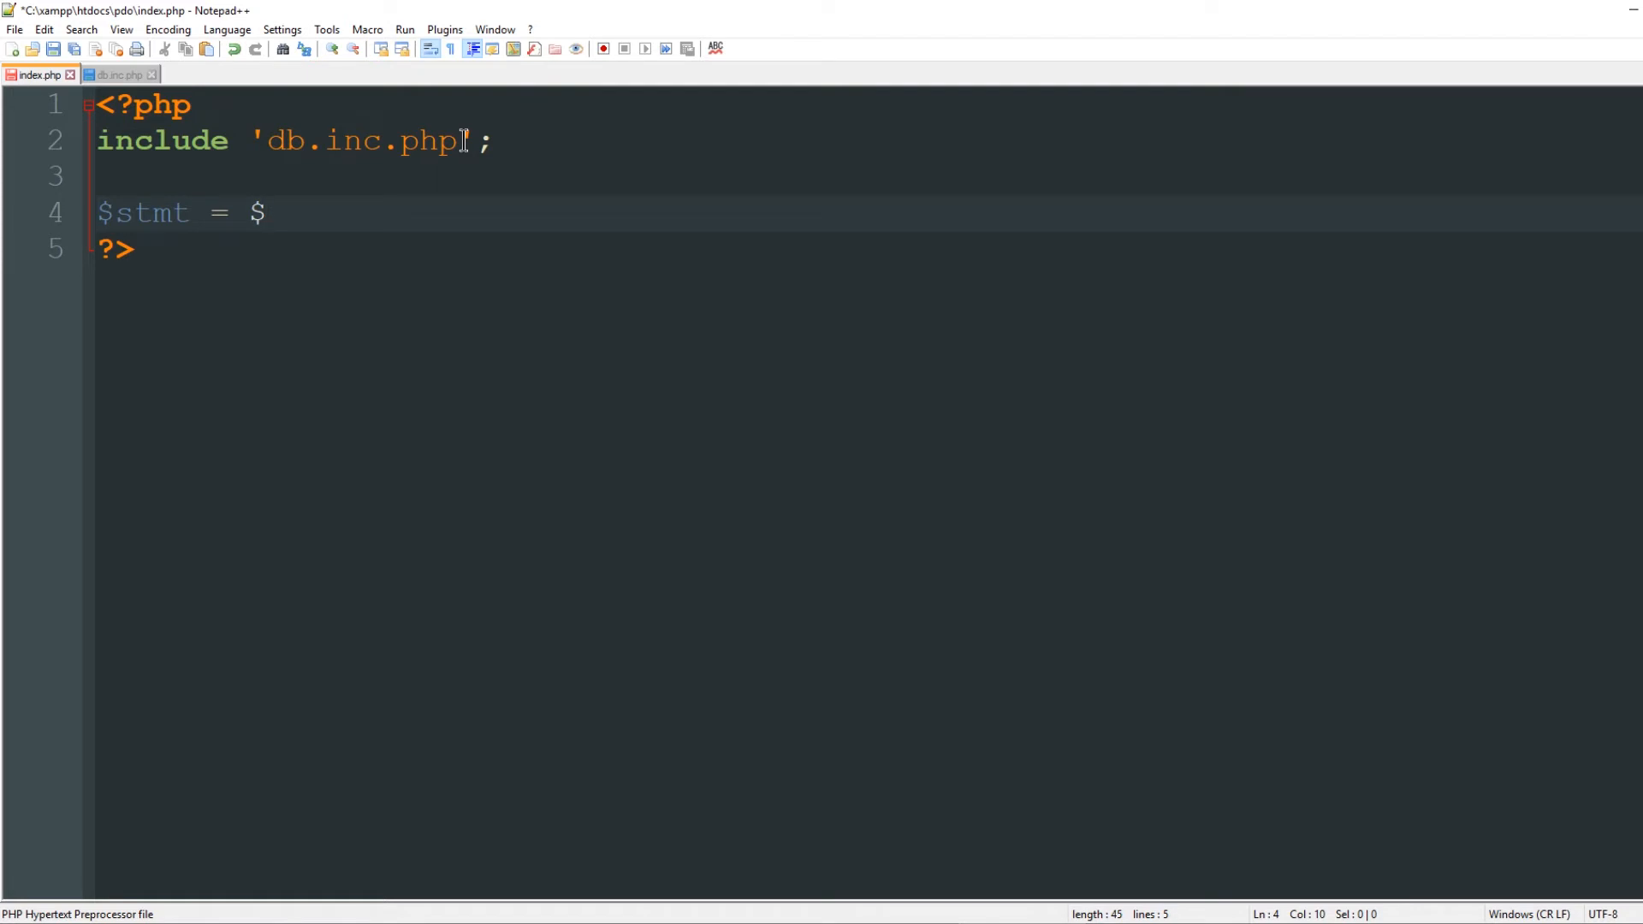
pyautogui.write('db-')
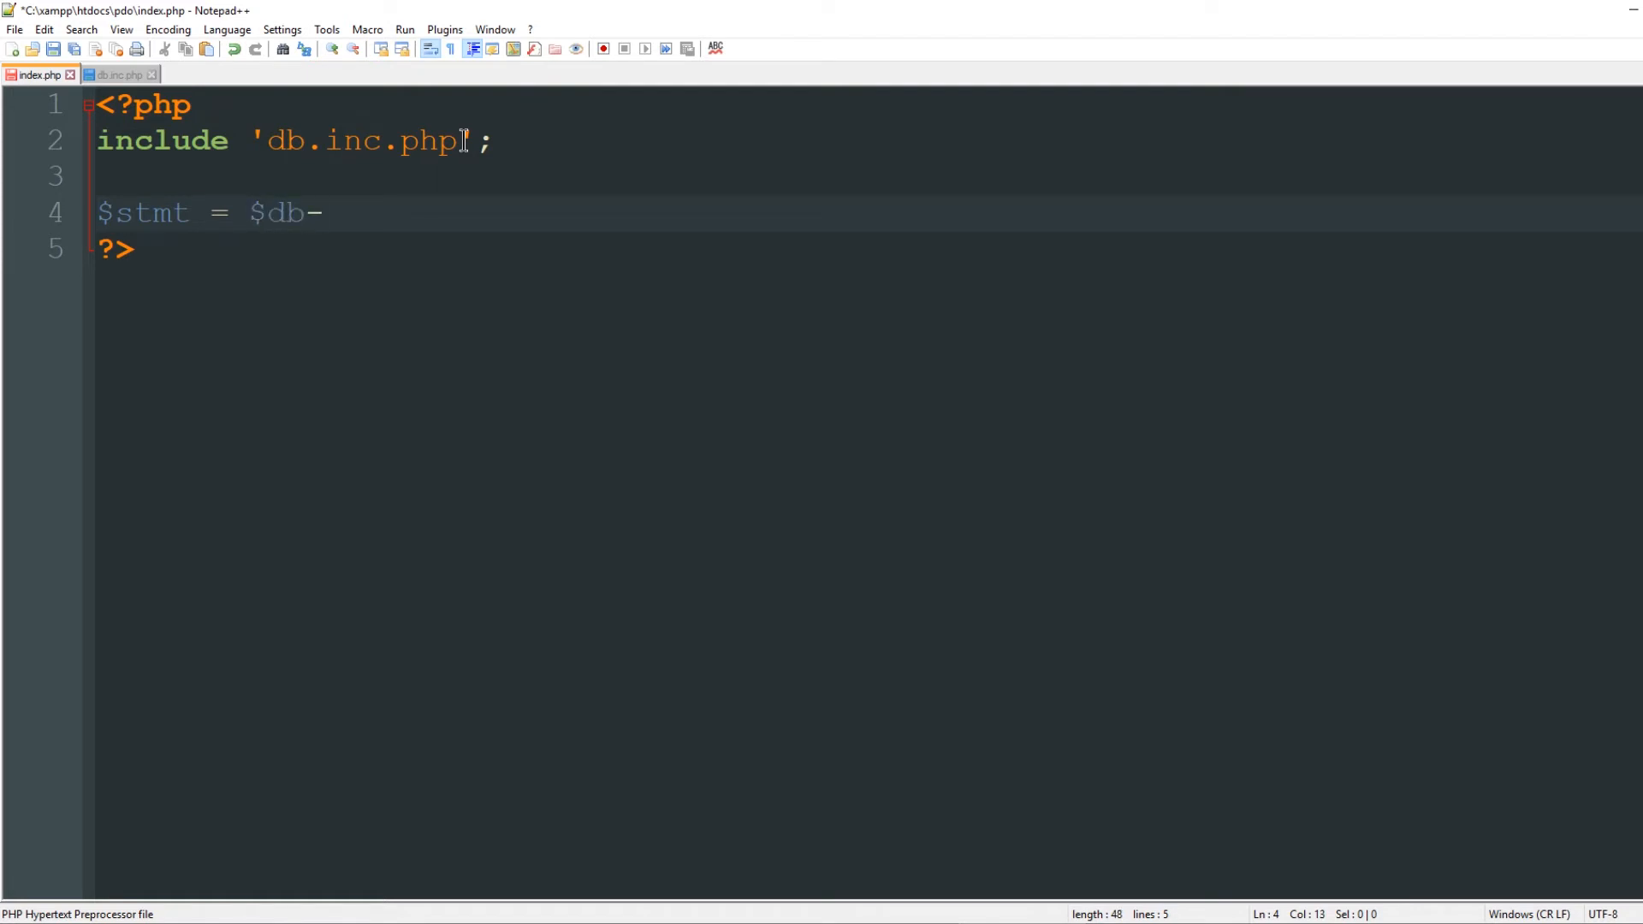
pyautogui.write('>prepare();')
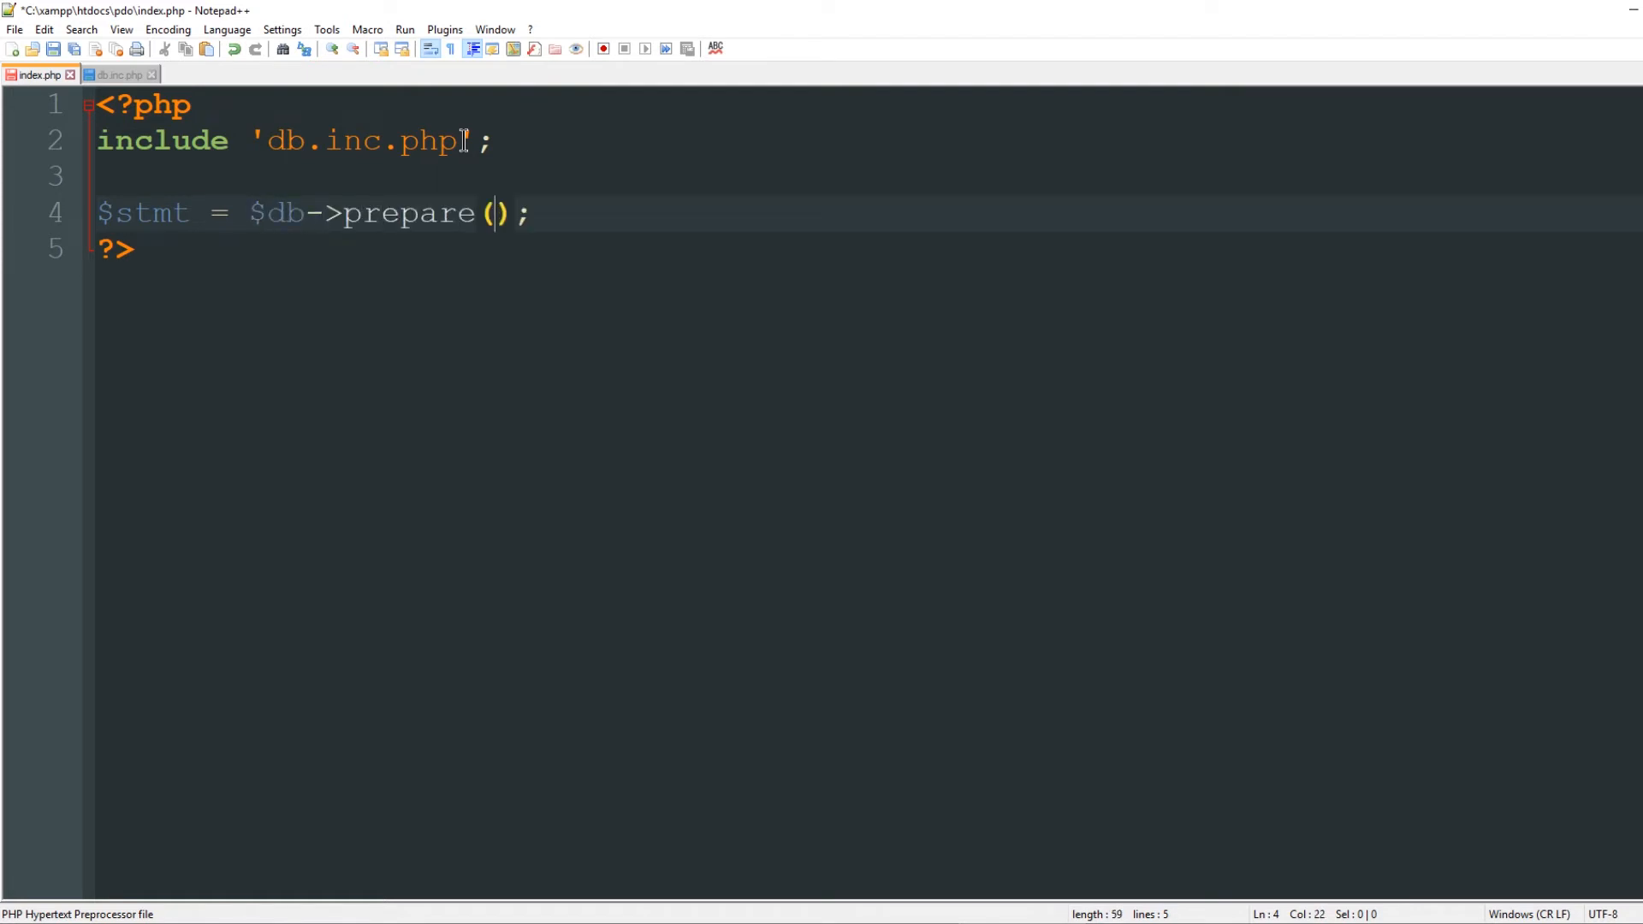
pyautogui.write('"SELECT * FROM quotes')
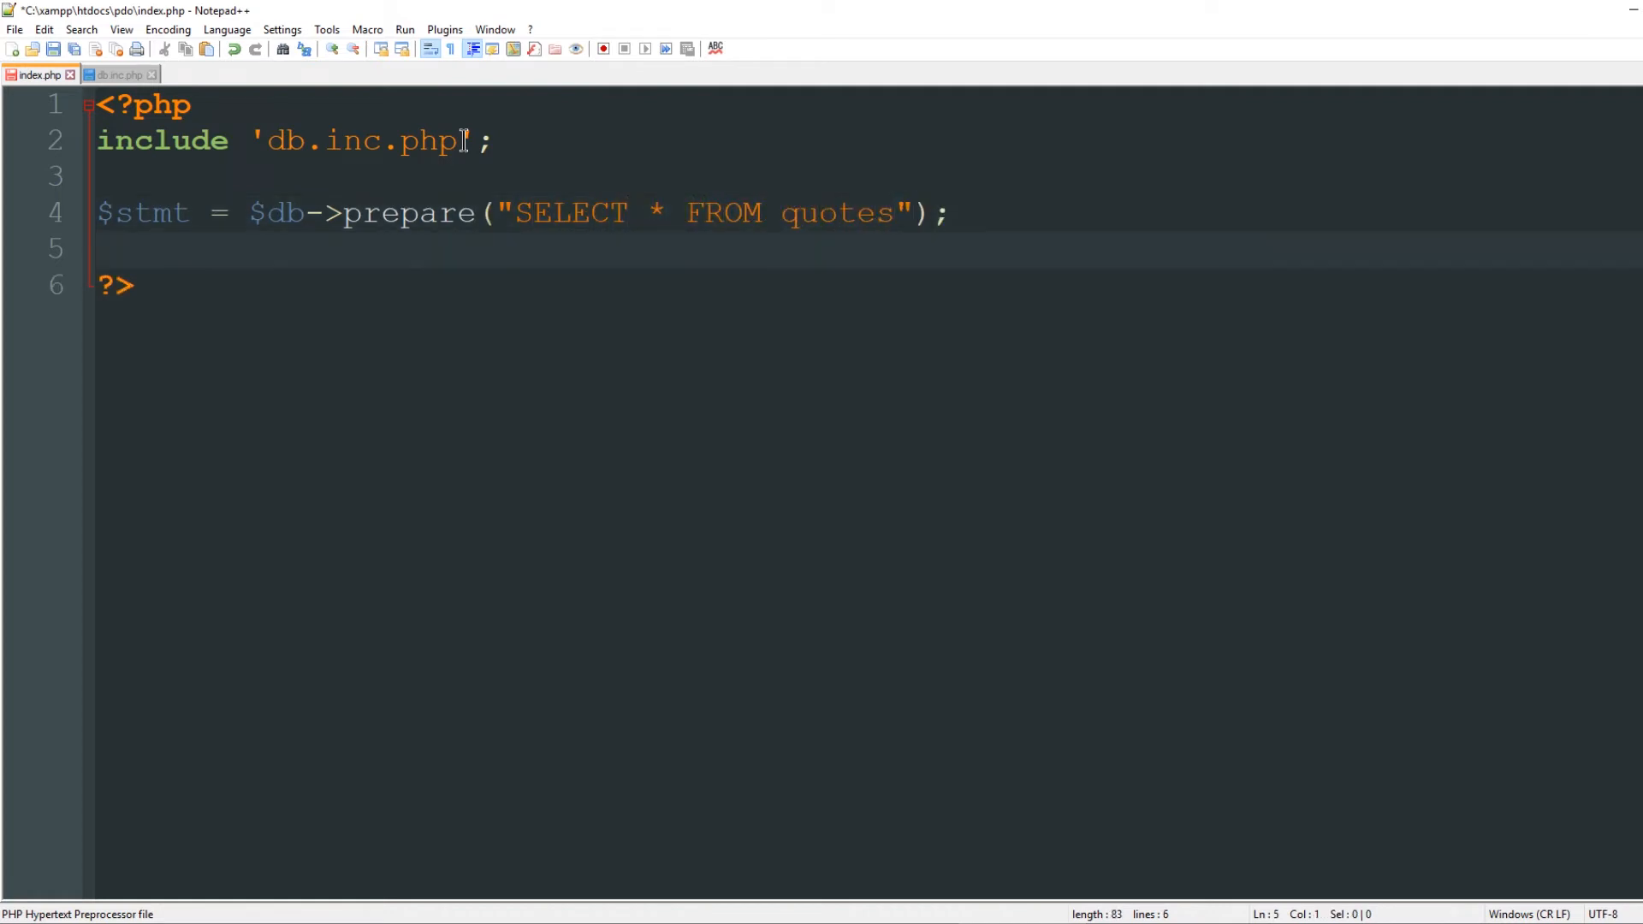
# Step: Add $stmt->execute(); and echo $stmt->rowCount(); to index.php
pyautogui.write('$st')
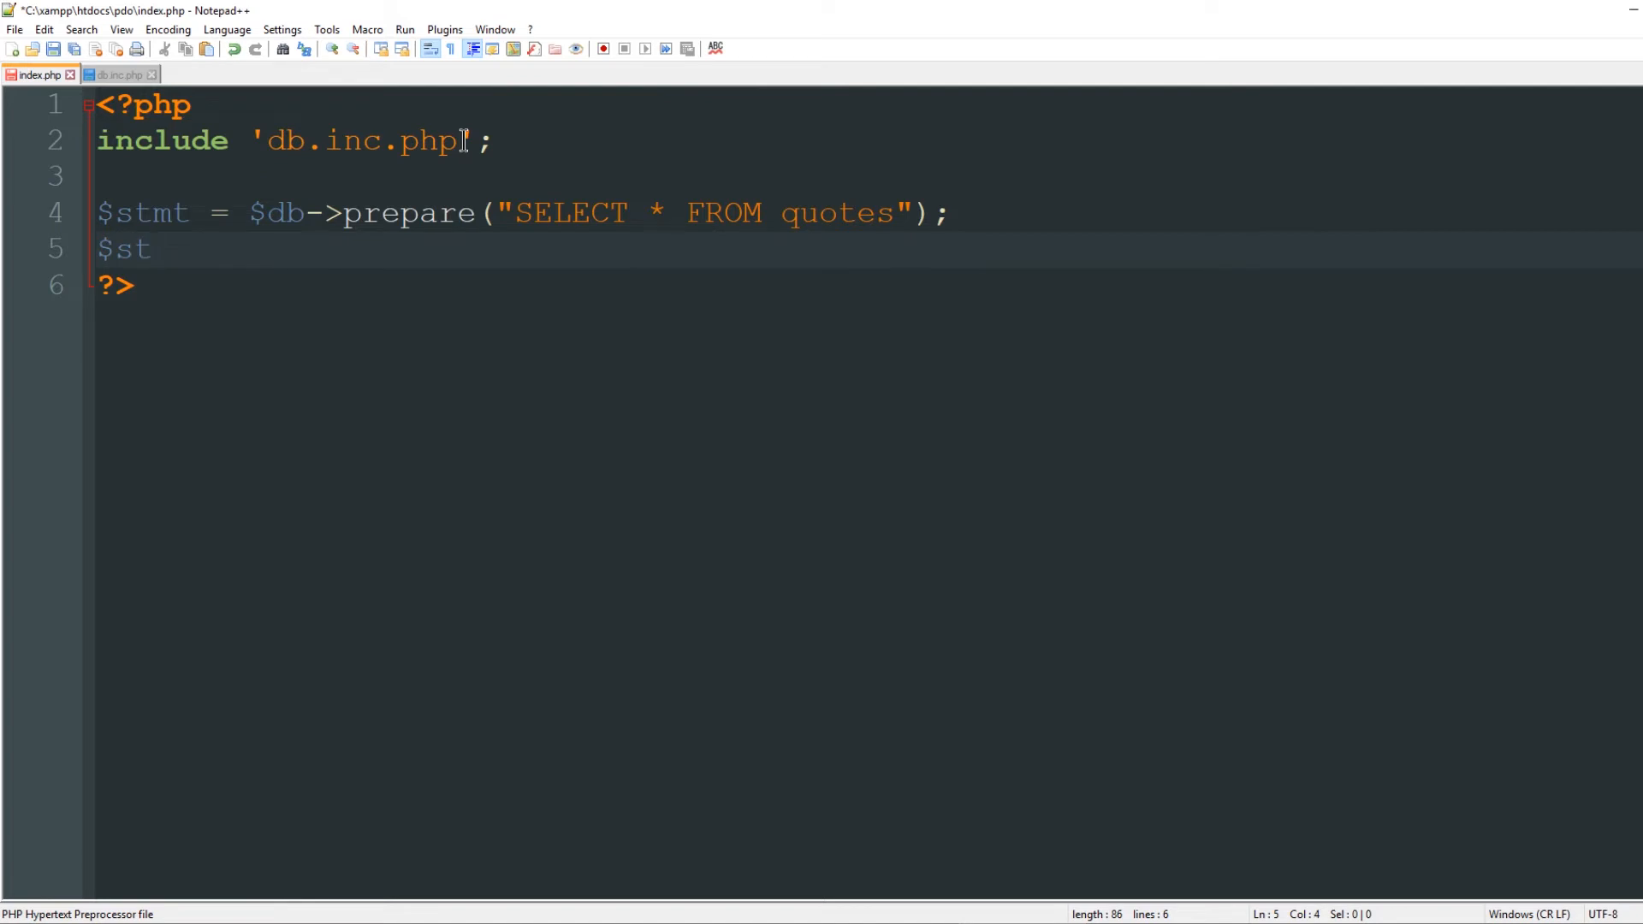
pyautogui.write('mt->exeu')
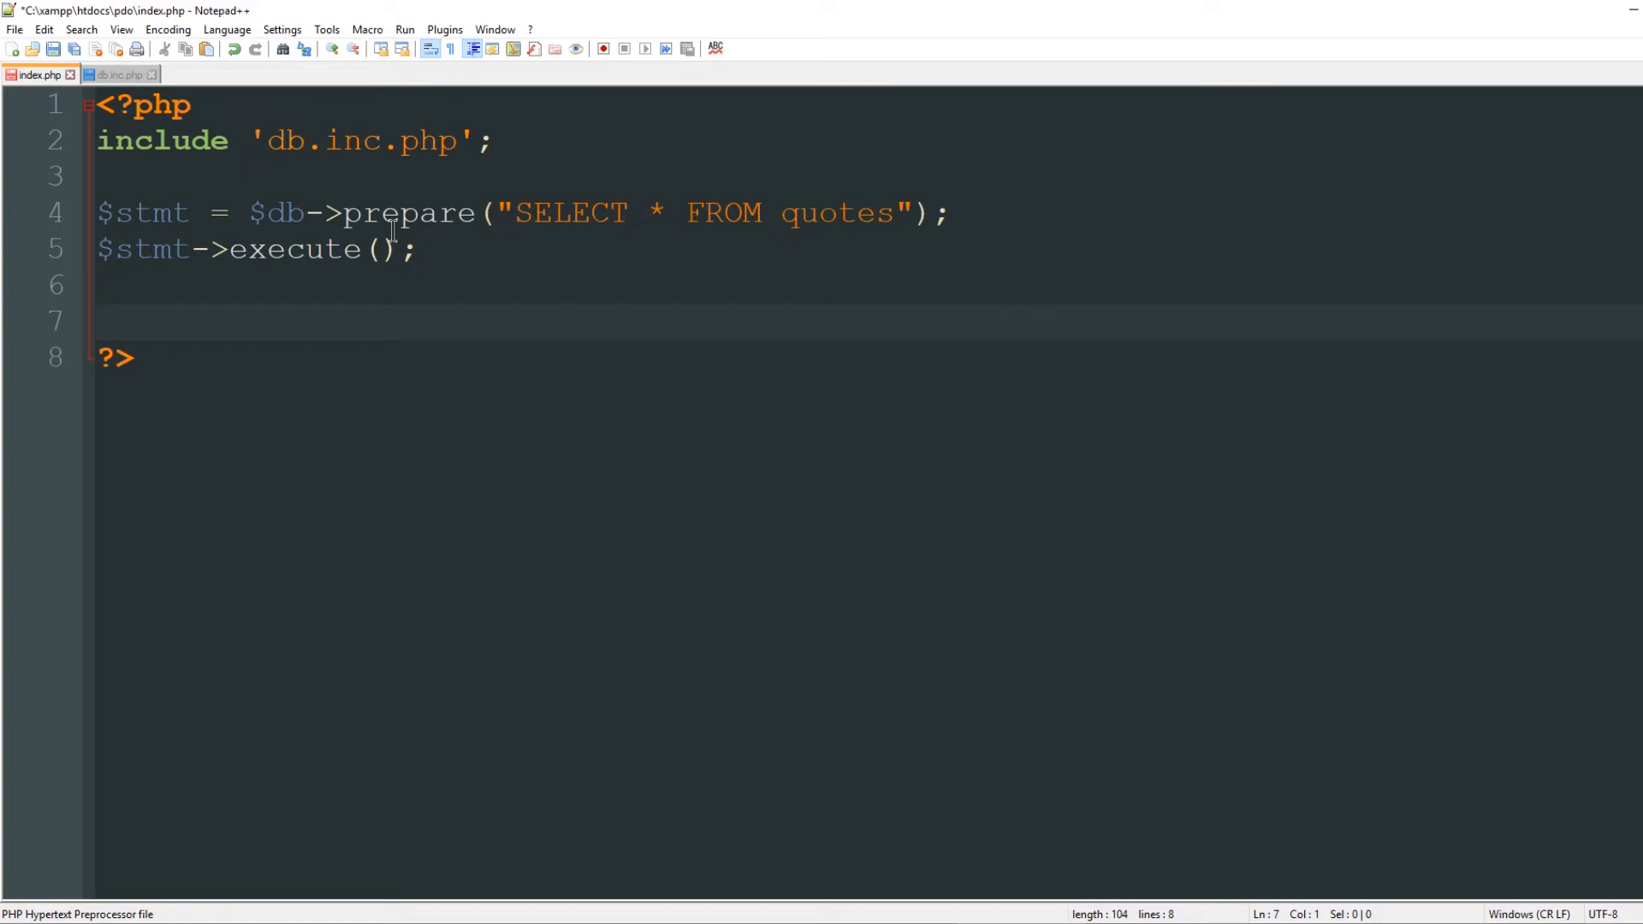
pyautogui.write('echo $st')
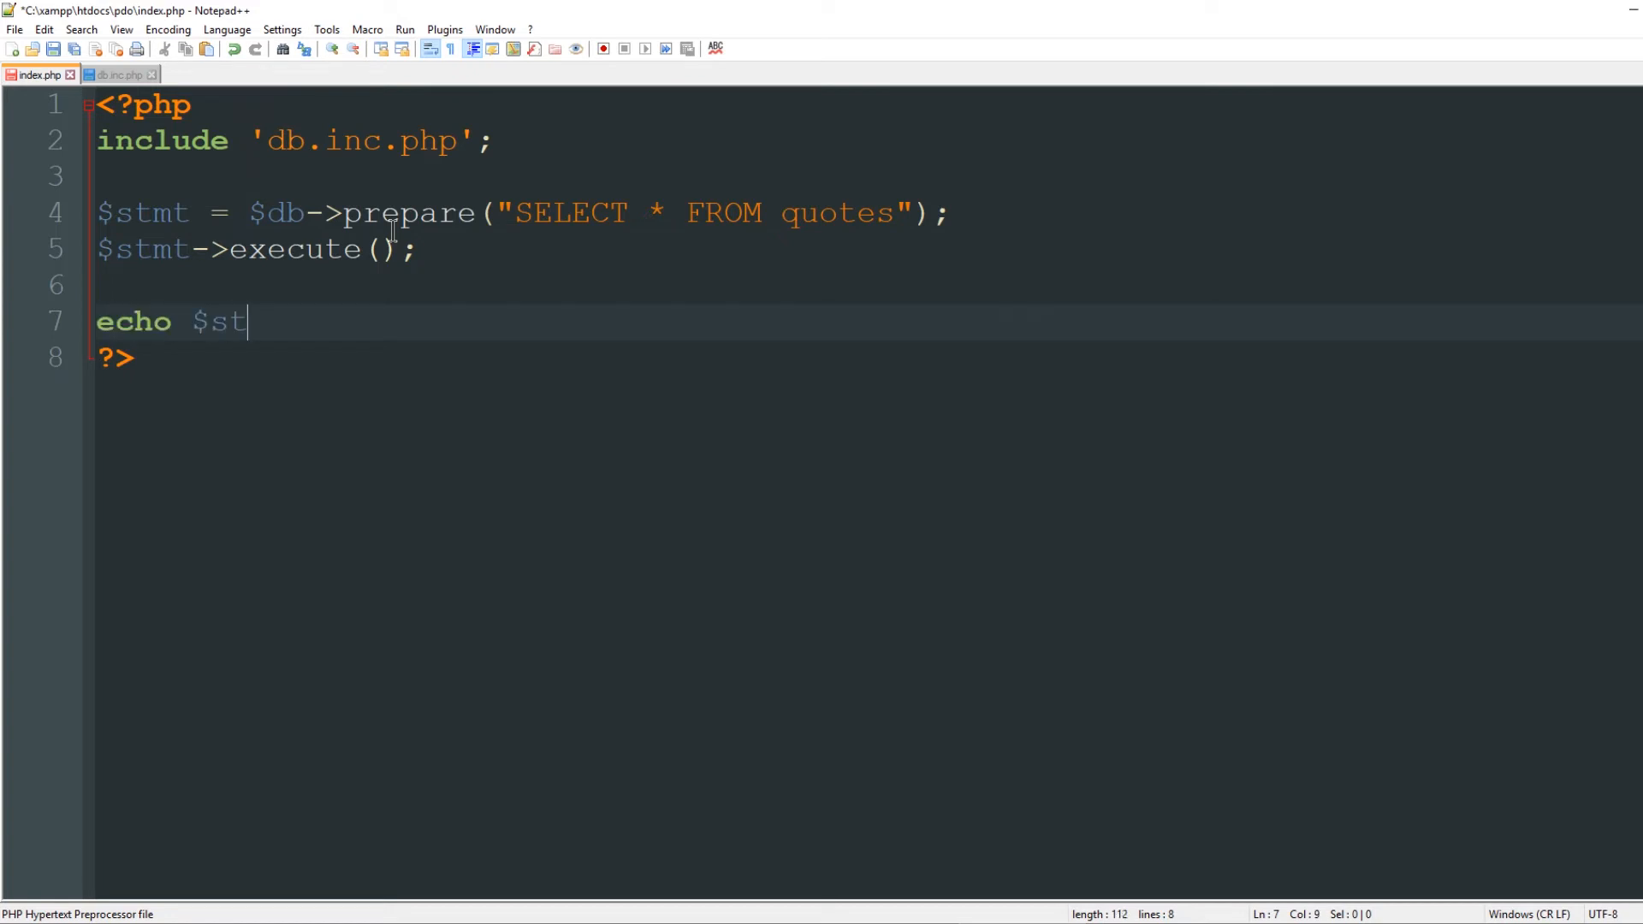
pyautogui.write('mt->row')
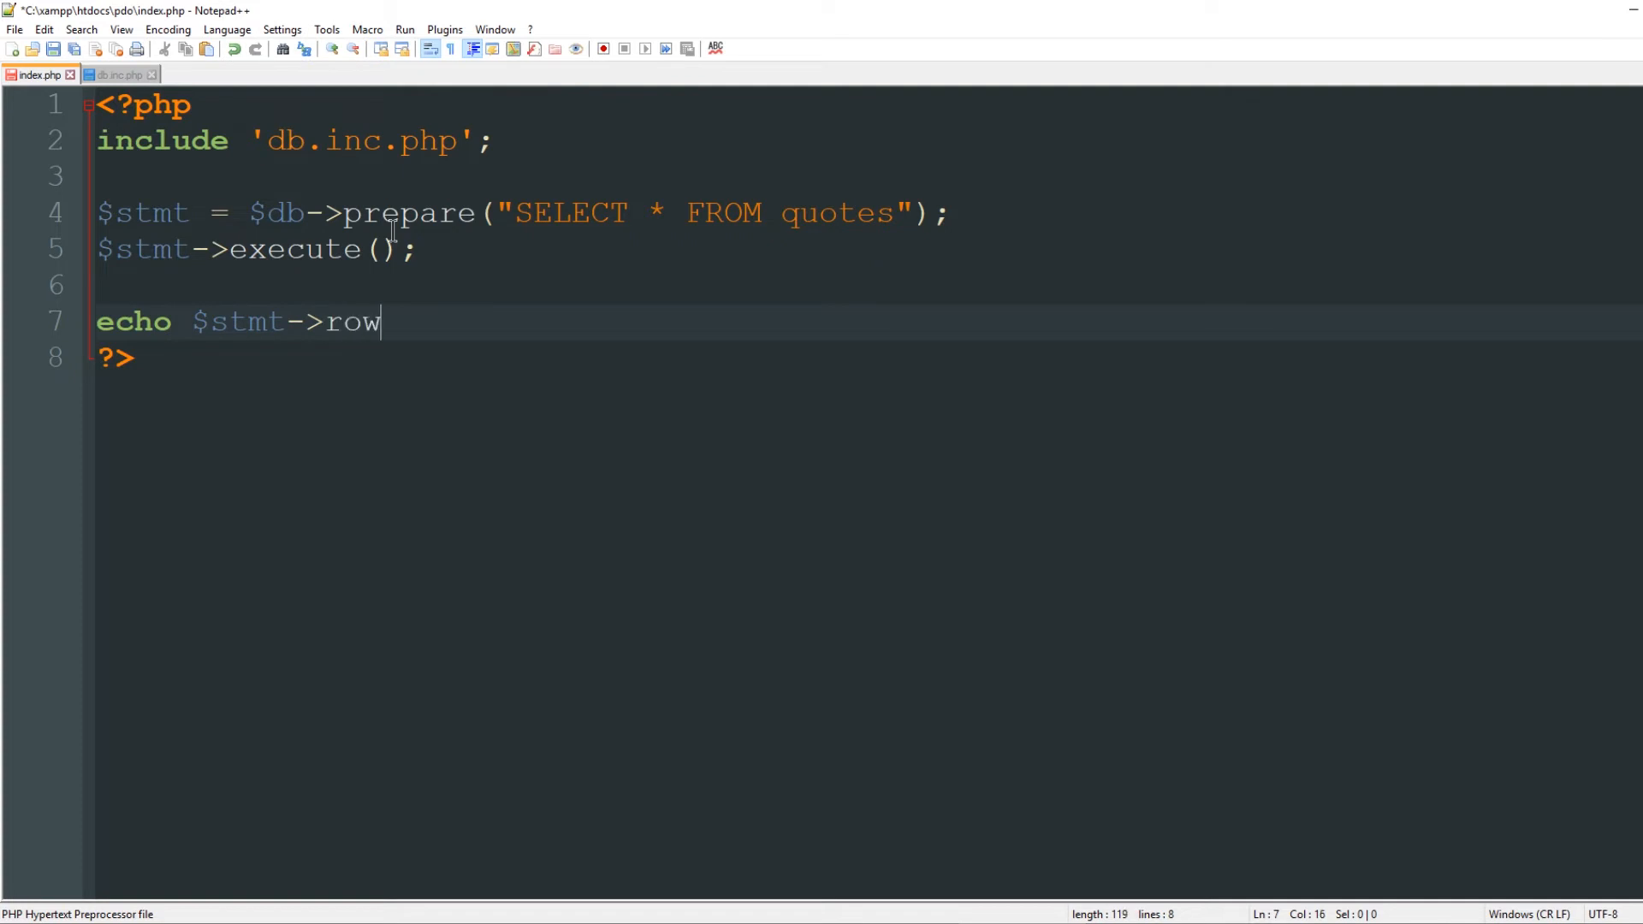
pyautogui.write('Count();')
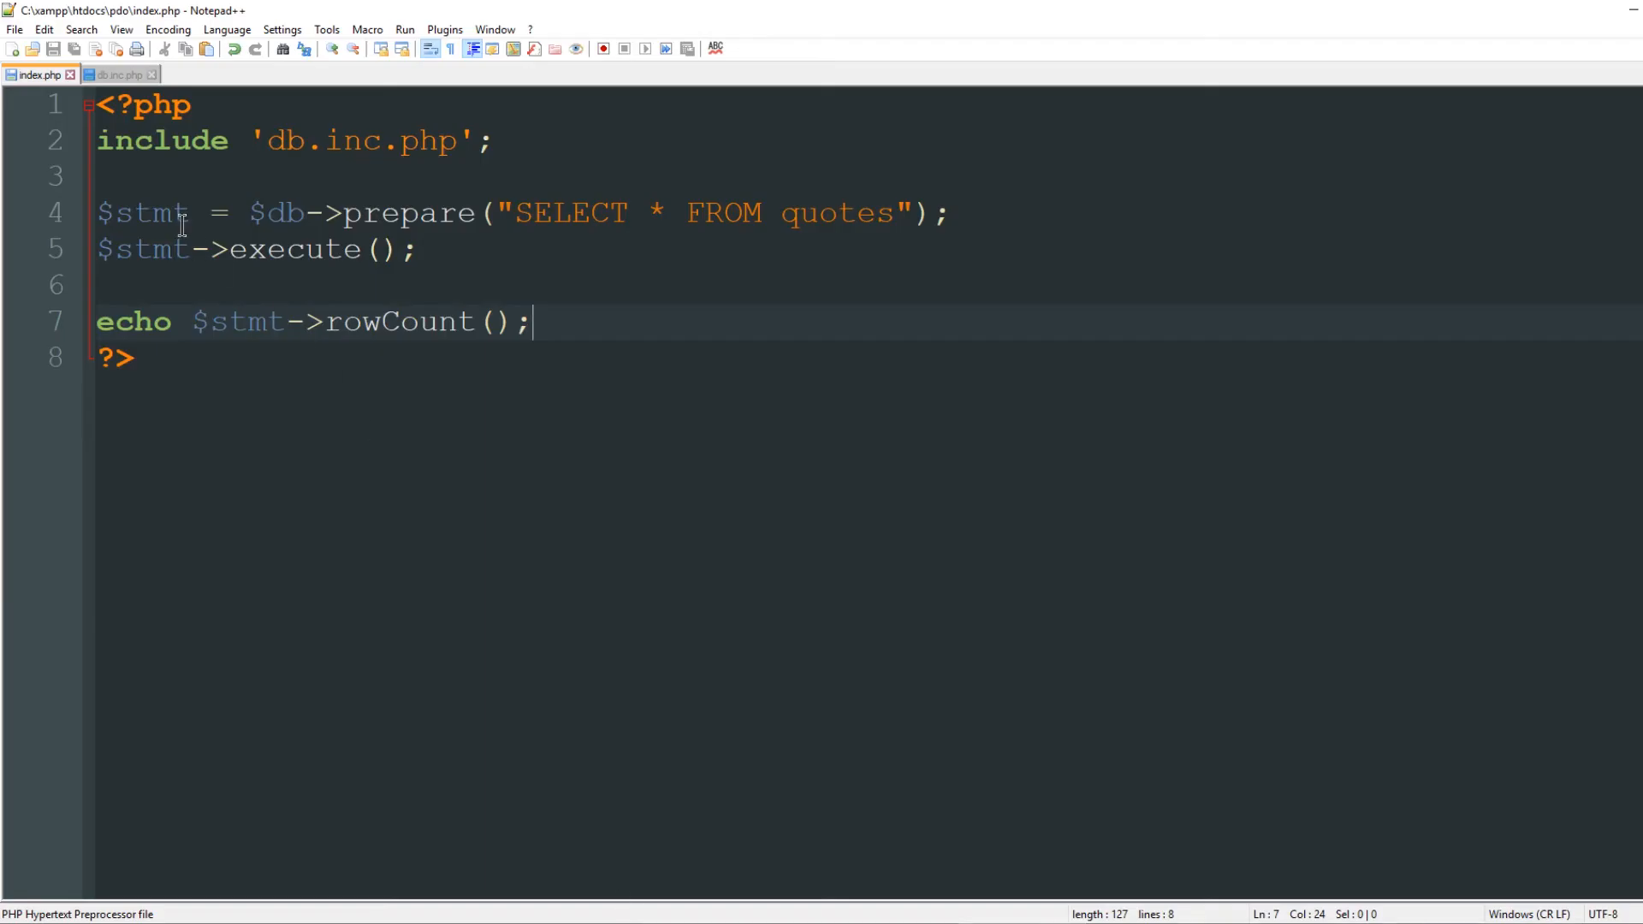
# Step: Refresh localhost/pdo in Chrome to see row count 2, then return to Notepad++
pyautogui.click(115, 74)
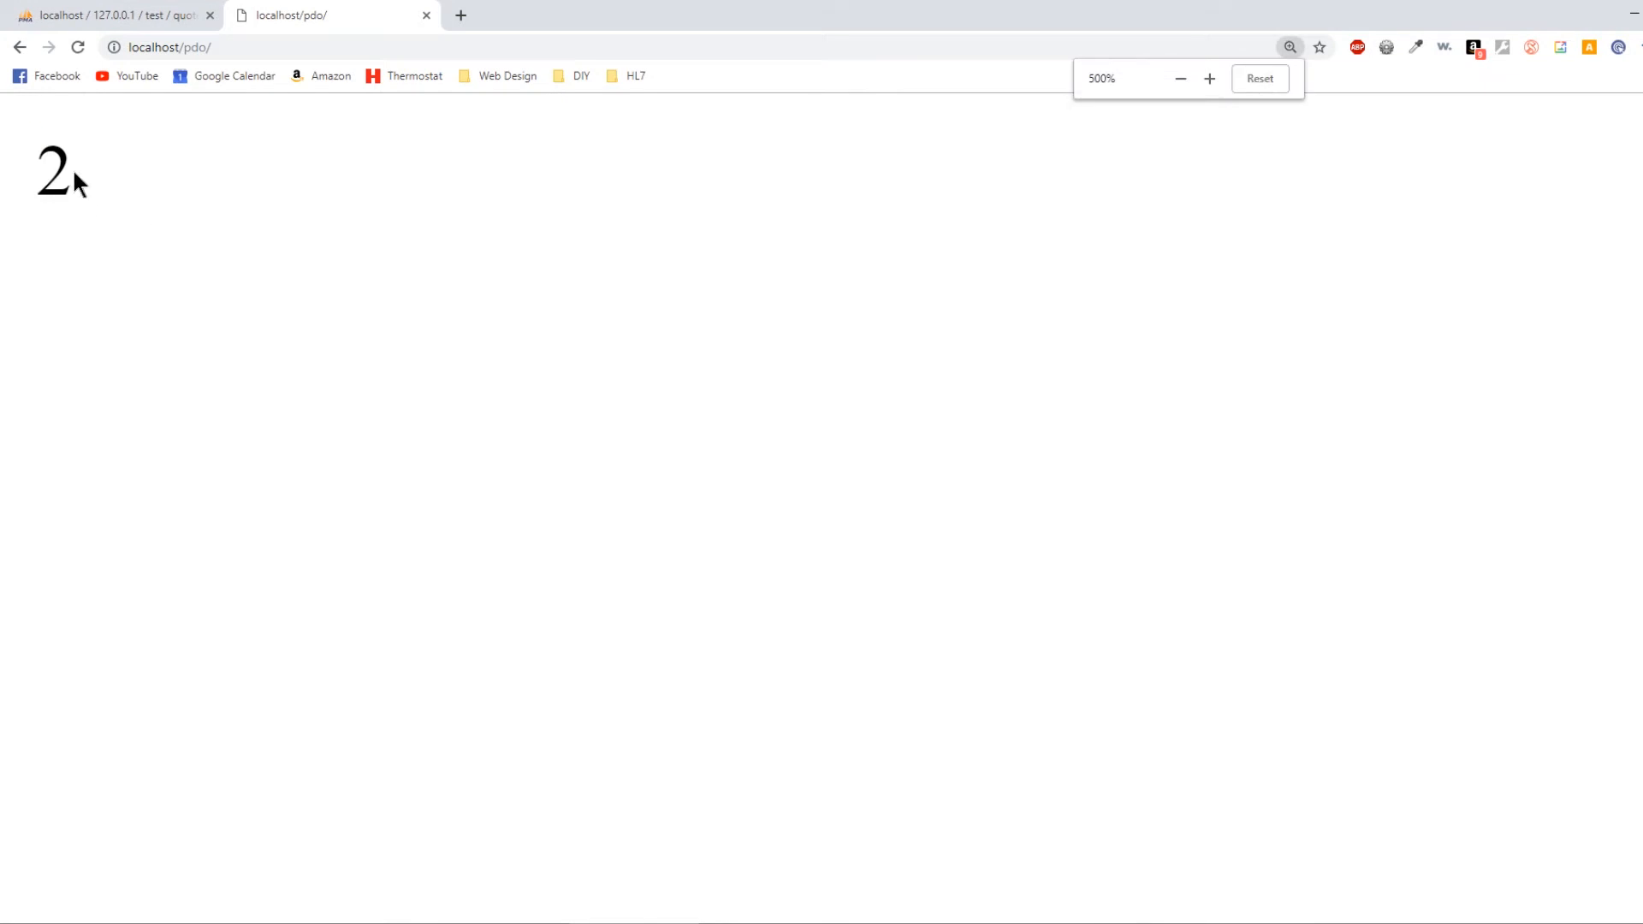
pyautogui.click(1259, 79)
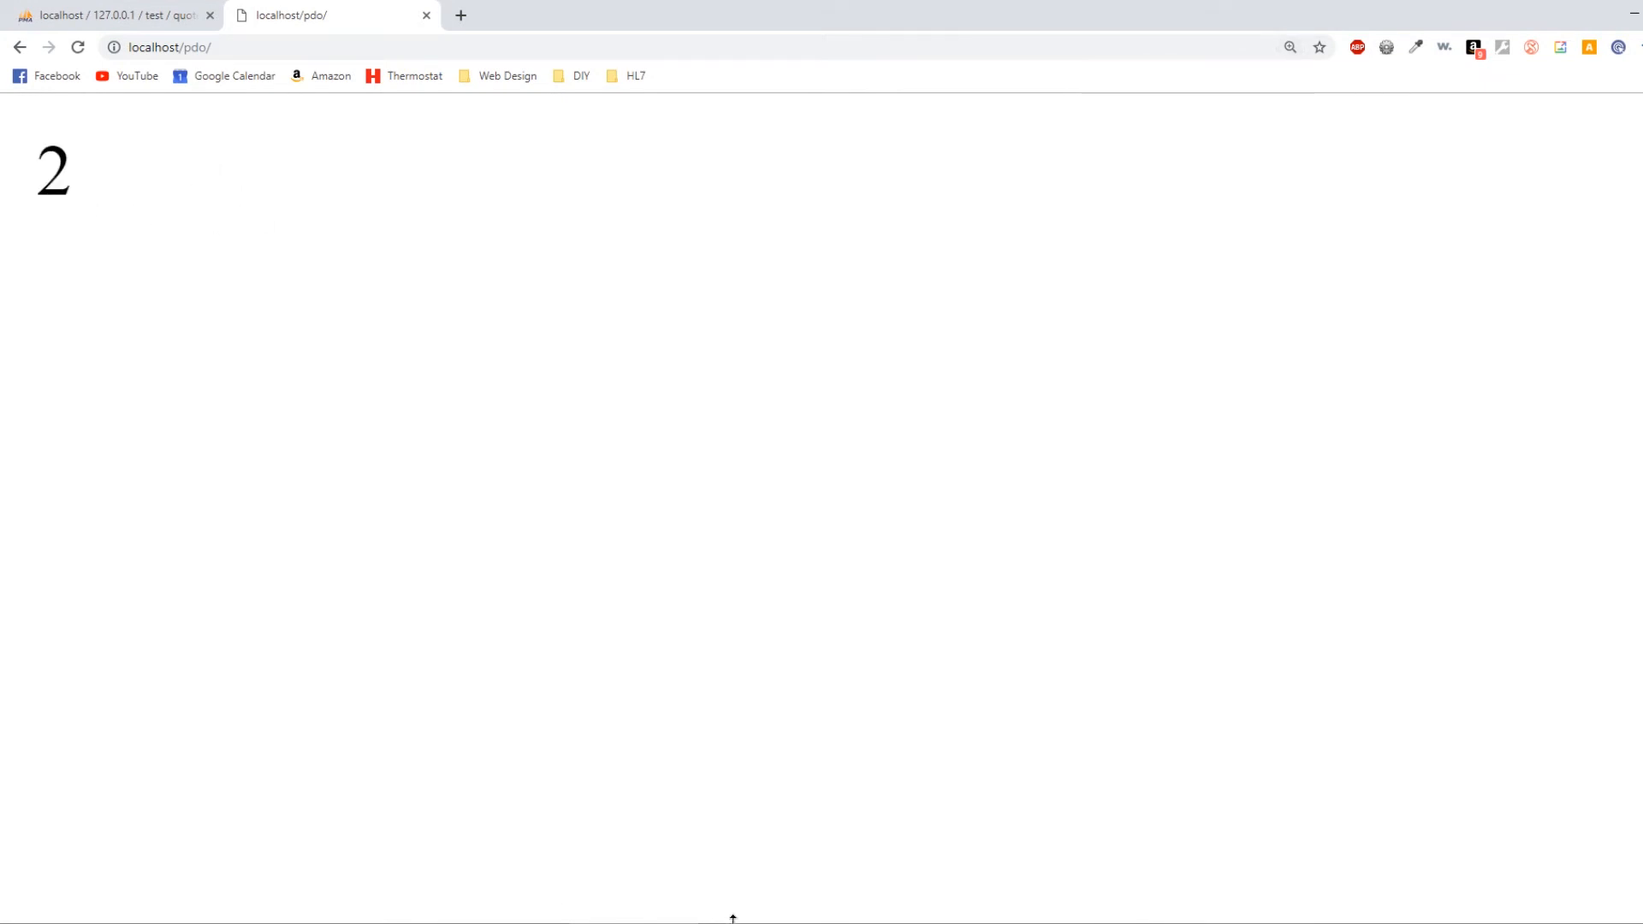
pyautogui.click(1290, 47)
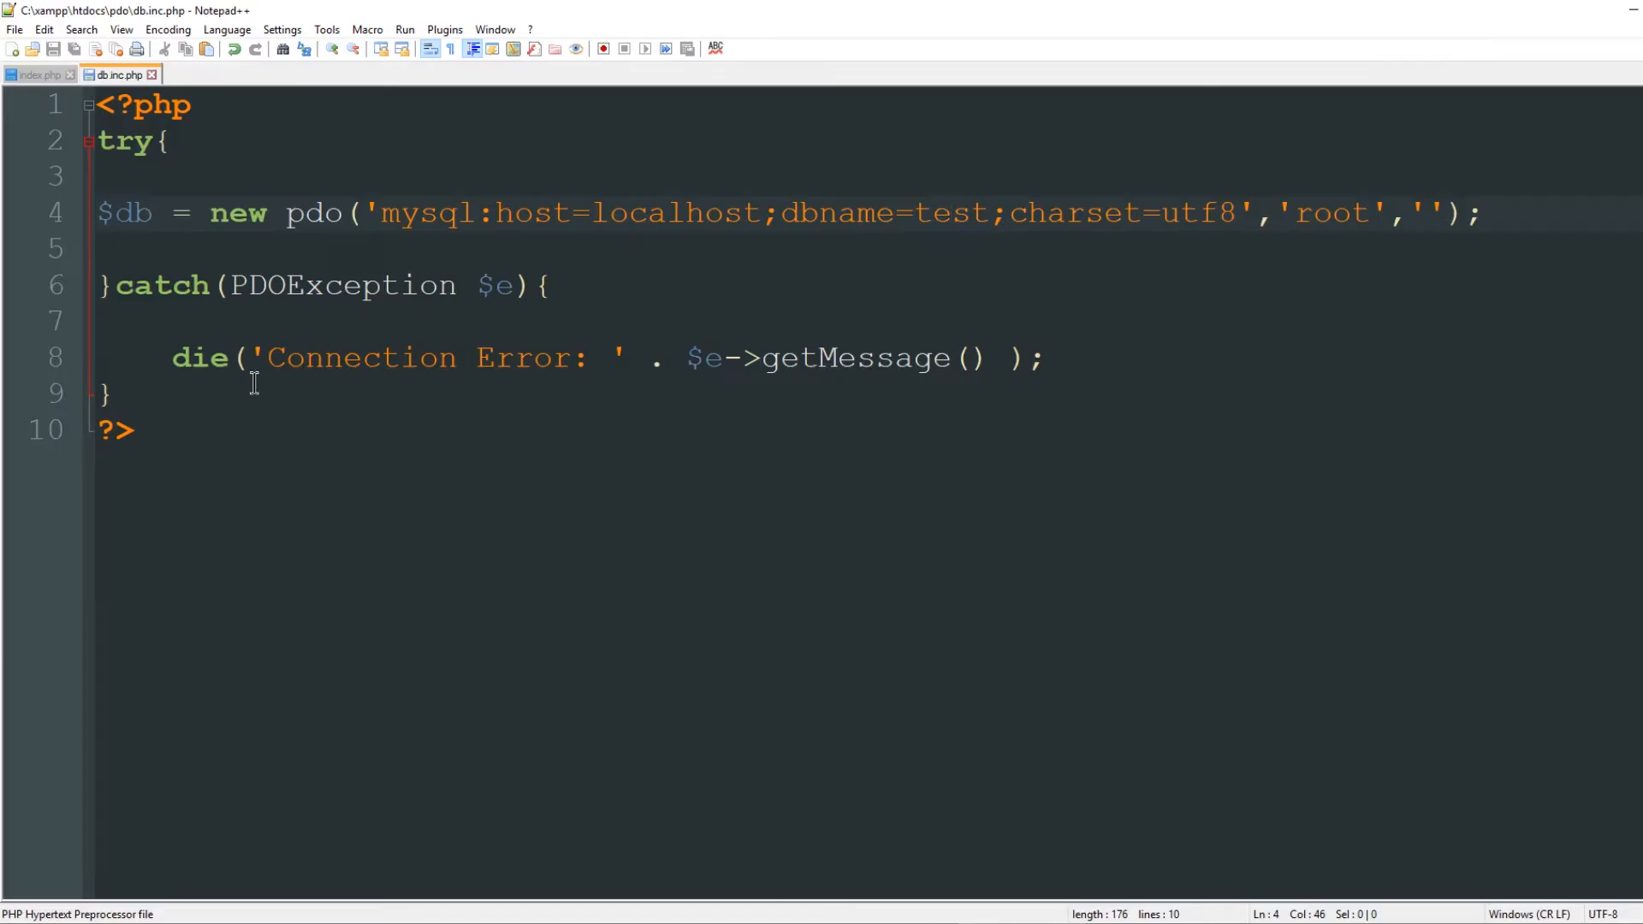
# Step: Add a while($row = ...) loop assigning $name and $quote from row['name'] and ['fav_quote']
pyautogui.click(38, 75)
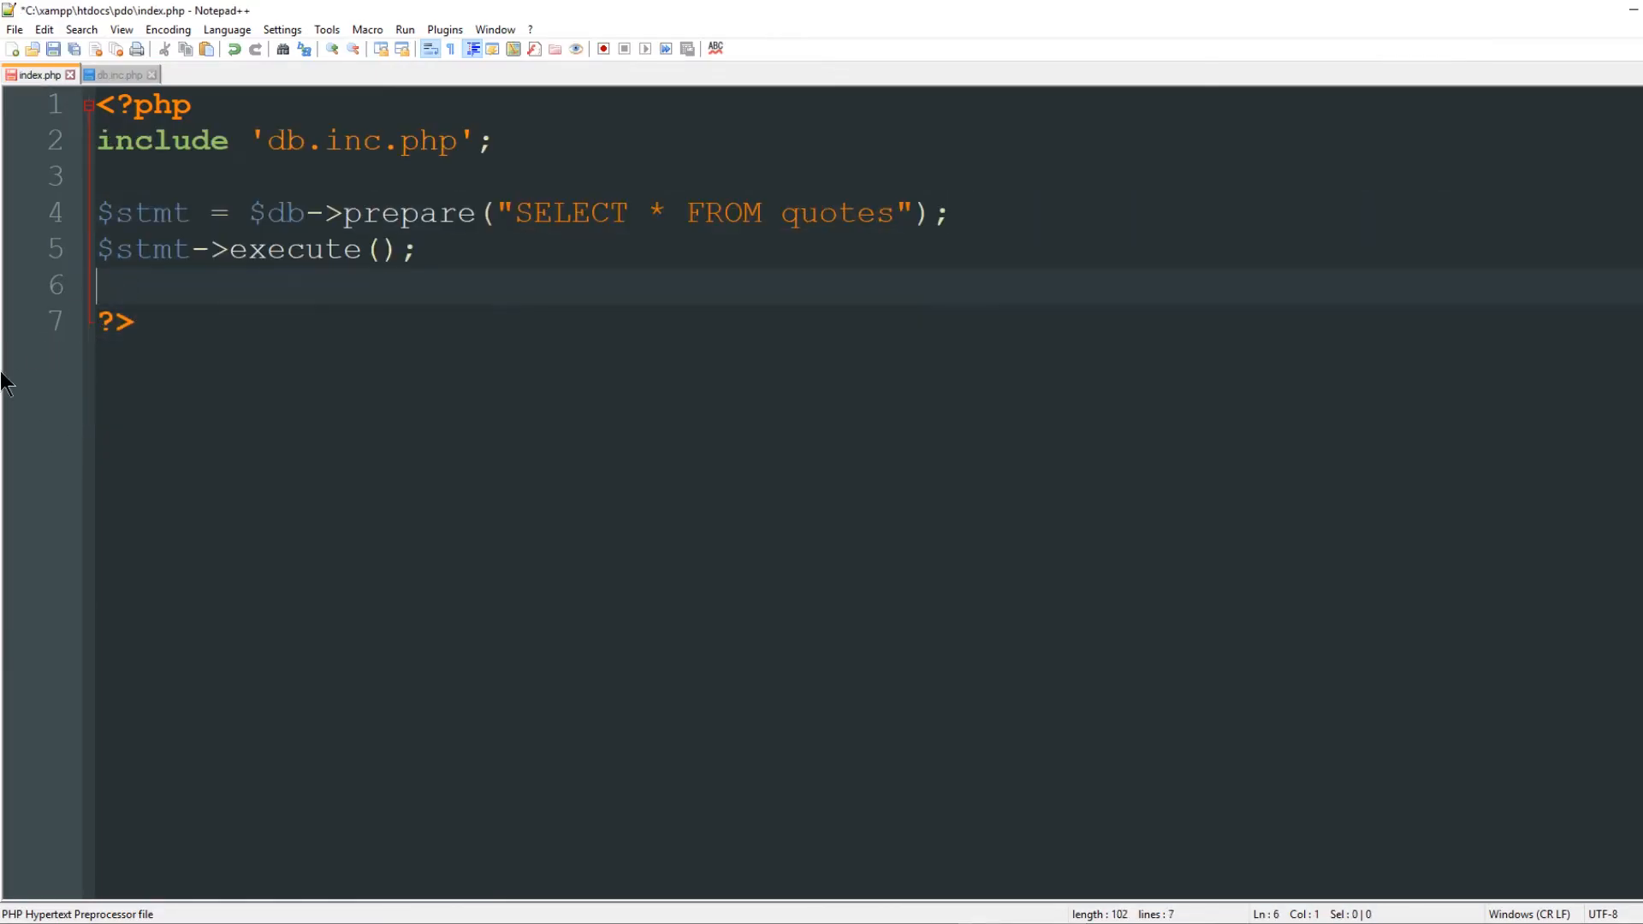
pyautogui.write('whil')
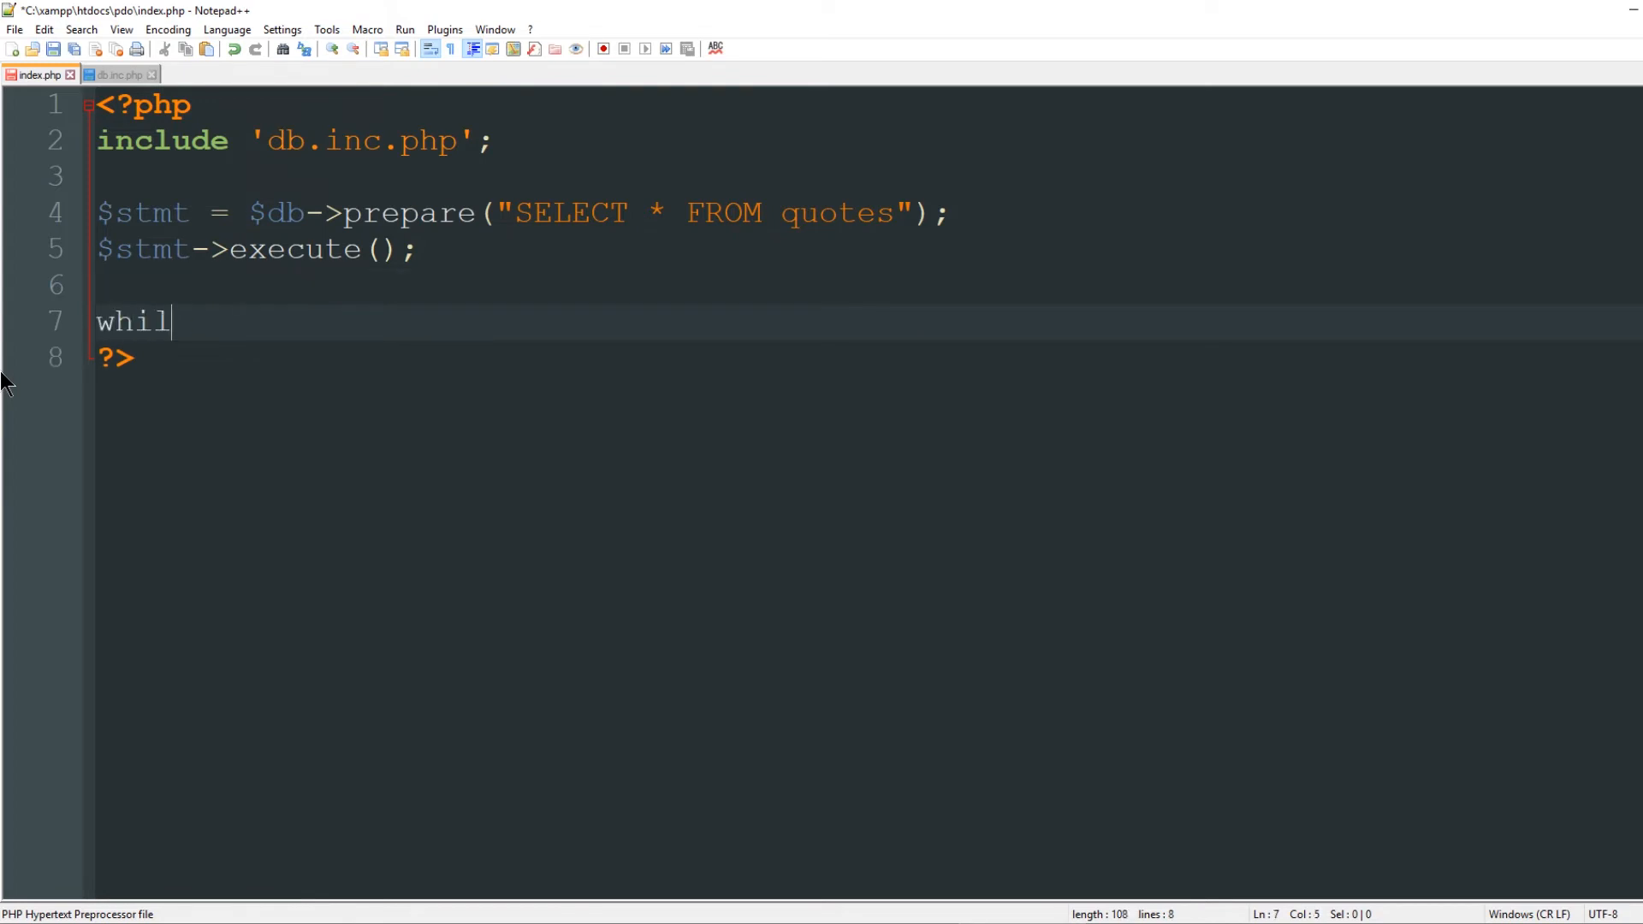
pyautogui.write('e($row =)')
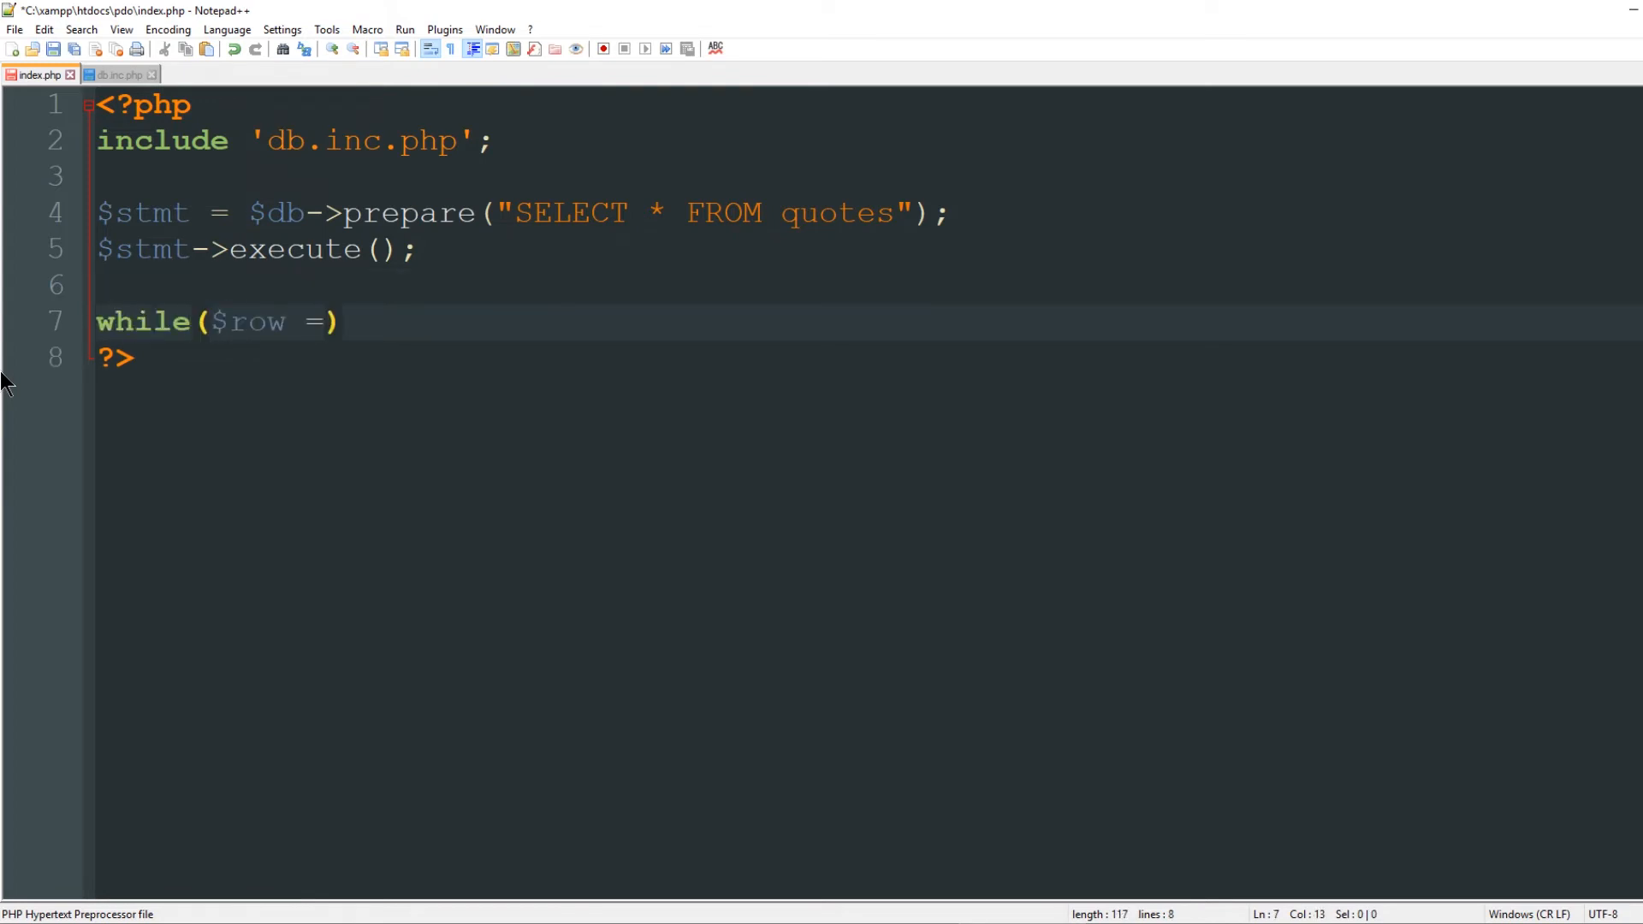
pyautogui.write('$stmt->fetch(')
pyautogui.write('{')
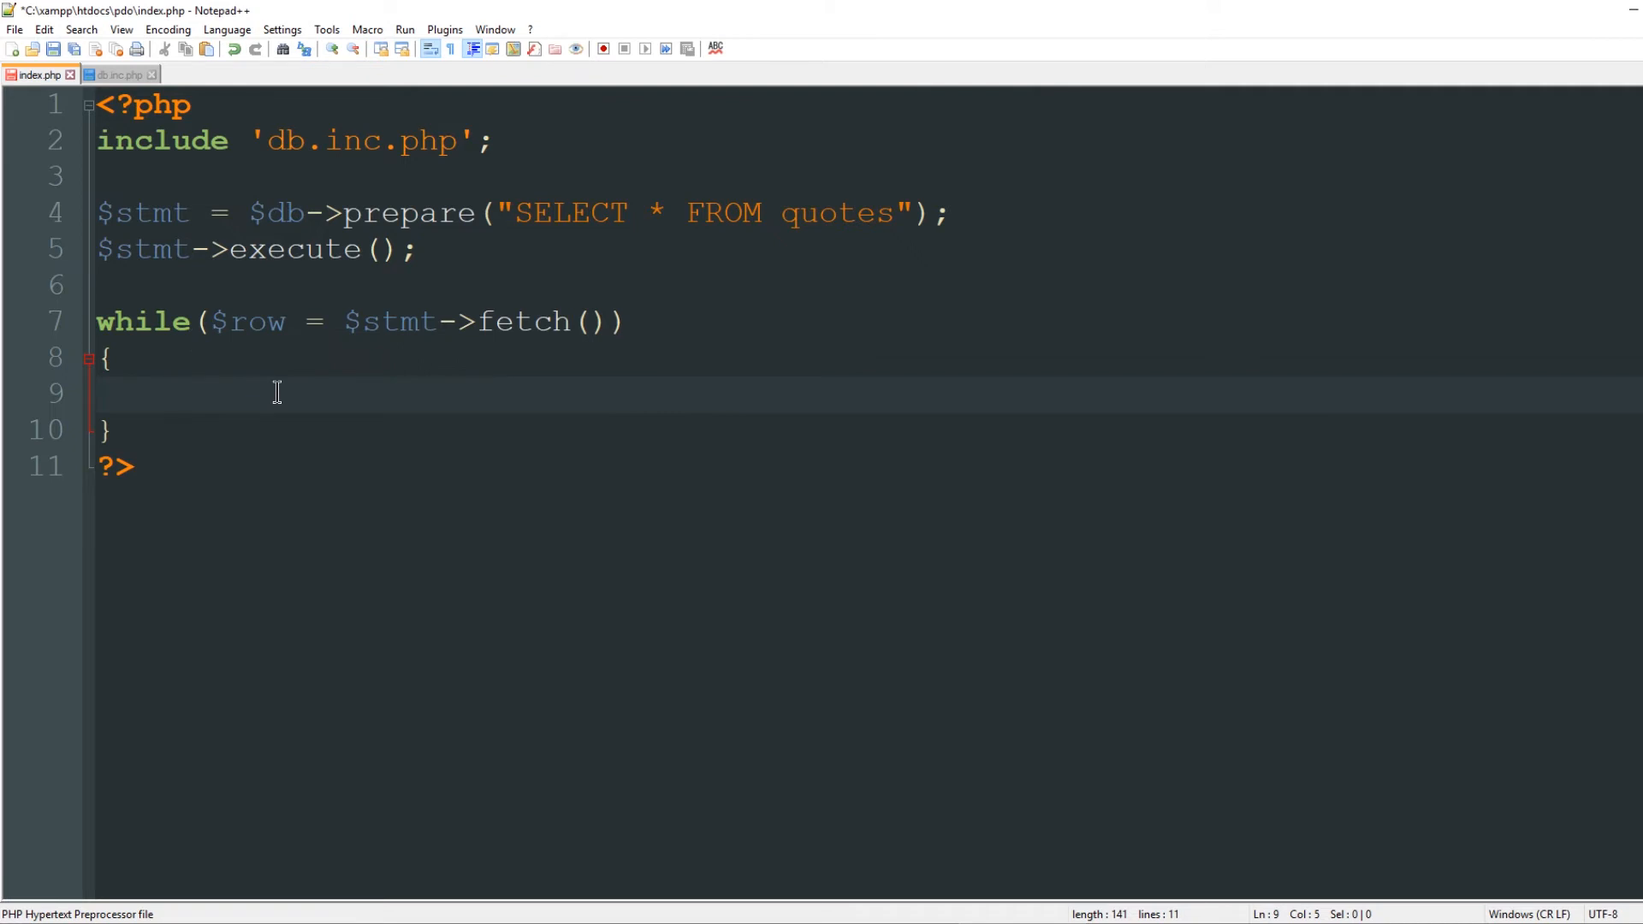
pyautogui.write('$')
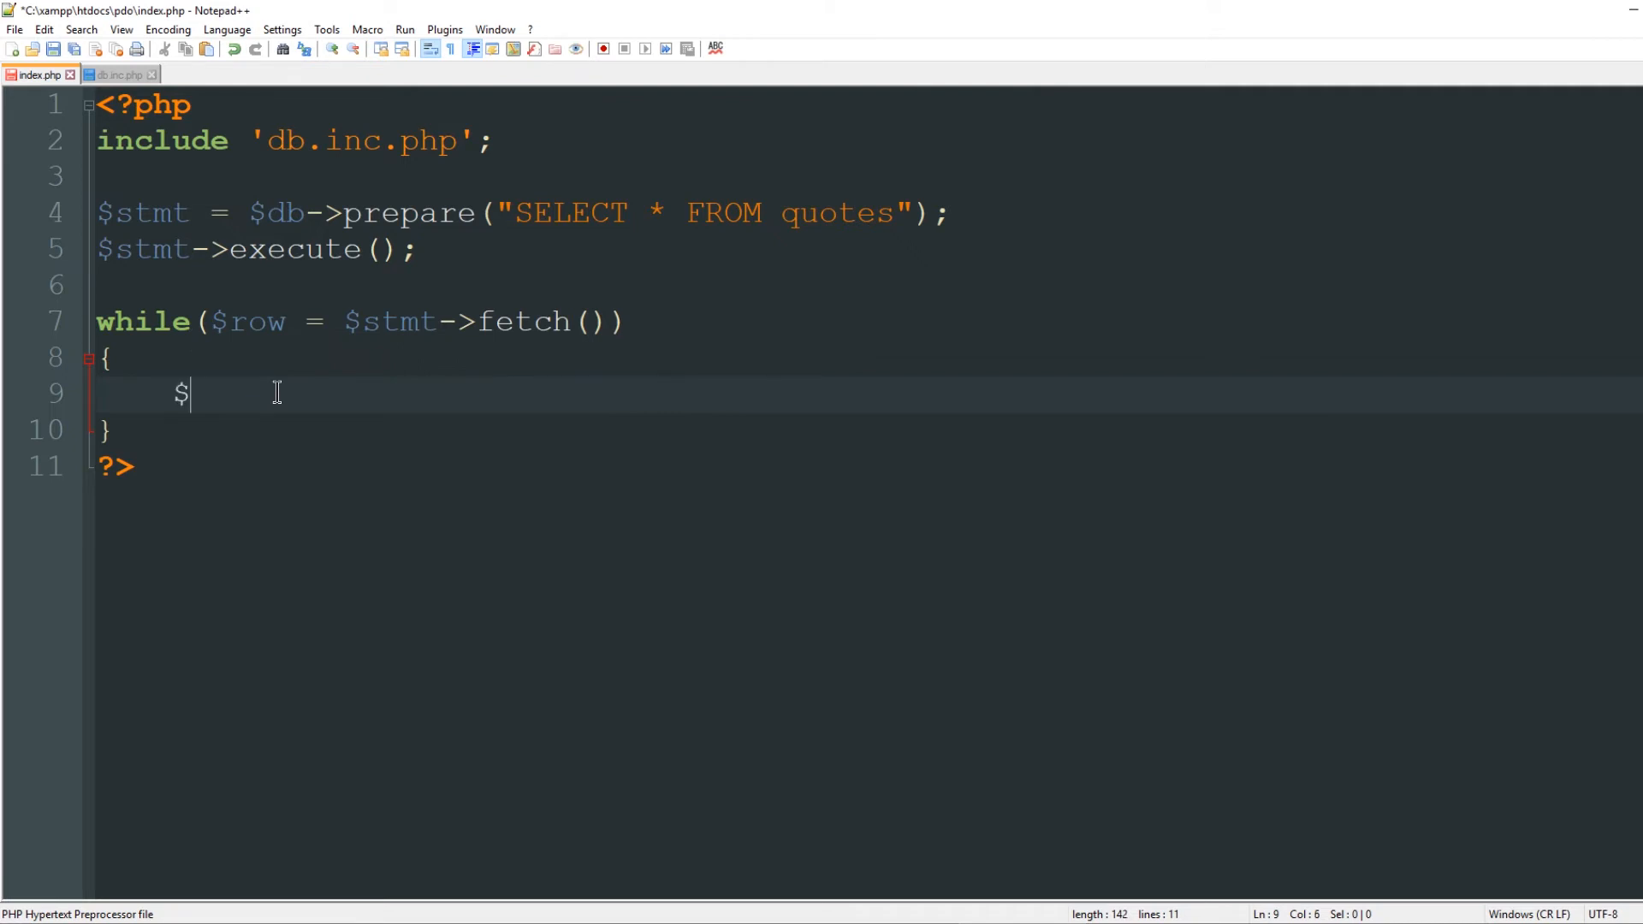
pyautogui.write('name')
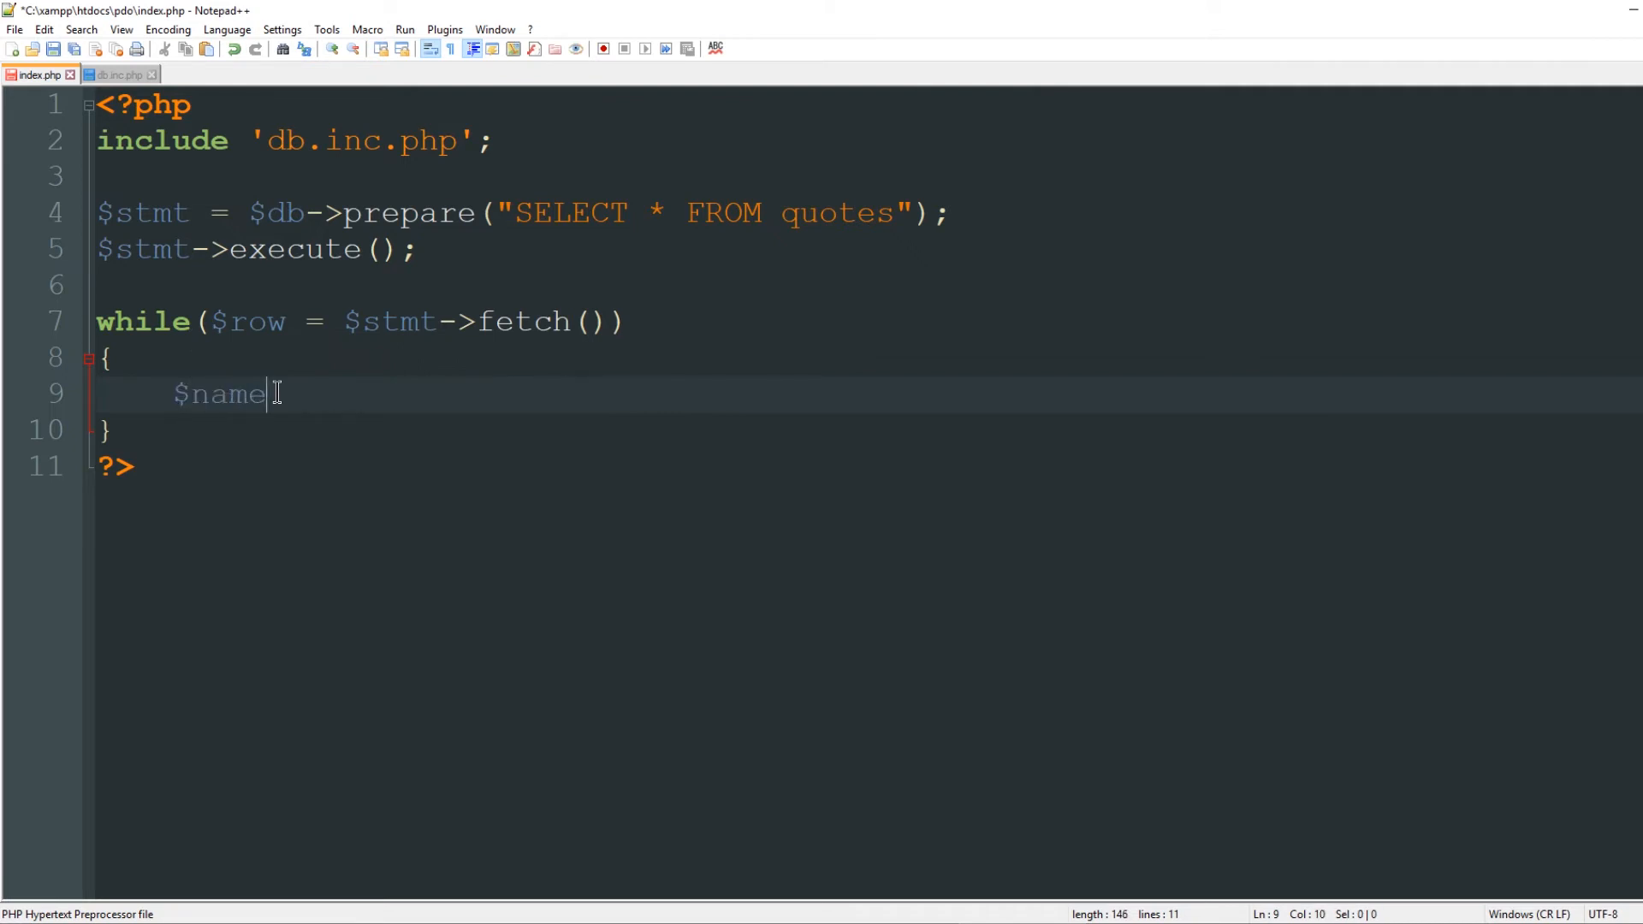
pyautogui.write("= $row['")
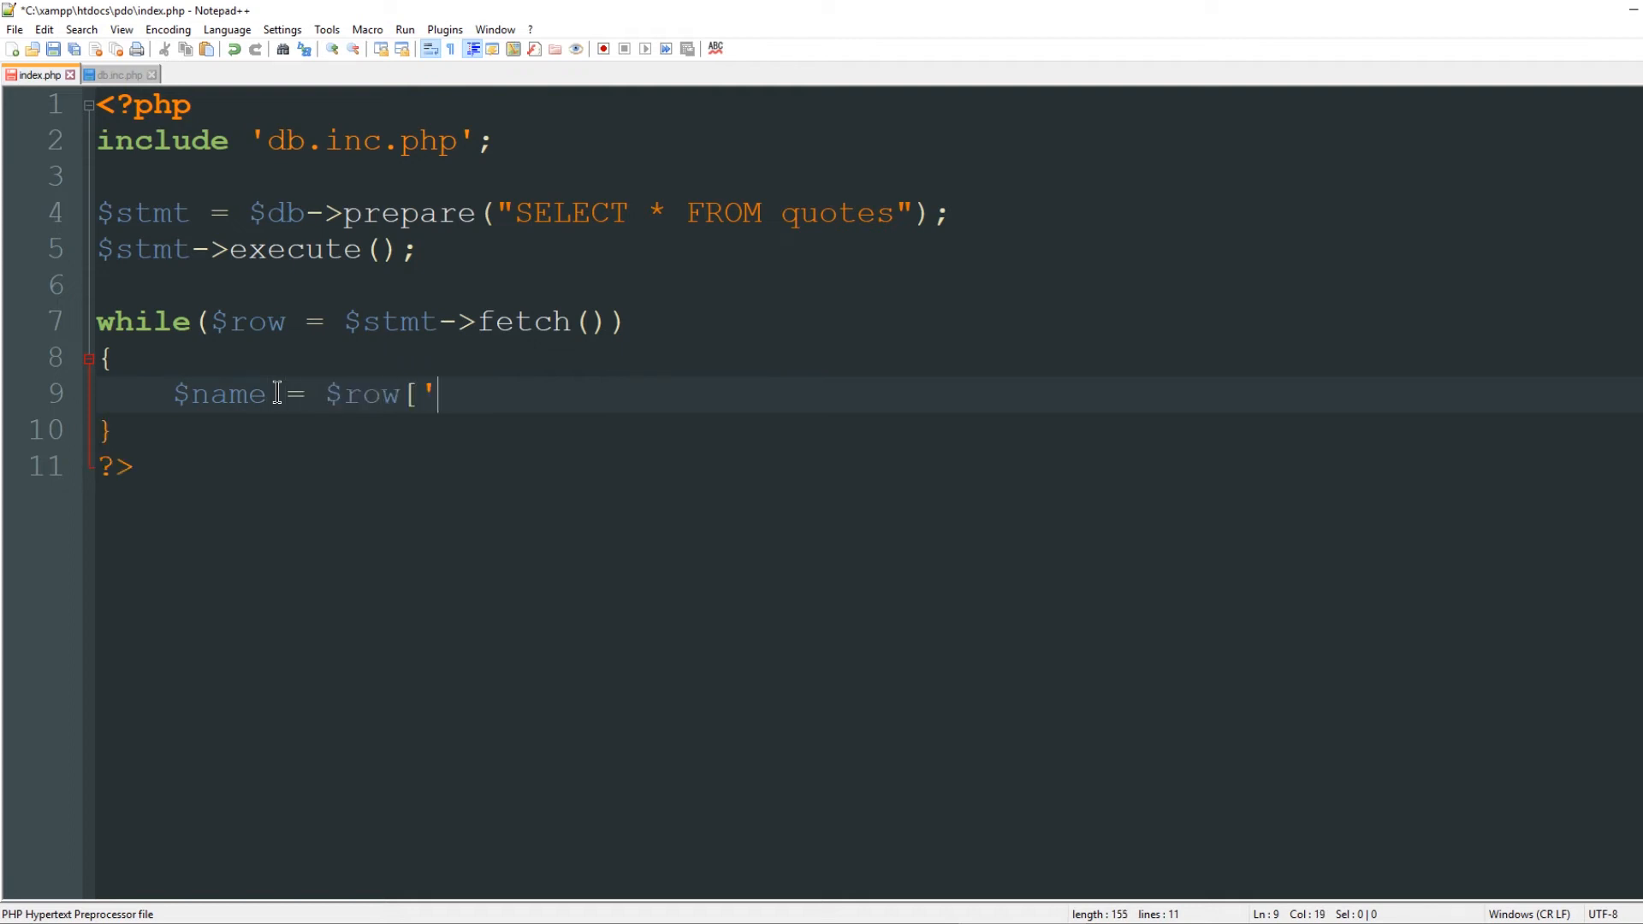
pyautogui.write("name'];")
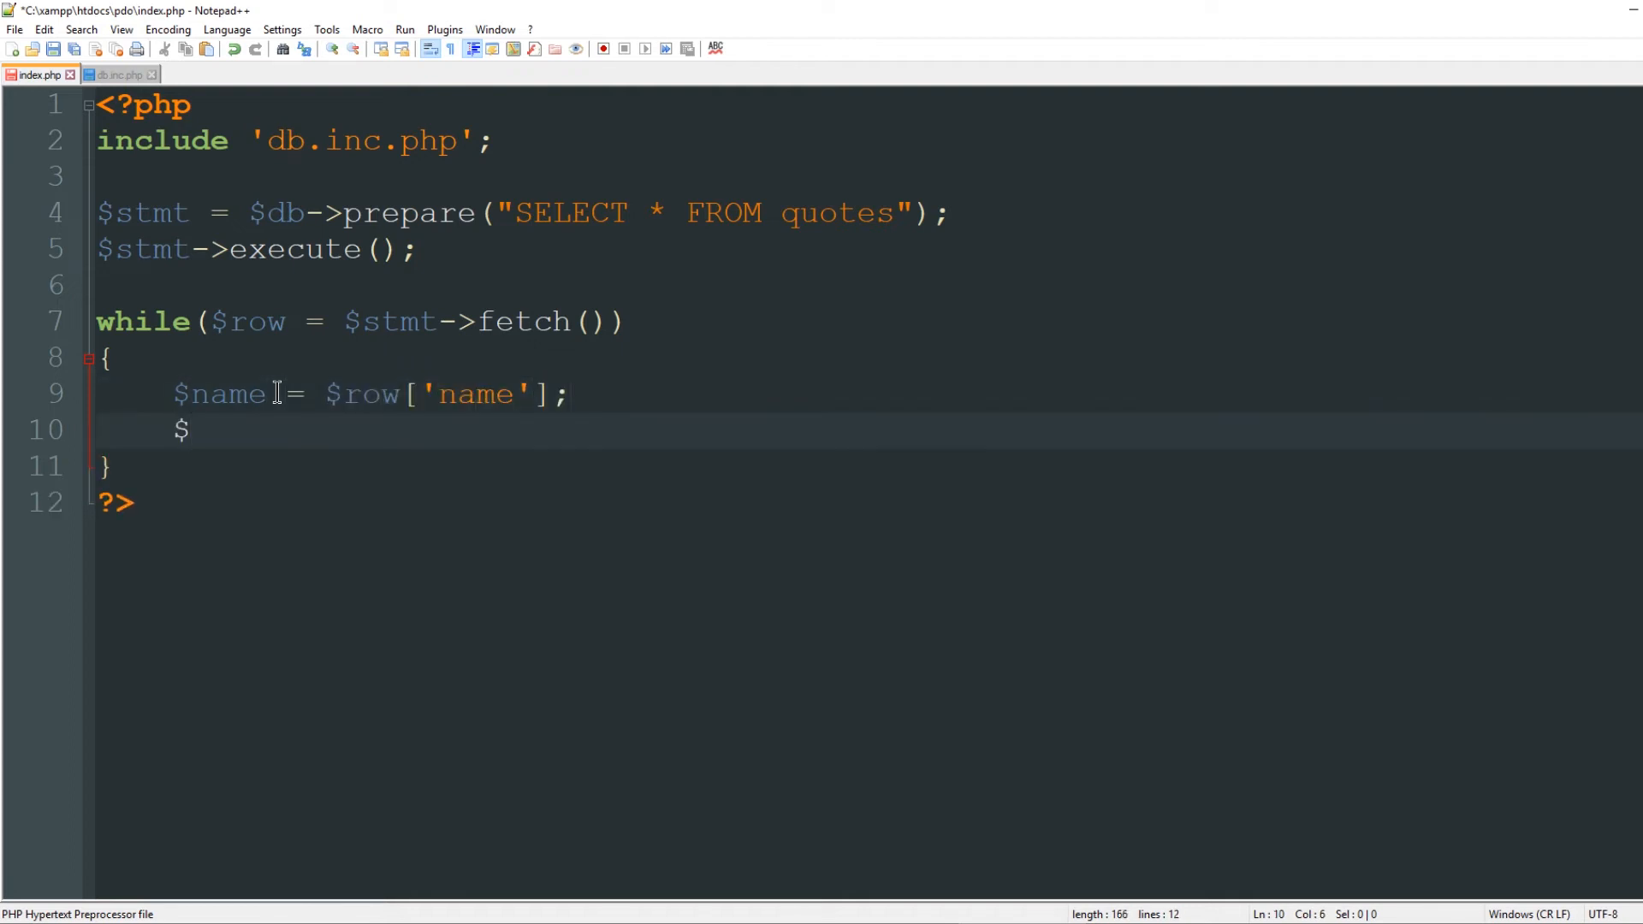
pyautogui.write('$quote = $row')
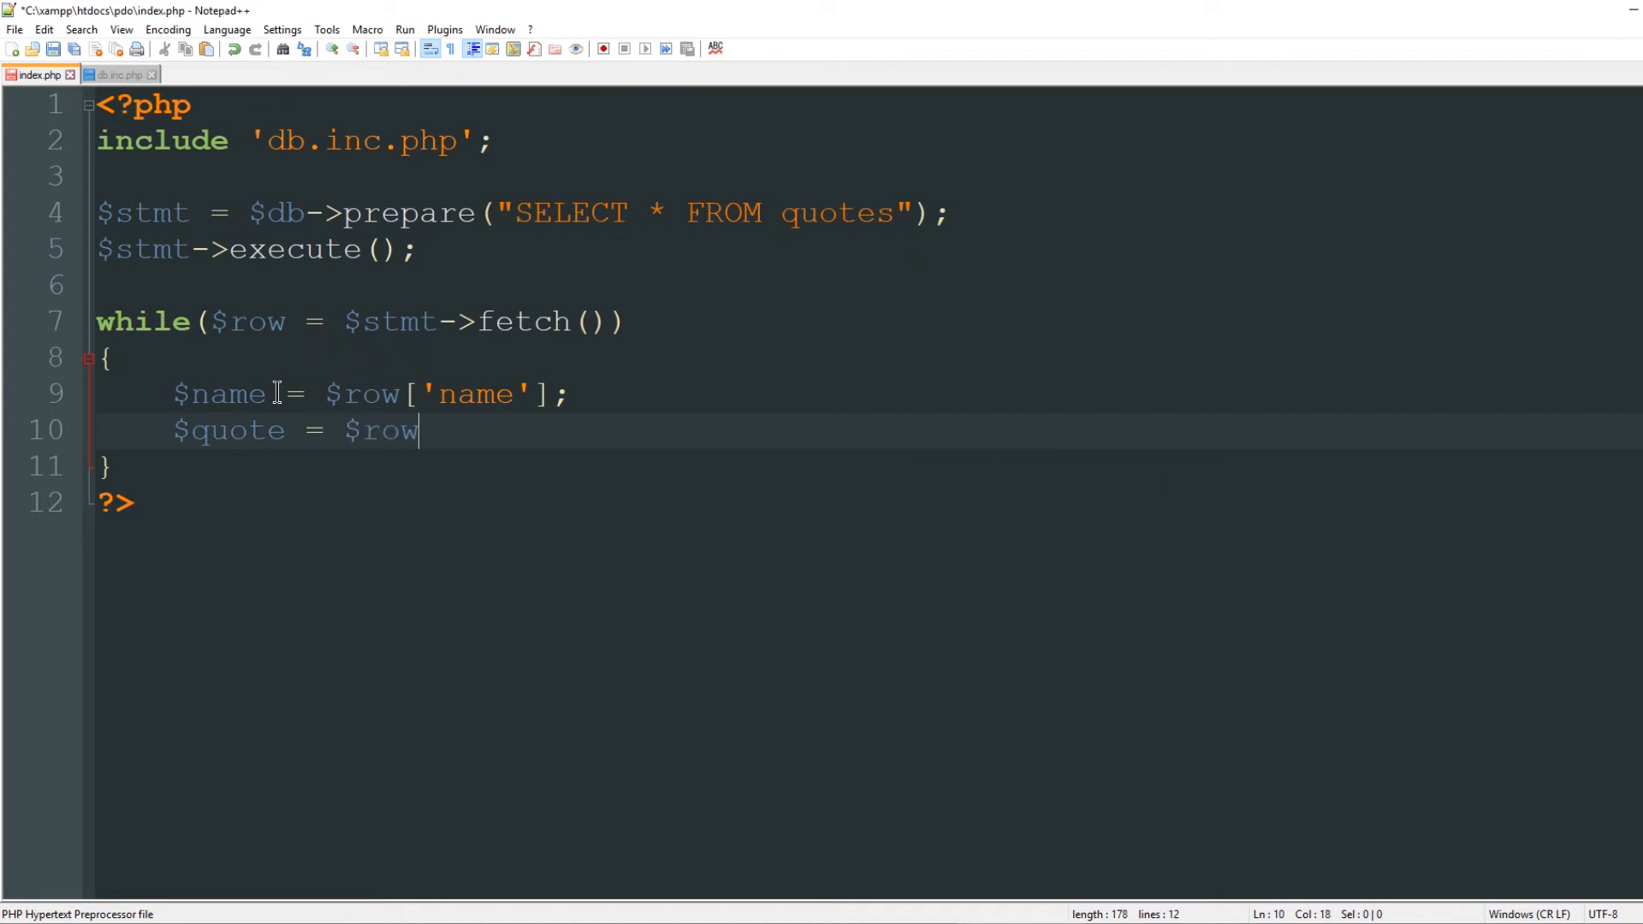
pyautogui.write("['fav_q")
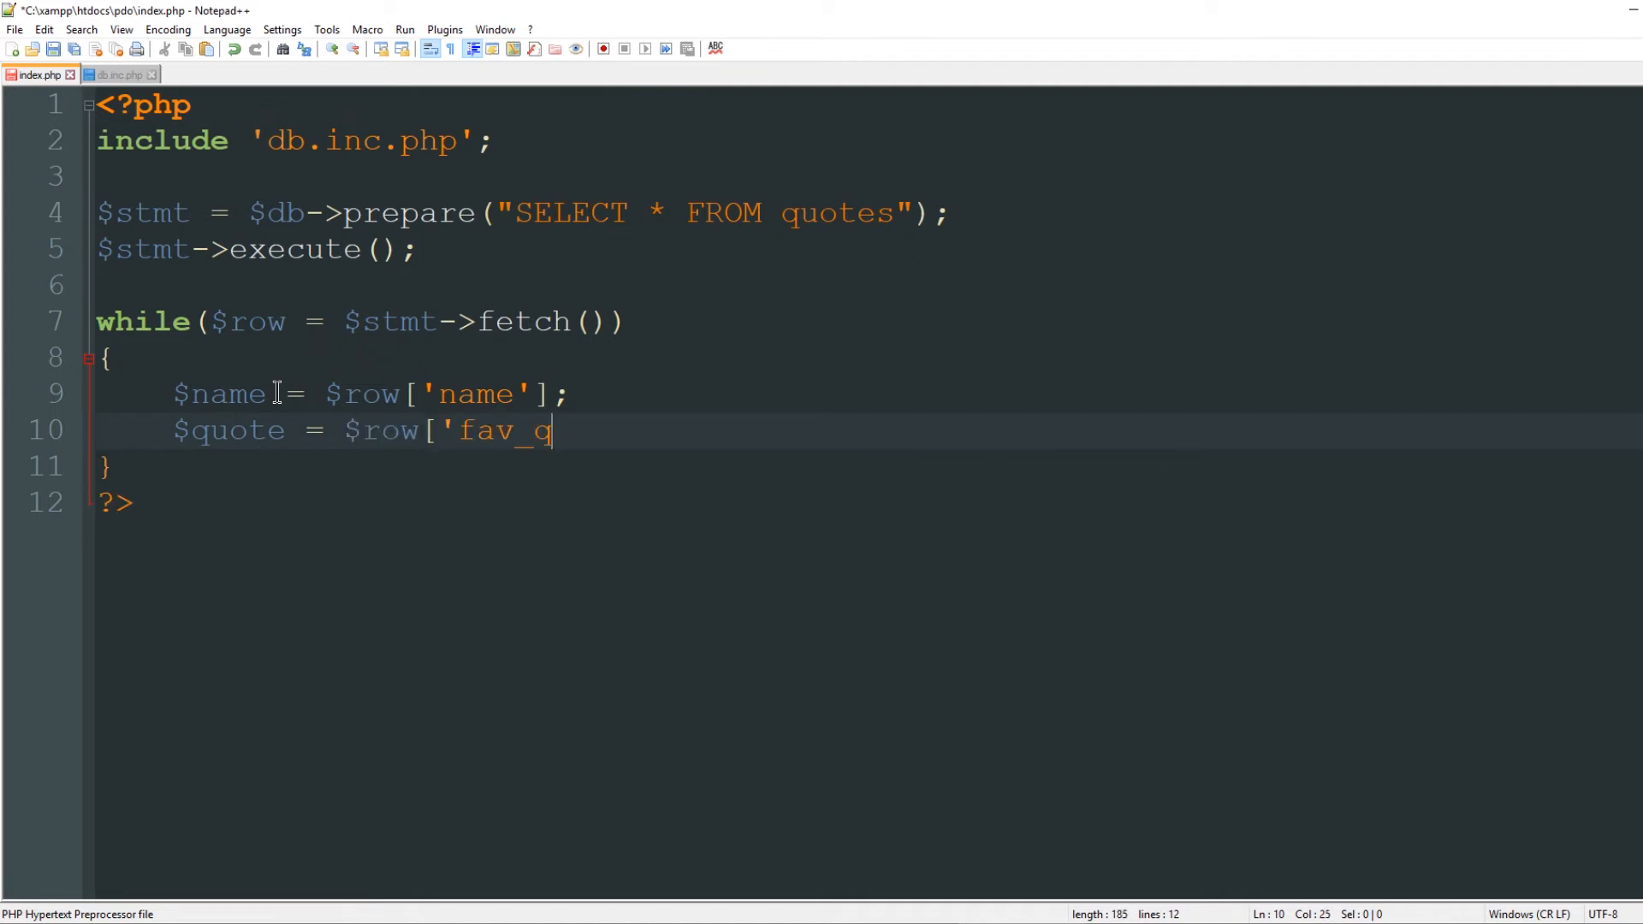
pyautogui.write("uote'];")
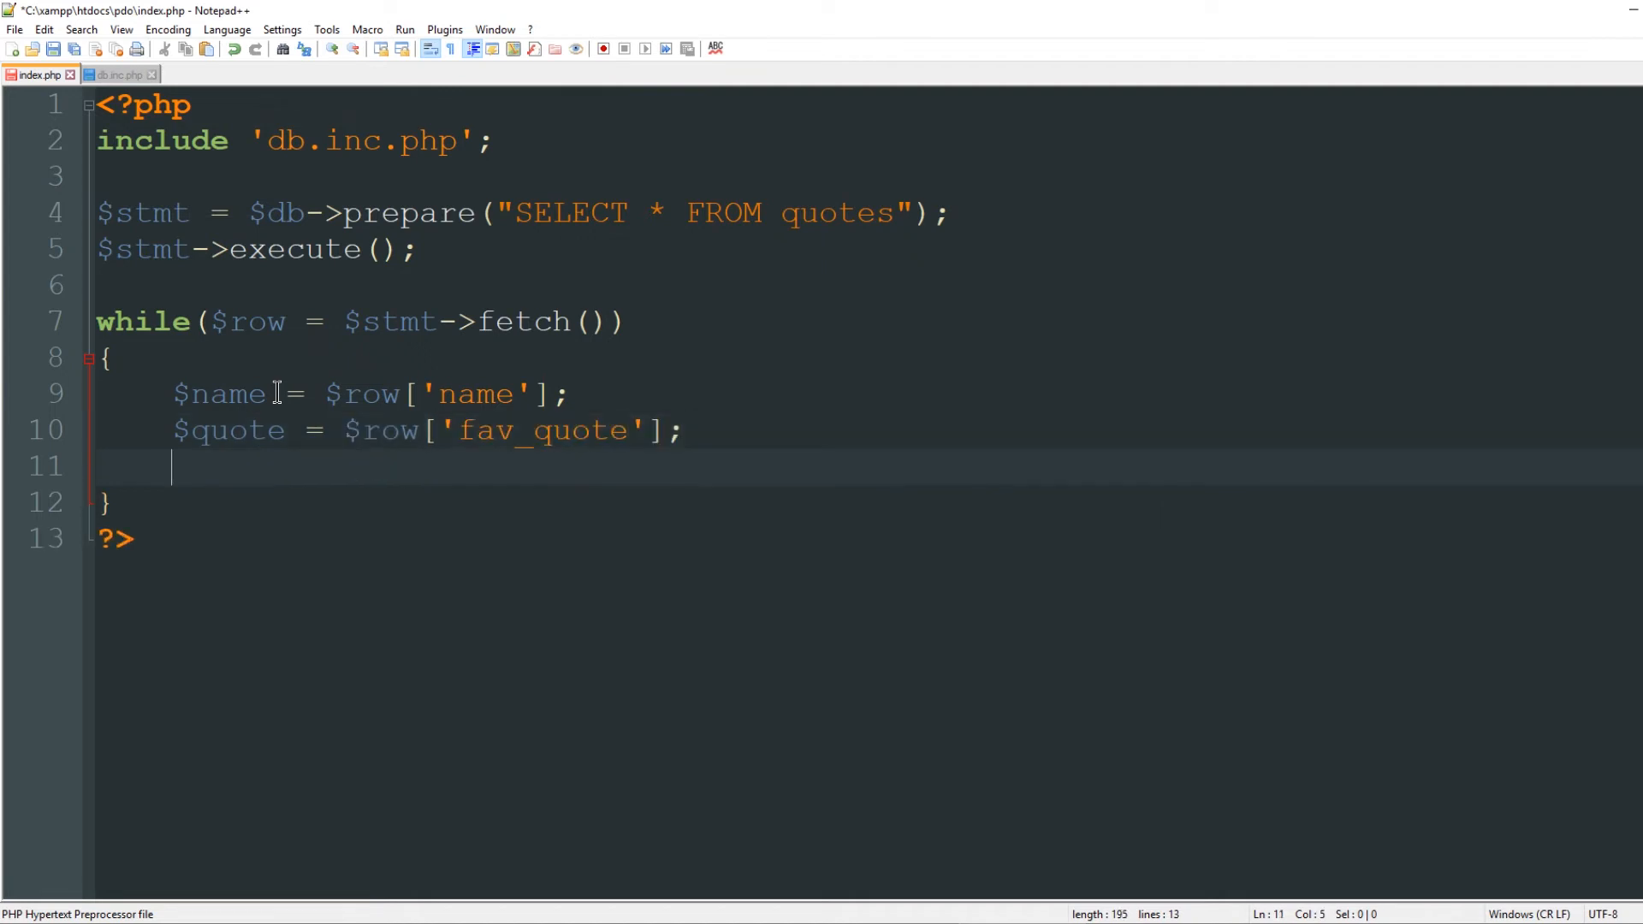
# Step: Echo the quote in bold italics followed by a line break and -$name
pyautogui.write('echo "')
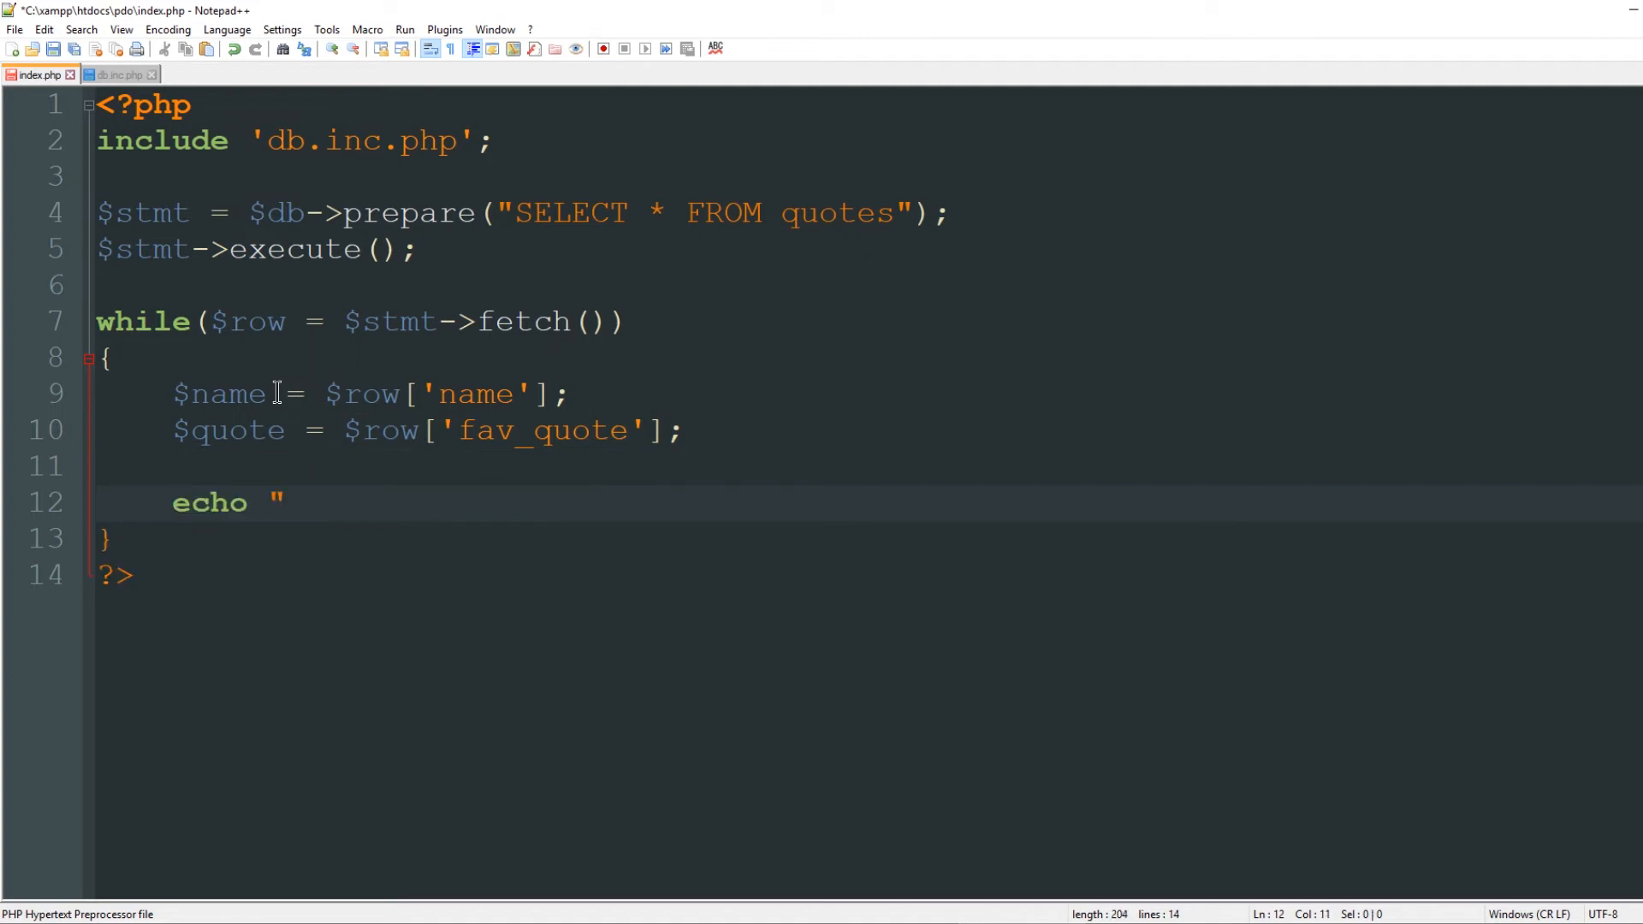
pyautogui.write('<b><i')
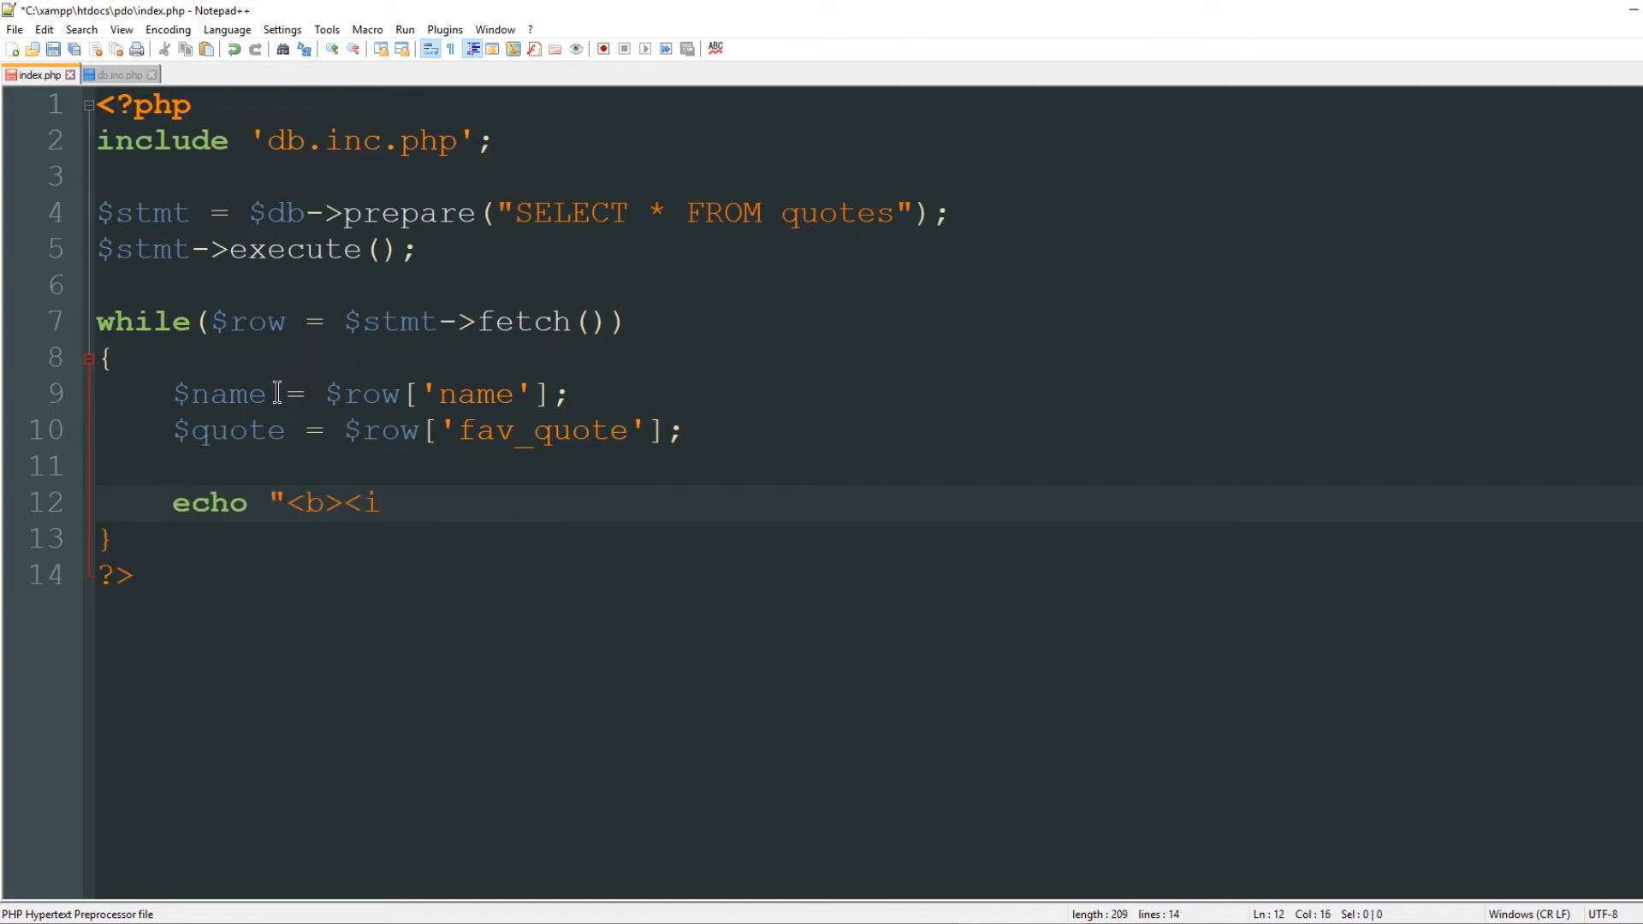
pyautogui.write('$')
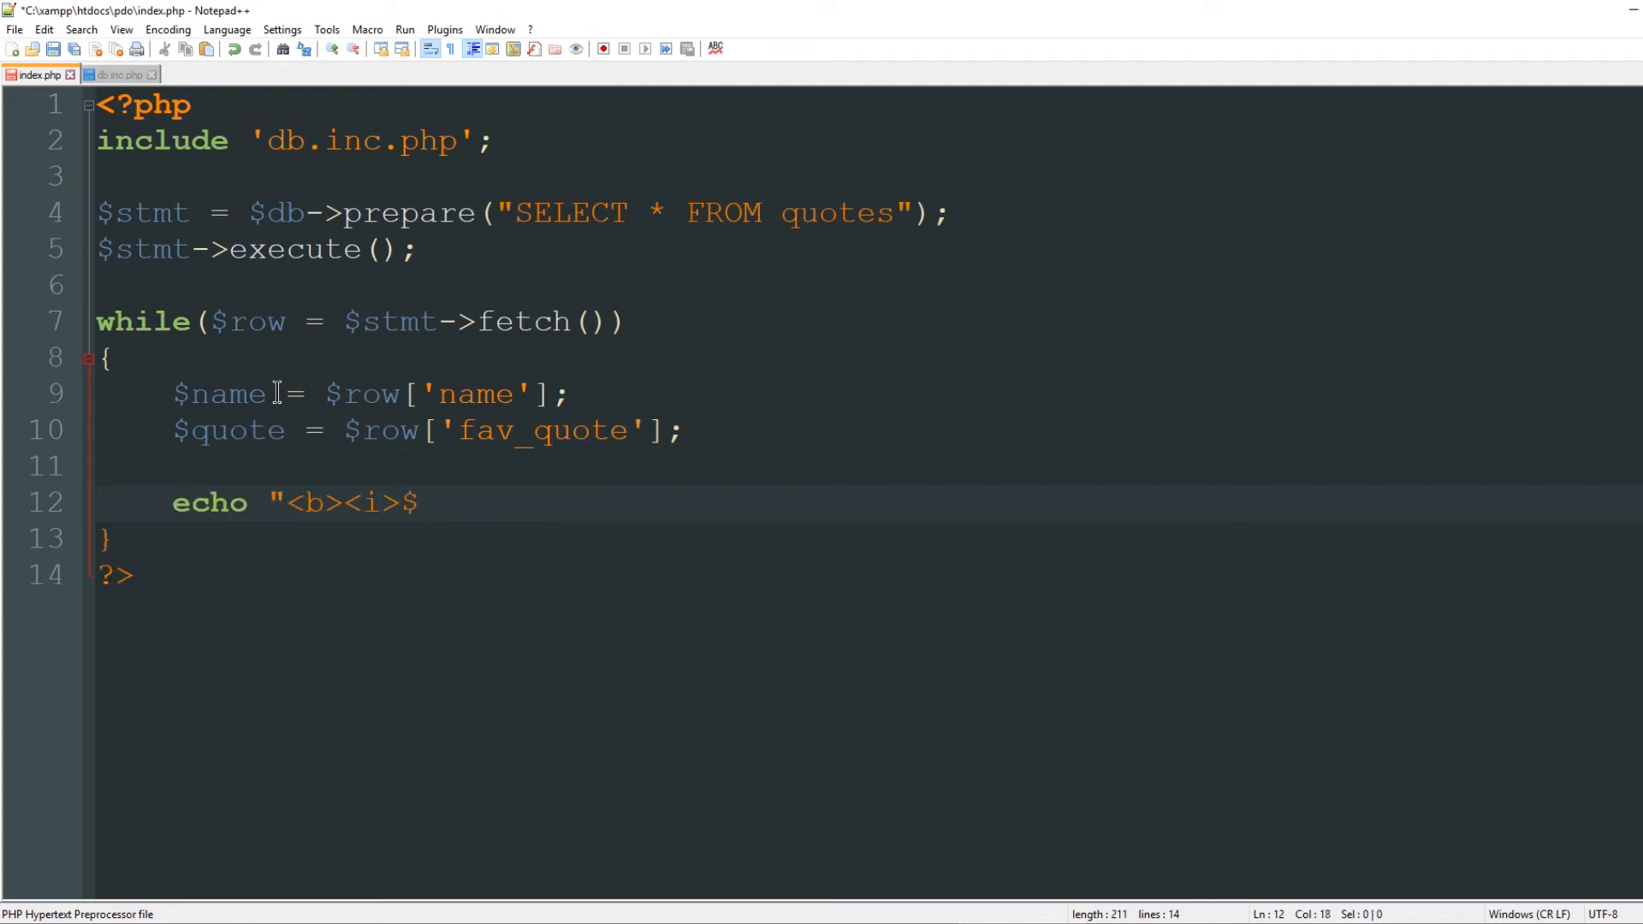
pyautogui.write('quote</b></i>')
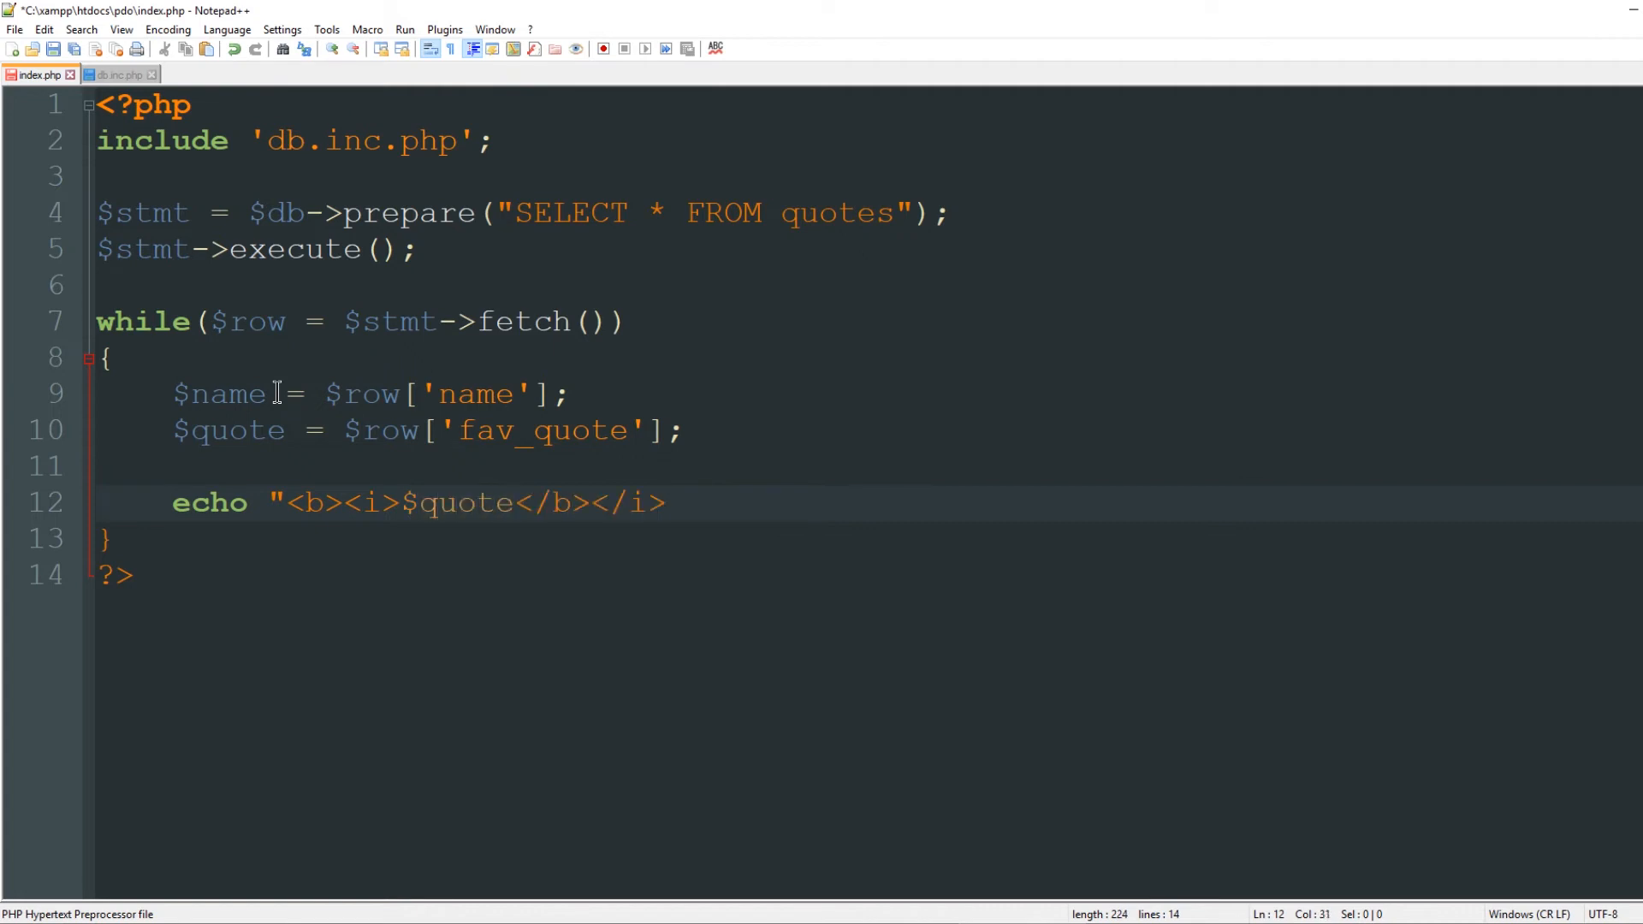
pyautogui.write('<br />')
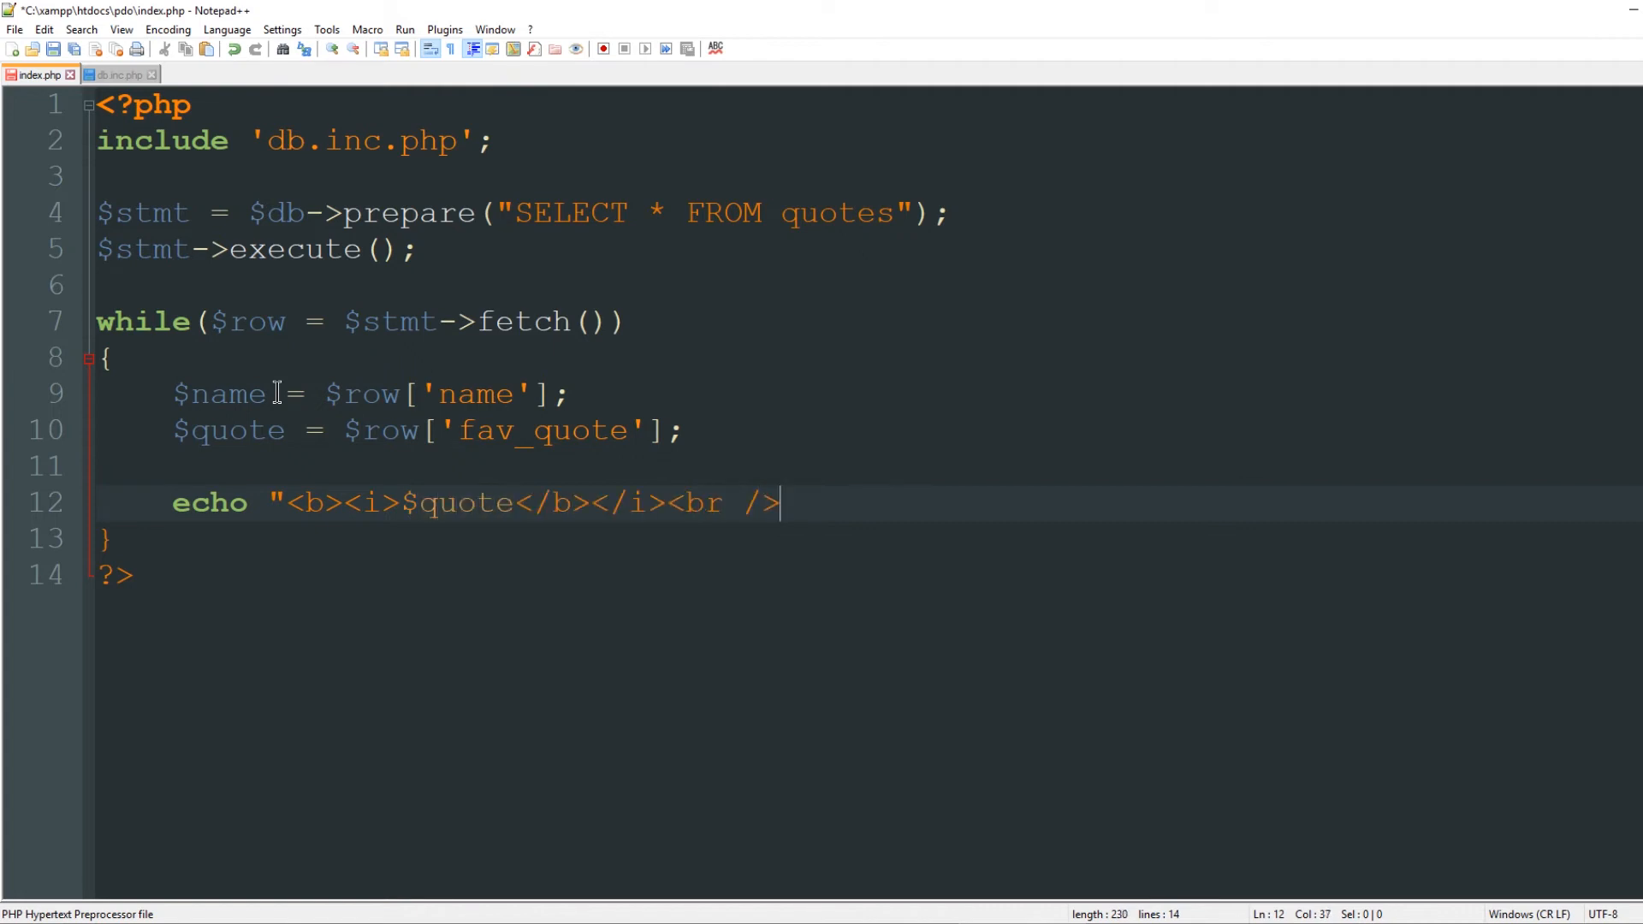
pyautogui.write('-$')
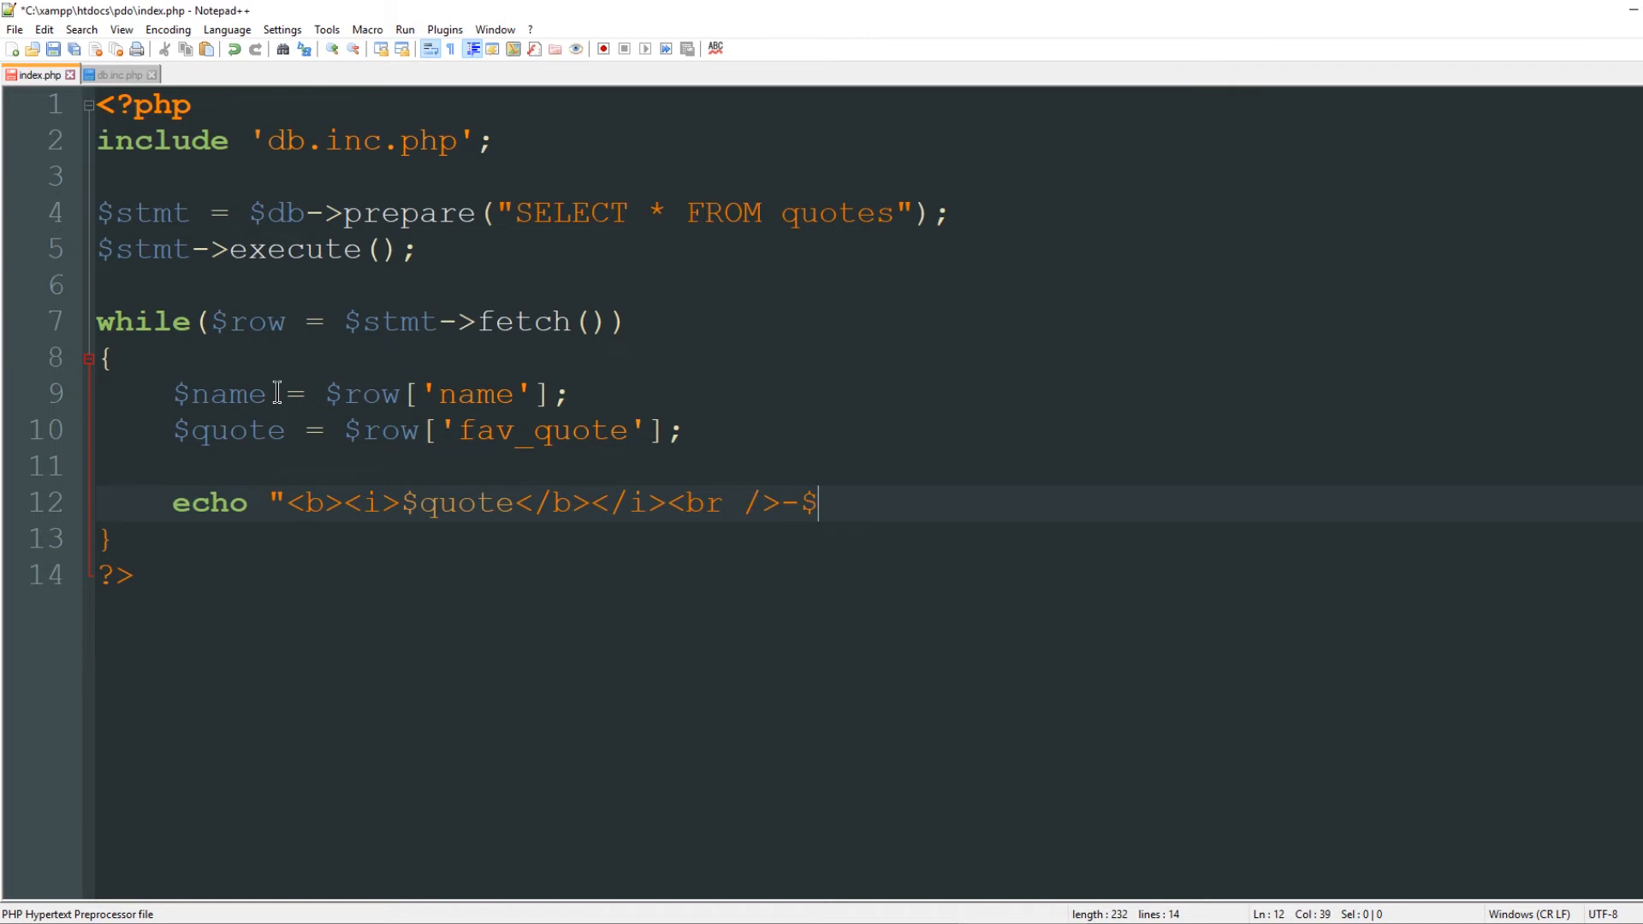
pyautogui.write('name<')
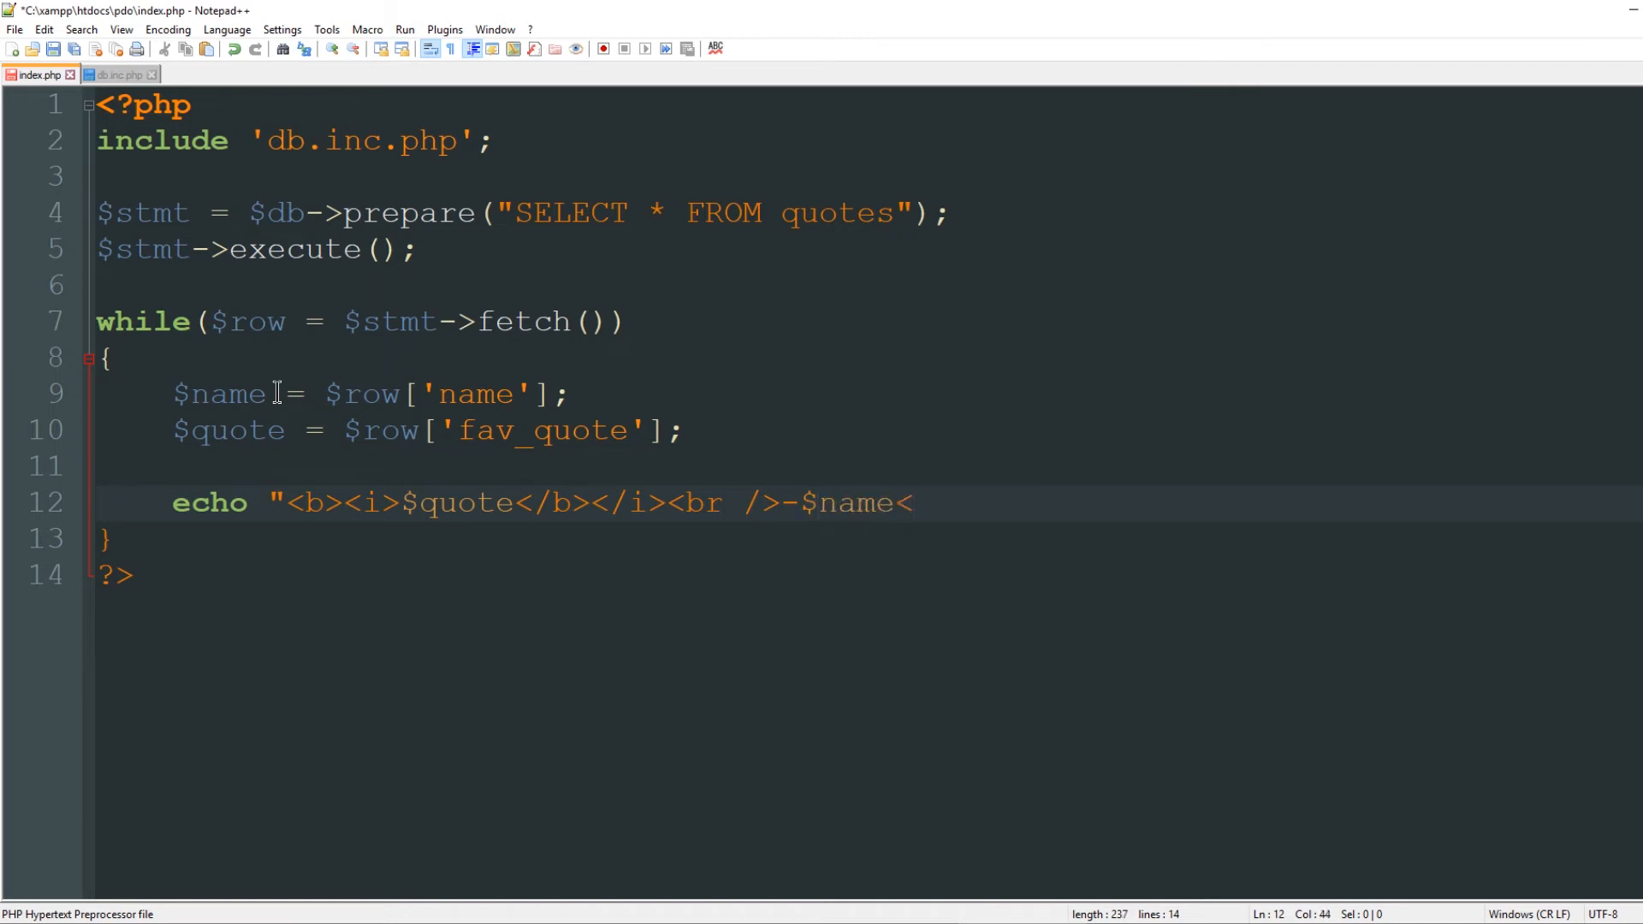
pyautogui.write('</p>"')
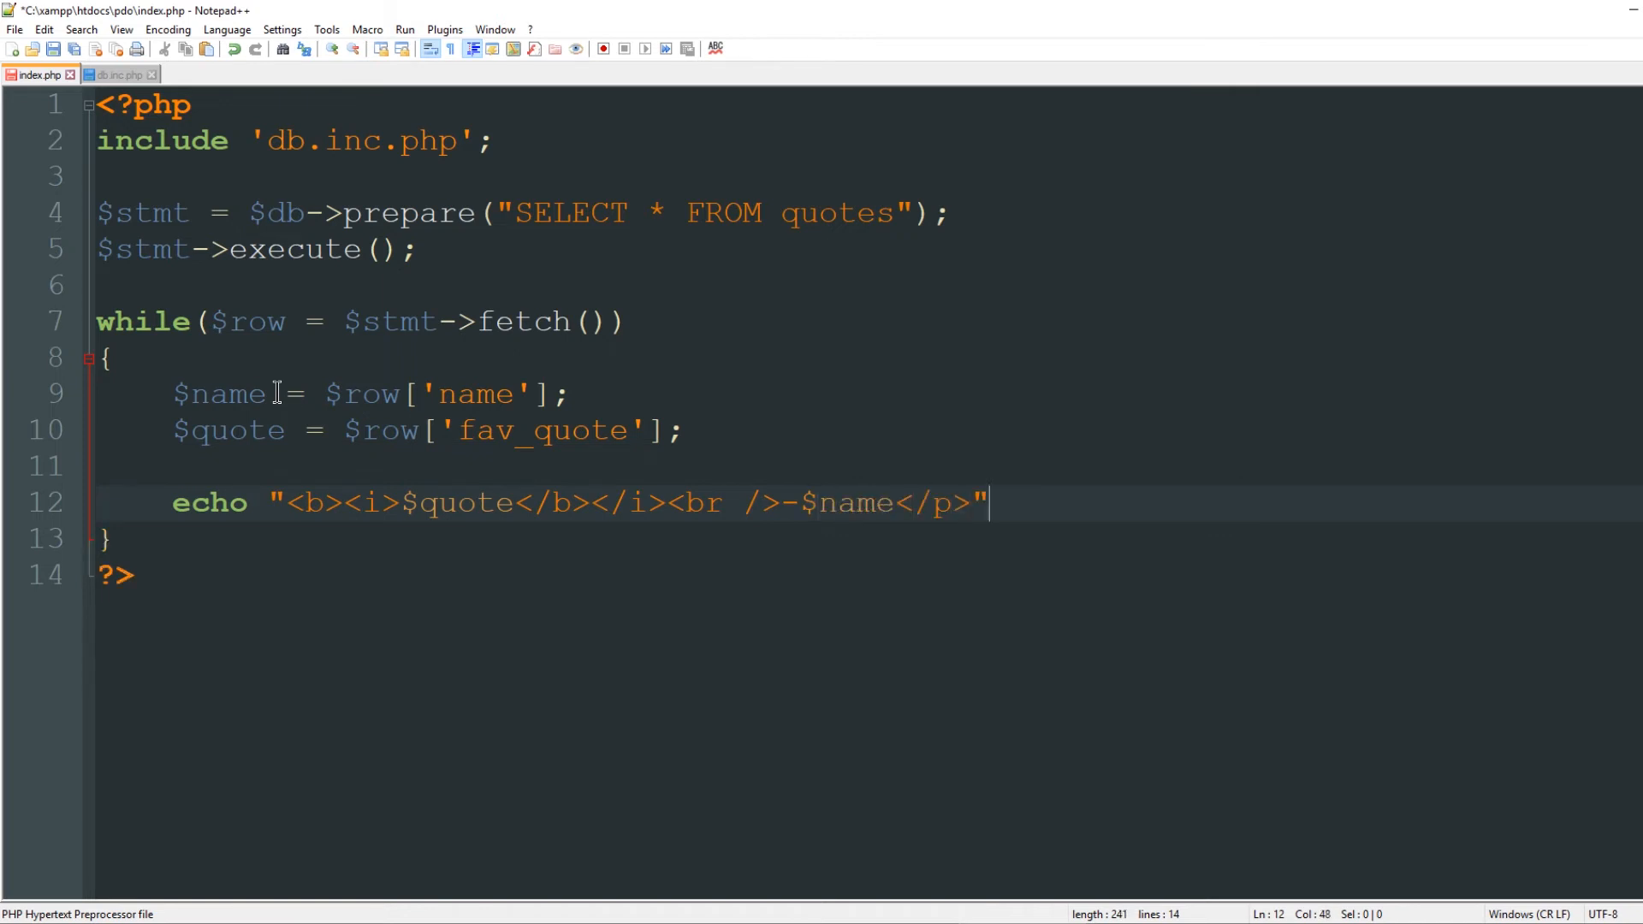
pyautogui.write(';')
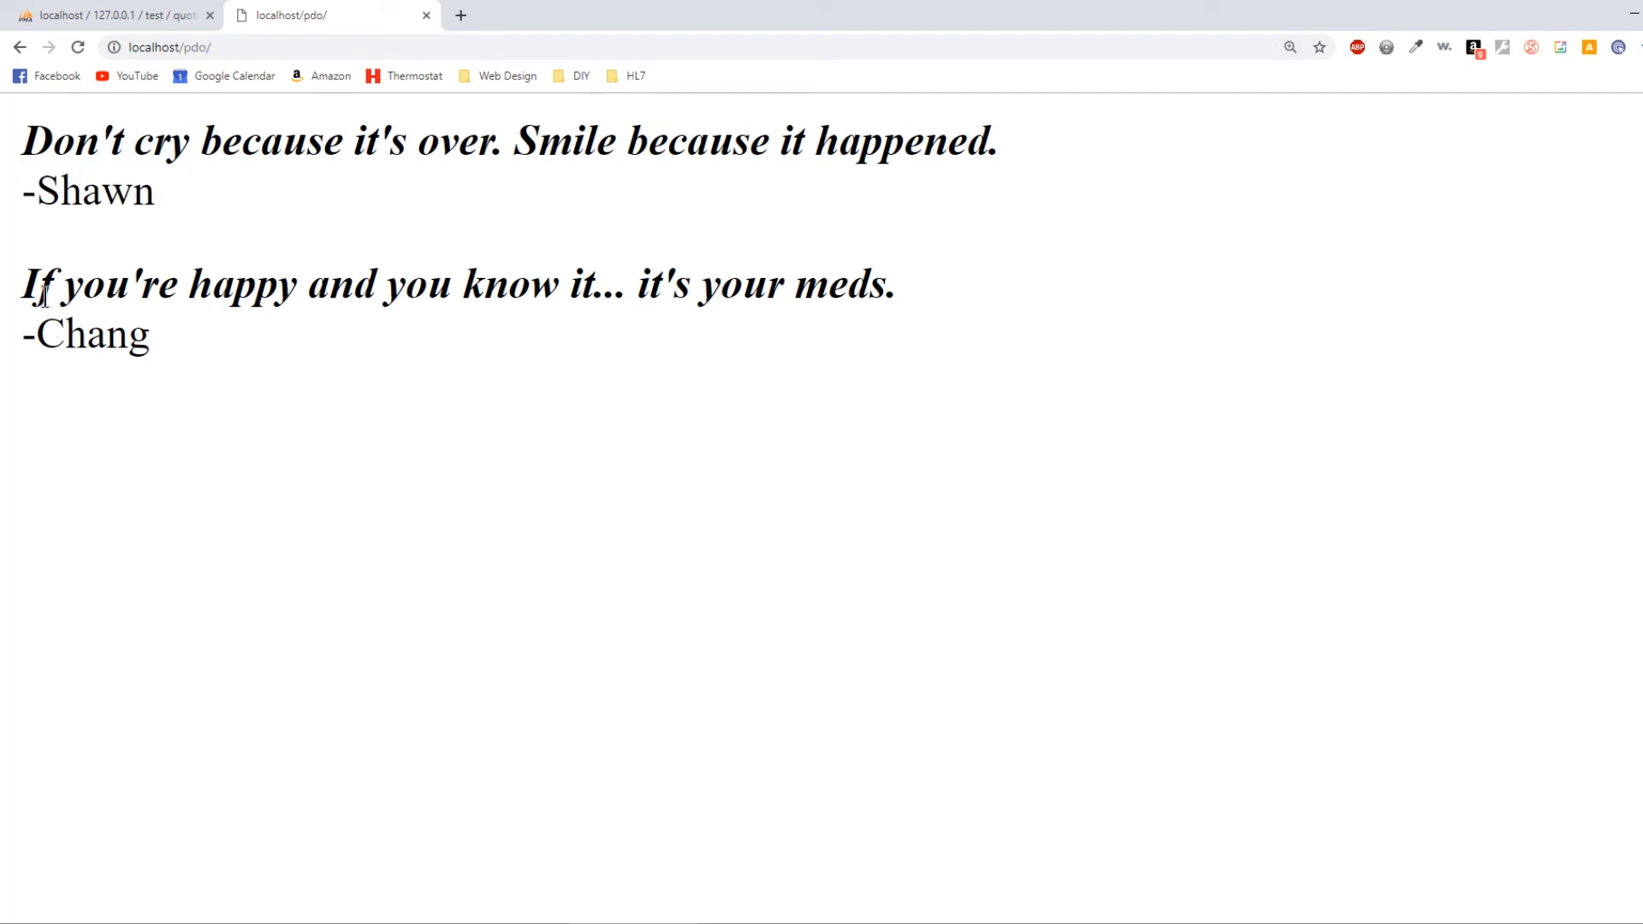
# Step: Highlight the second quote and its author's name on localhost/pdo to inspect the output
pyautogui.moveTo(21, 284); pyautogui.dragTo(602, 284)
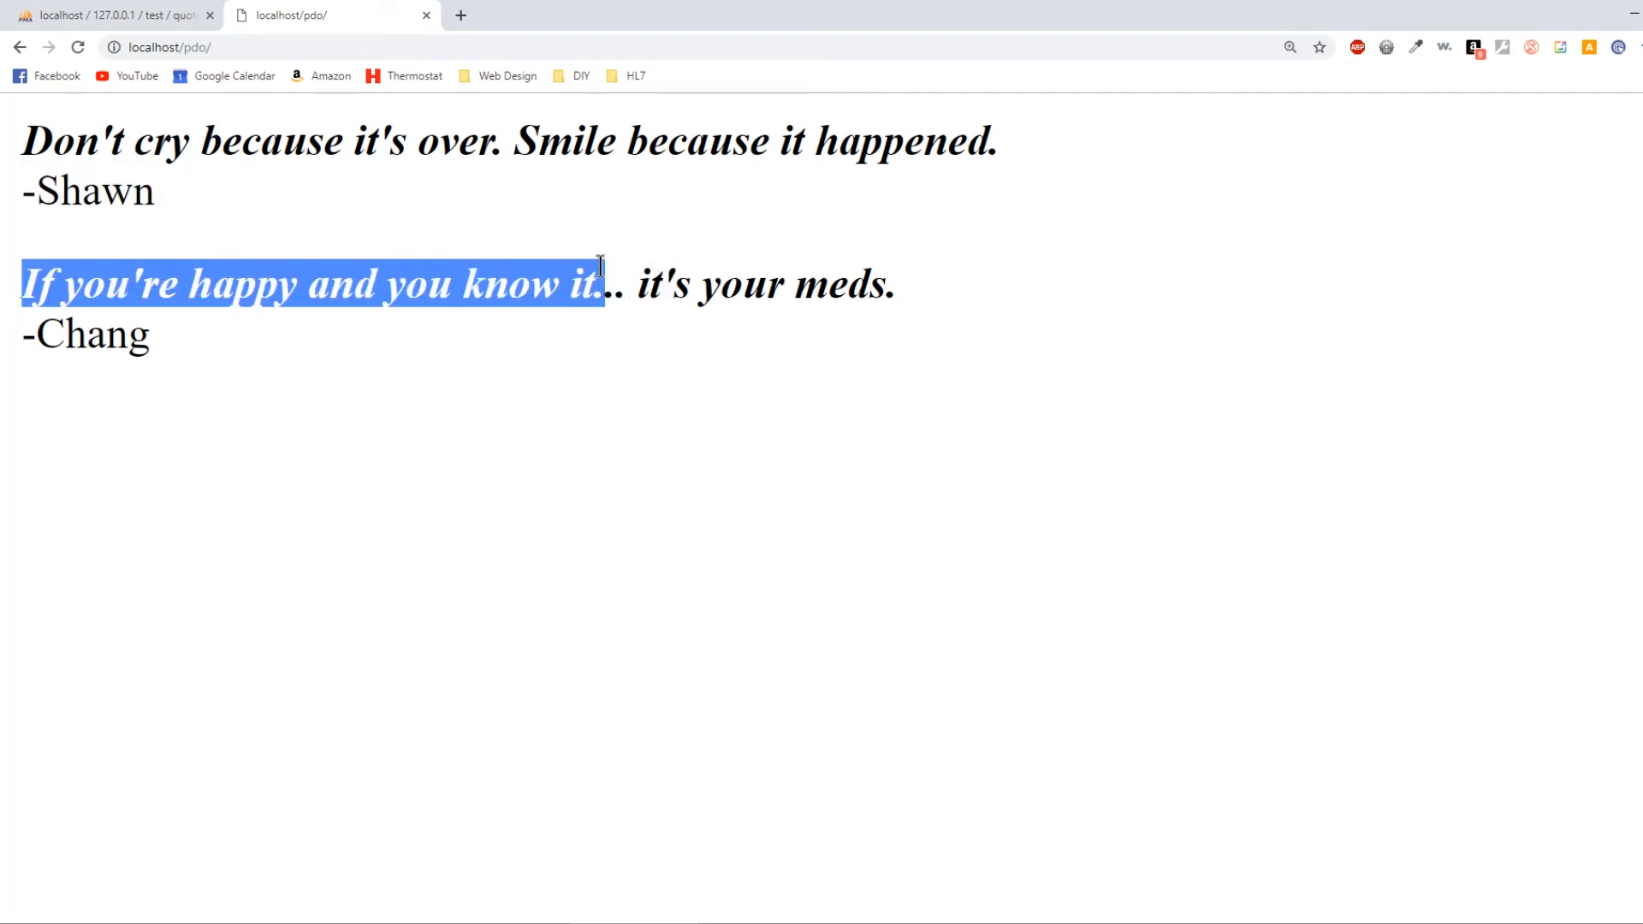
pyautogui.click(812, 283)
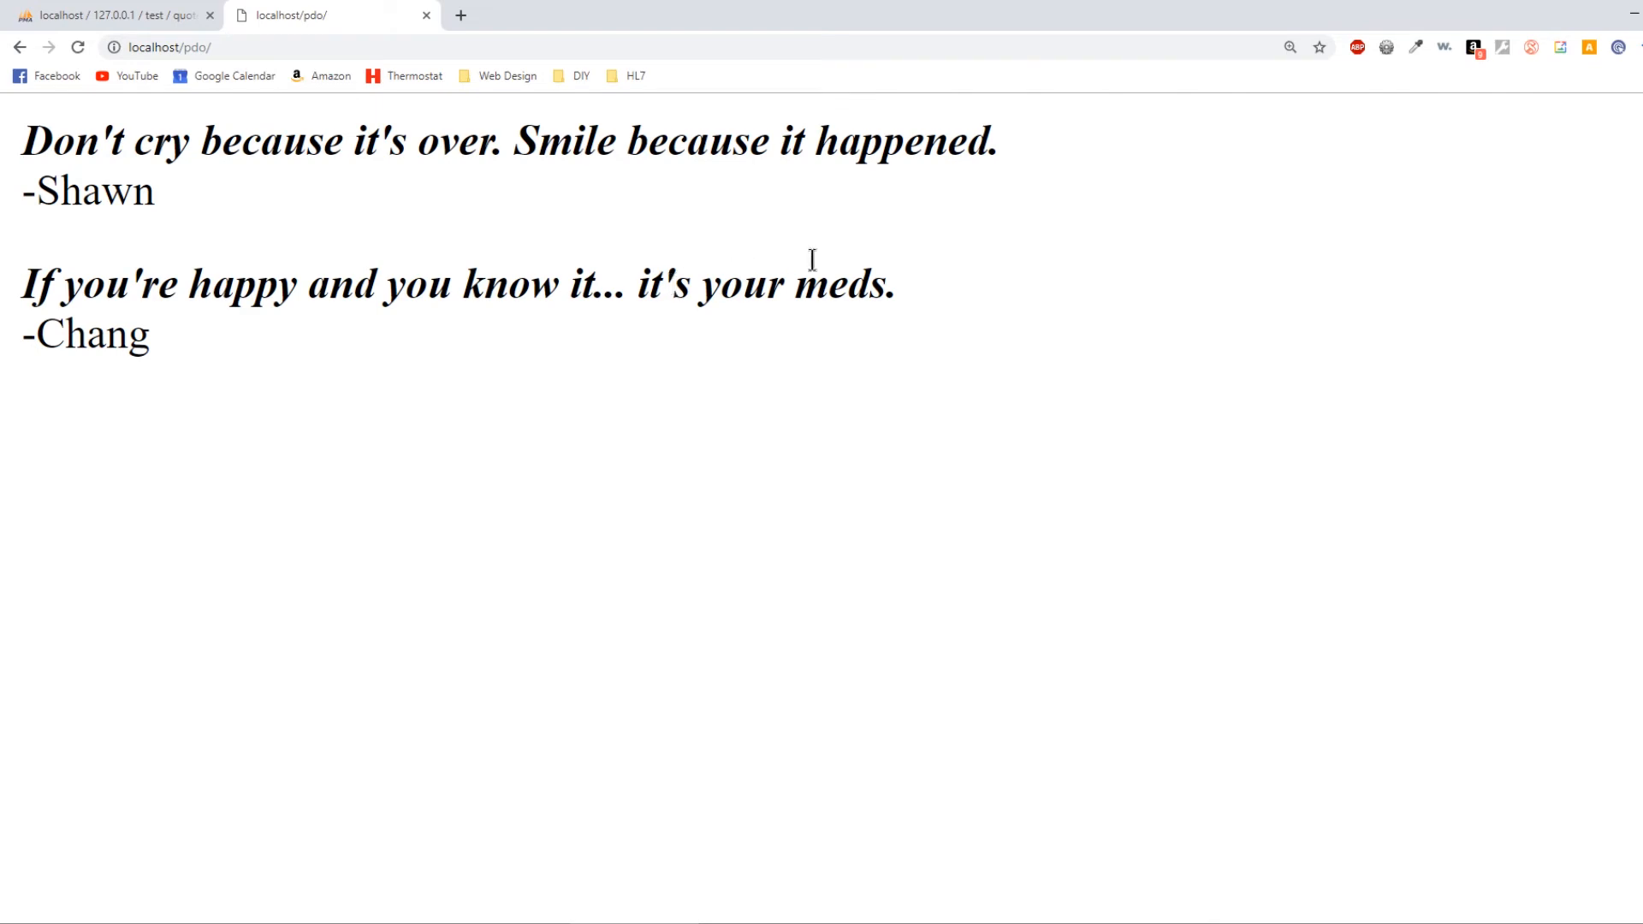
pyautogui.moveTo(183, 333)
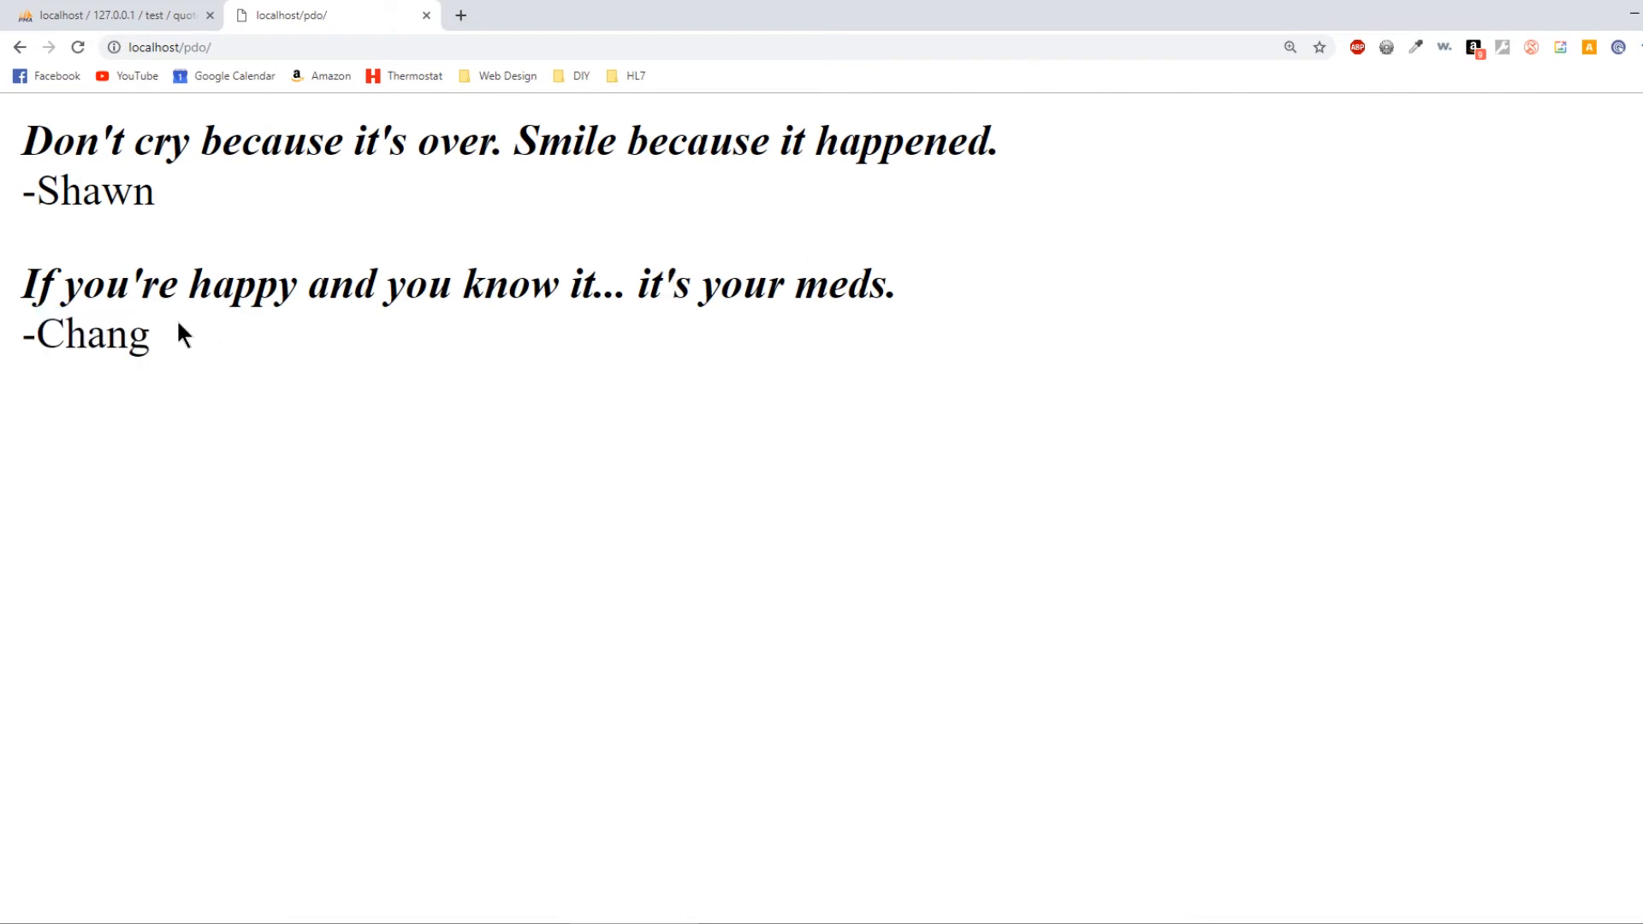
pyautogui.doubleClick(93, 335)
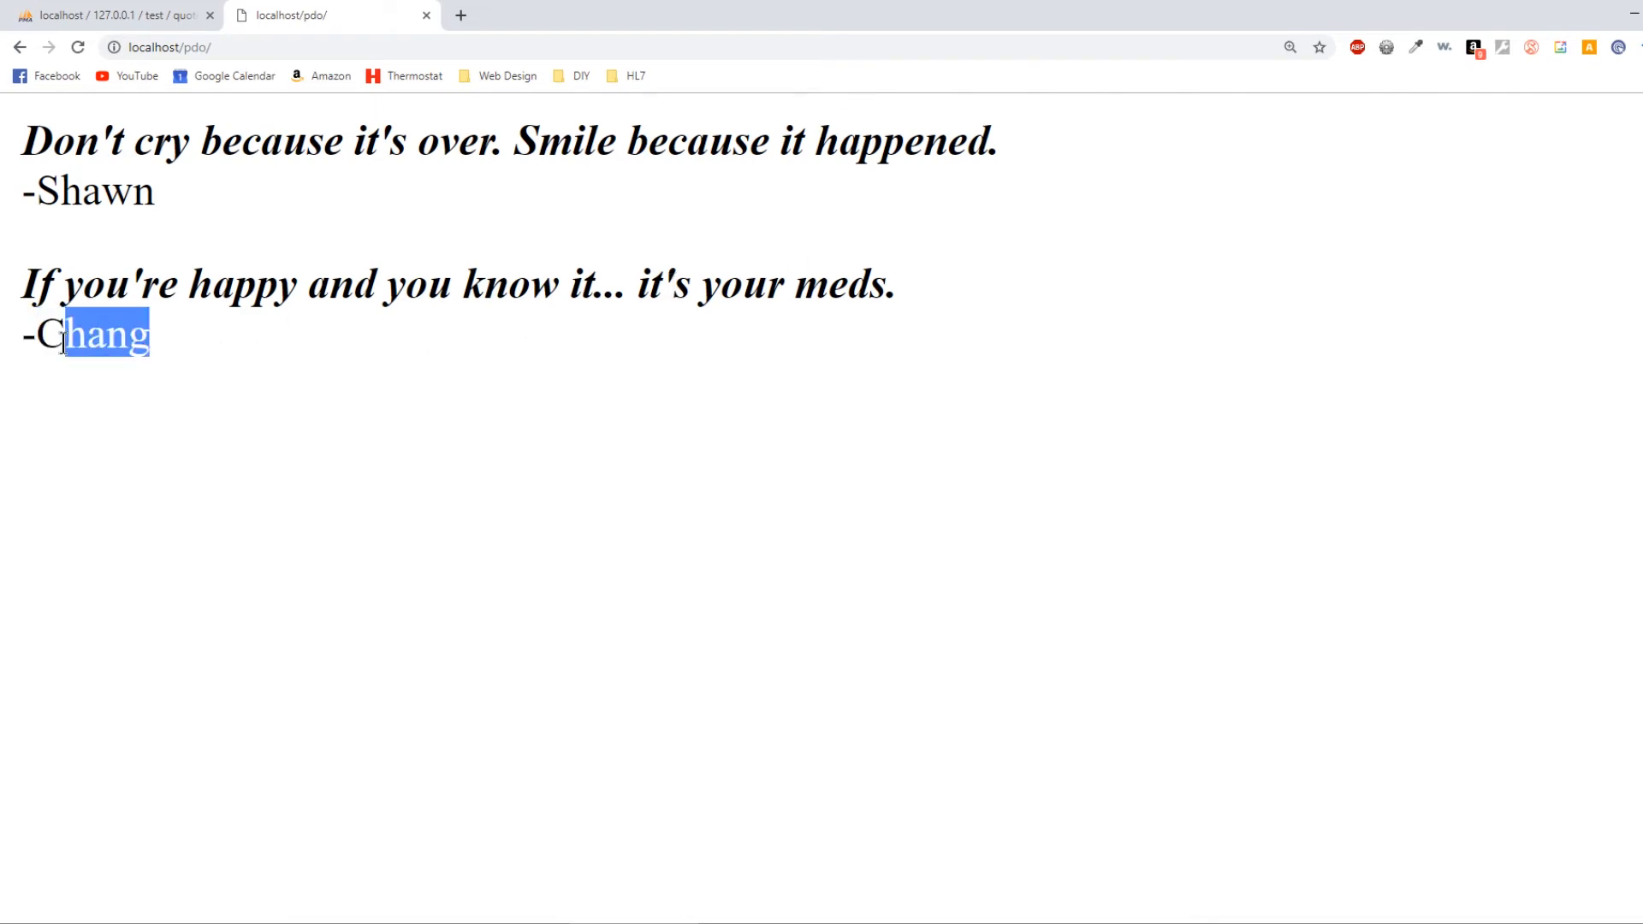
pyautogui.click(63, 336)
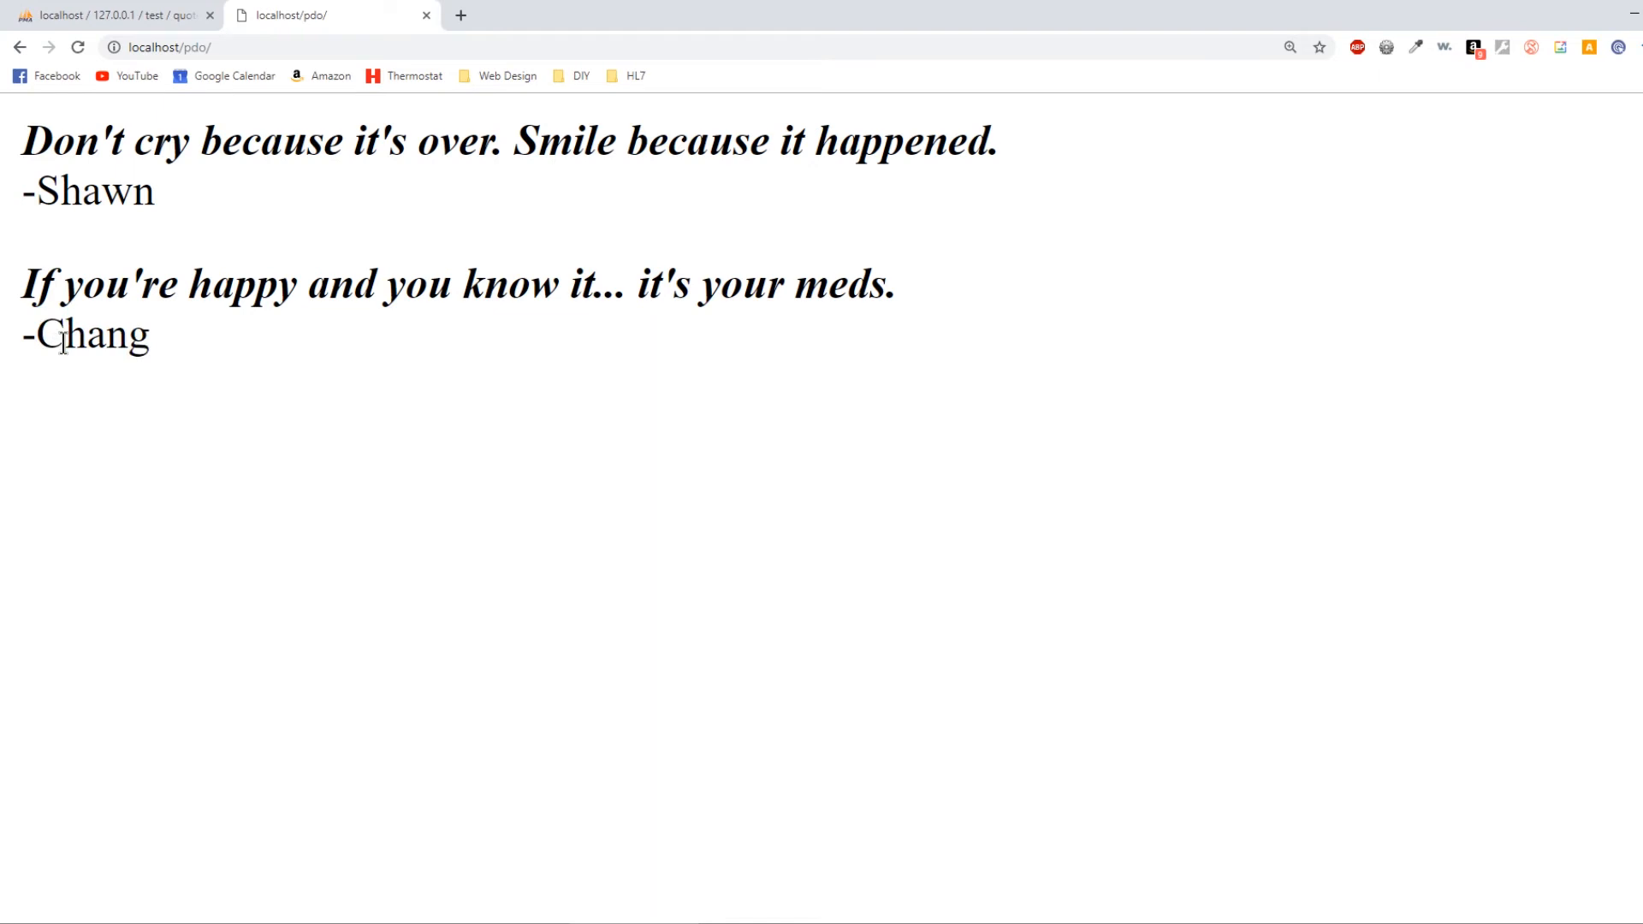
pyautogui.moveTo(352, 154)
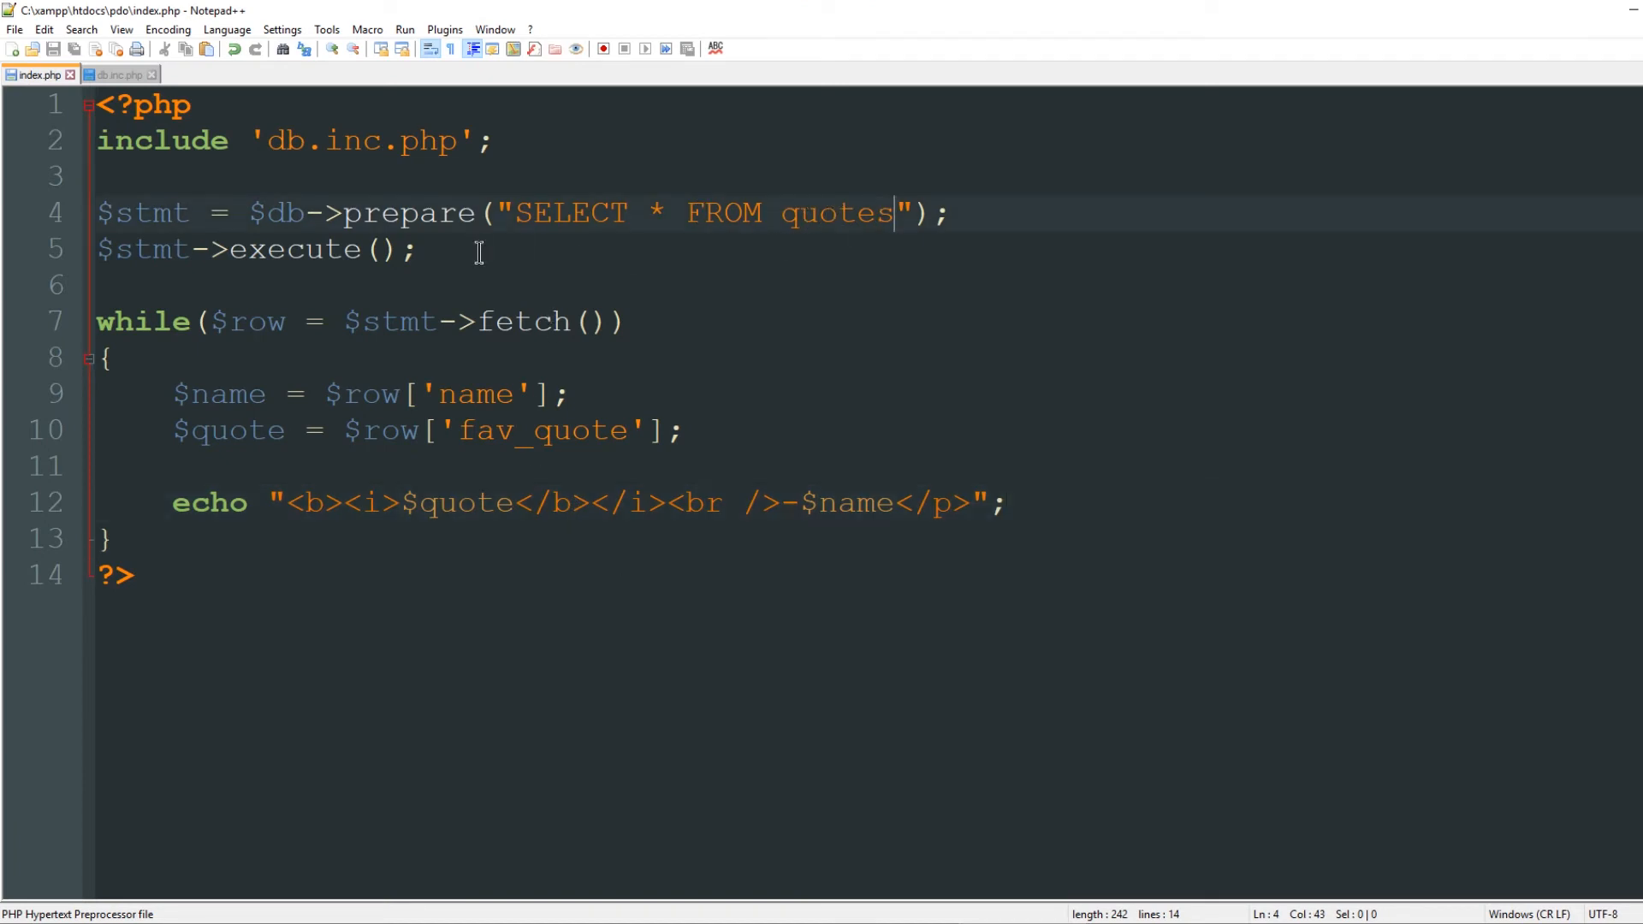
pyautogui.moveTo(474, 173)
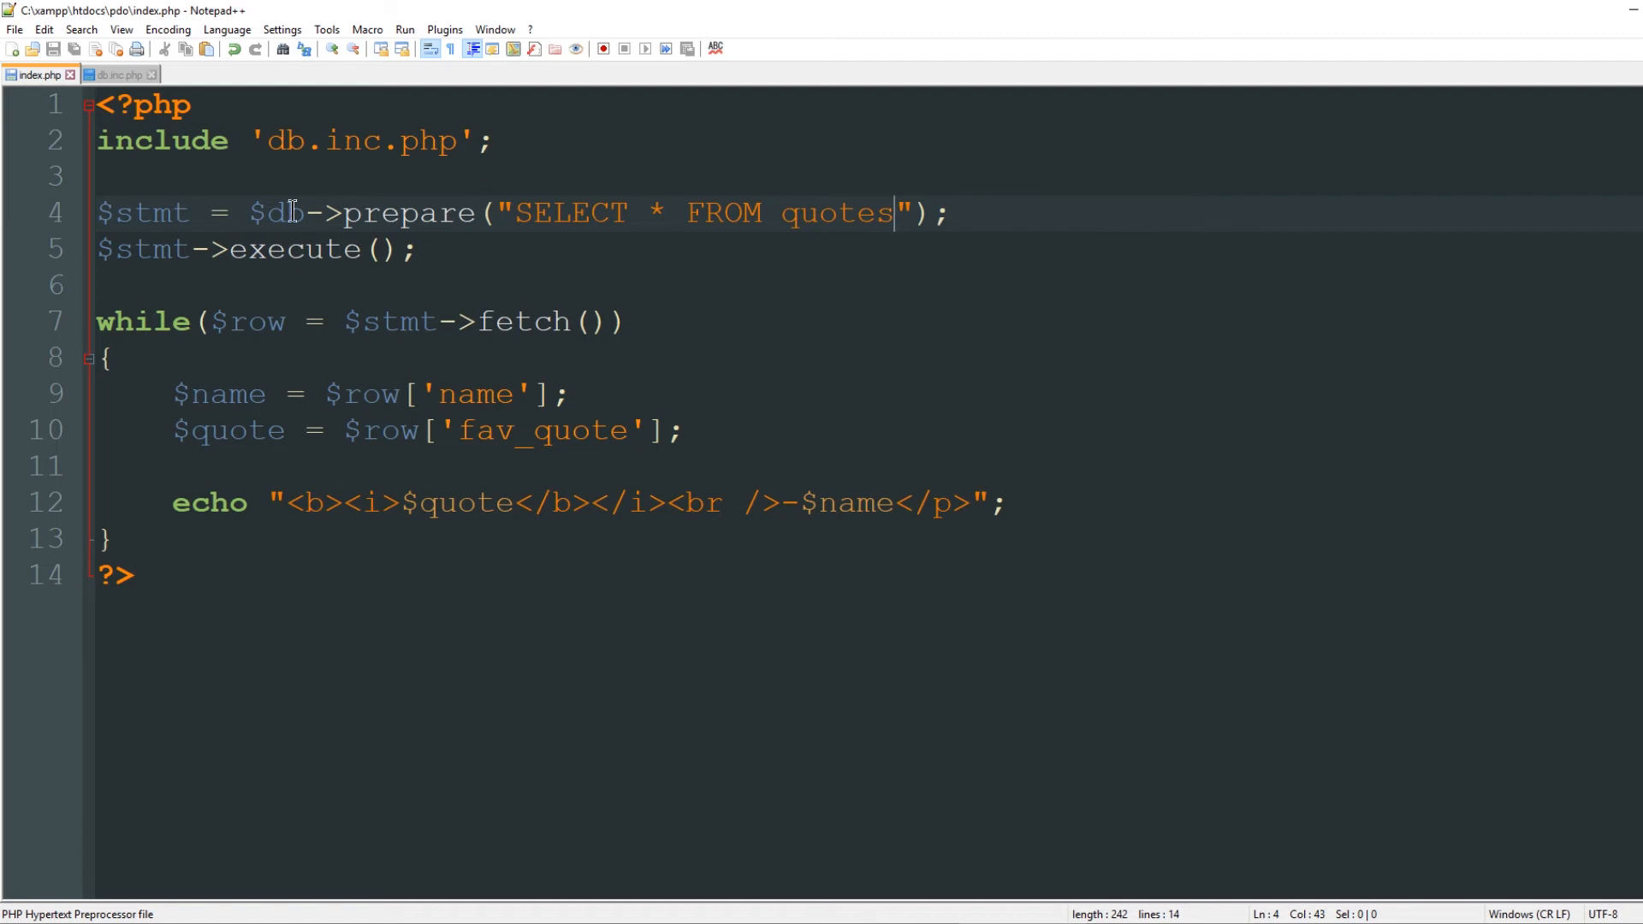
# Step: Add a WHERE name = :n placeholder condition to the SELECT query
pyautogui.write('WHERE name =')
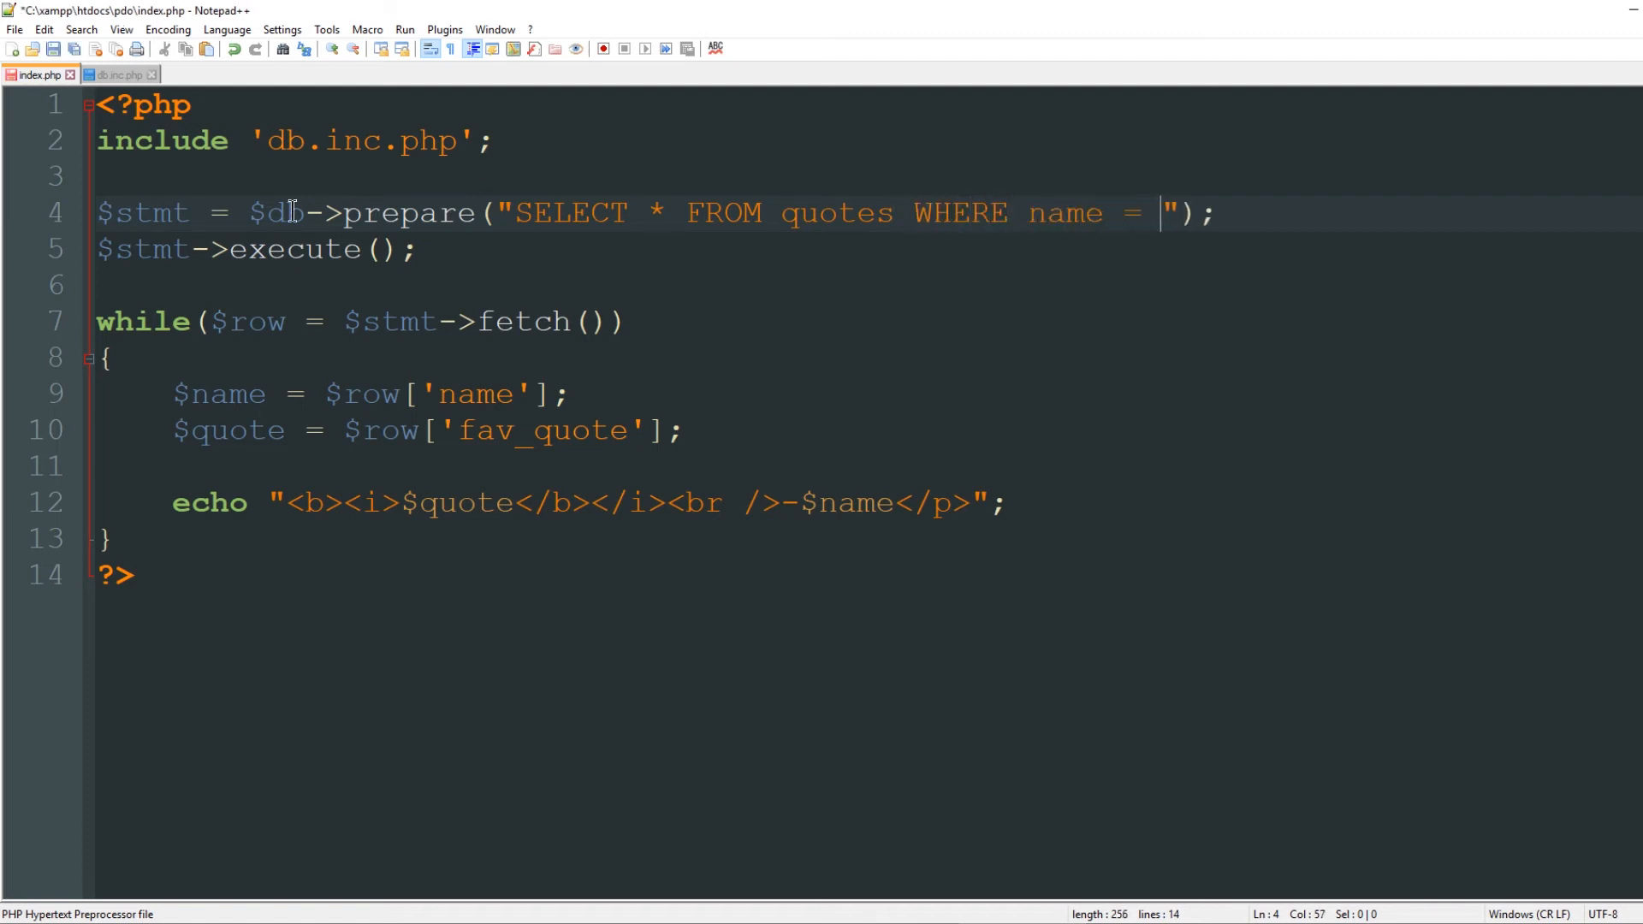
pyautogui.write("'shawn'")
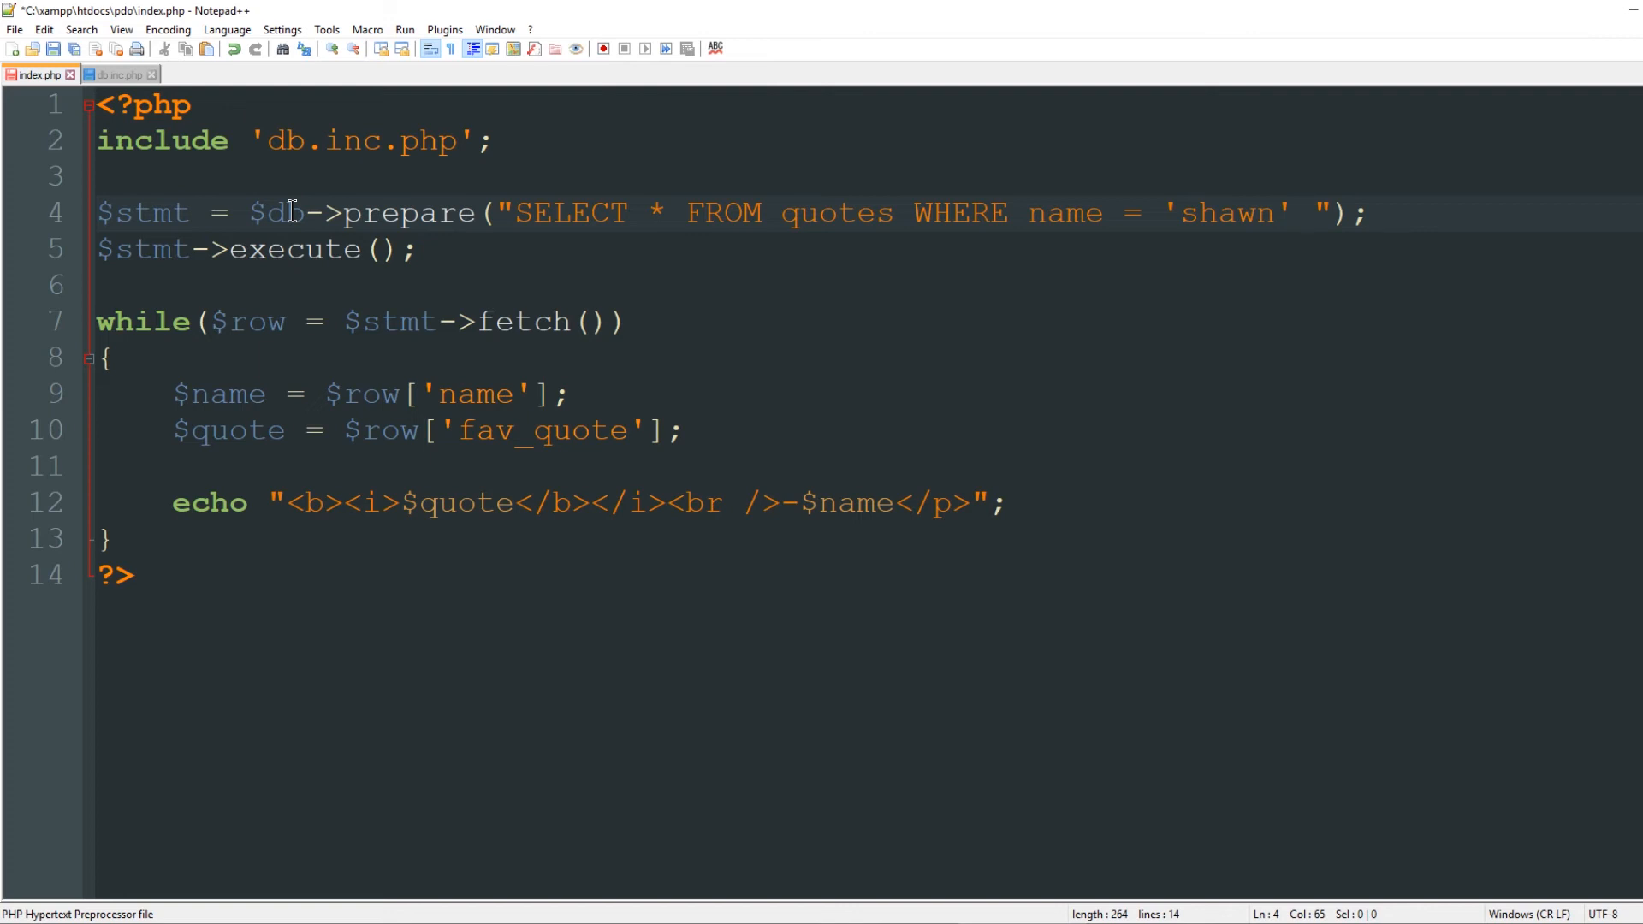
pyautogui.press('Backspace')
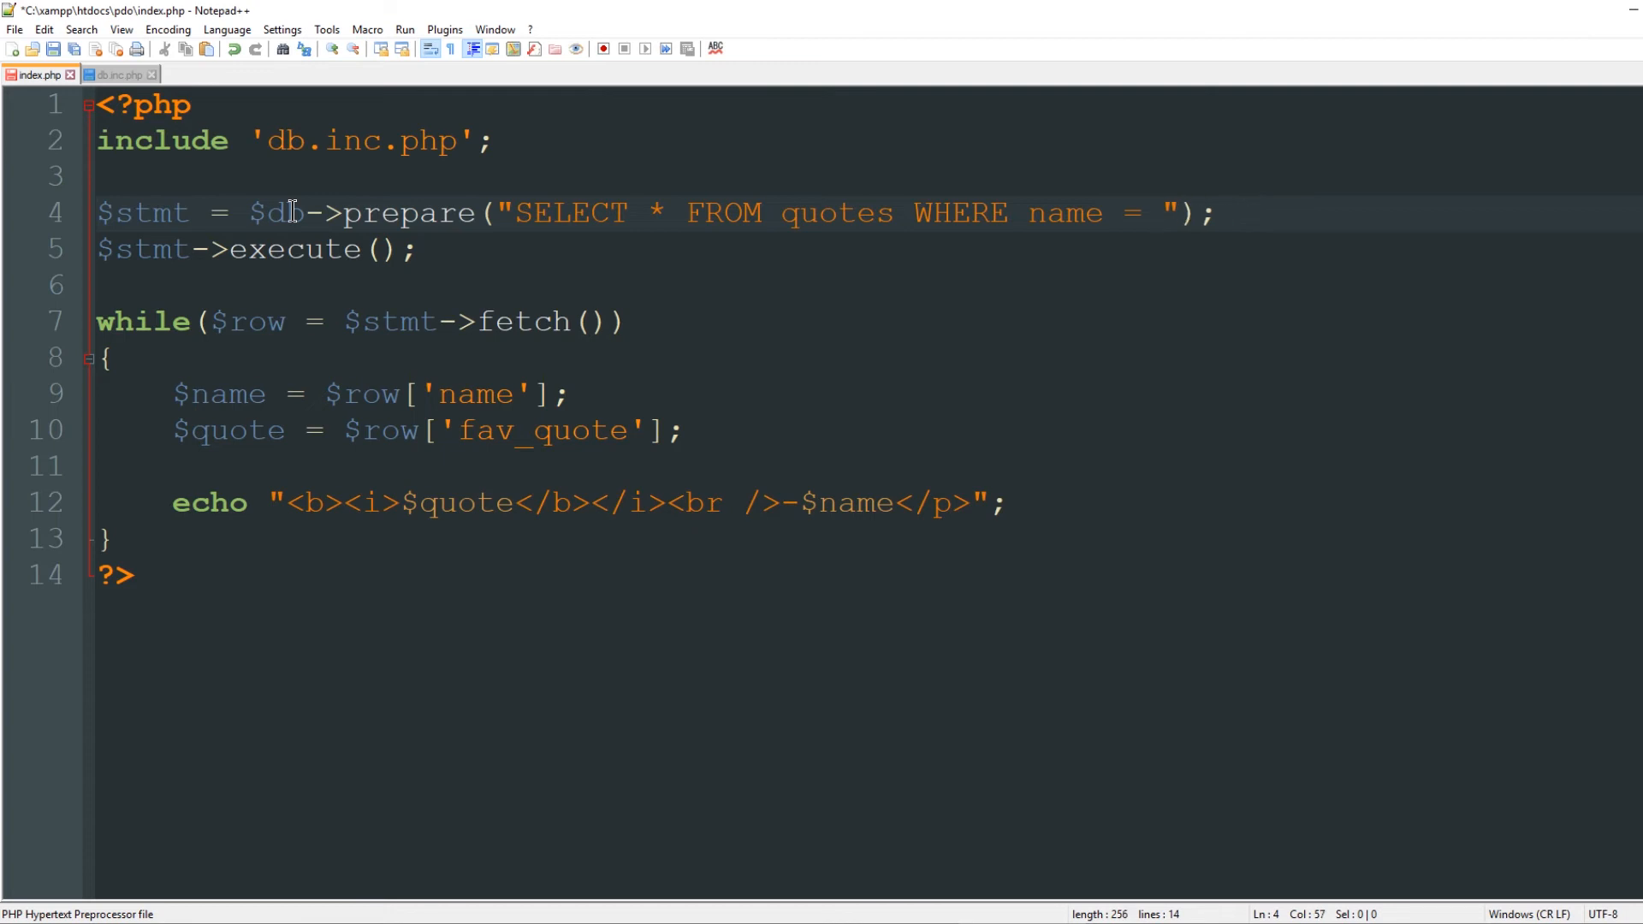
pyautogui.write(':n LIMIT 1')
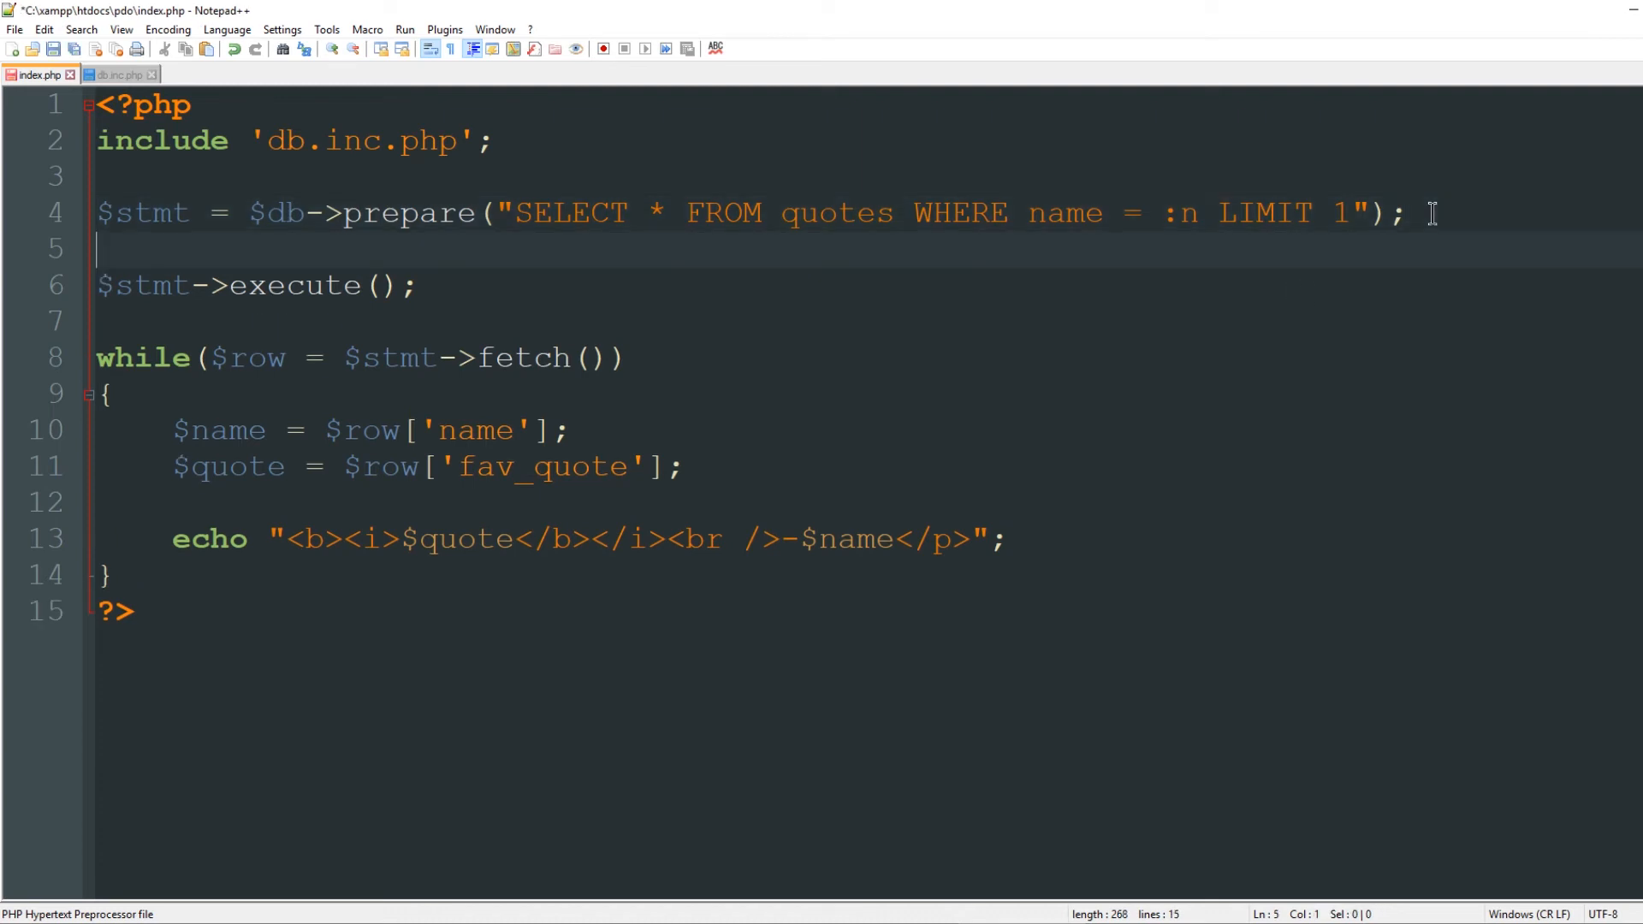
# Step: Add $stmt->bindParam('n','shawn') before execute()
pyautogui.write('$stmt->bindP')
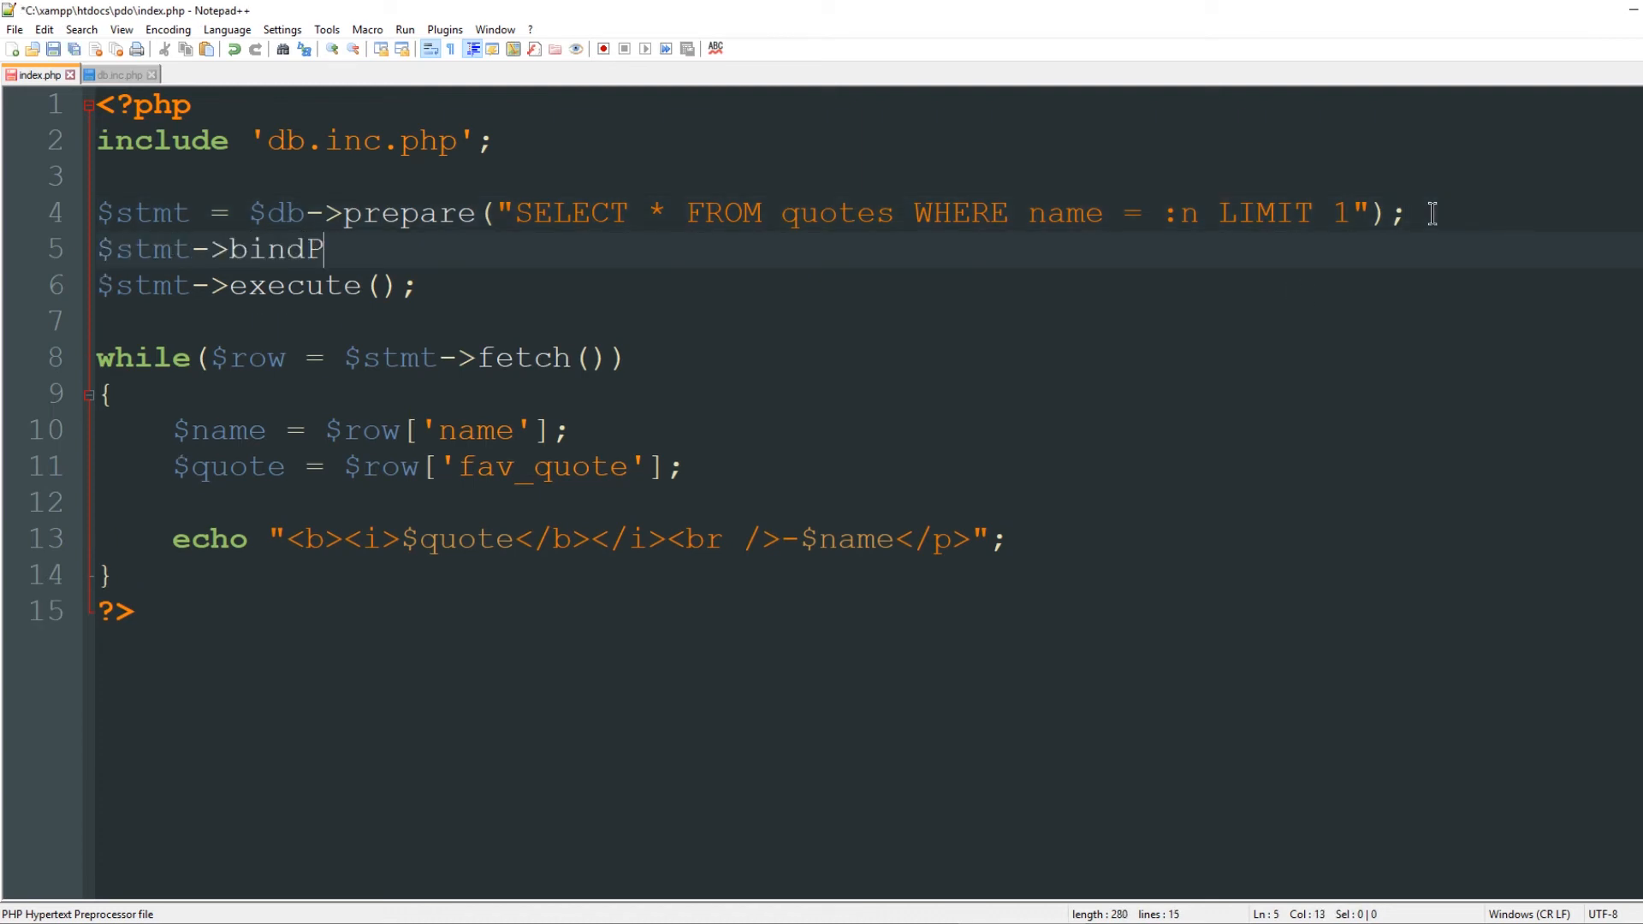
pyautogui.write('aram();')
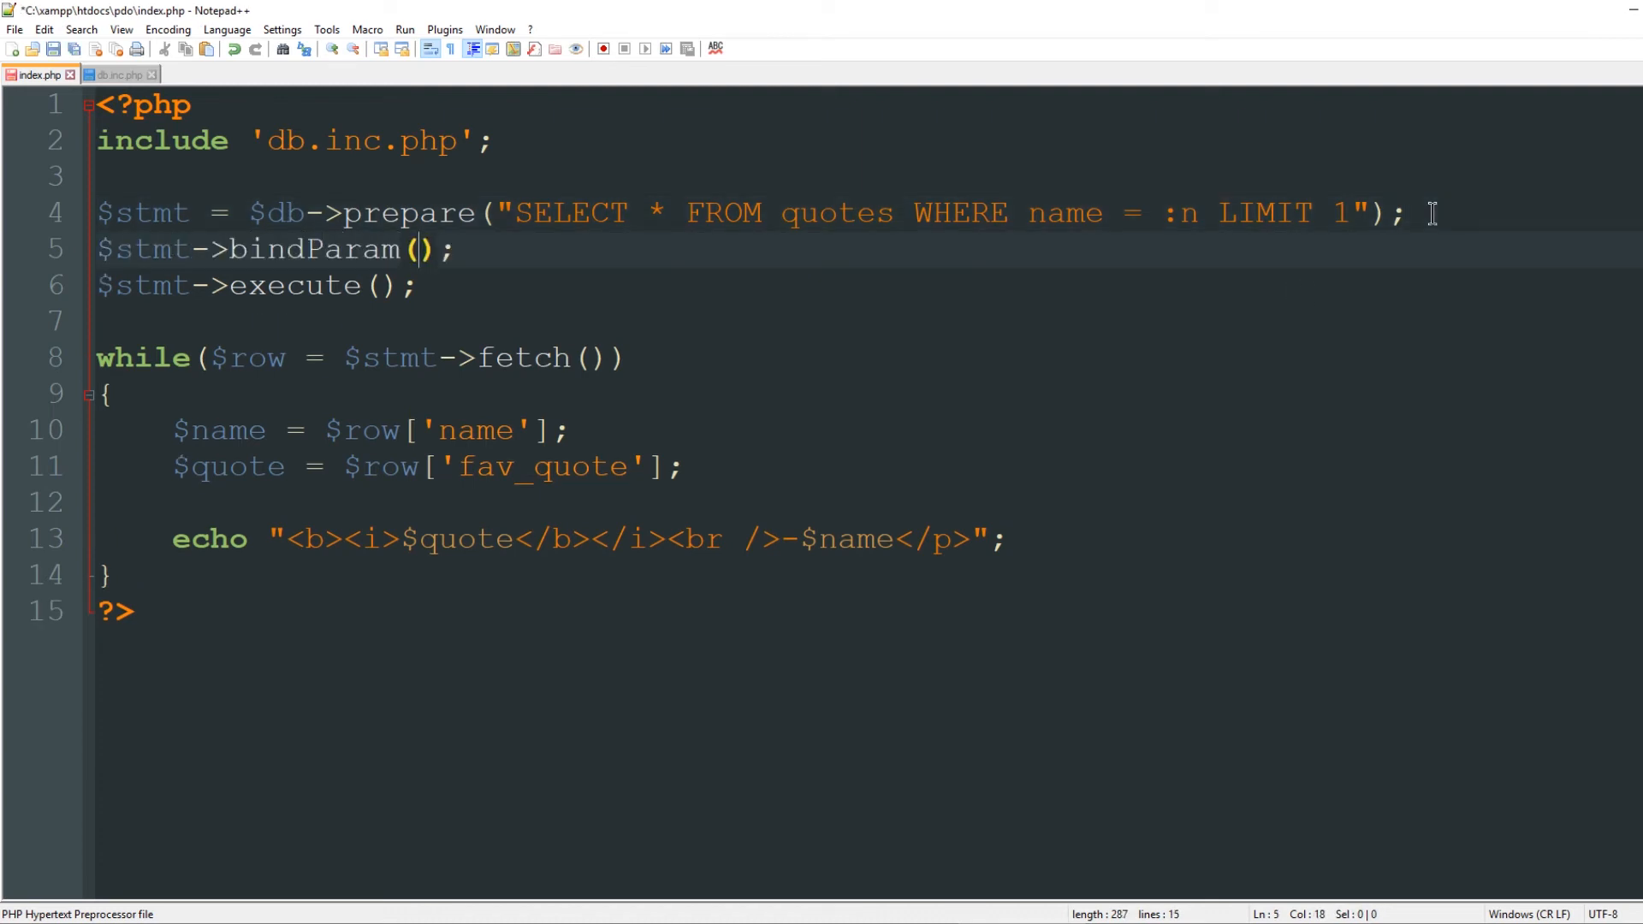
pyautogui.write("'n'")
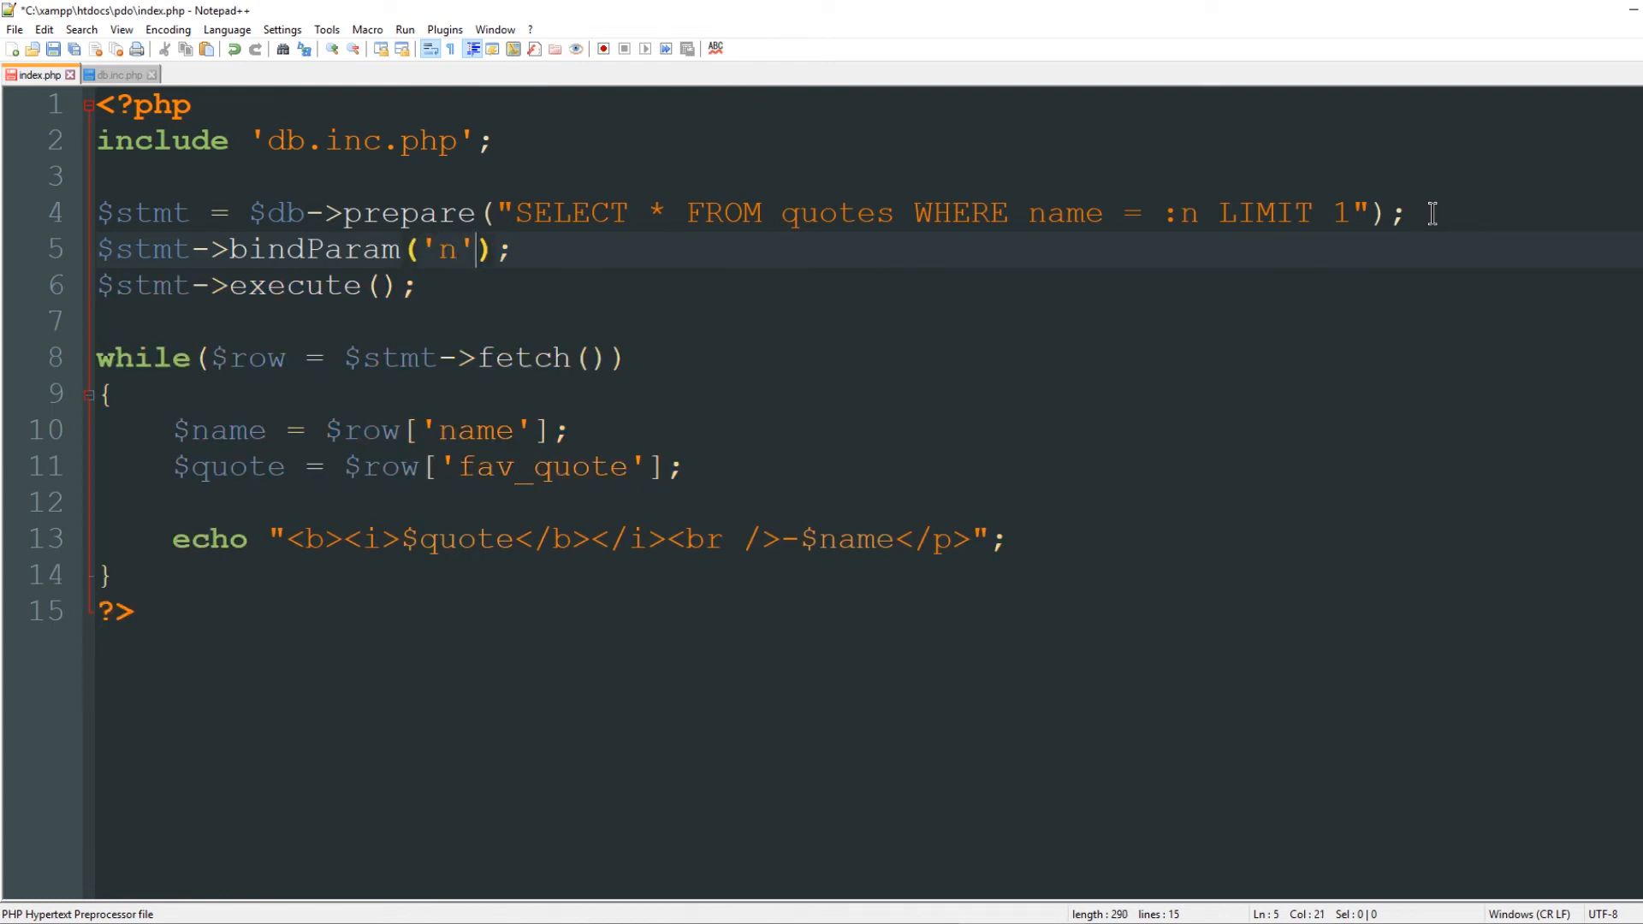
pyautogui.write(",'shawn'")
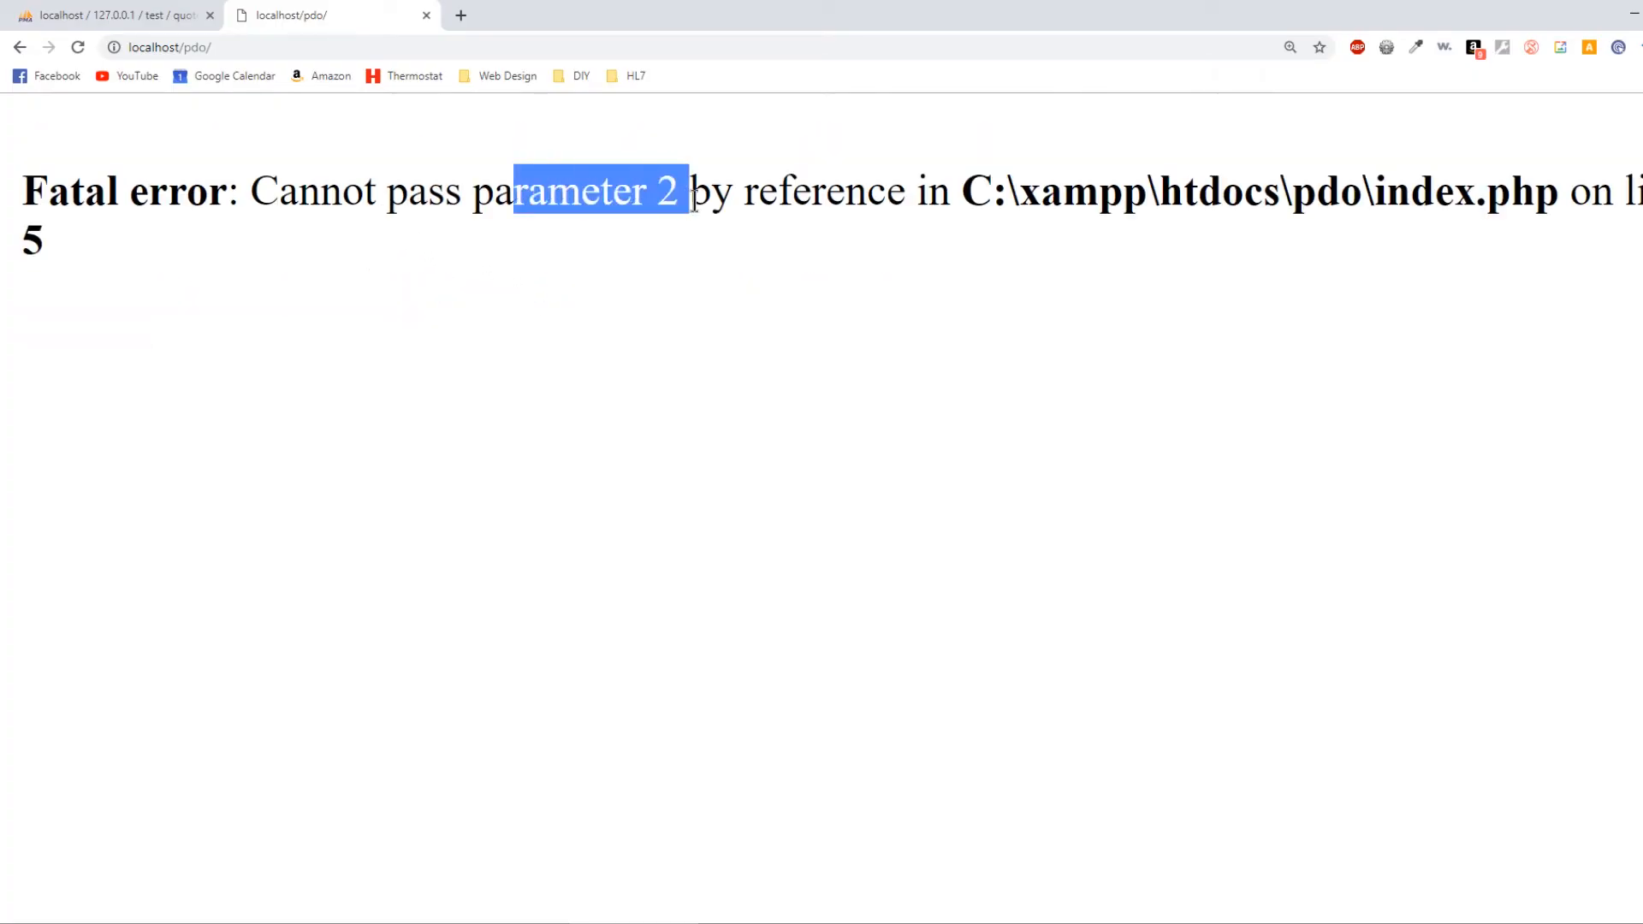
# Step: Clear the text highlight in the fatal error message on localhost/pdo
pyautogui.click(723, 812)
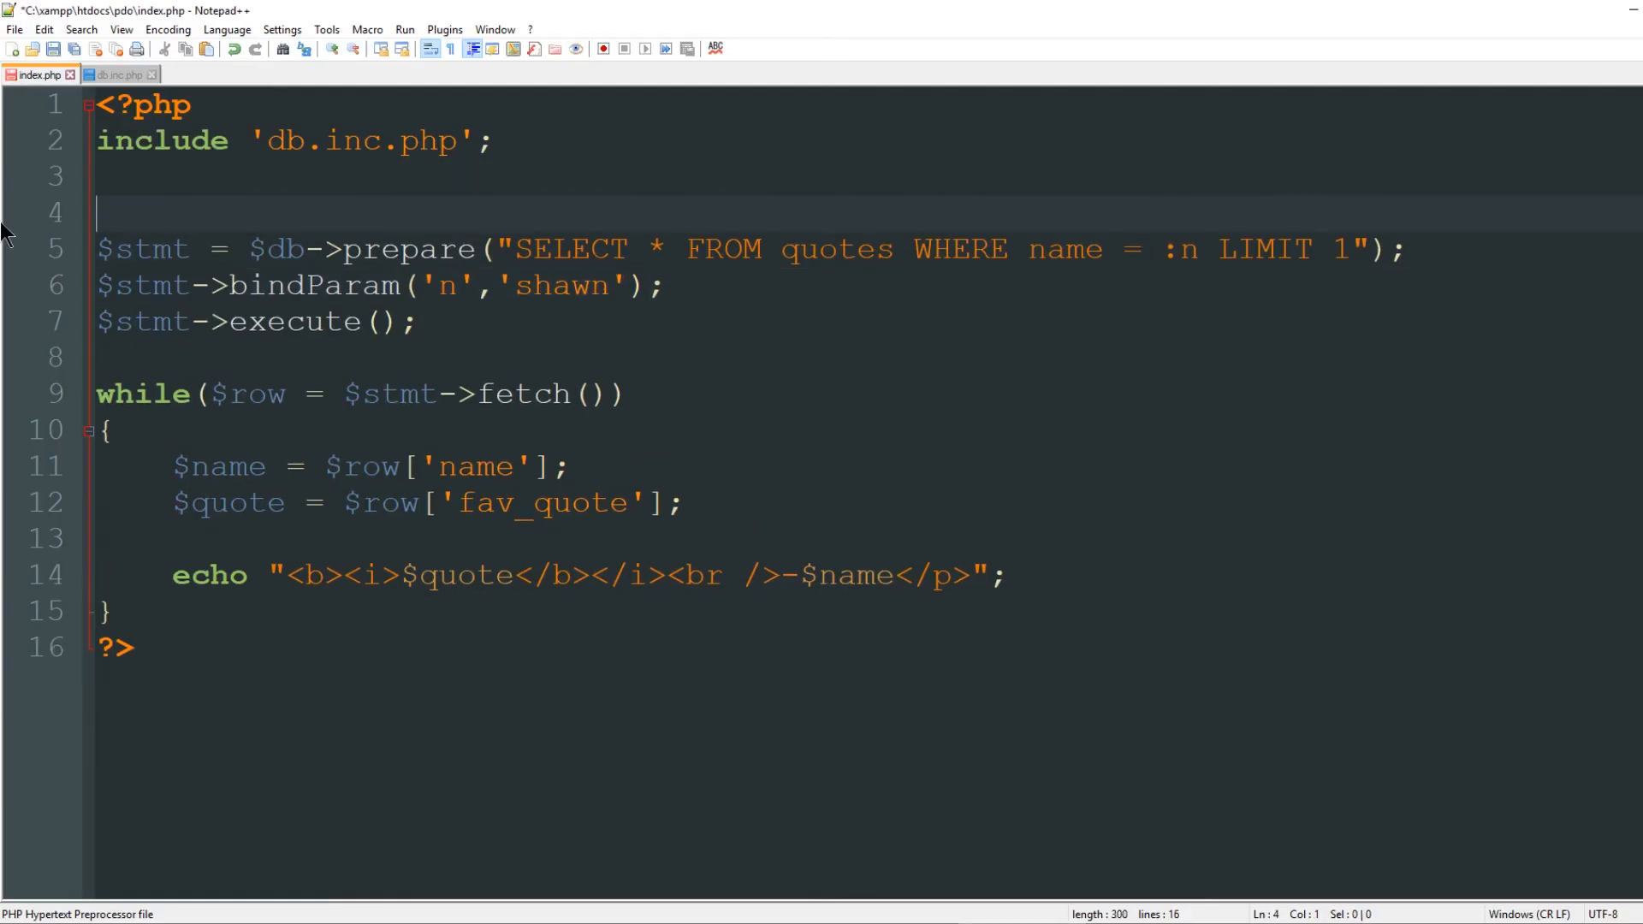
# Step: Bind a $name variable set to 'shawn' to :n and change the query to LIKE
pyautogui.write('$')
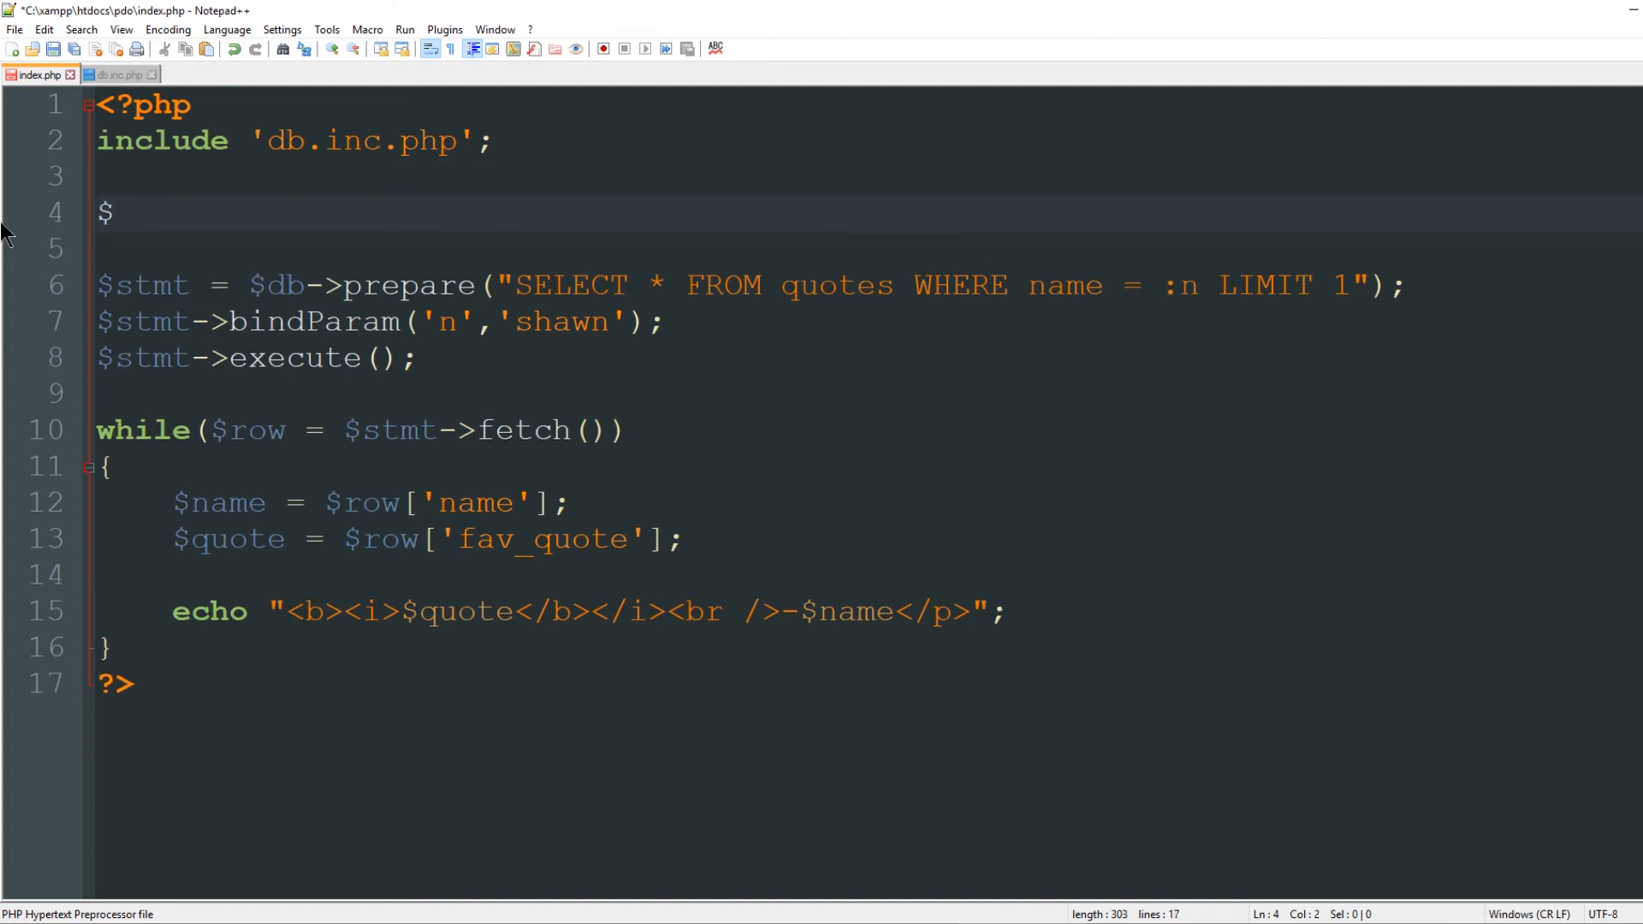
pyautogui.write("name = 'shawn';")
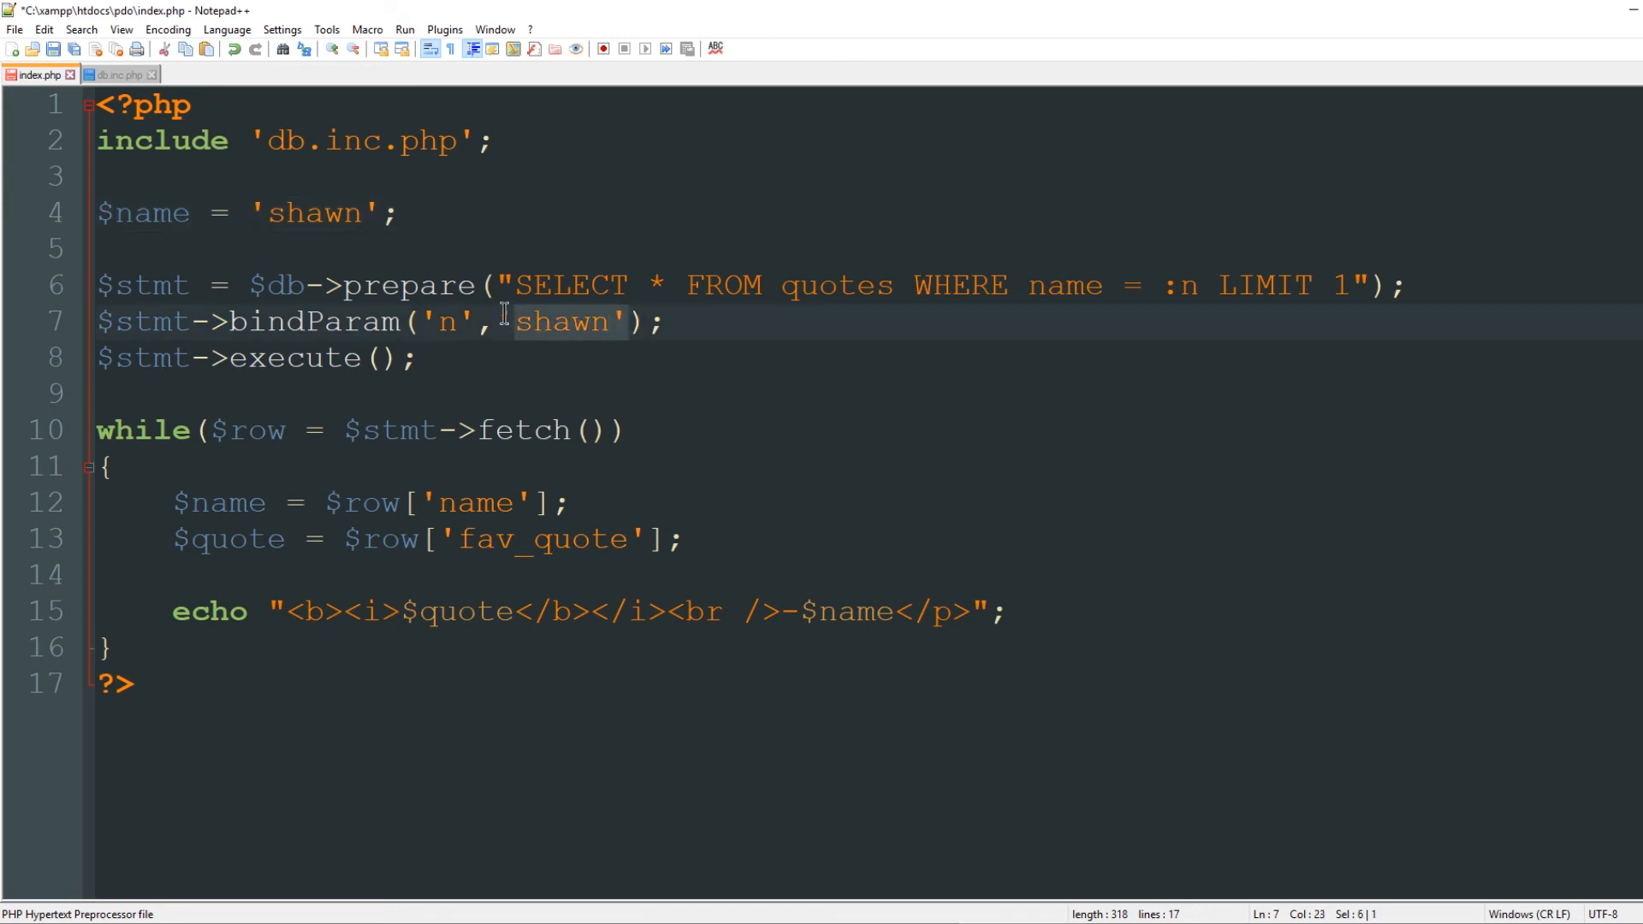
pyautogui.write('$shawn')
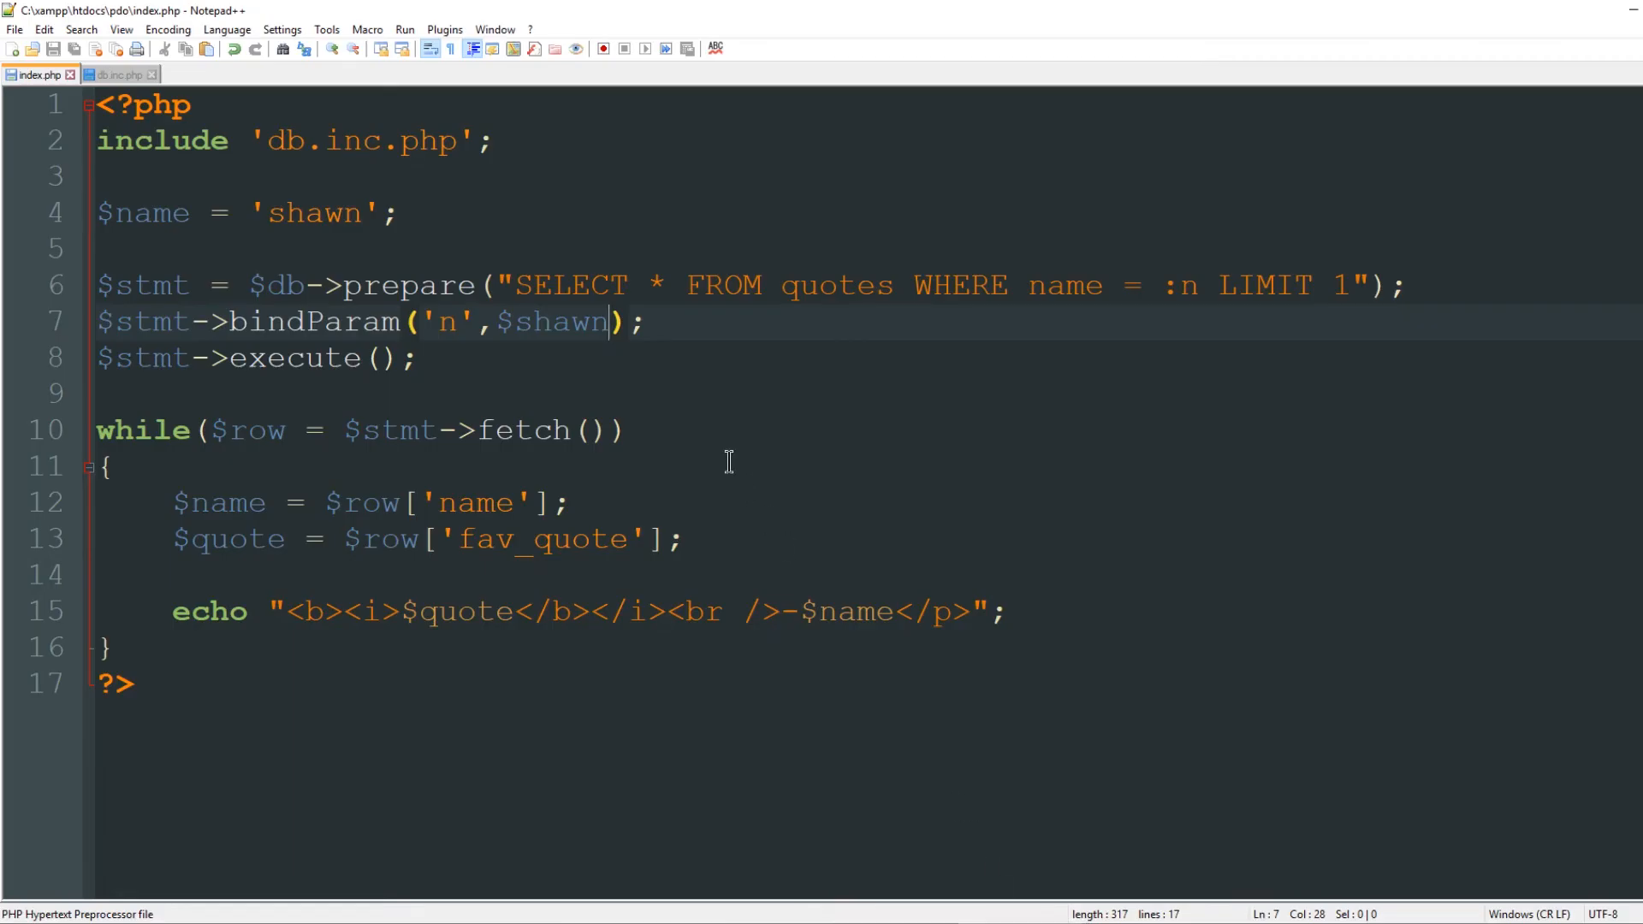
pyautogui.doubleClick(559, 322)
pyautogui.write('name')
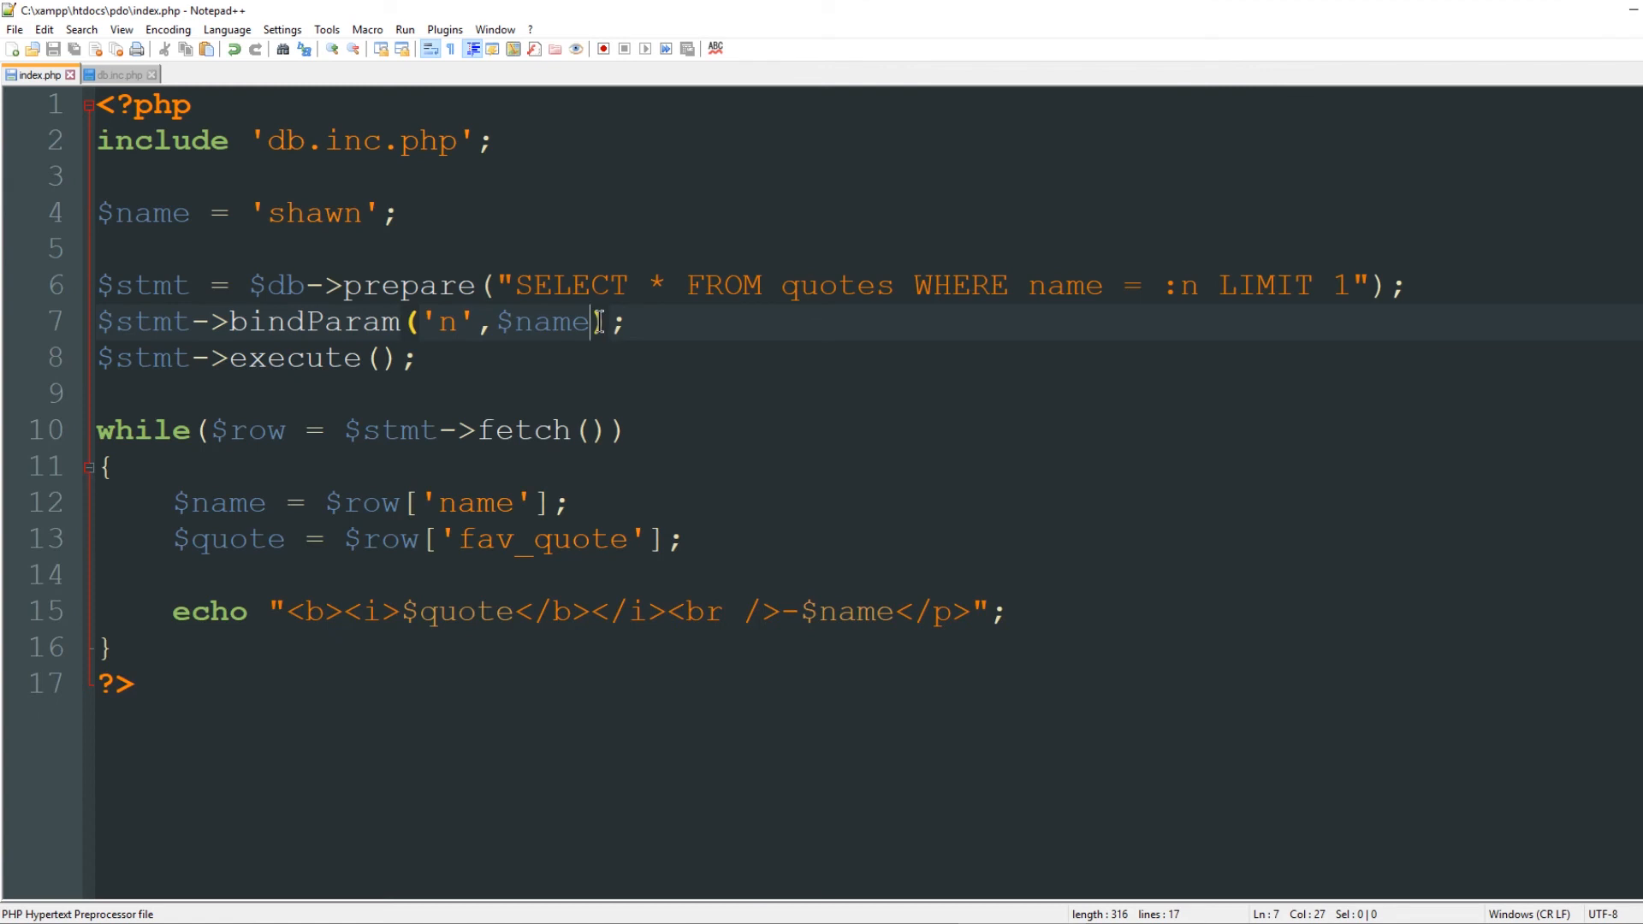
pyautogui.press('BackSpace')
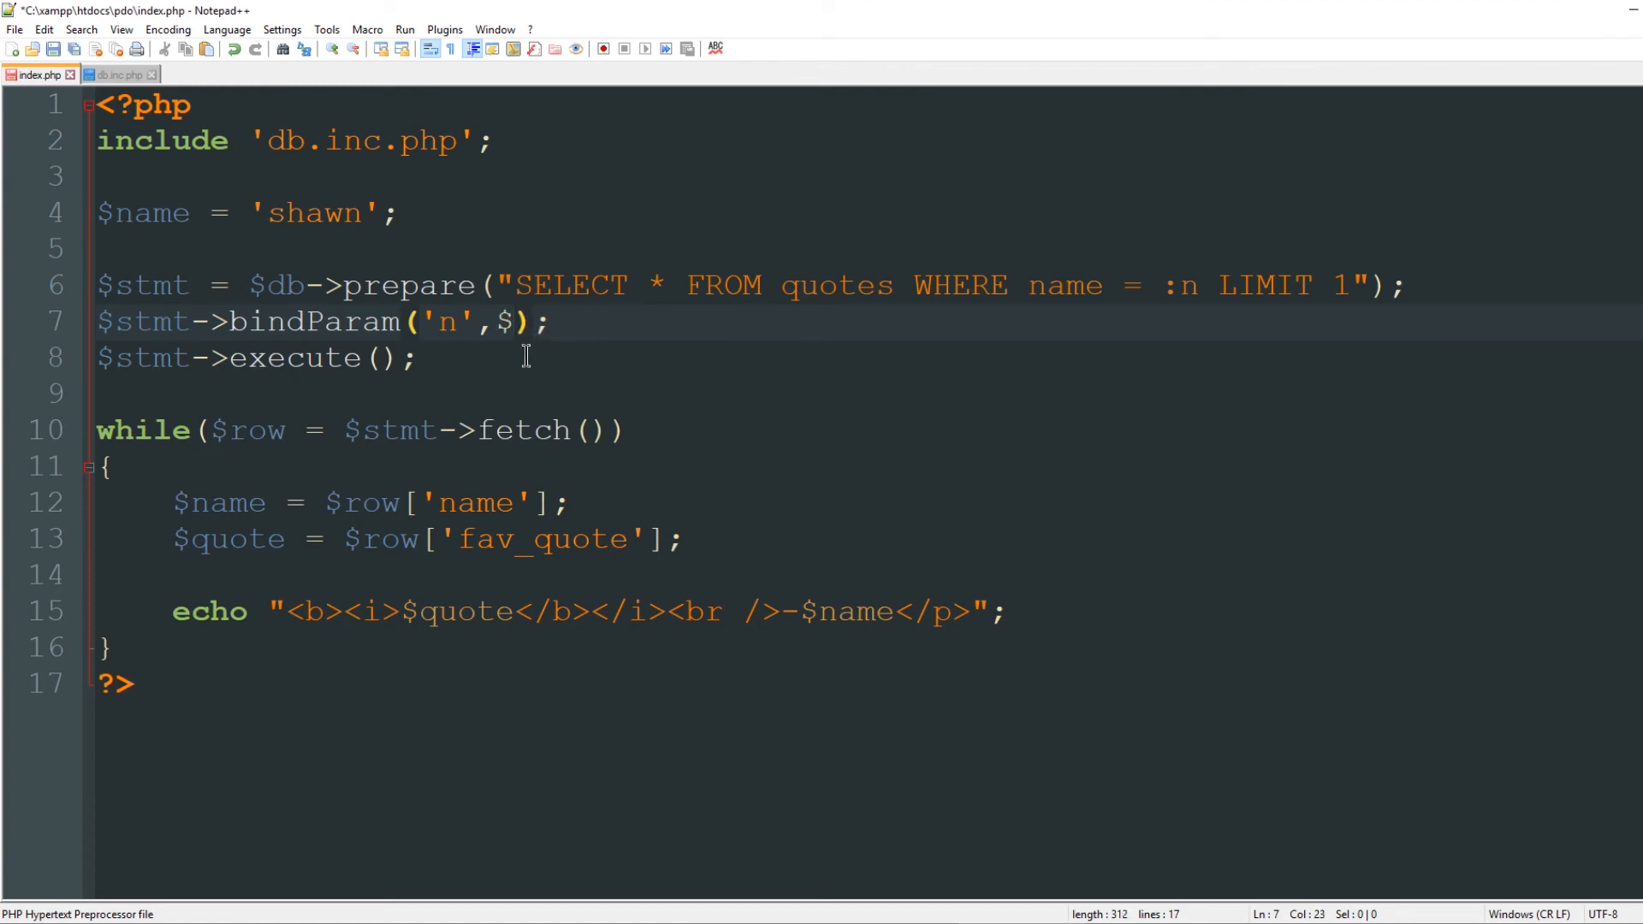
pyautogui.write('name')
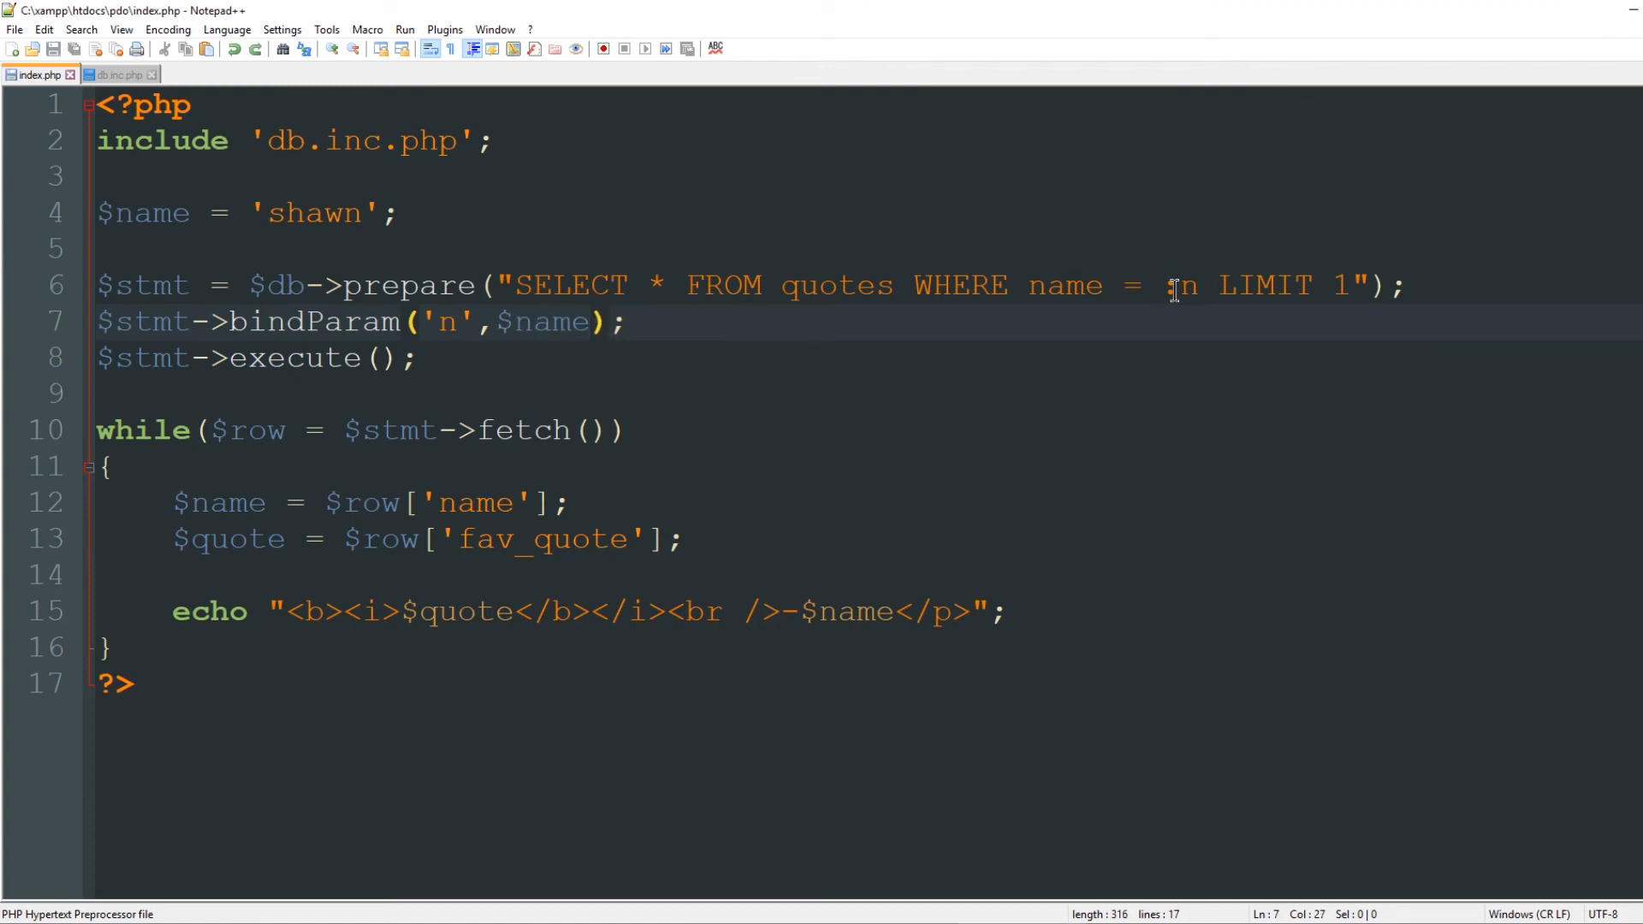
pyautogui.write(':')
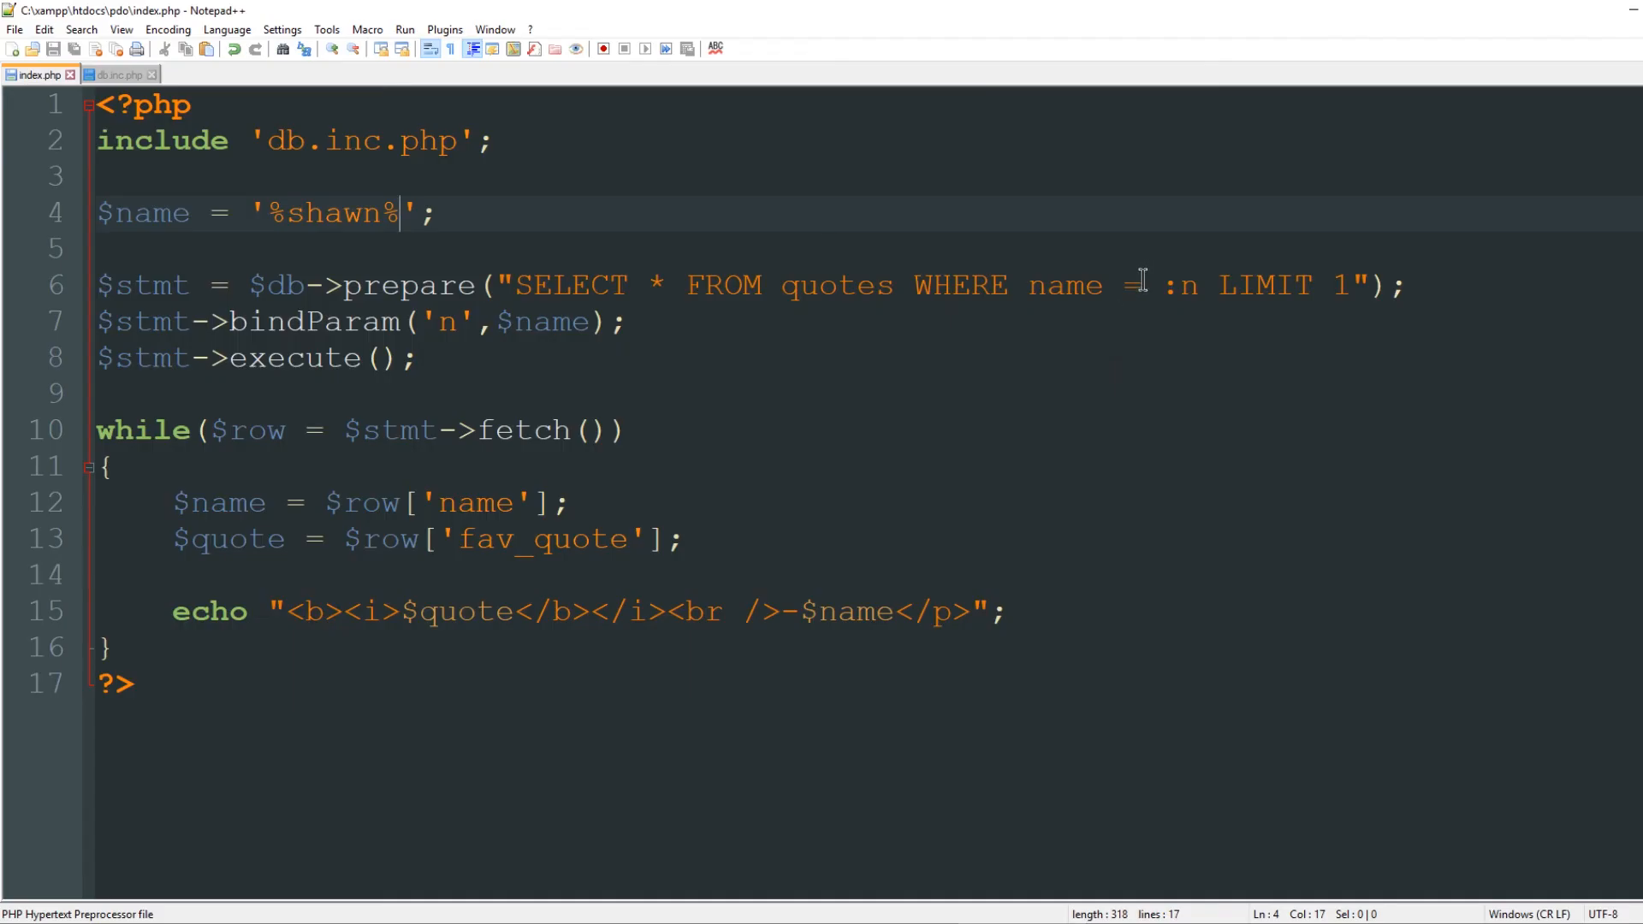
pyautogui.write('LIKE')
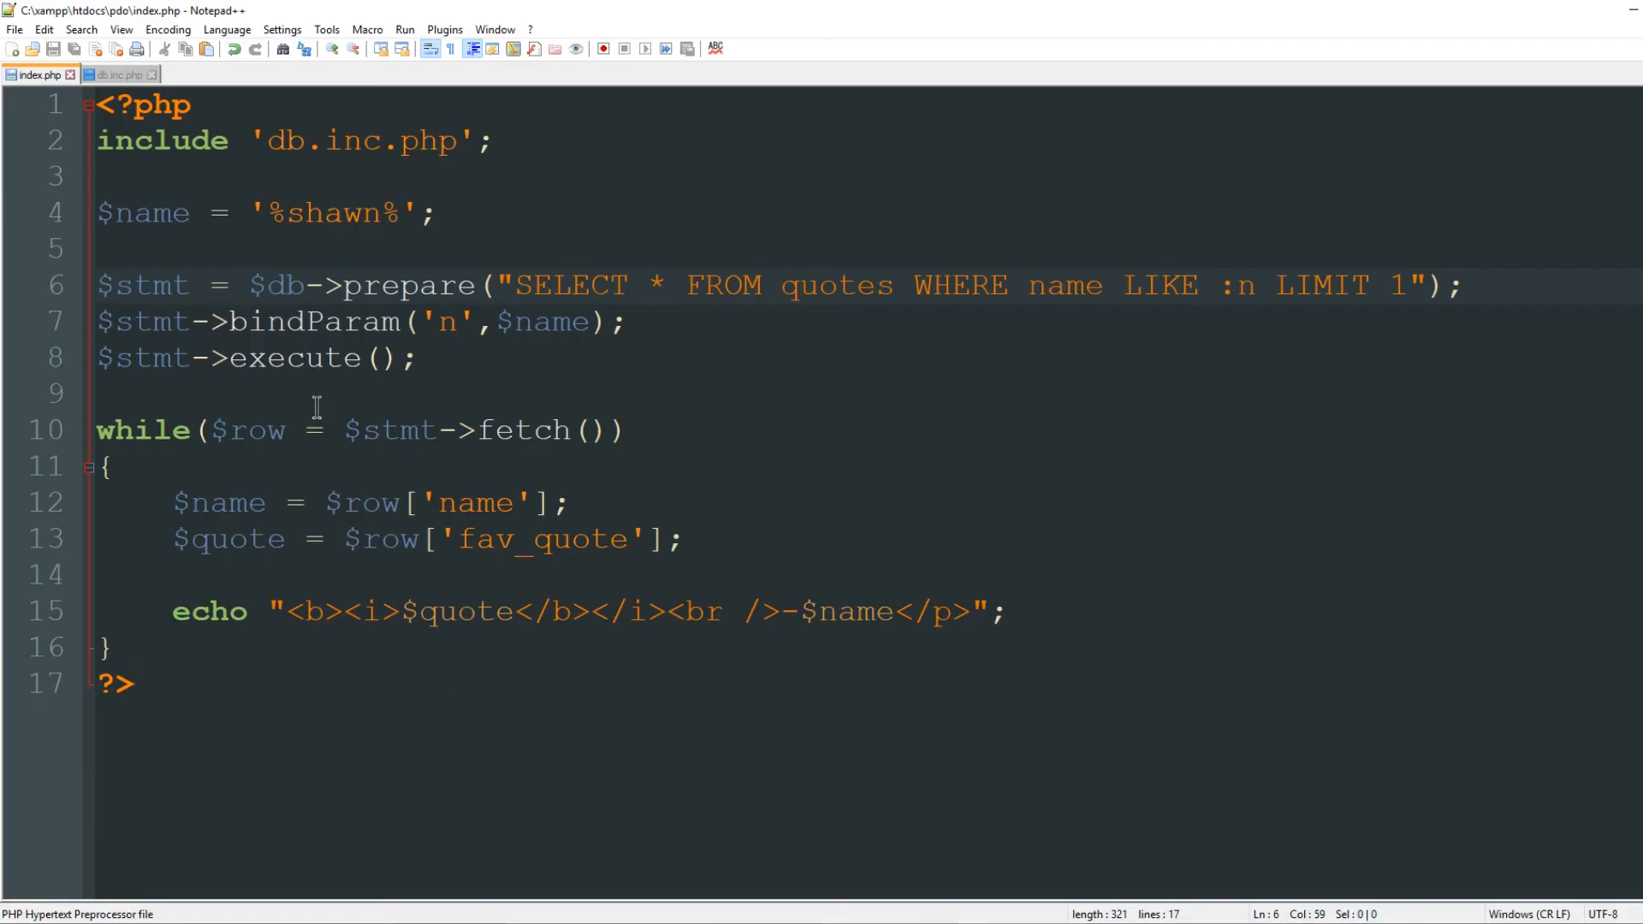
pyautogui.write('a')
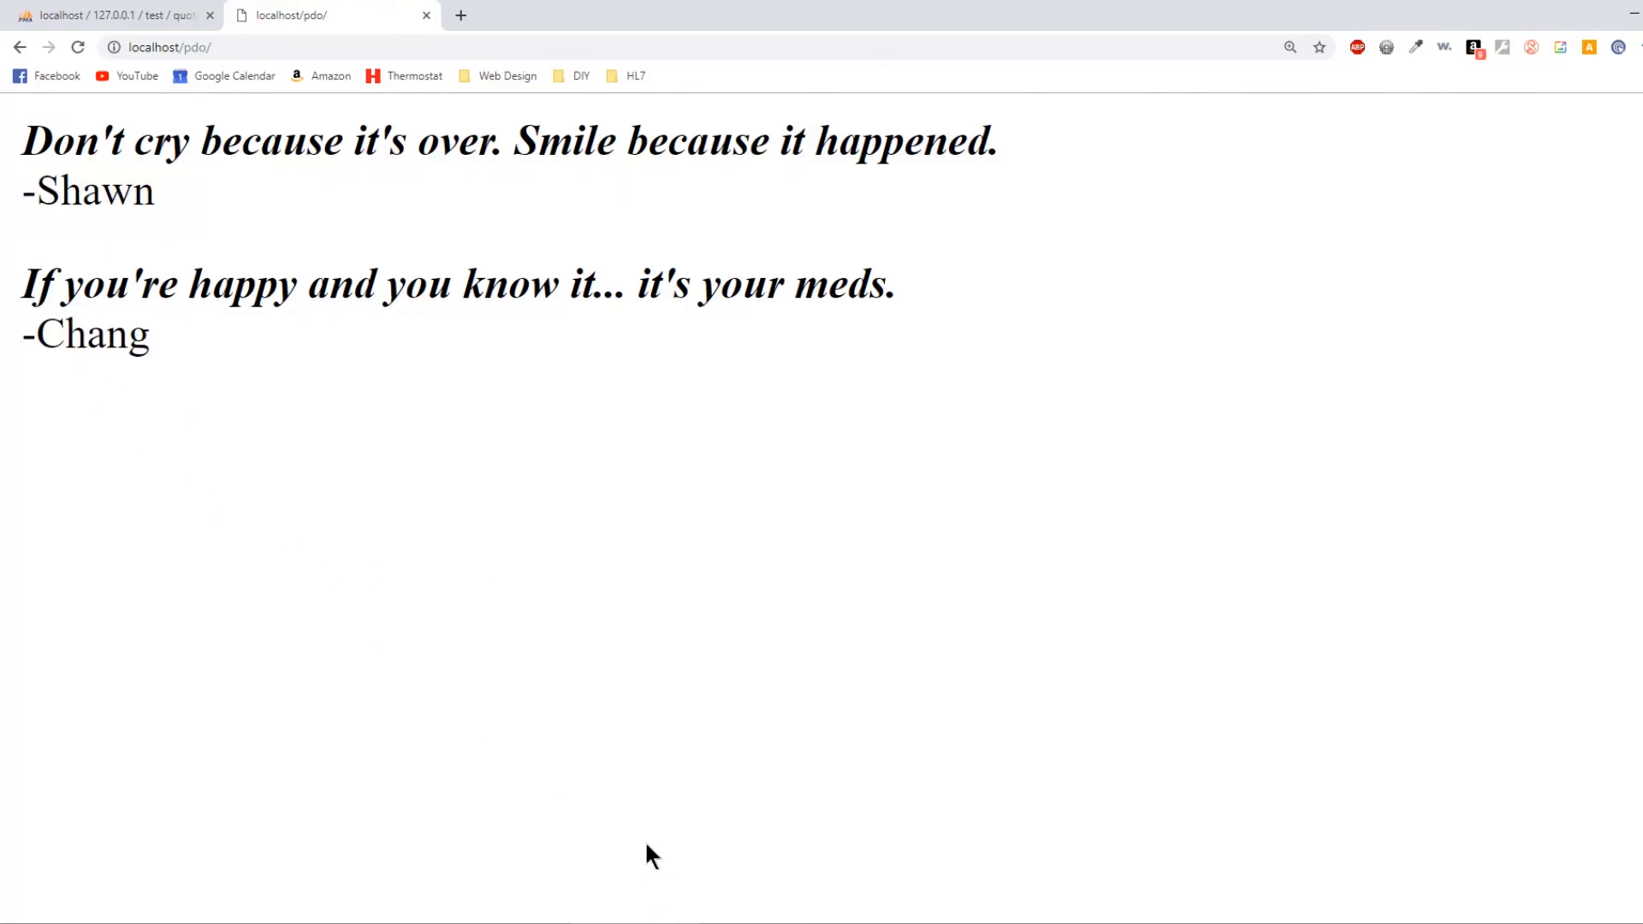
pyautogui.moveTo(640, 887)
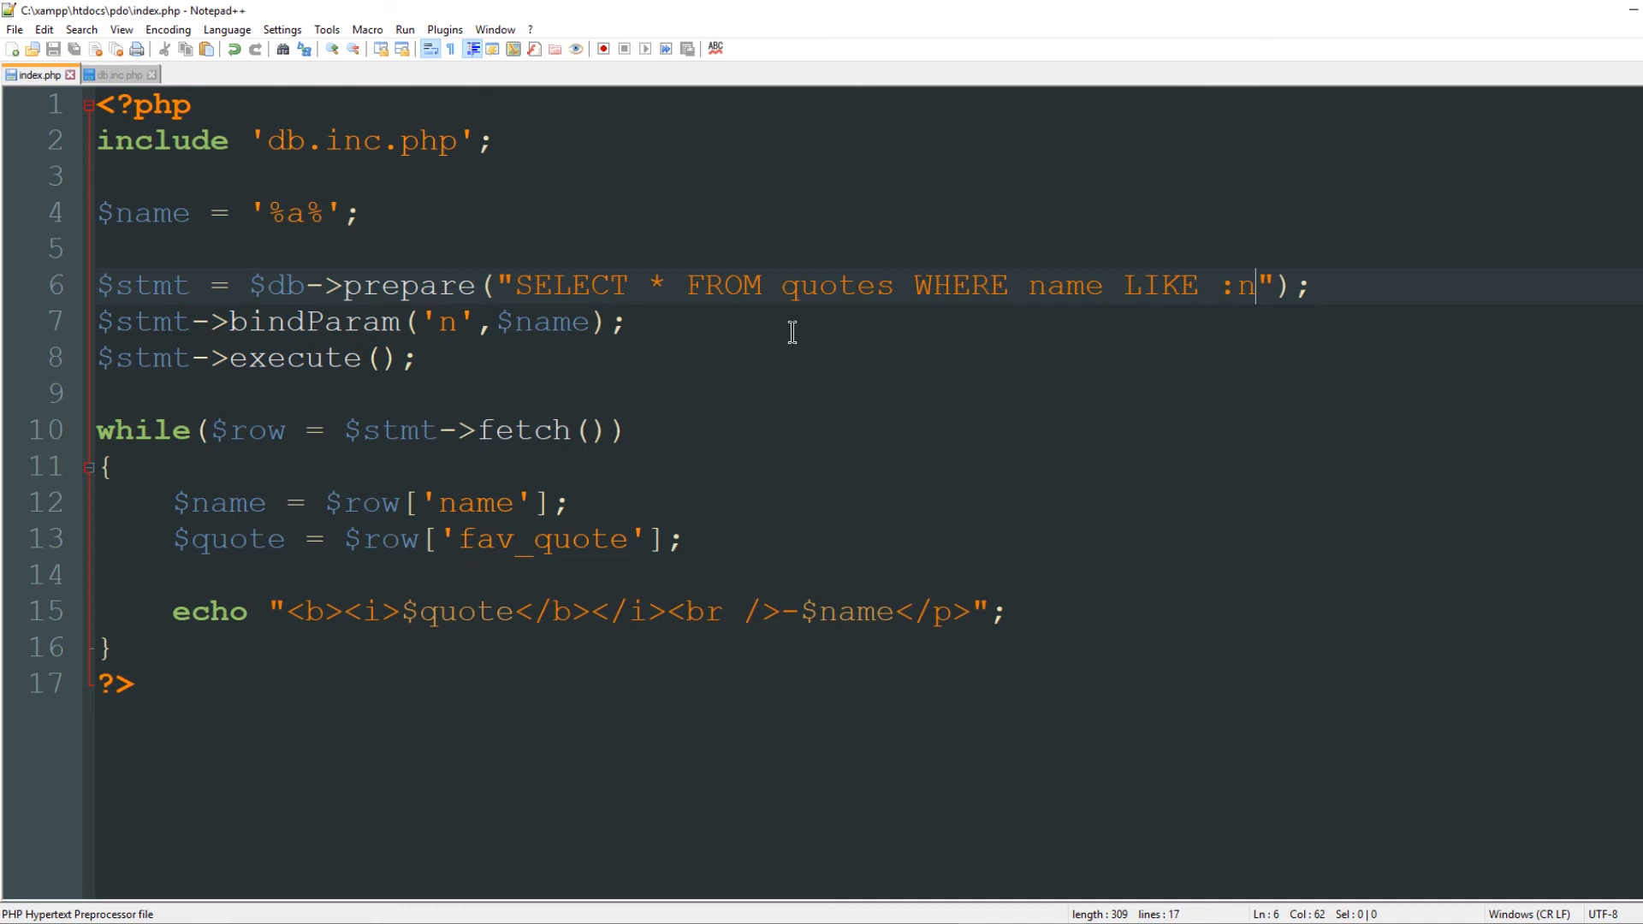
# Step: Set $name to "John" and add $quote "Never Try, Never Fail"
pyautogui.moveTo(1255, 284); pyautogui.dragTo(480, 285)
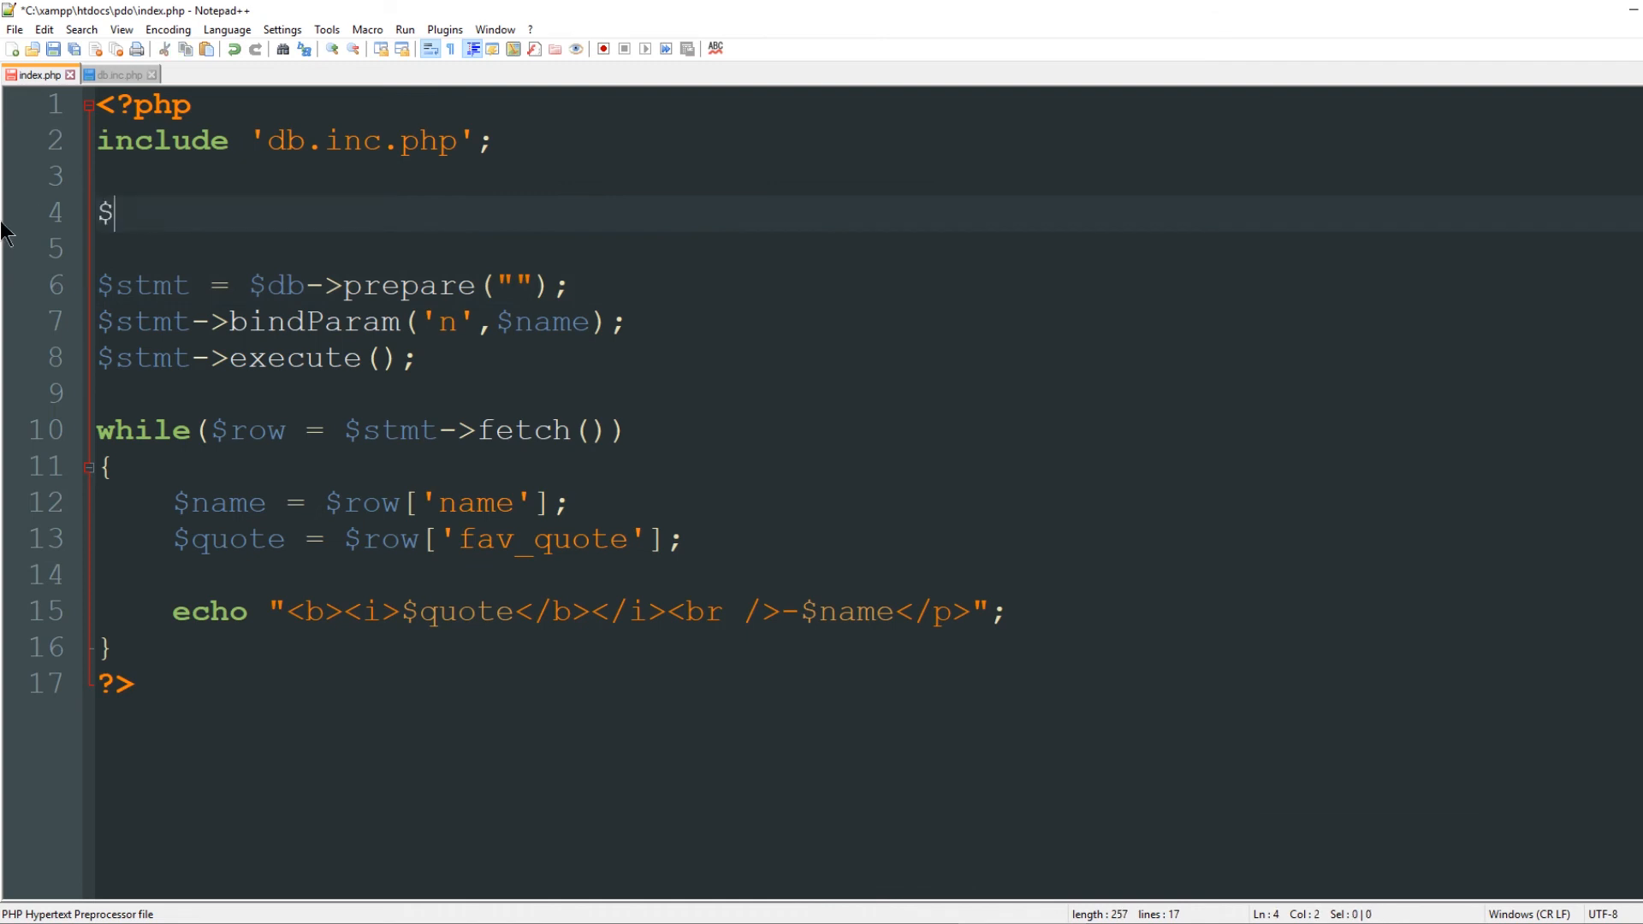
pyautogui.write('name = "John')
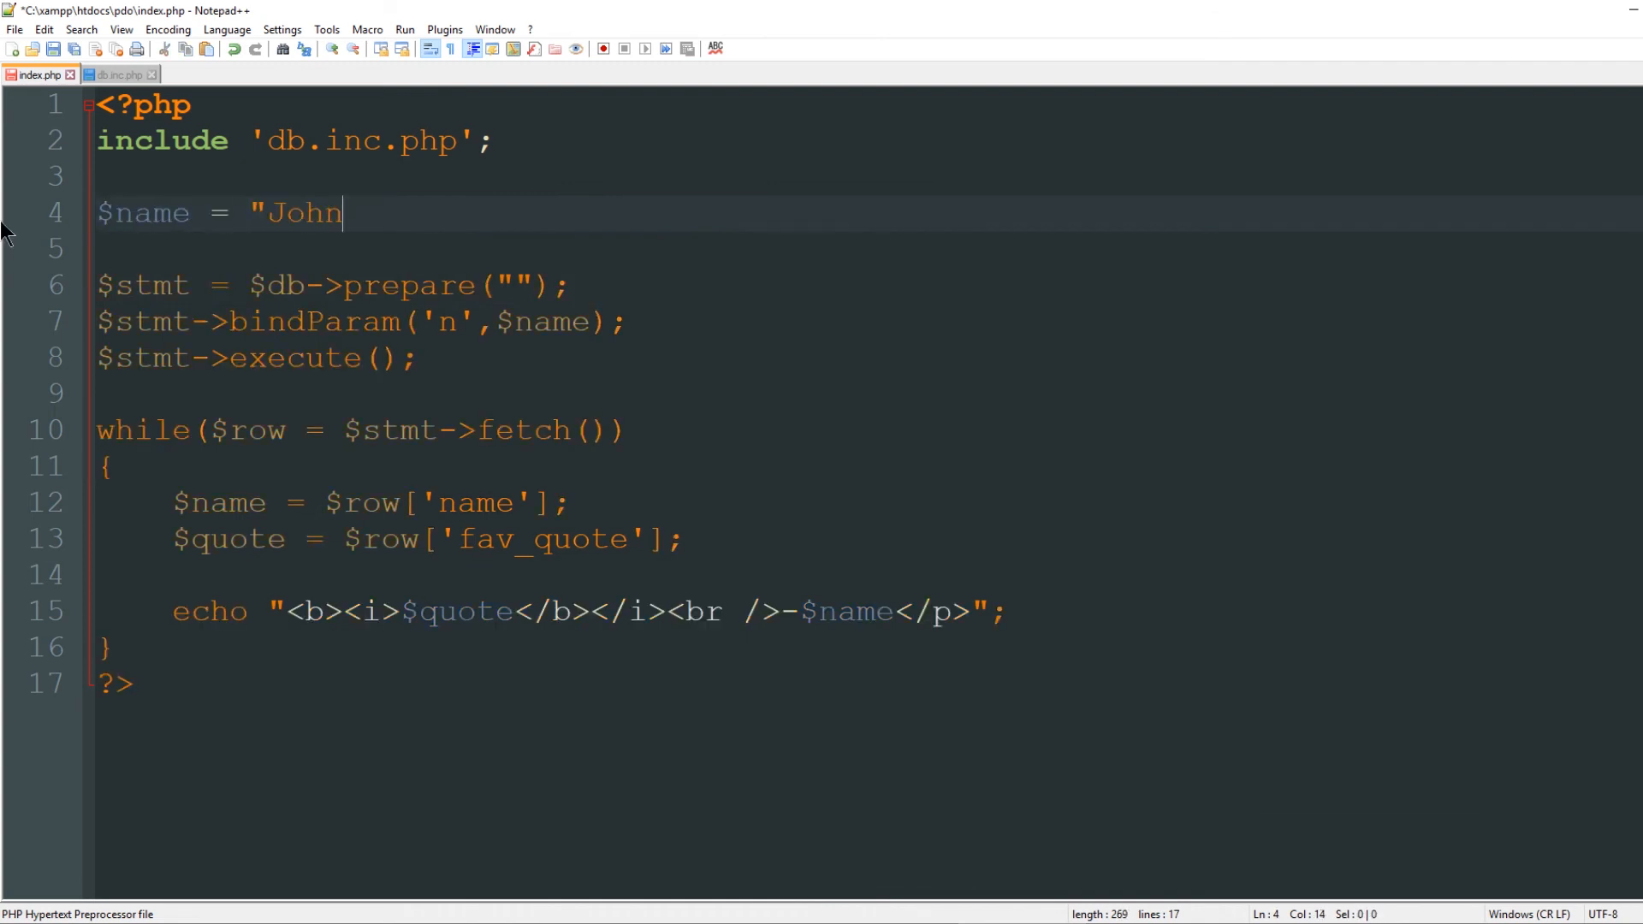
pyautogui.write('";')
pyautogui.click(870, 249)
pyautogui.write('$quote = "Never Tr')
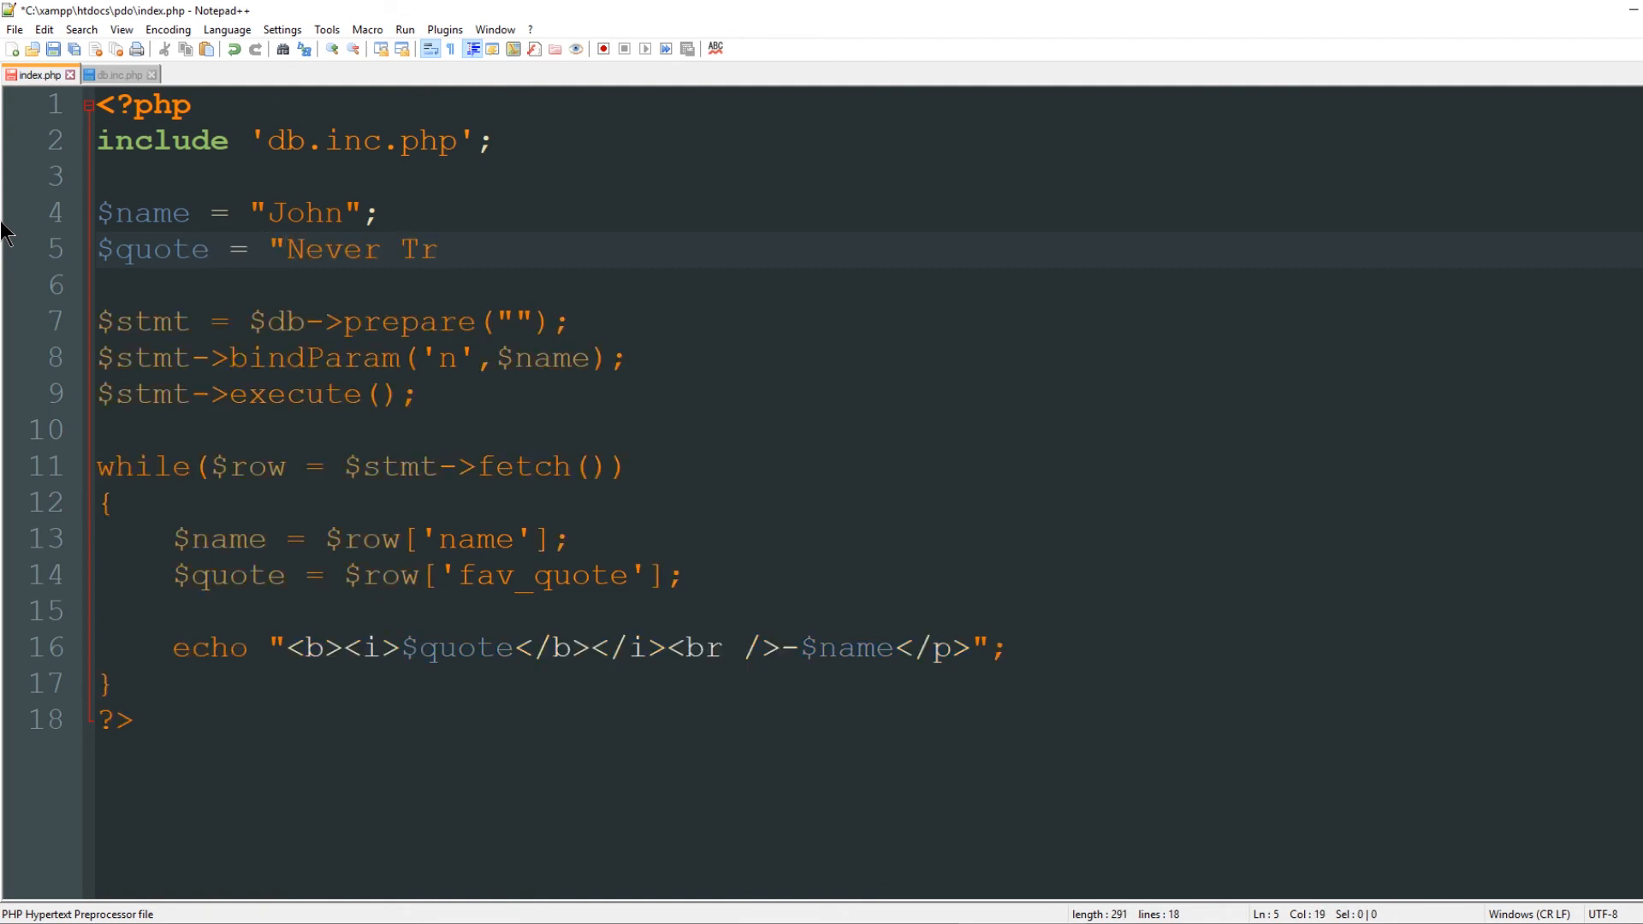
pyautogui.write('y, Never Fa')
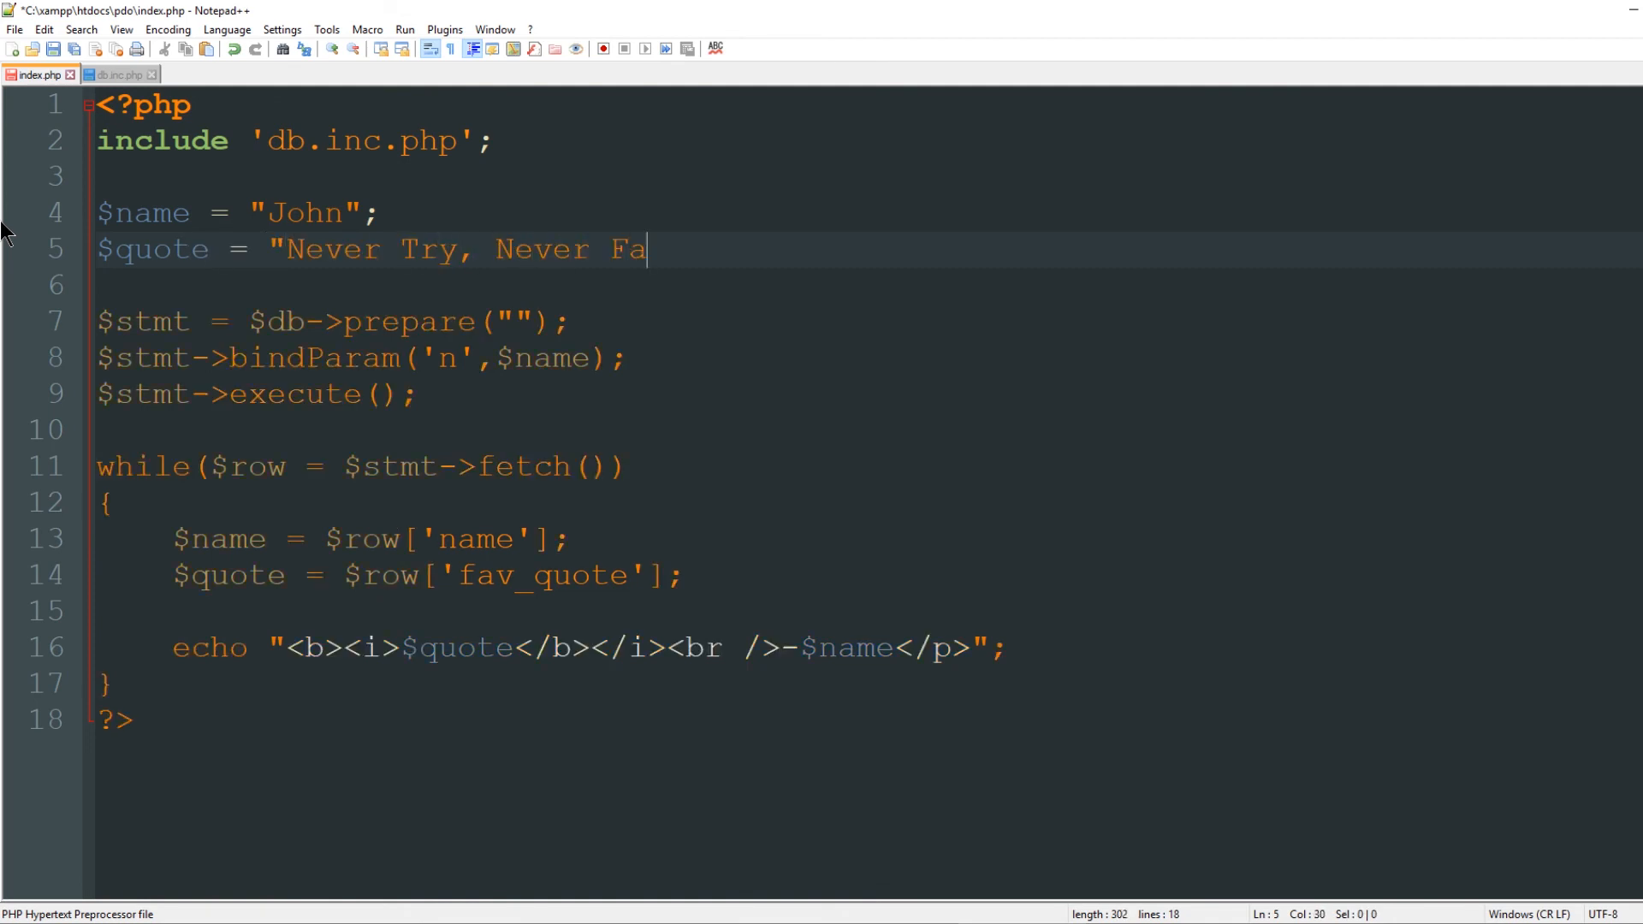
pyautogui.write('il";')
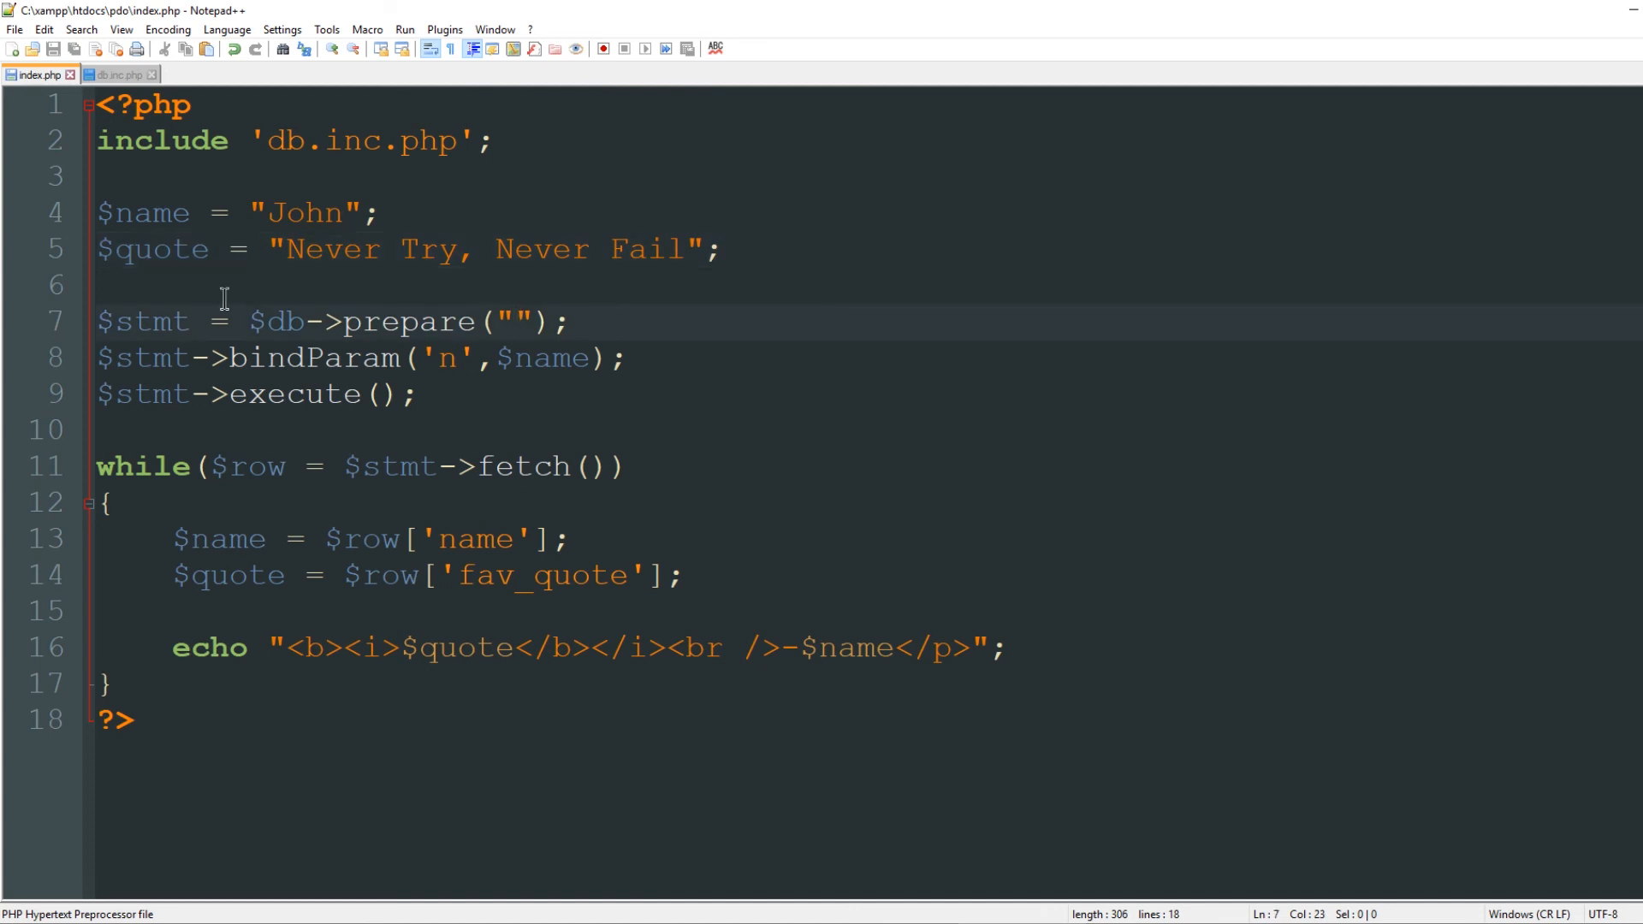
# Step: Rewrite the prepare string as INSERT INTO quotes(name,fav_quote) VALUES(:n,:q)
pyautogui.write('INSERT INTO')
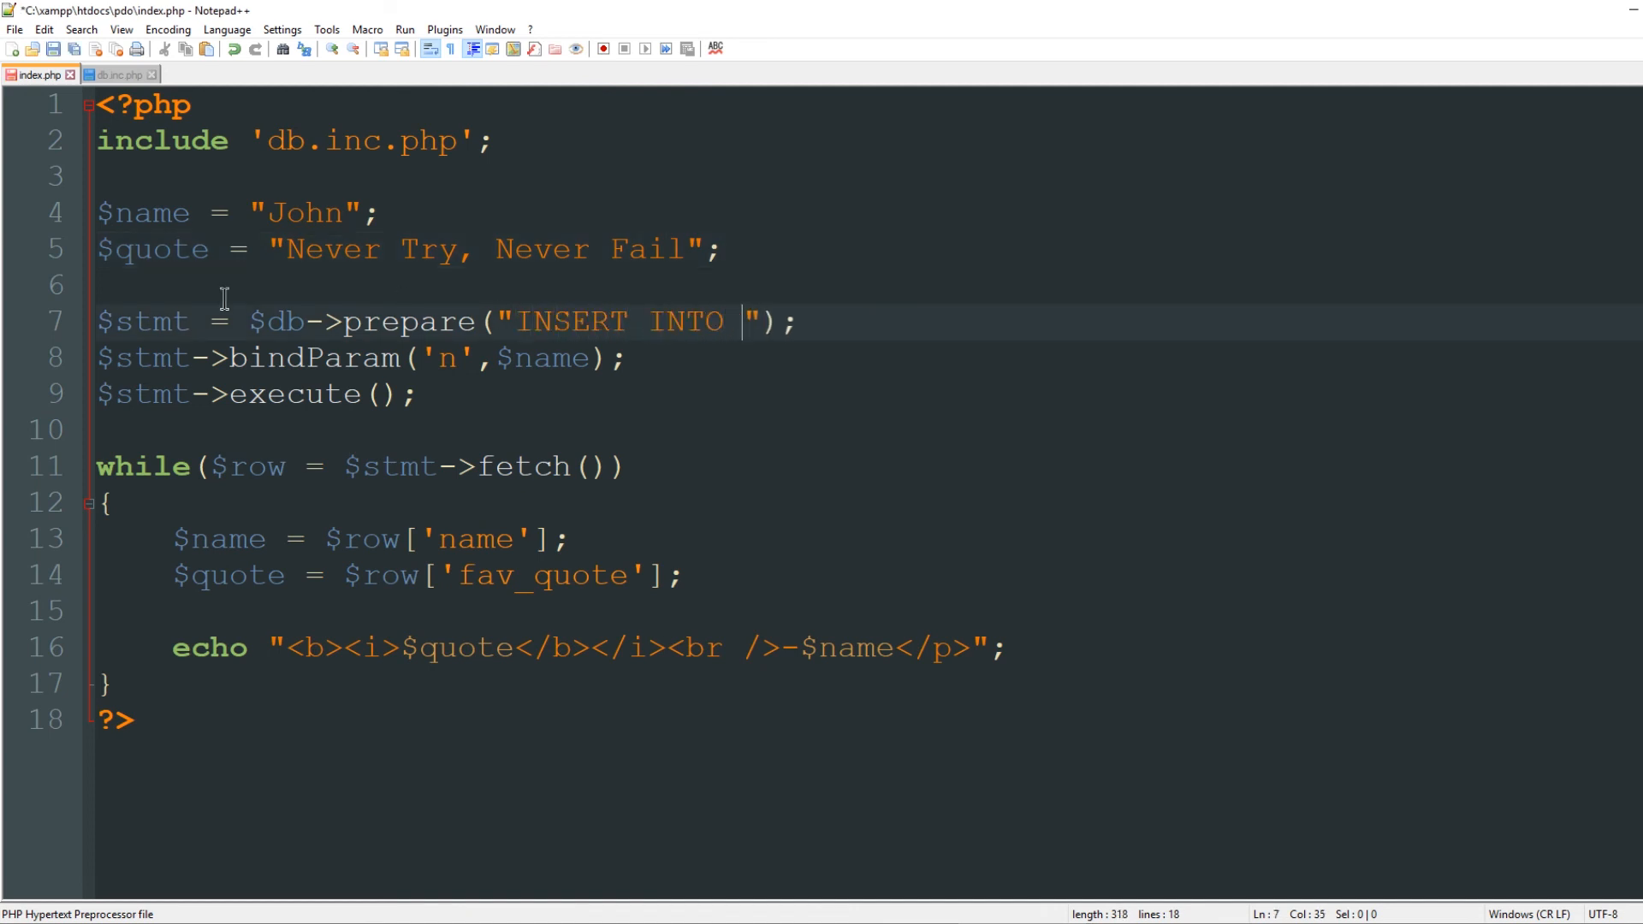
pyautogui.write('quotes(name,')
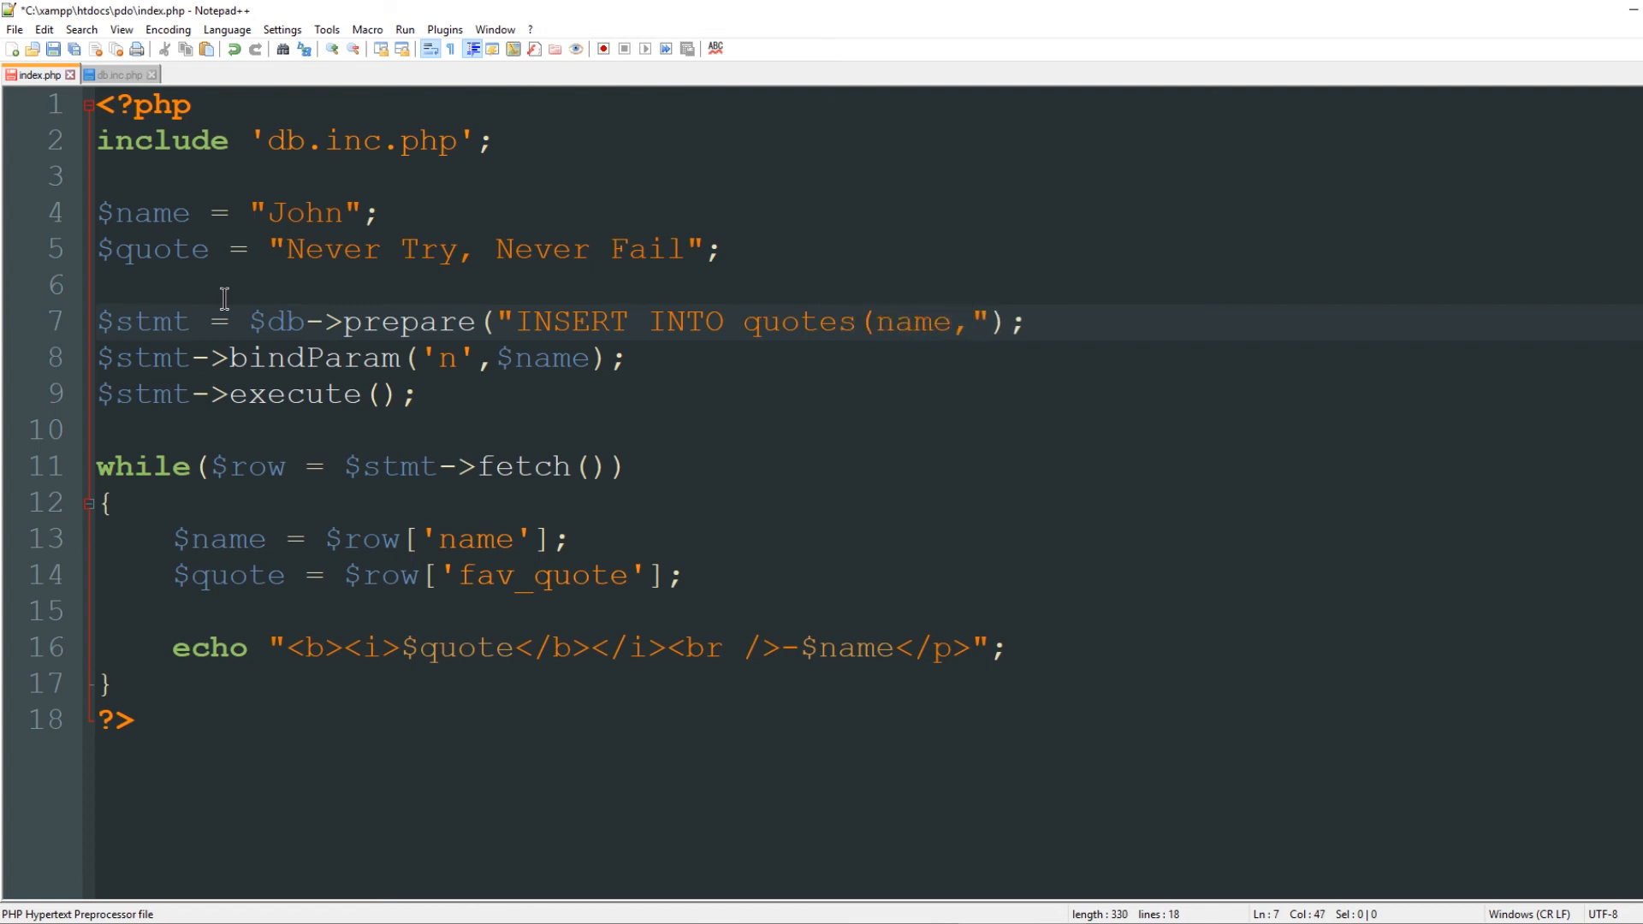
pyautogui.write('fav_quote) VAL')
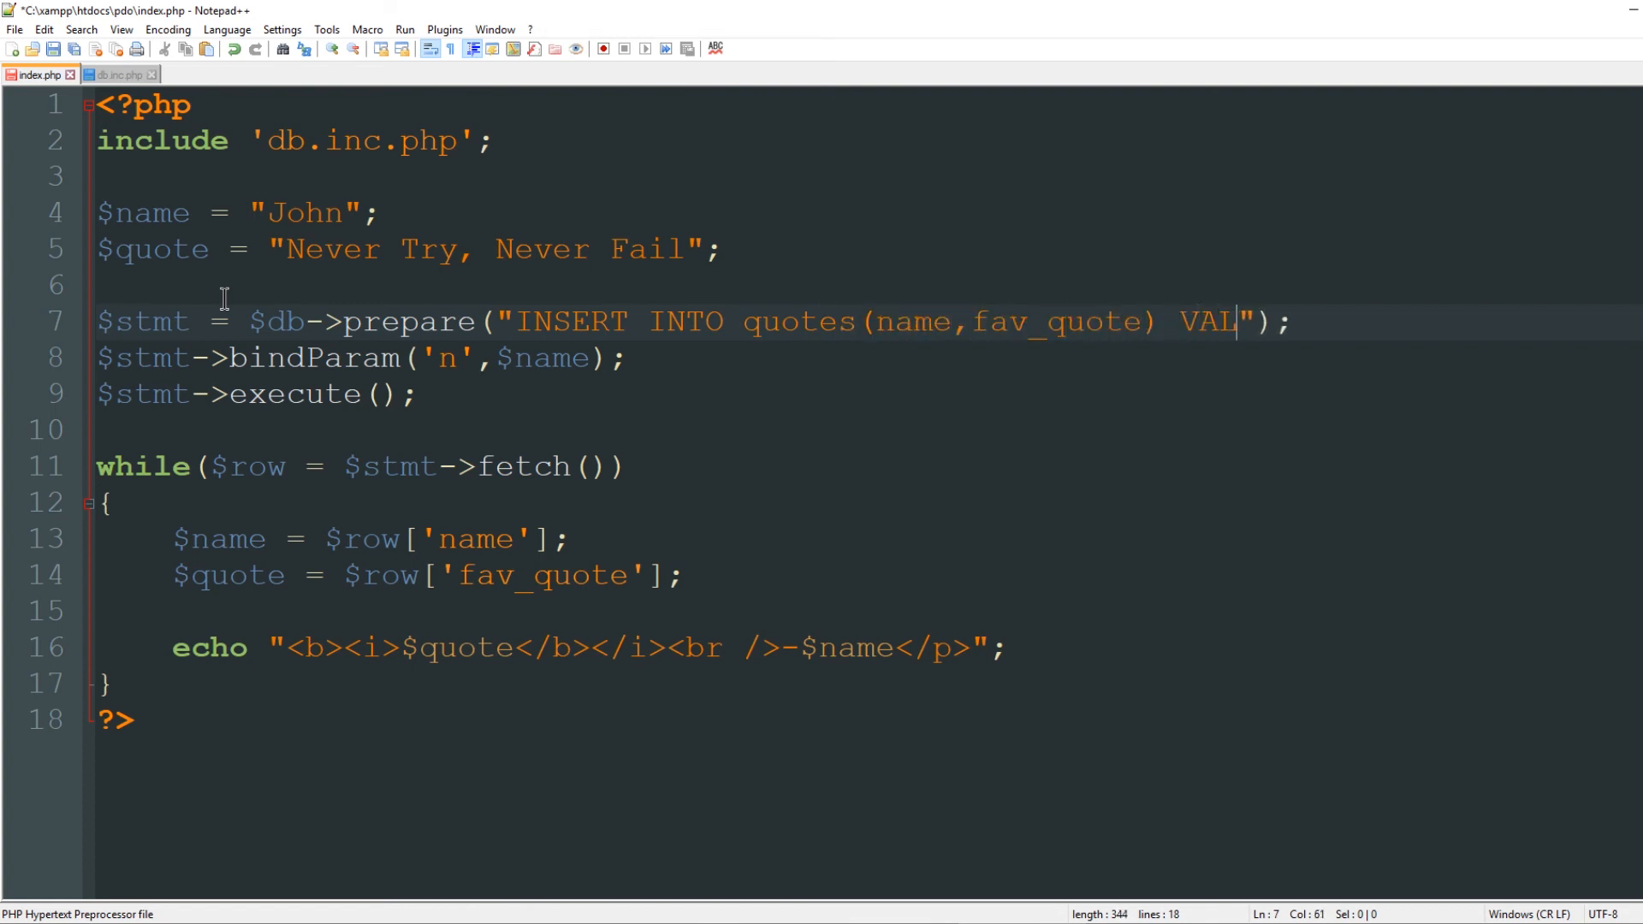
pyautogui.write('UES(:n')
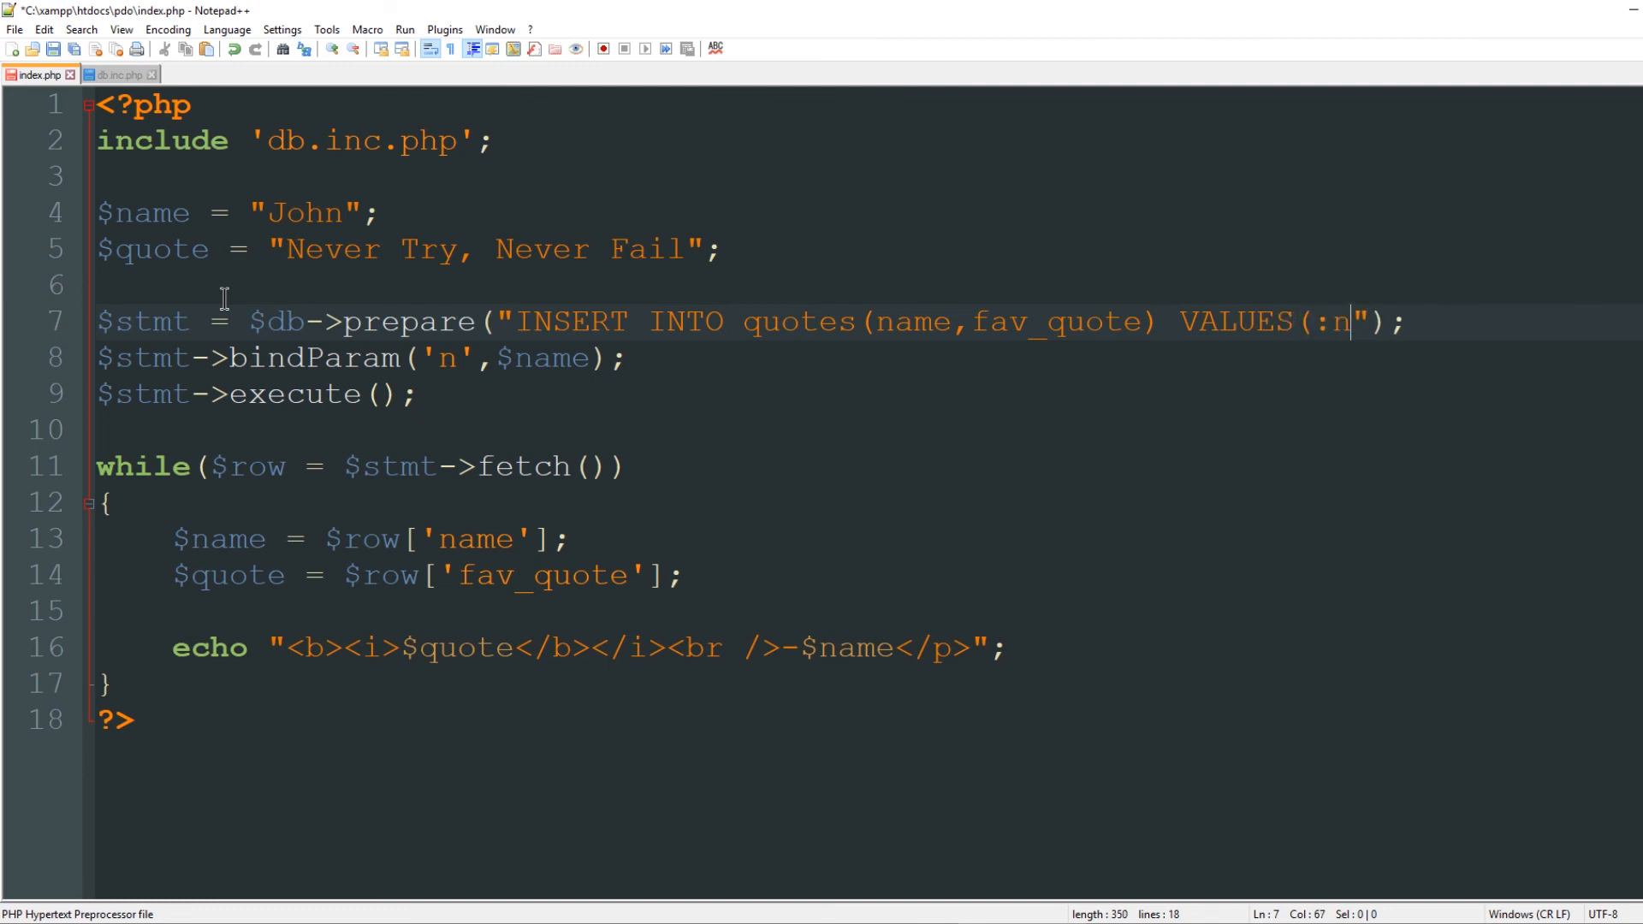
pyautogui.write(',:q')
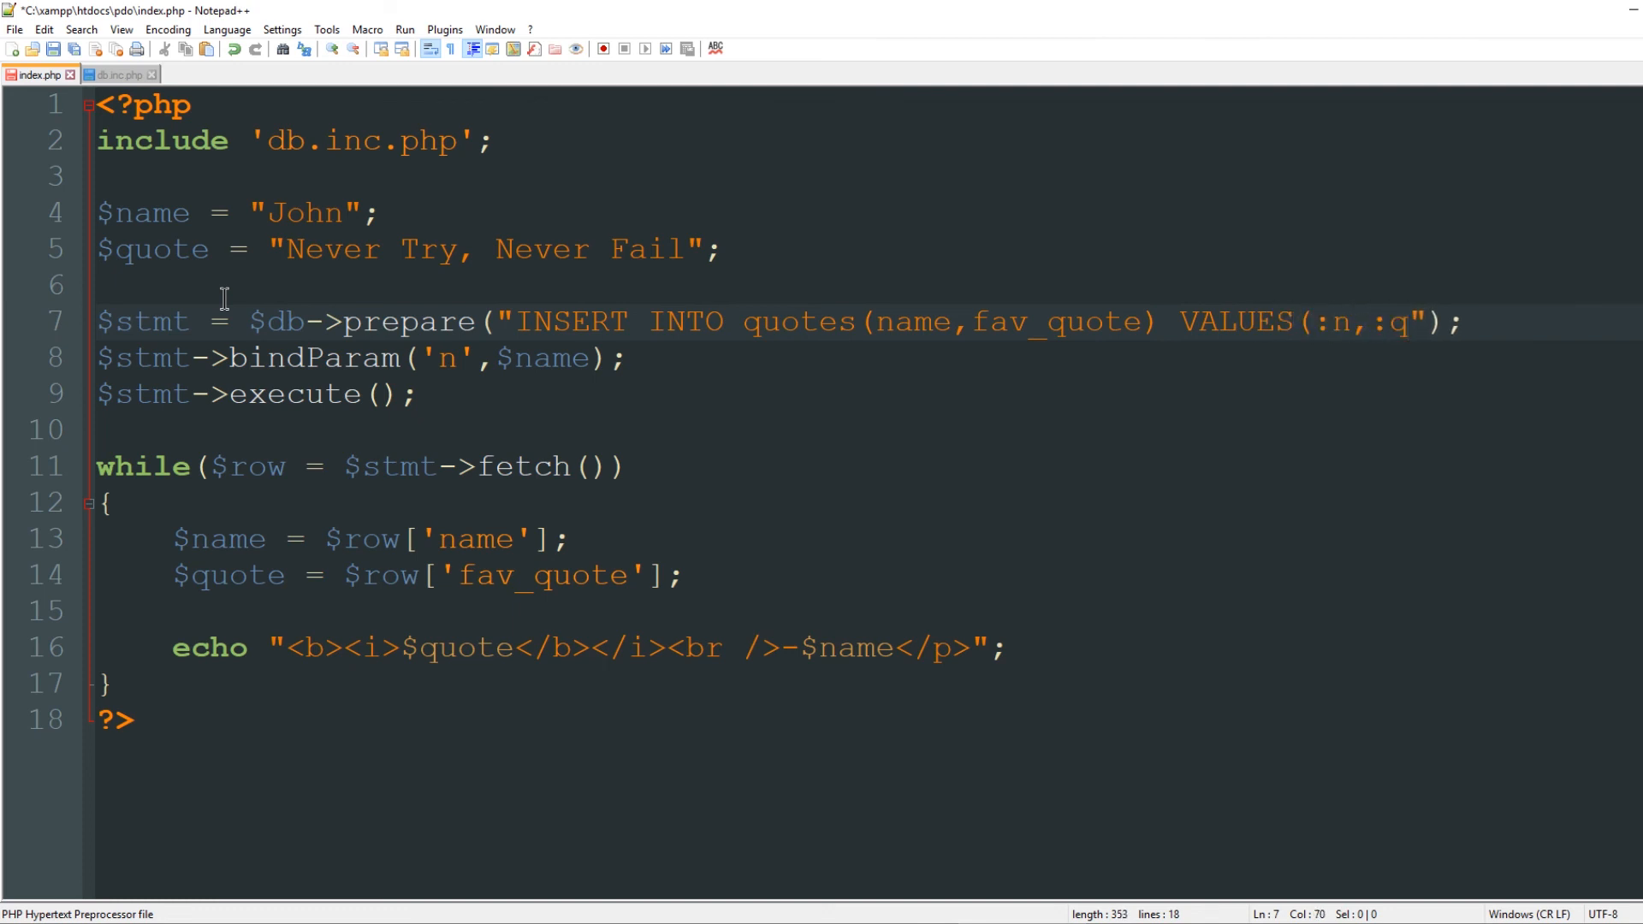
pyautogui.write(')')
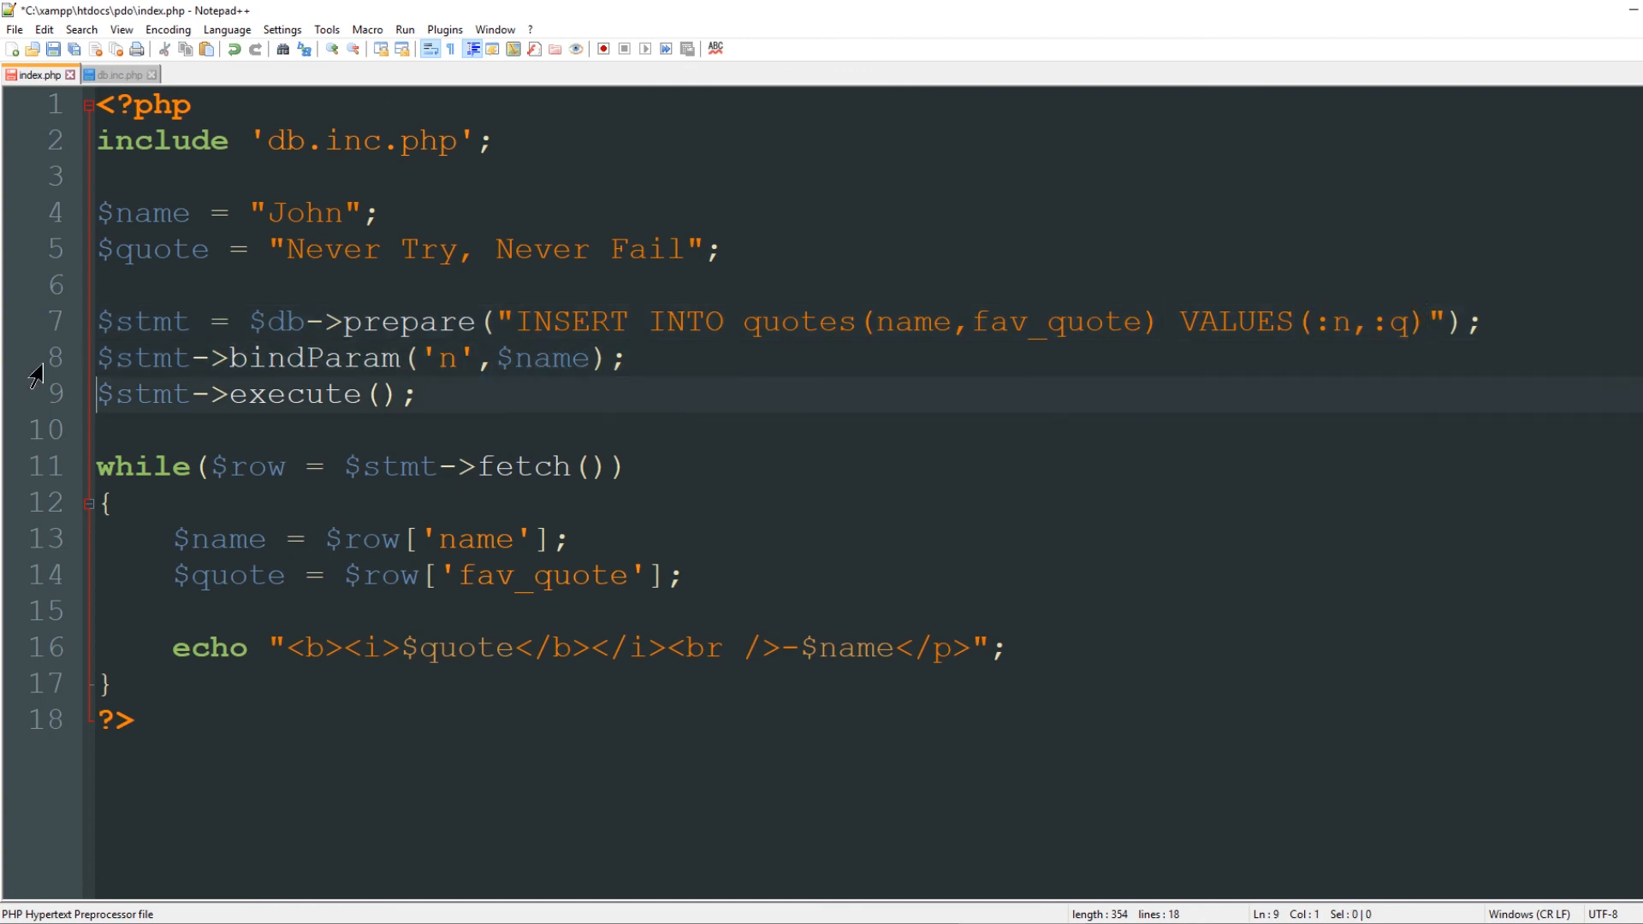
# Step: Bind :q to $quote and wrap execute() in an if echoing "Success", else "Failed"
pyautogui.write("$stmt->bindParam('q',$quote);")
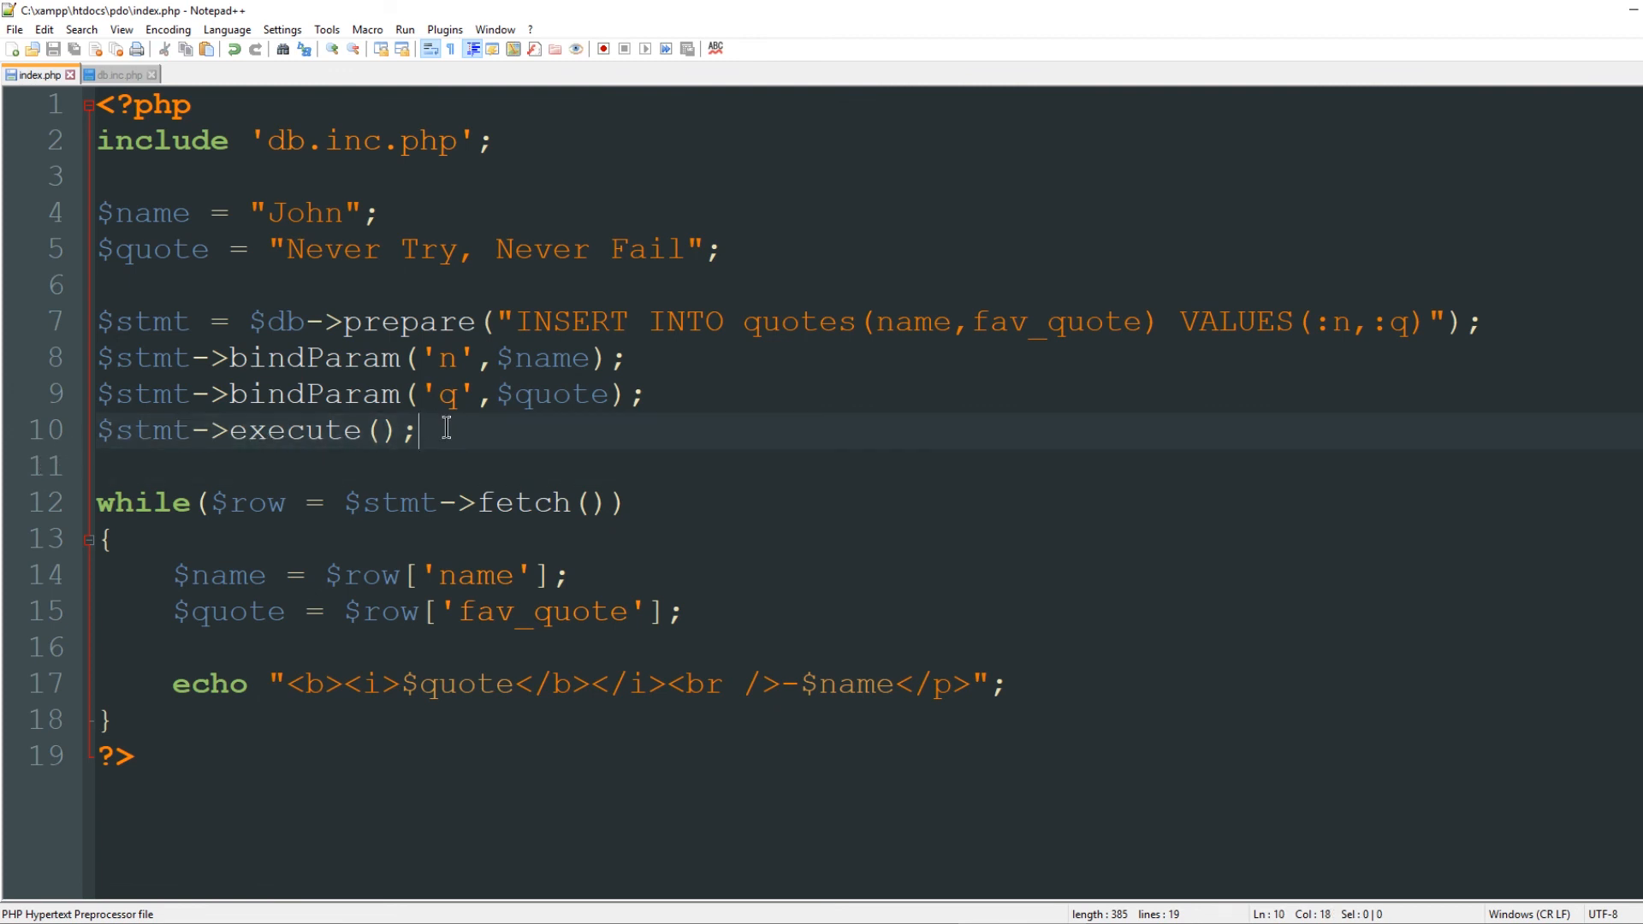
pyautogui.press('Enter')
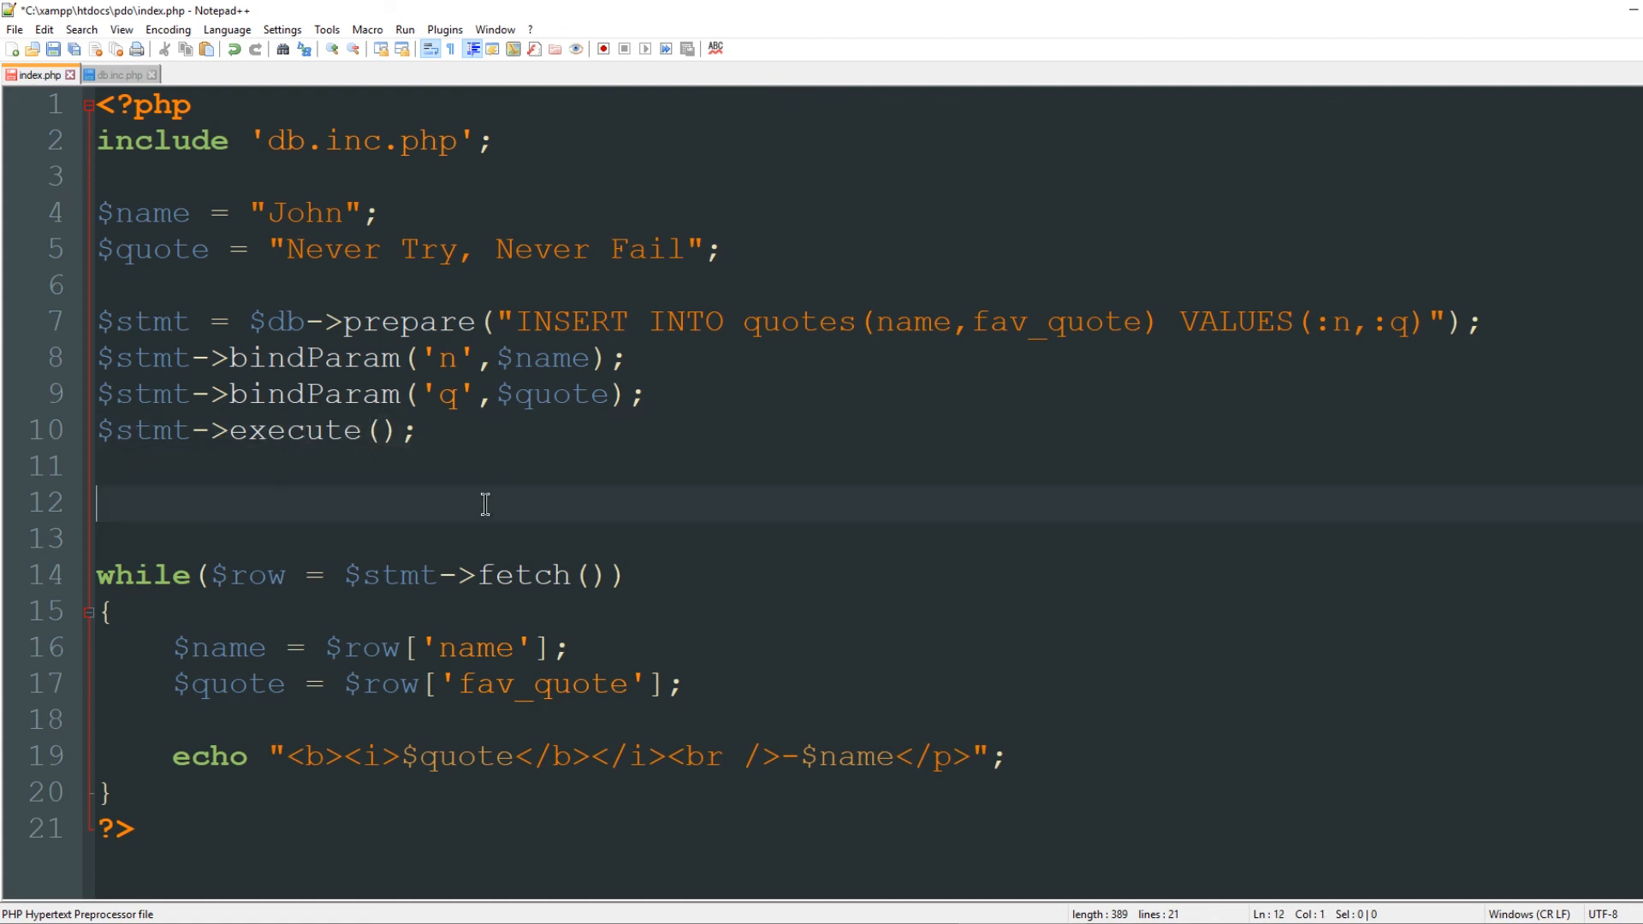
pyautogui.moveTo(188, 430)
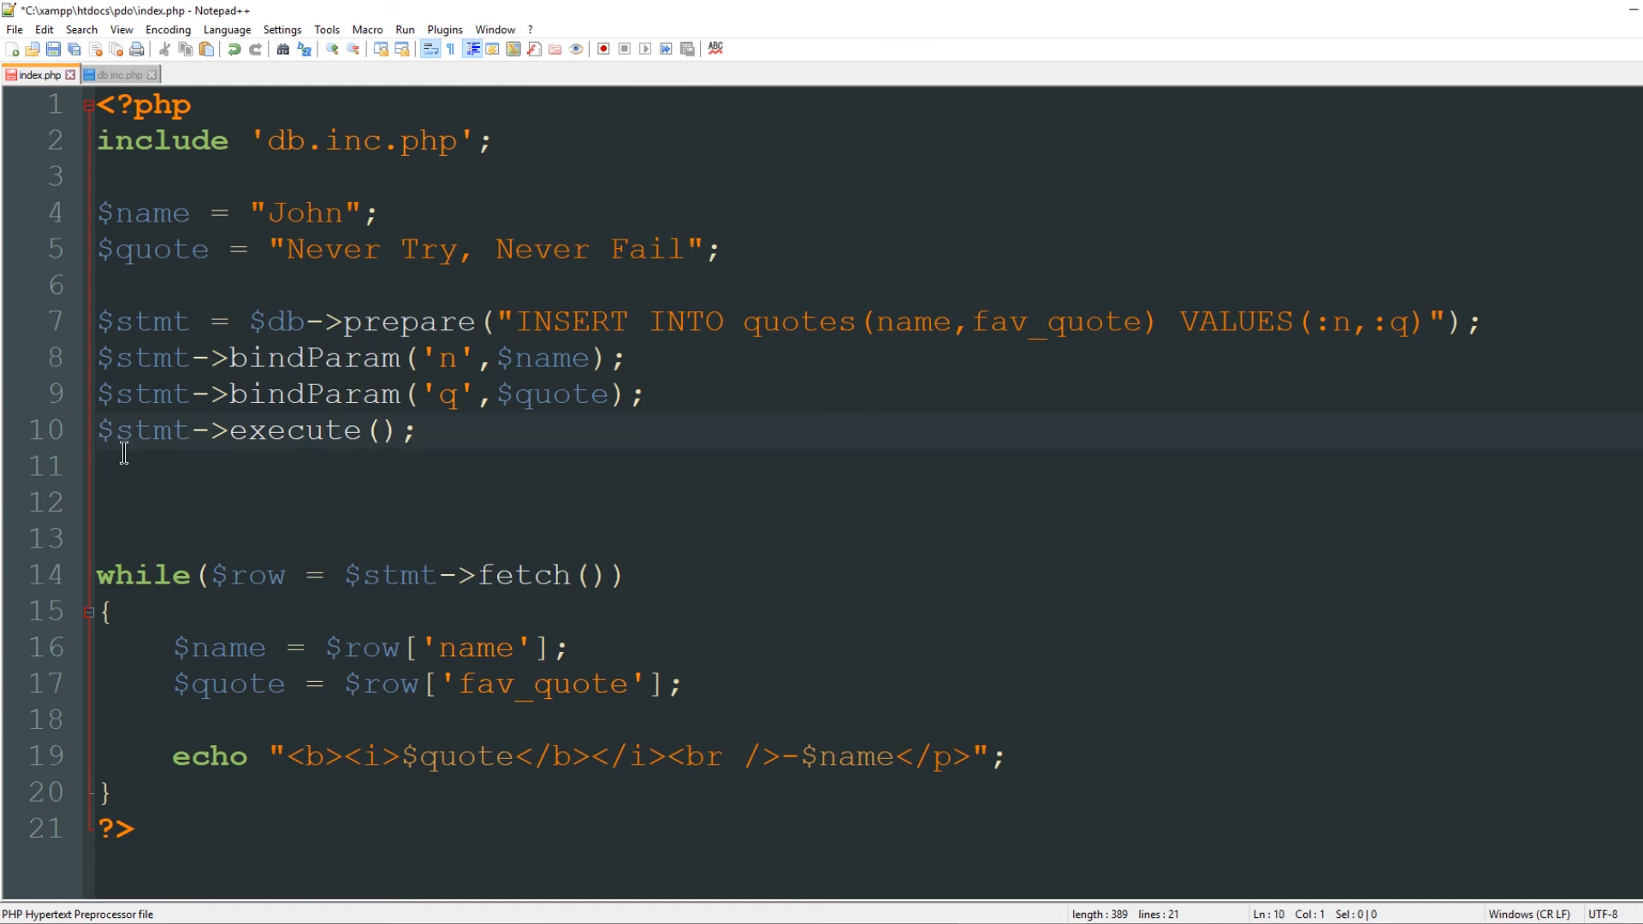
pyautogui.moveTo(249, 429)
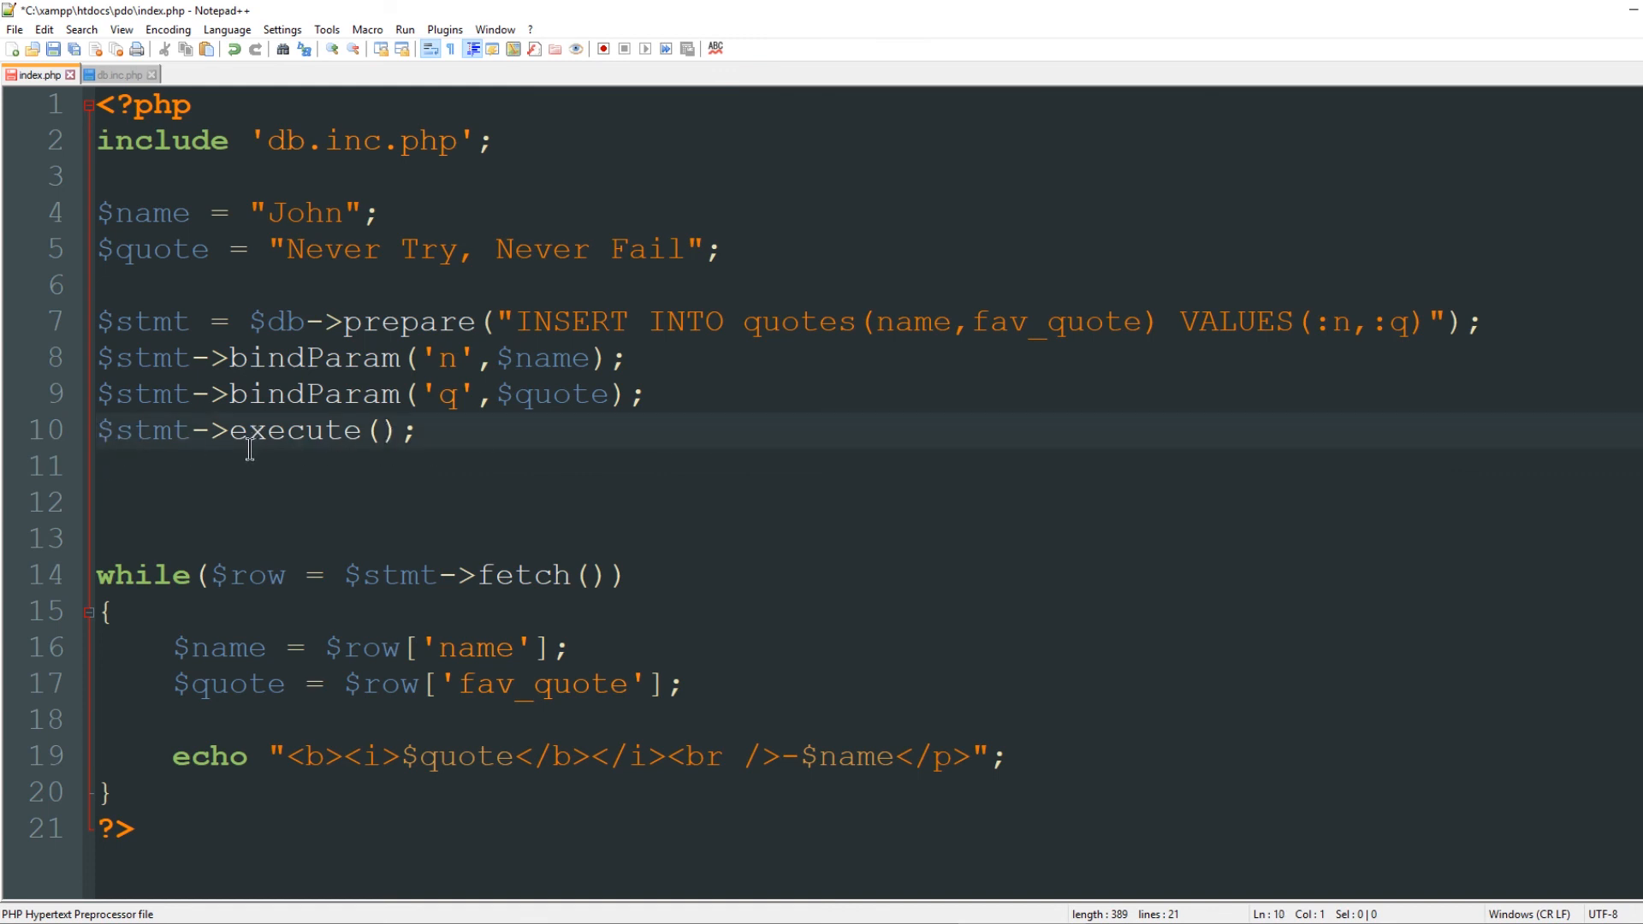
pyautogui.write('if(')
pyautogui.write('echo "Success";')
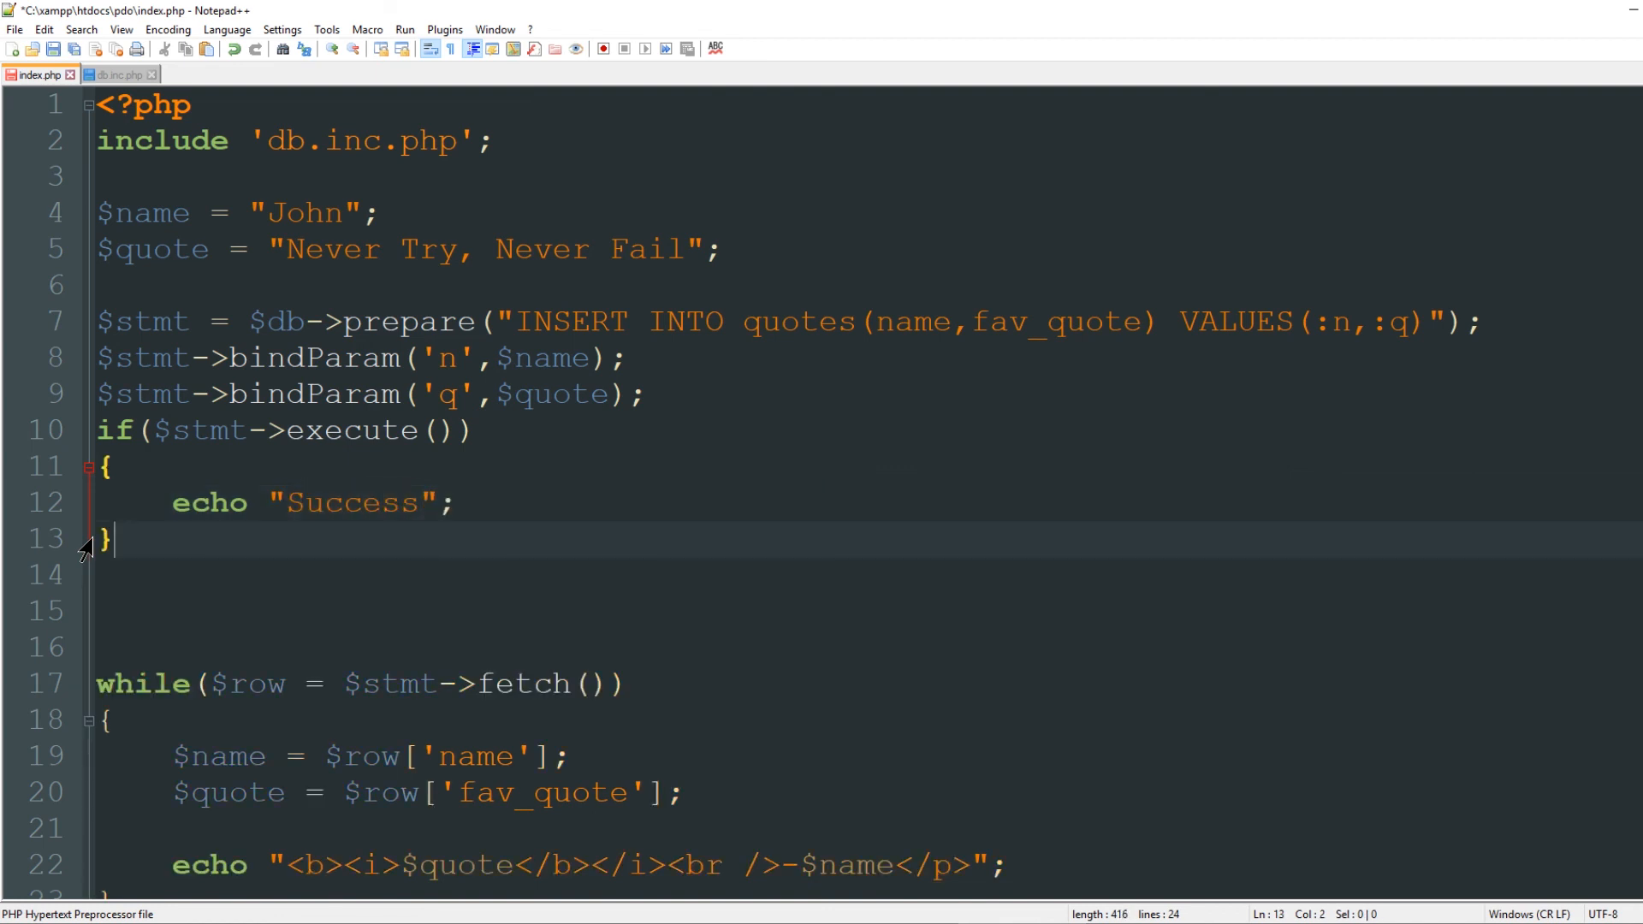
pyautogui.write('else{')
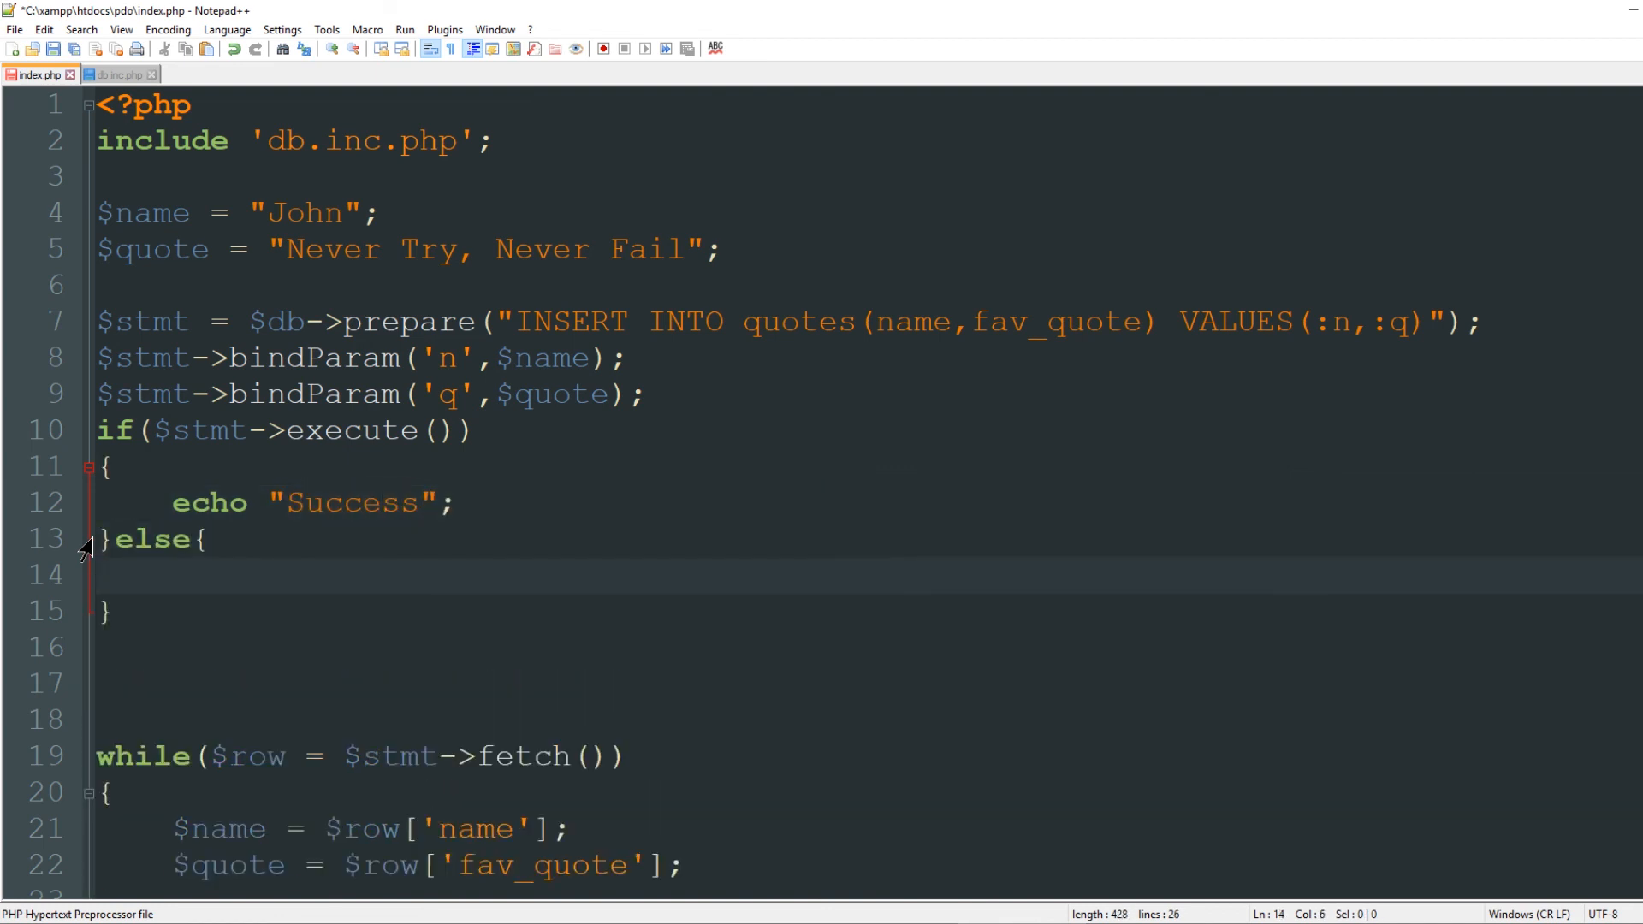
pyautogui.write('echo "F')
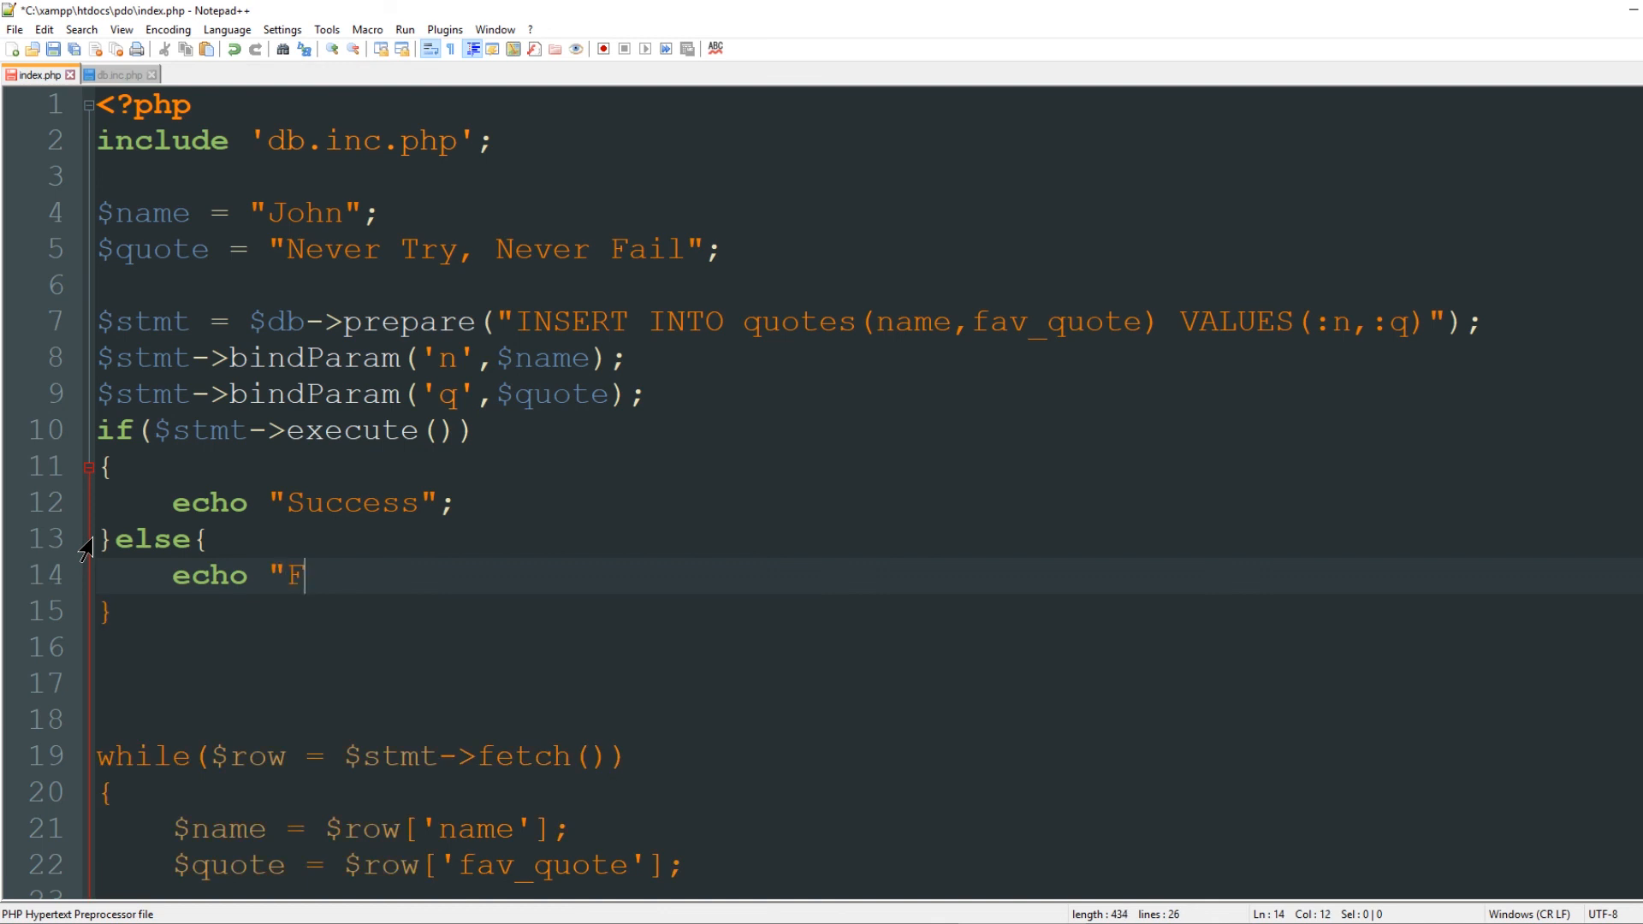